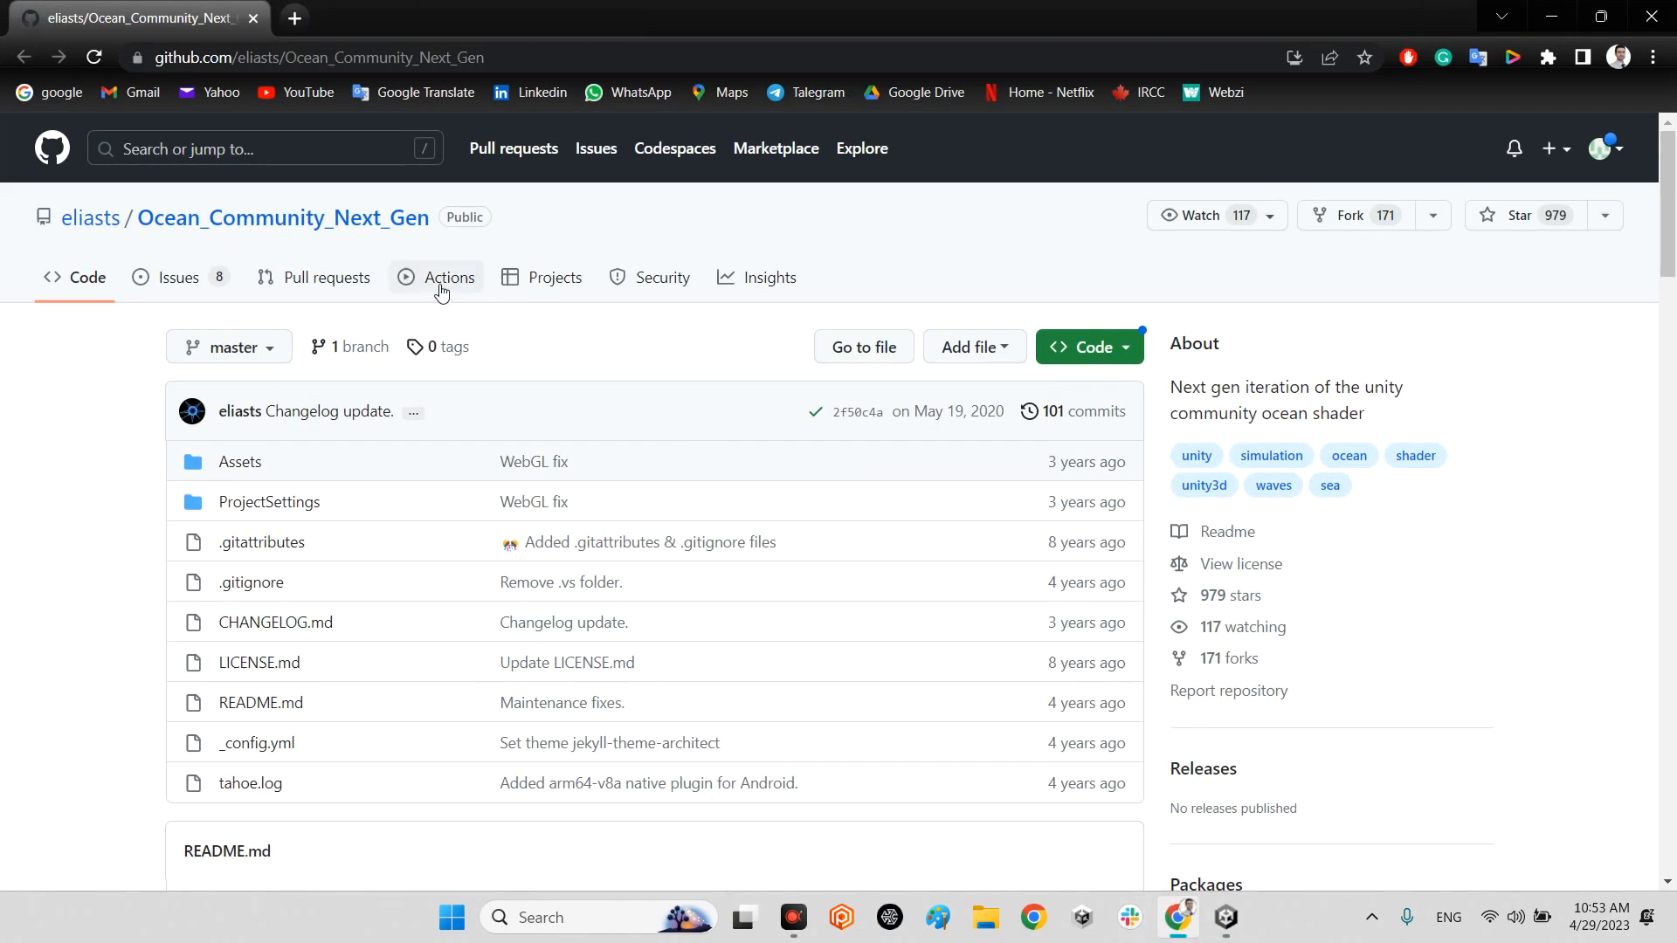
mouse_move(89, 217)
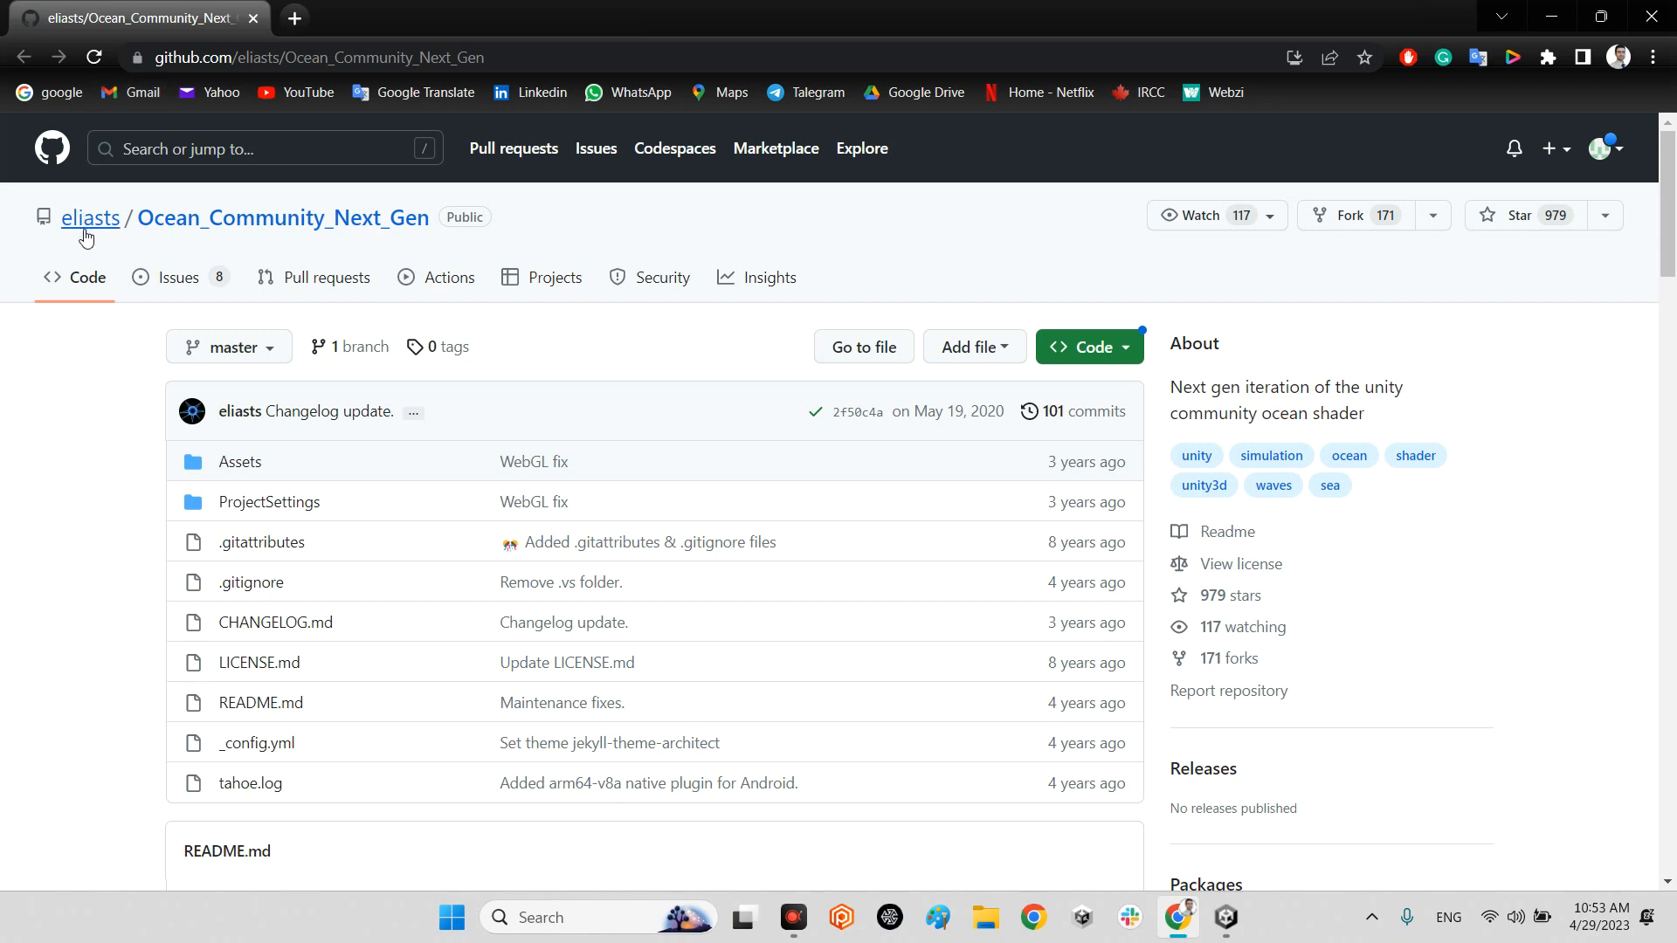
mouse_move(112, 240)
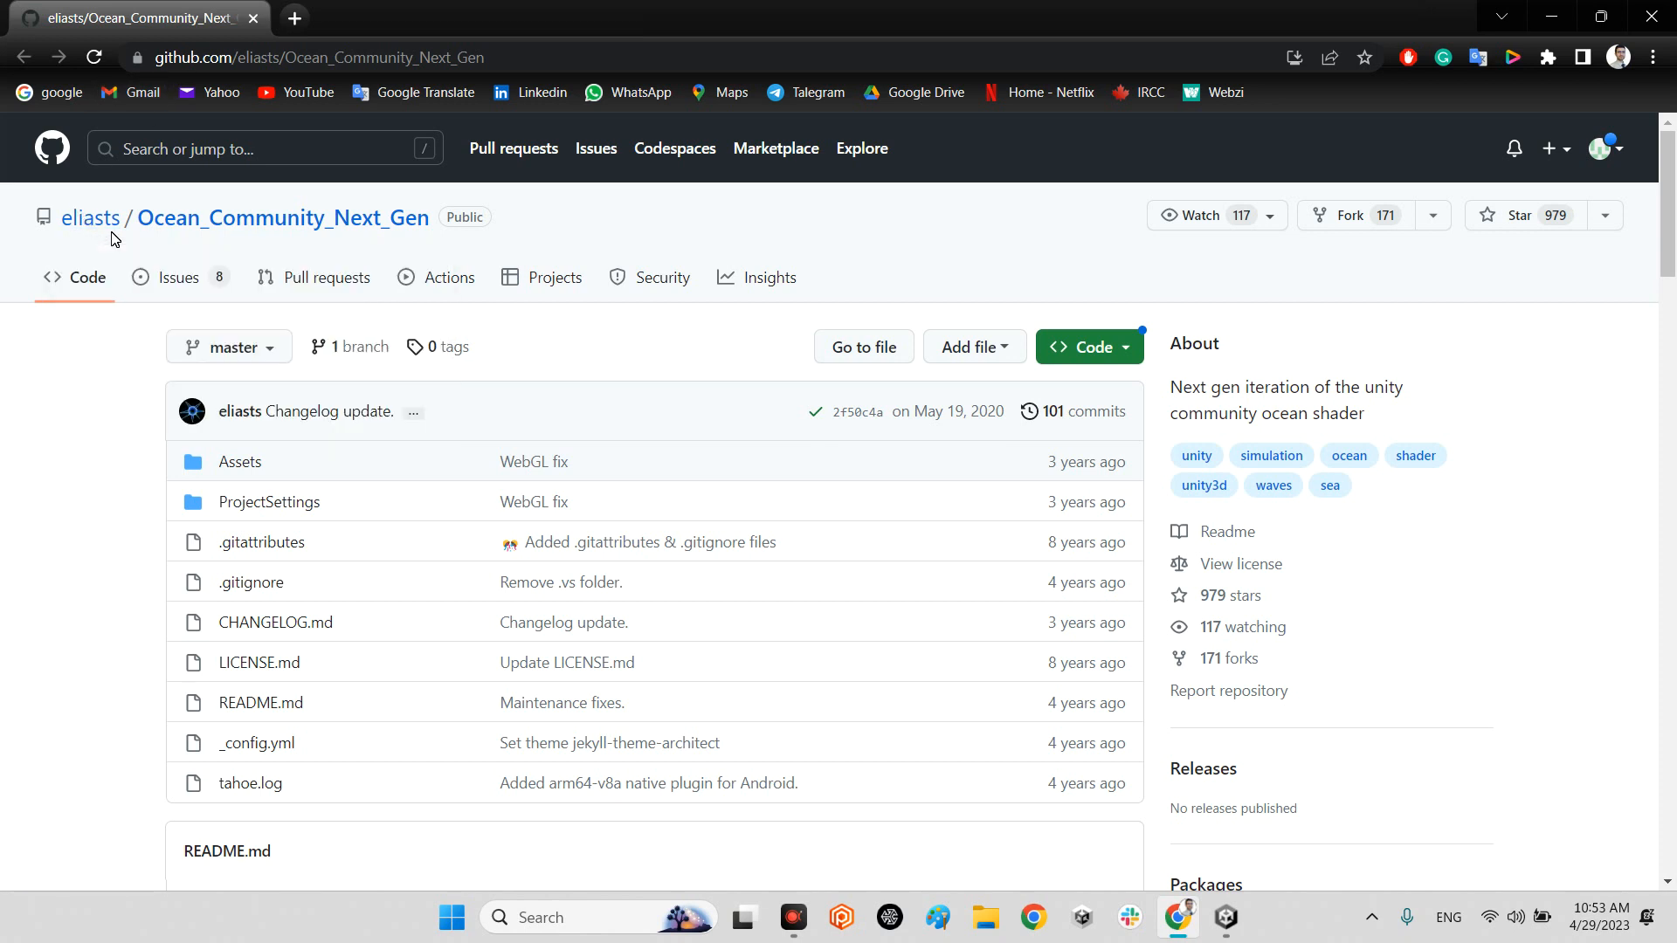
mouse_move(283, 216)
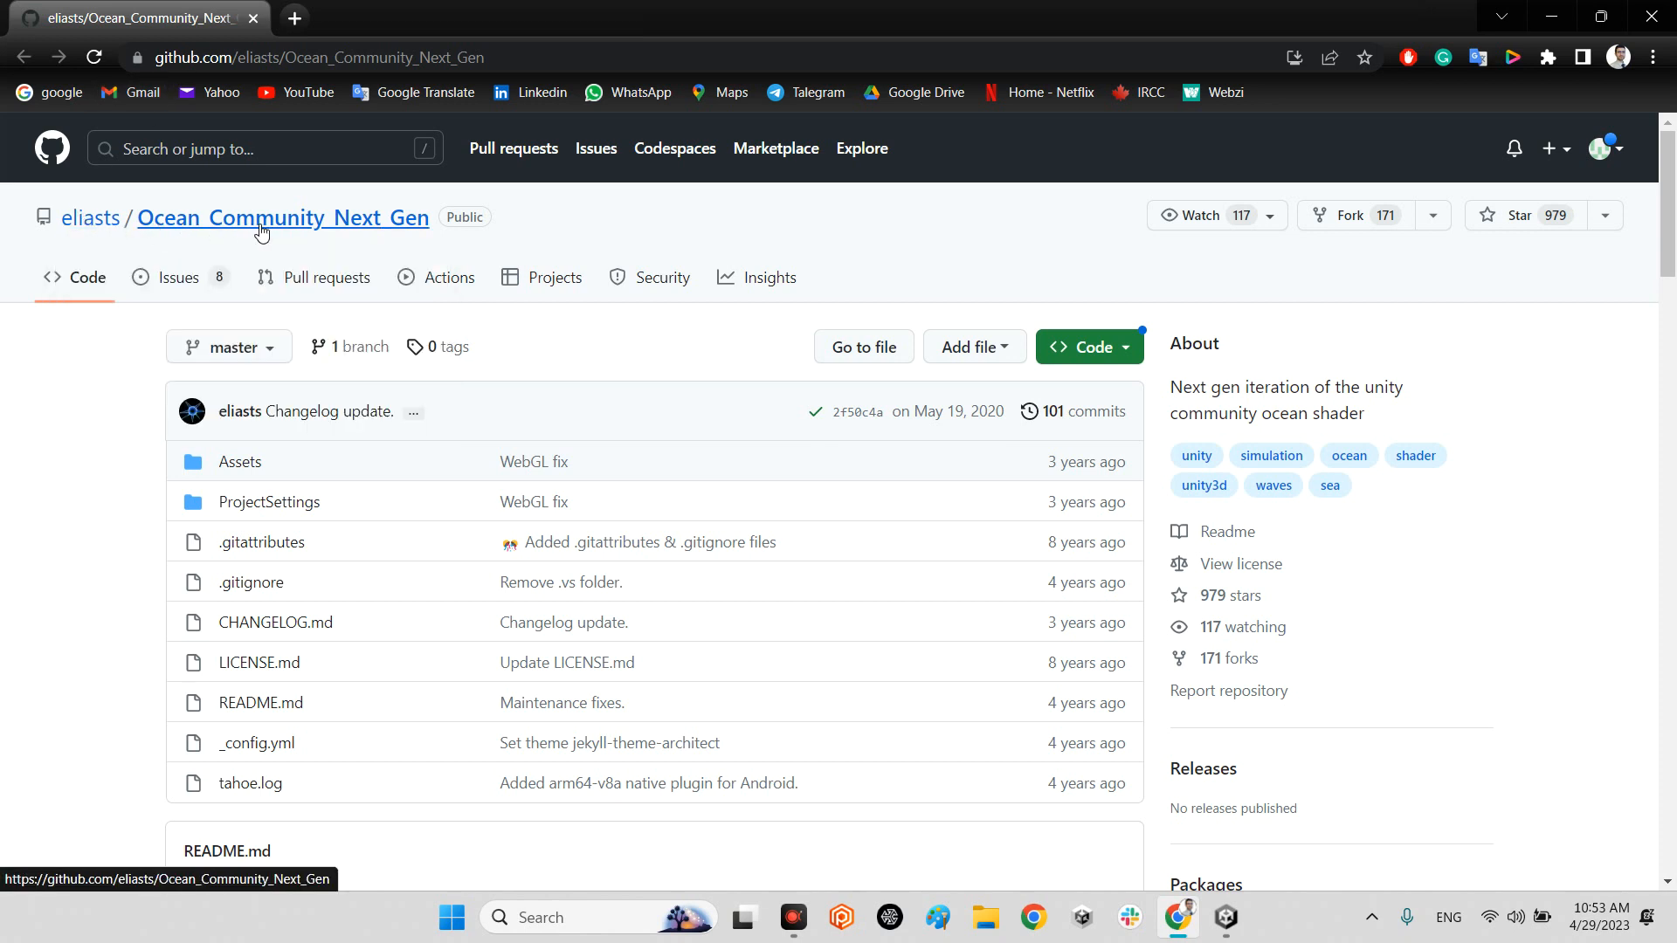
mouse_move(433, 230)
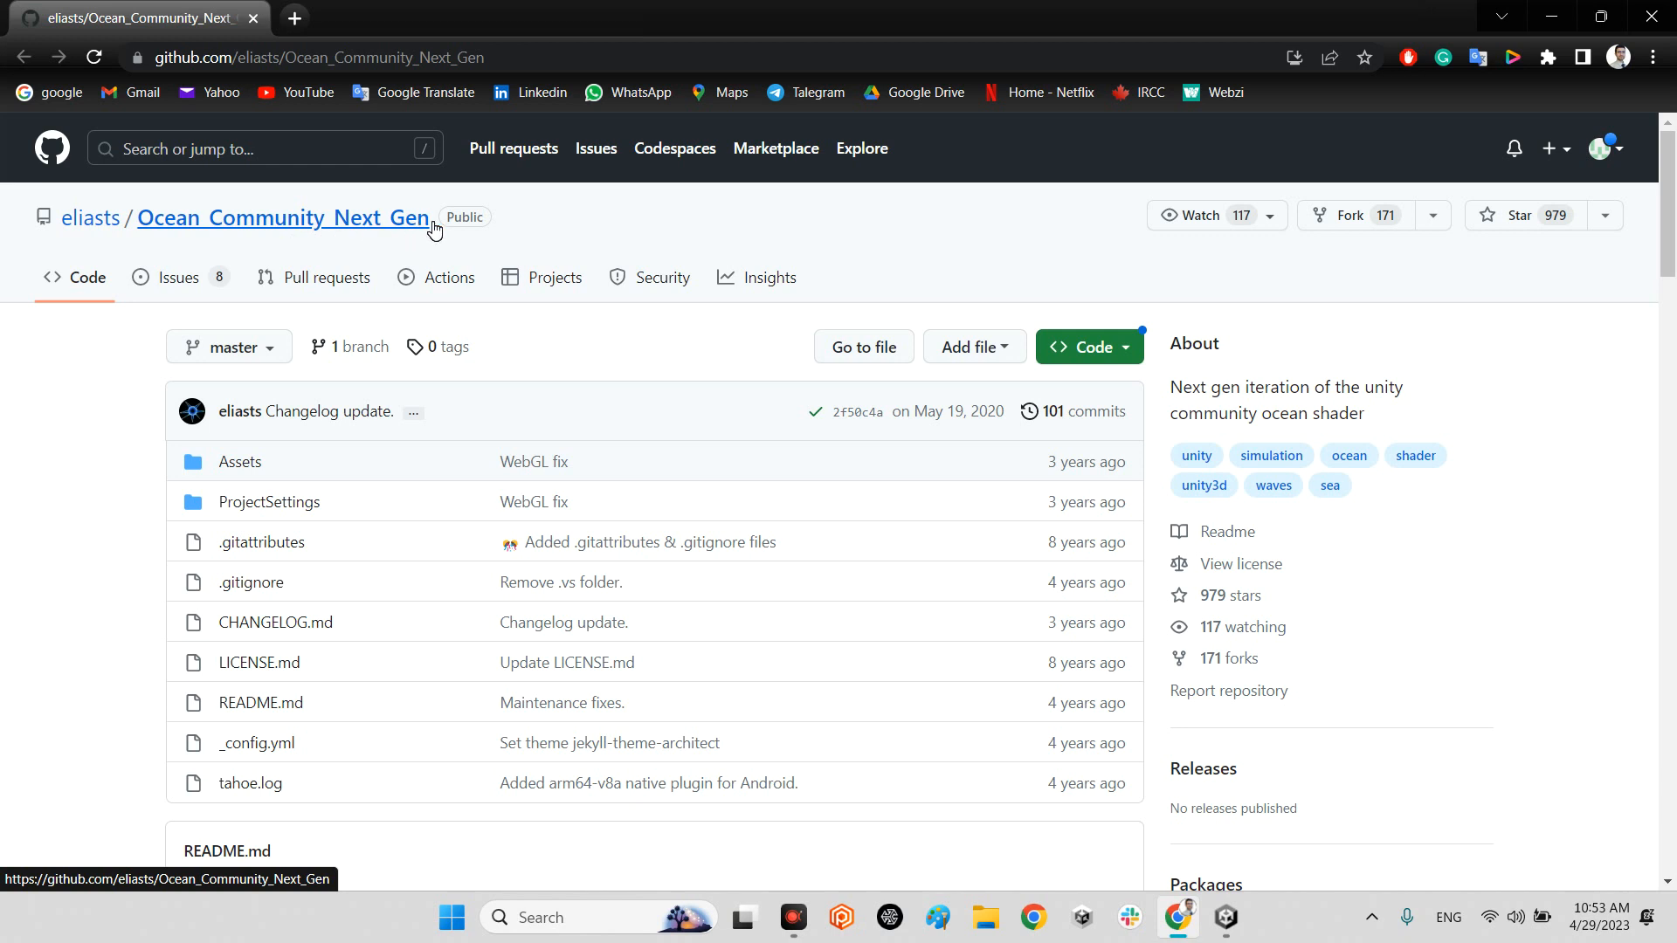
mouse_move(704, 568)
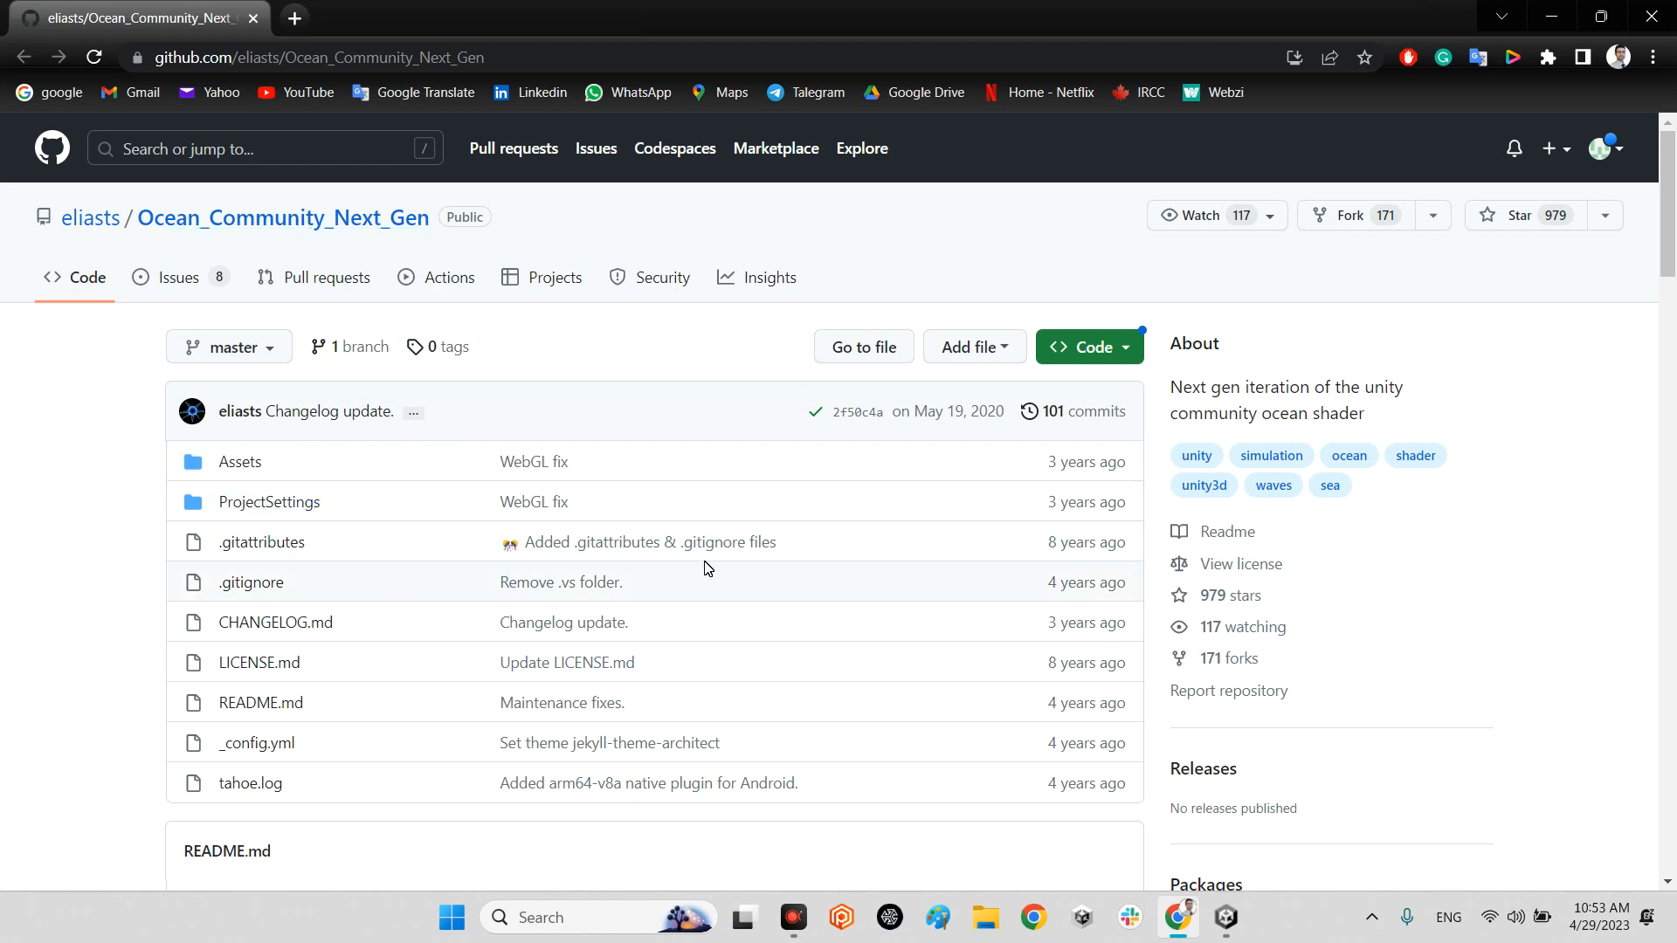
mouse_move(110, 260)
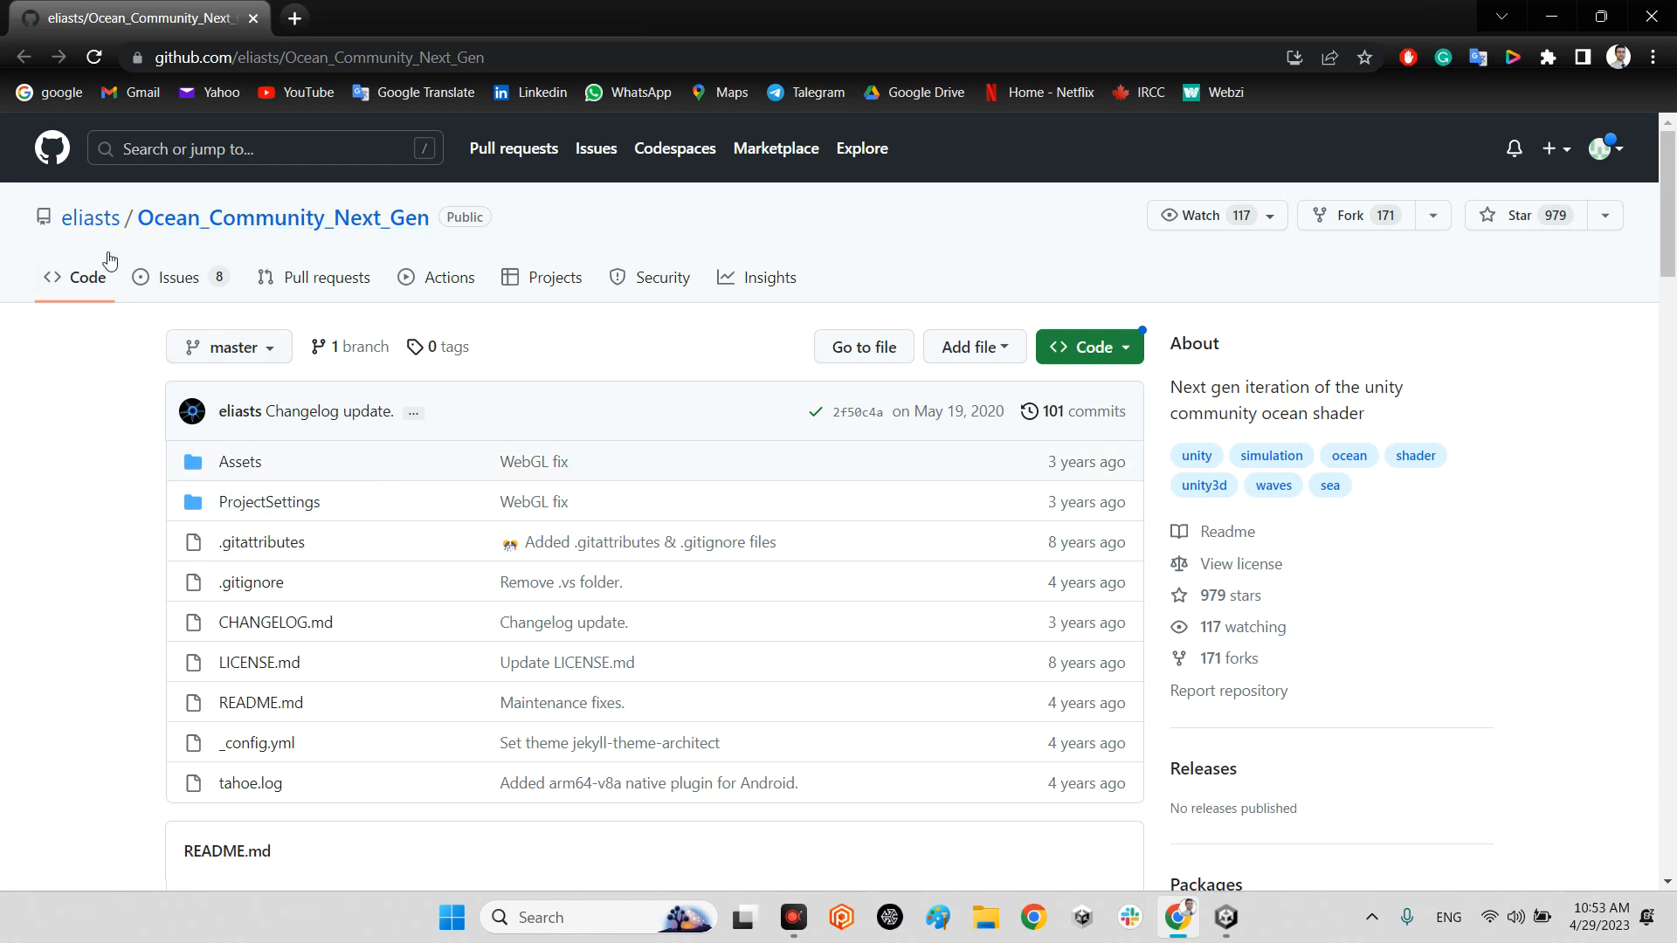
- Navigate the Project panel into Ocean_Community_Next_Gen > Ocean > Scene
scroll("down", 3)
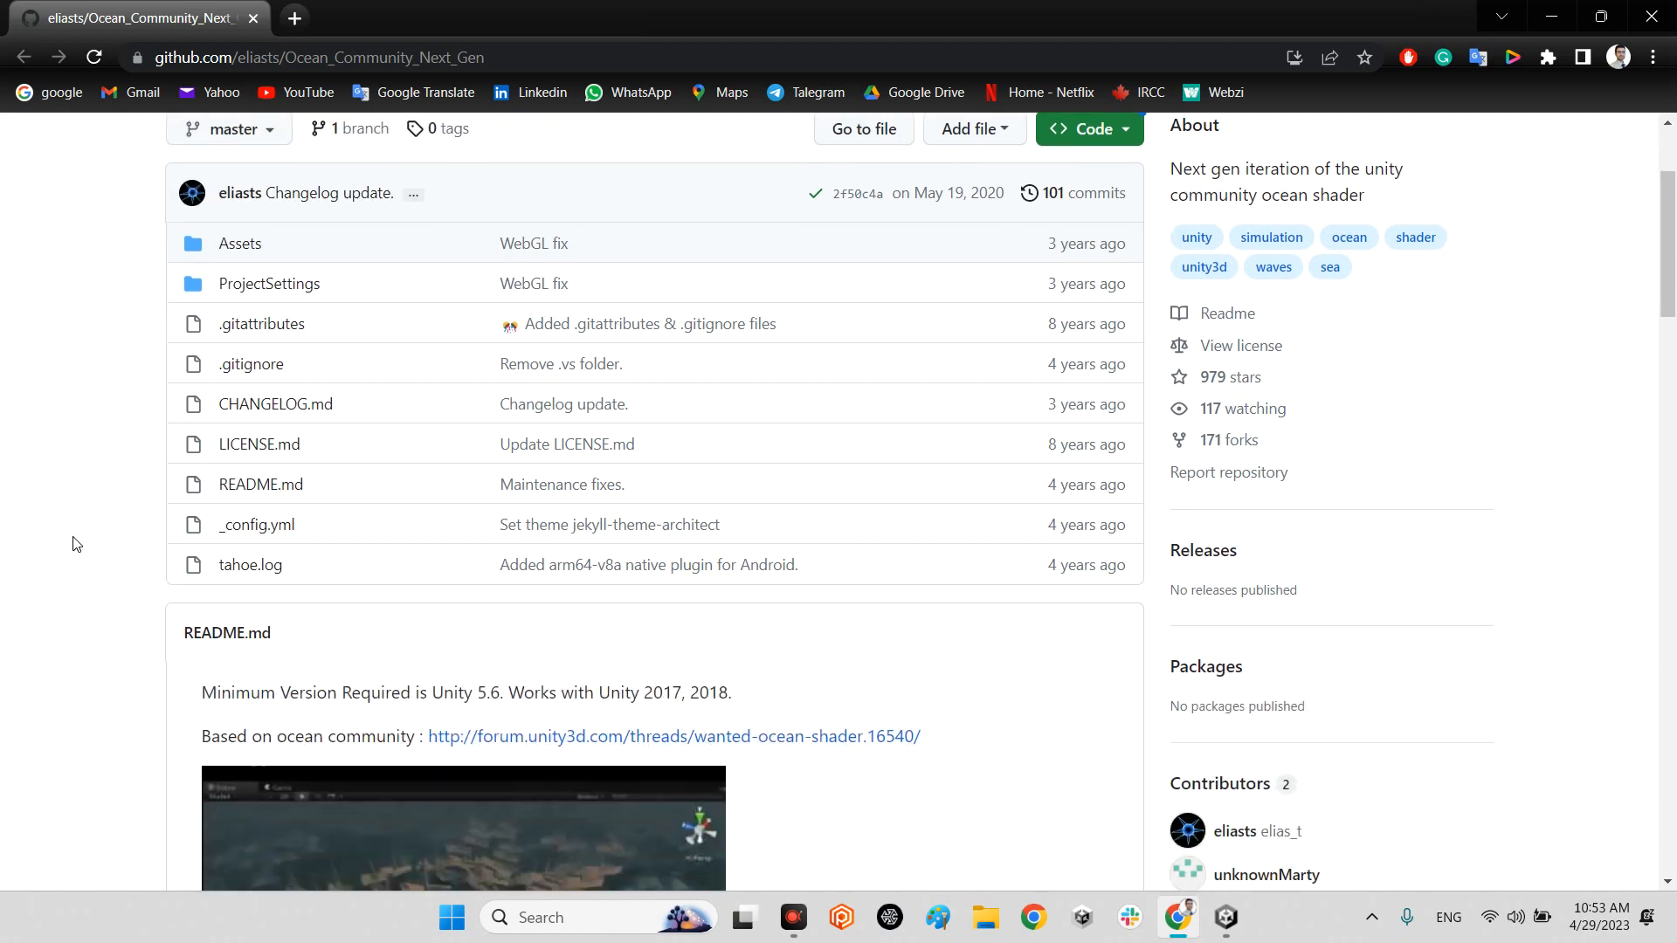
scroll("up", 3)
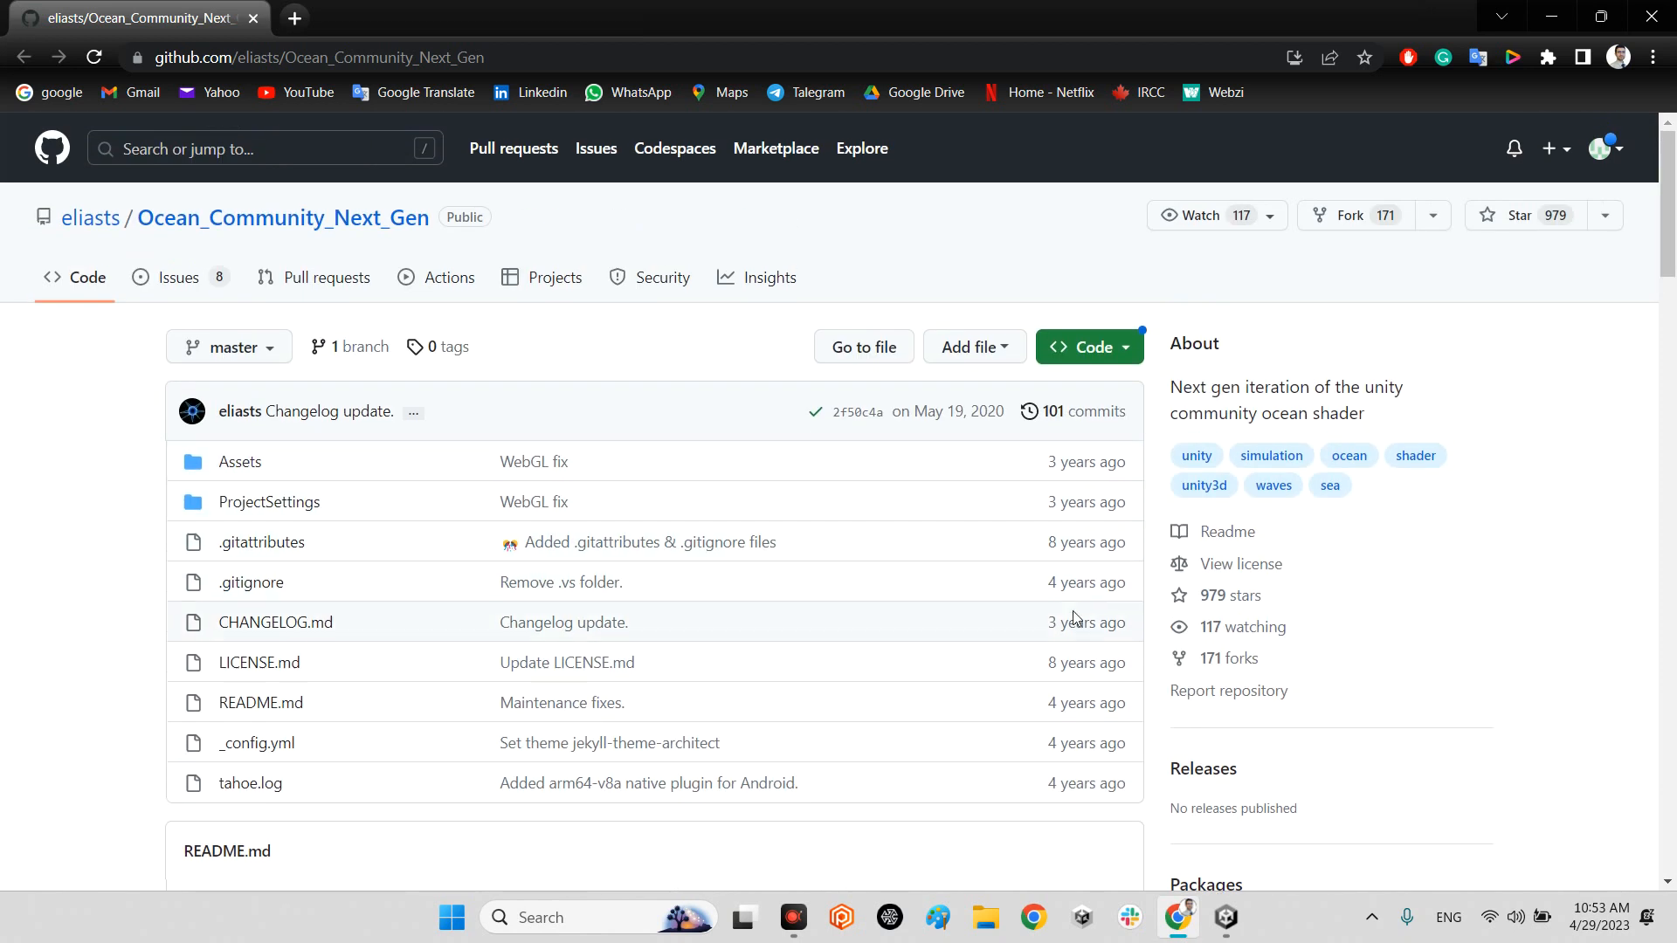
mouse_move(1071, 675)
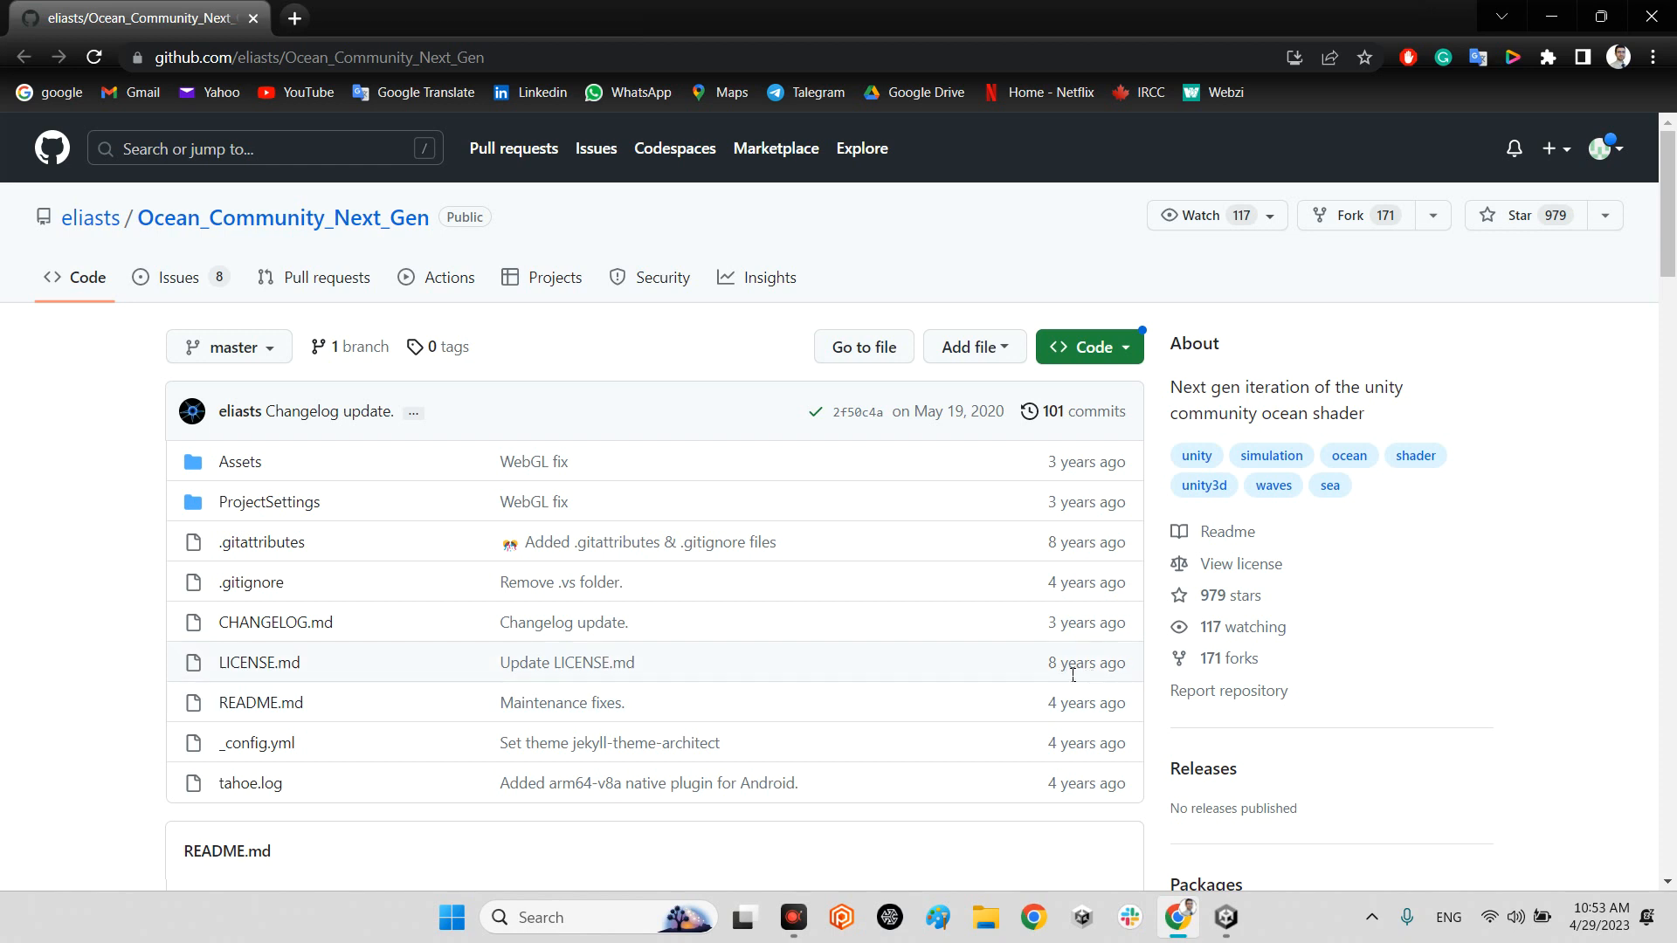
mouse_move(1054, 662)
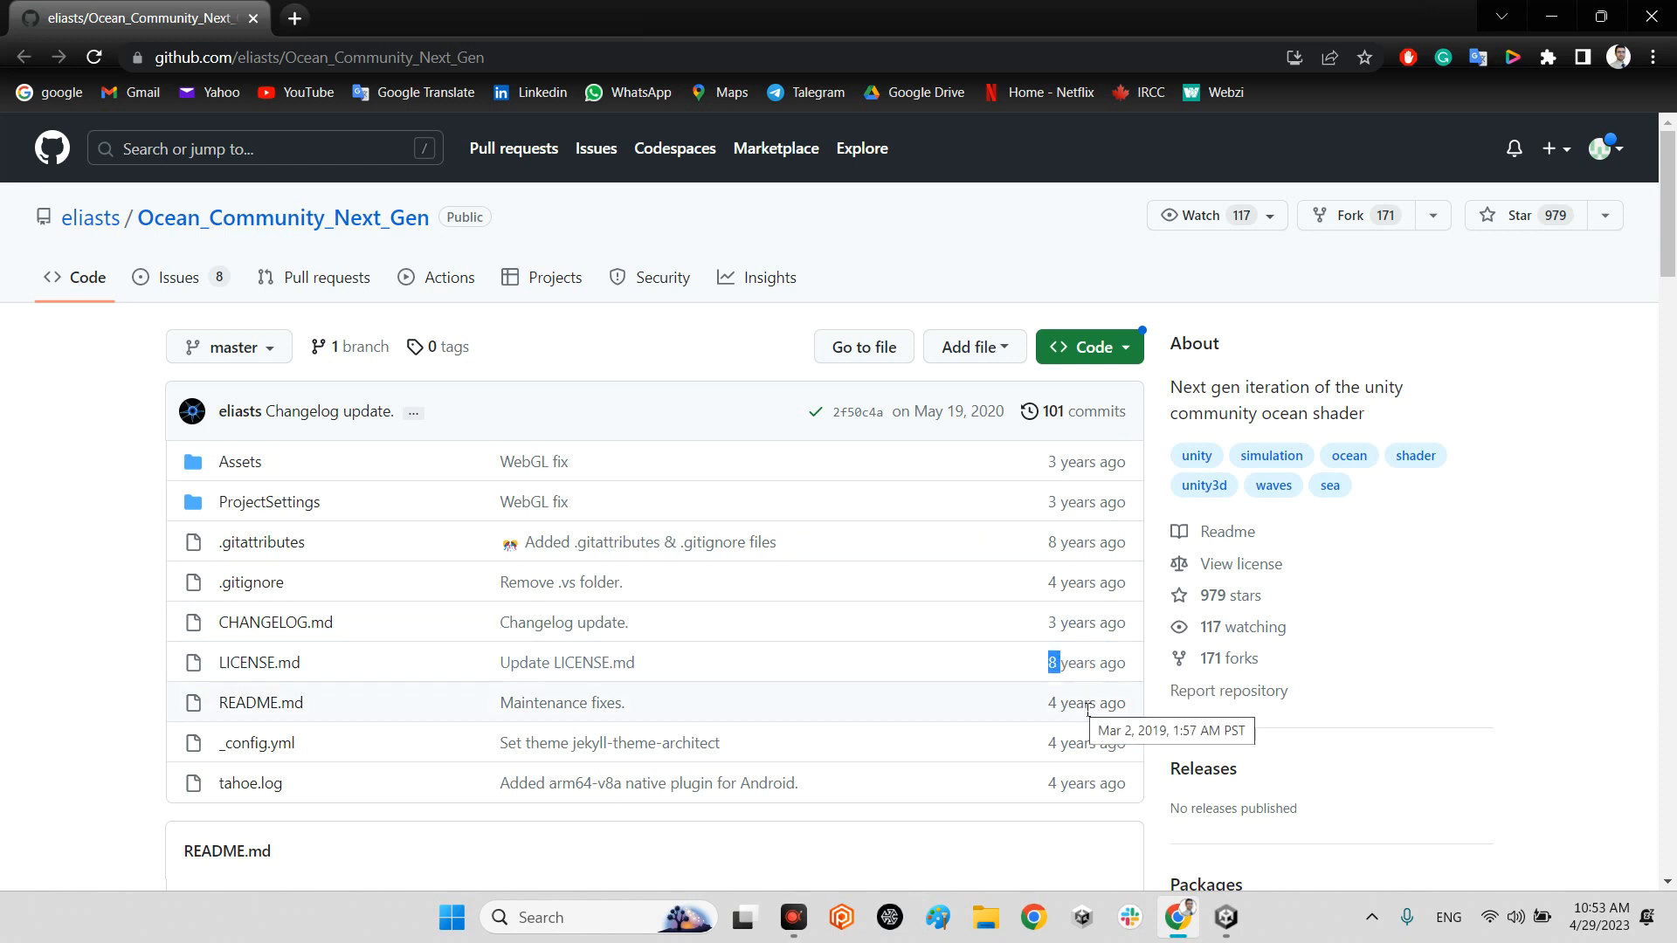
mouse_move(917, 418)
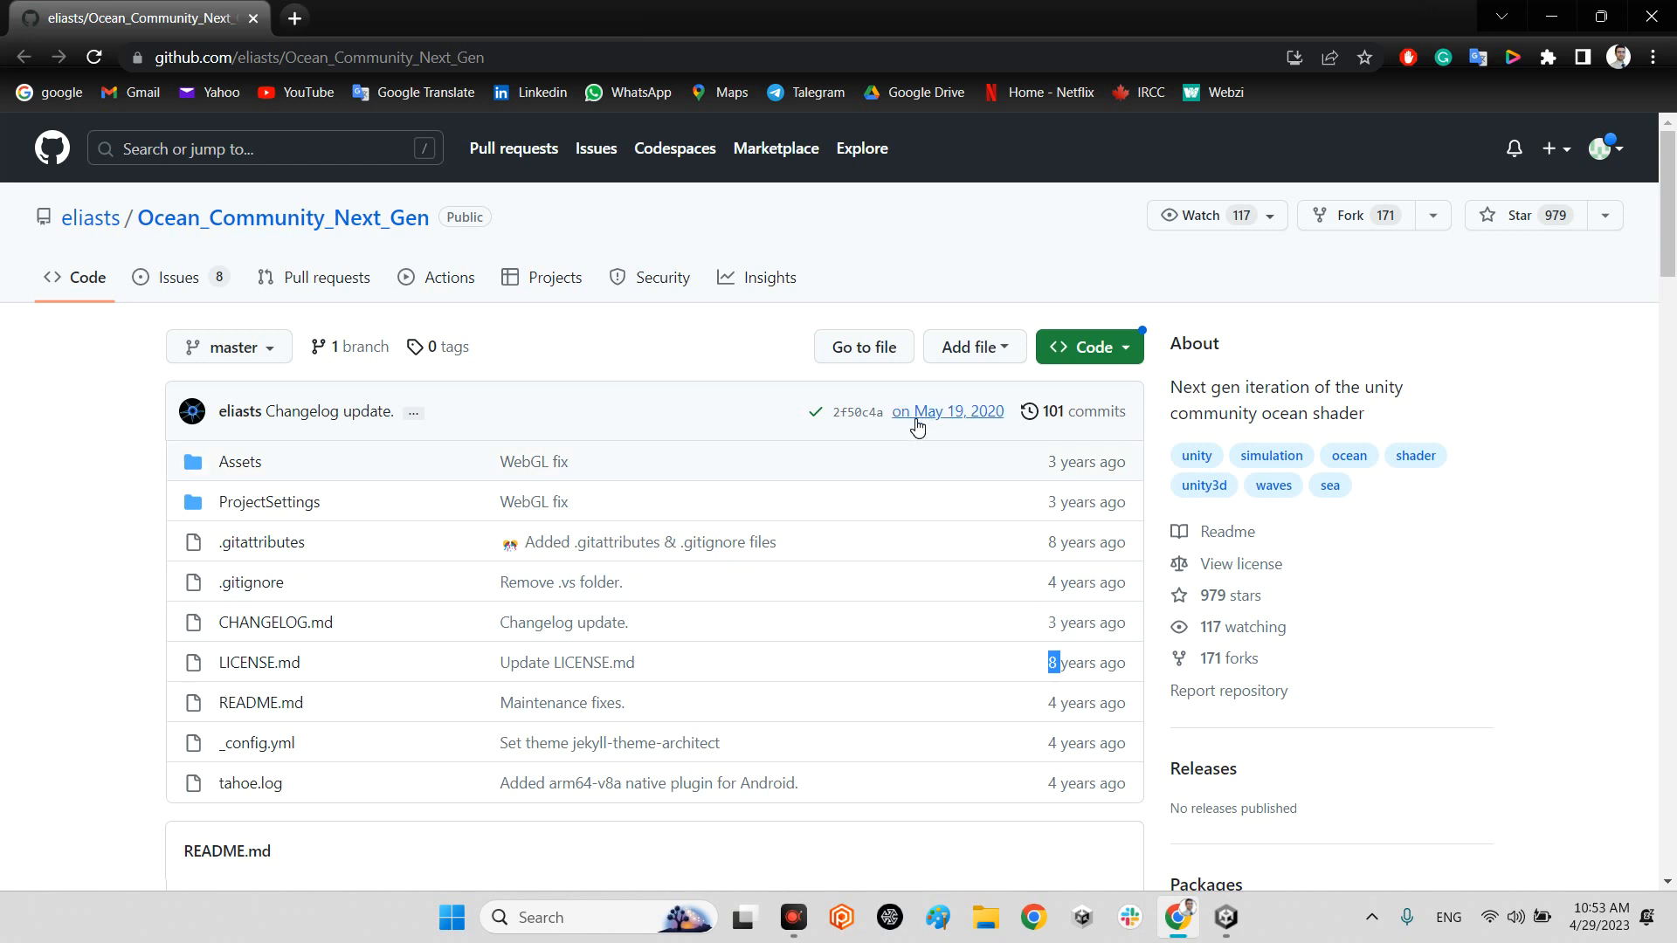
mouse_move(944, 410)
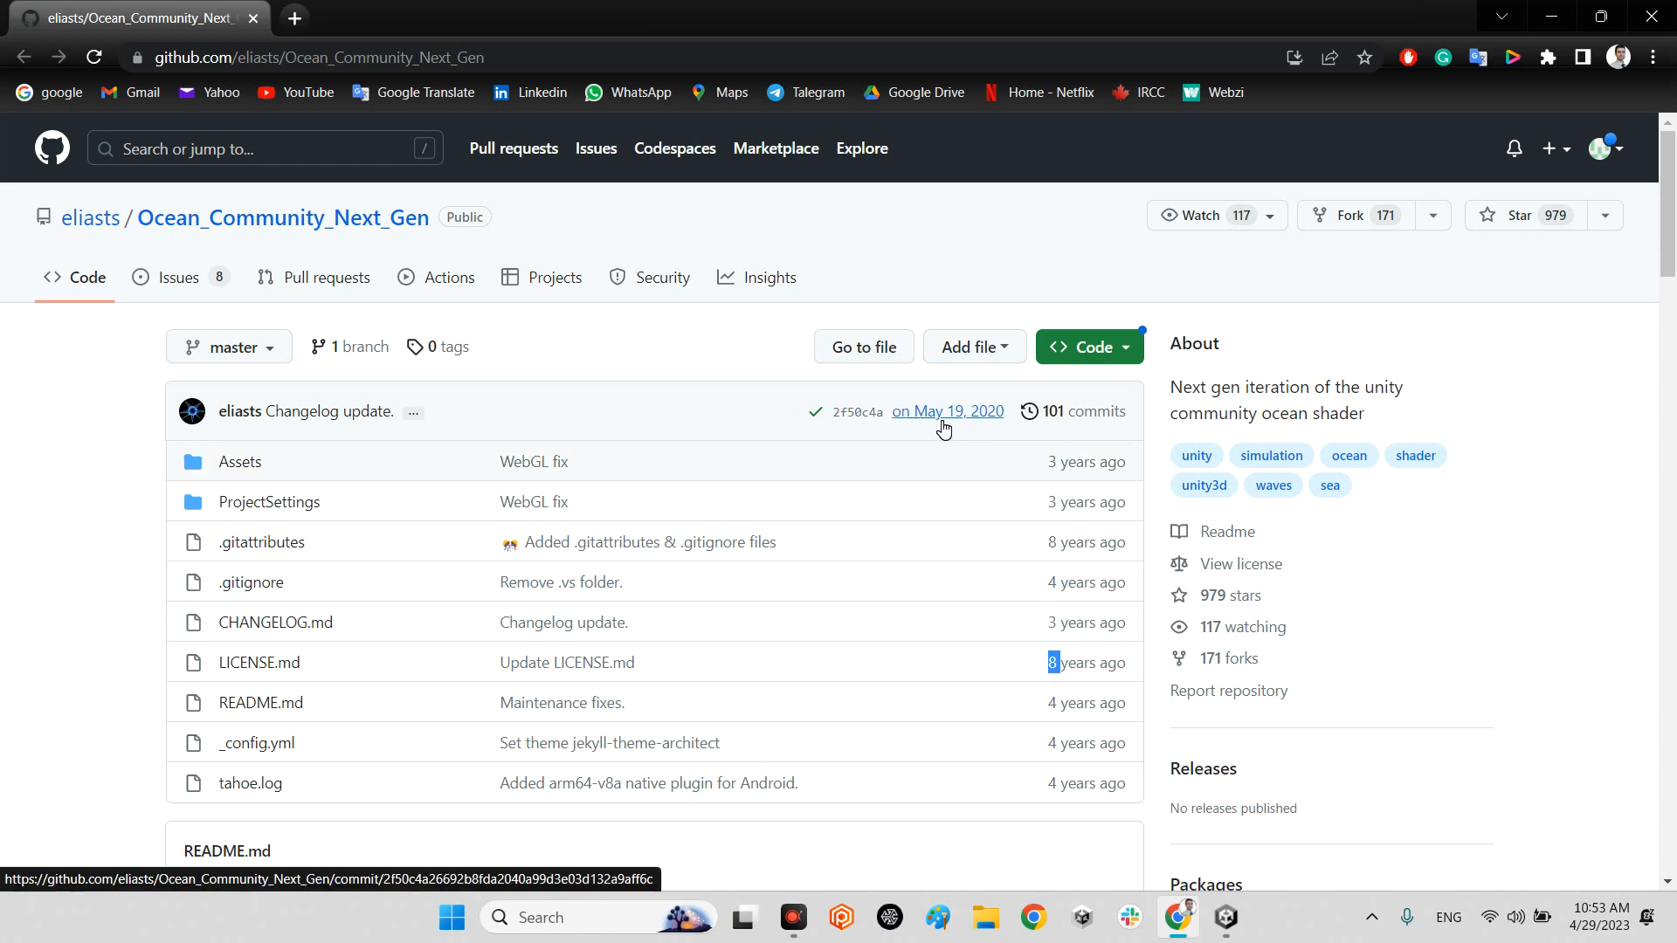
scroll("down", 3)
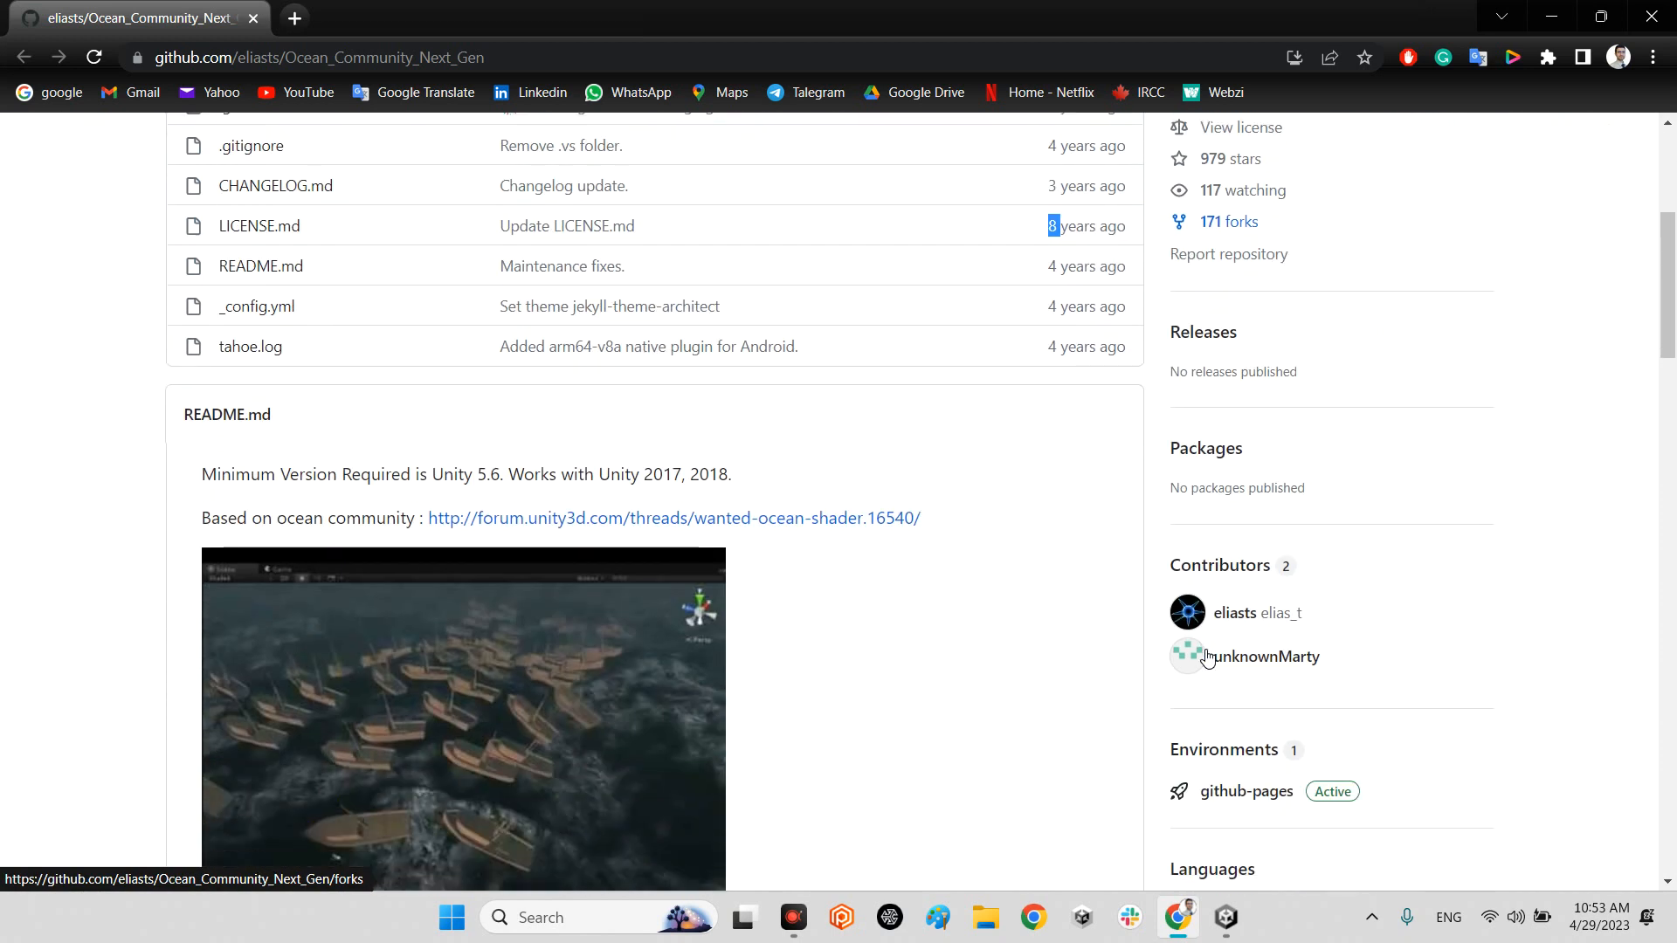
scroll("down", 3)
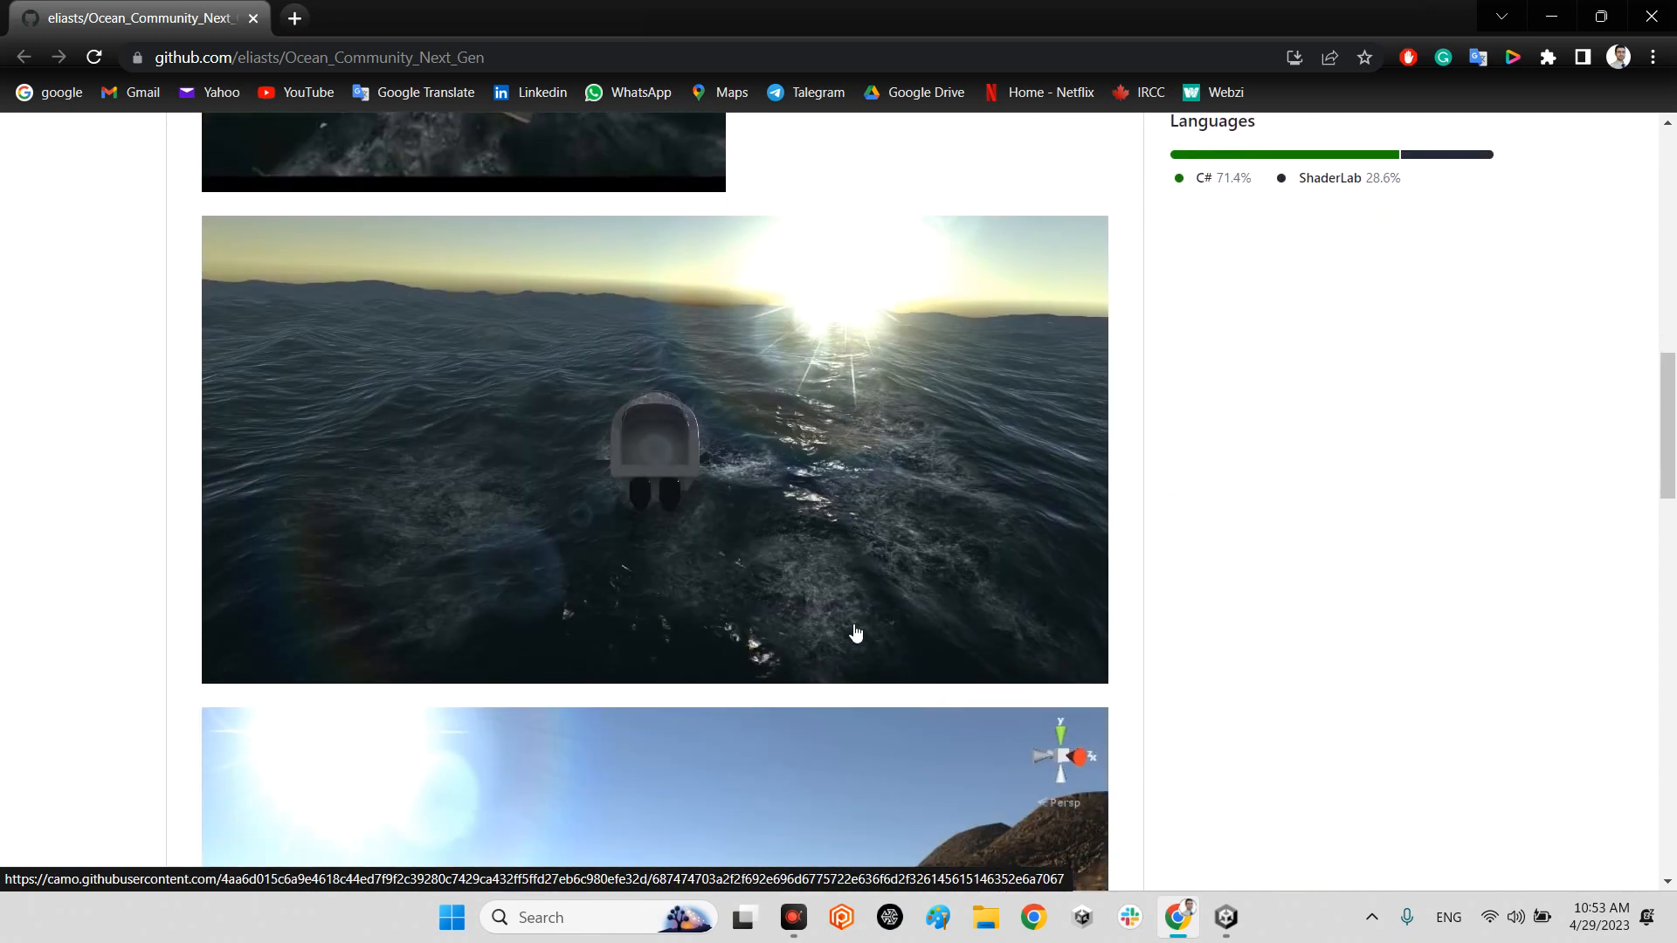
scroll("down", 3)
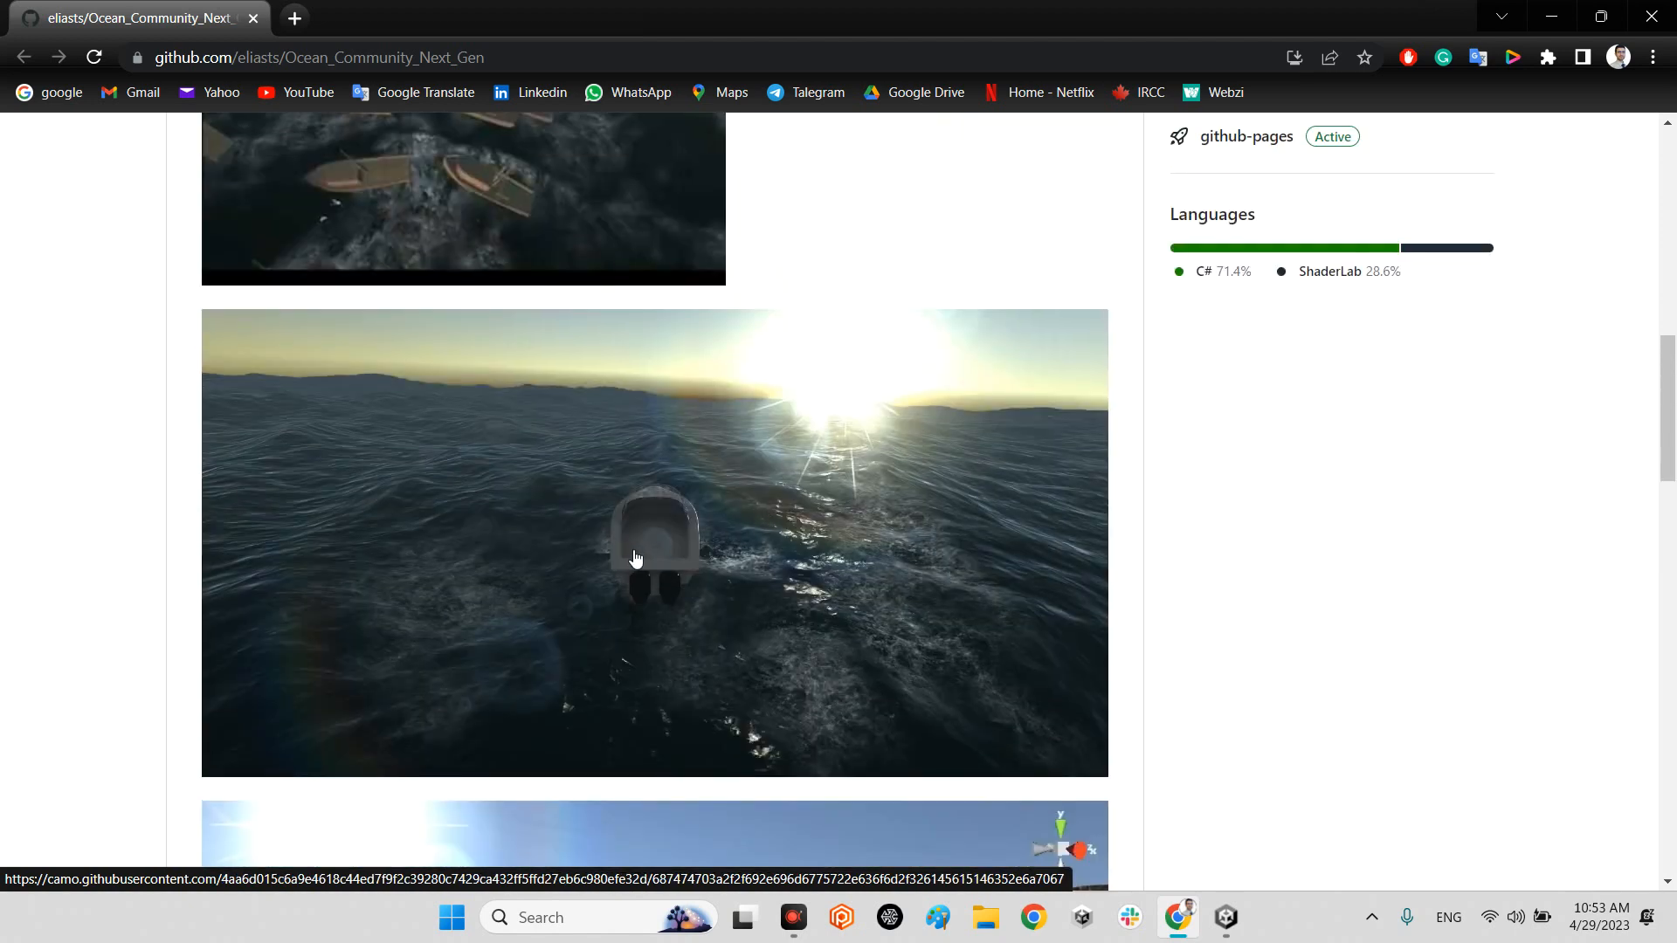
scroll("up", 3)
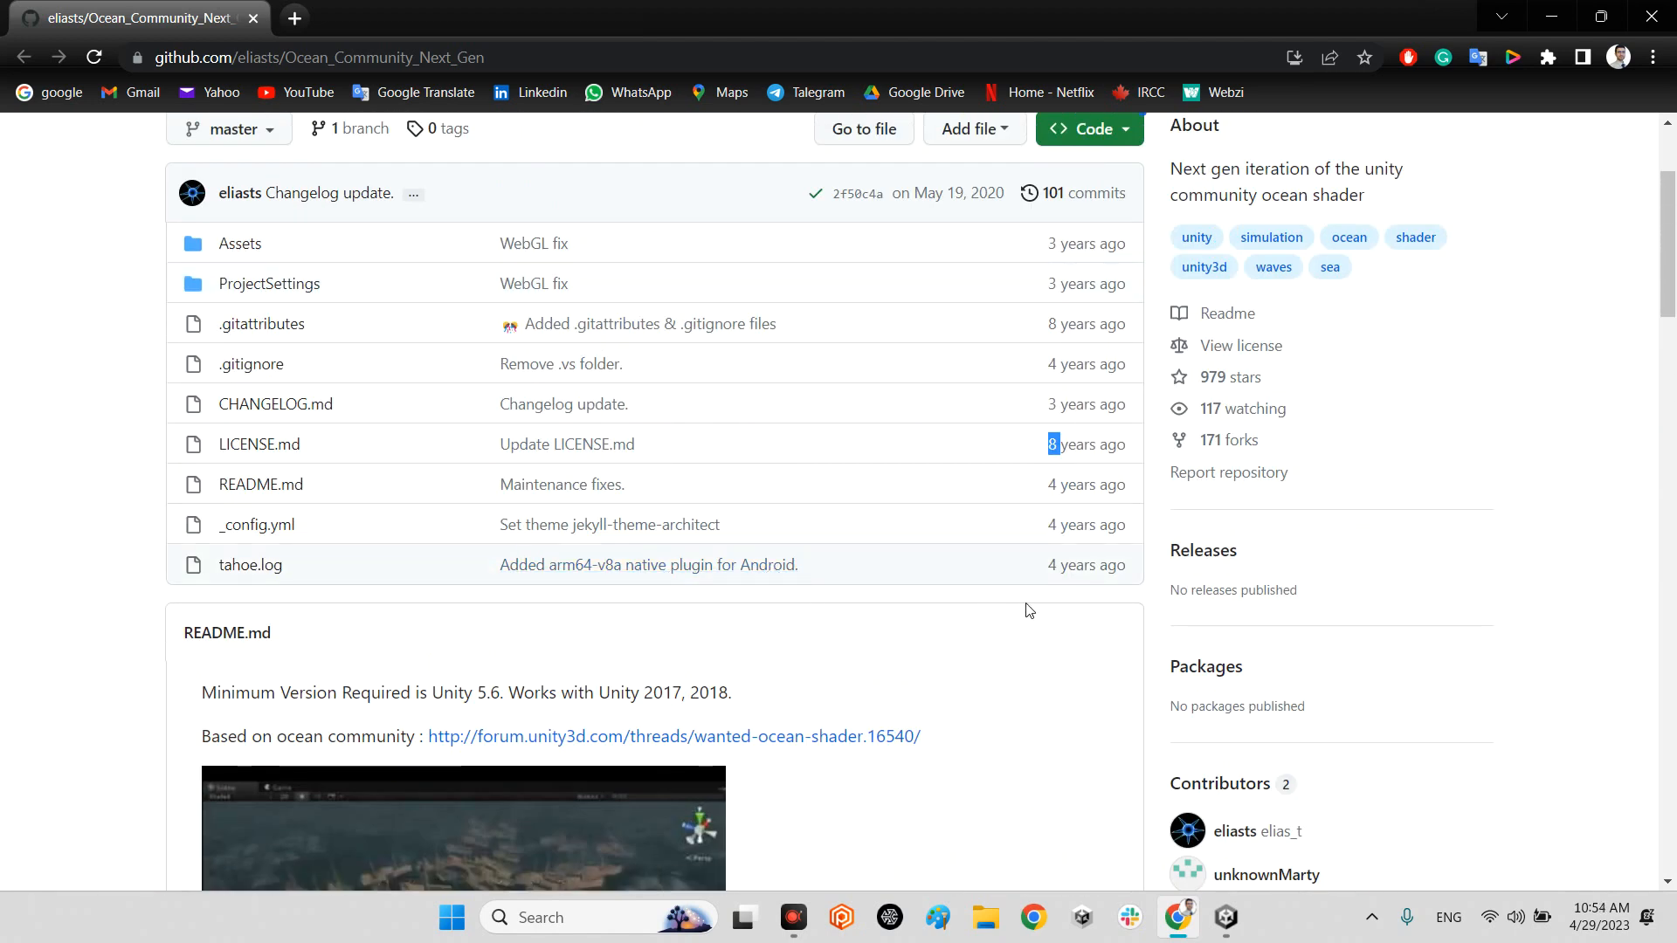
scroll("up", 3)
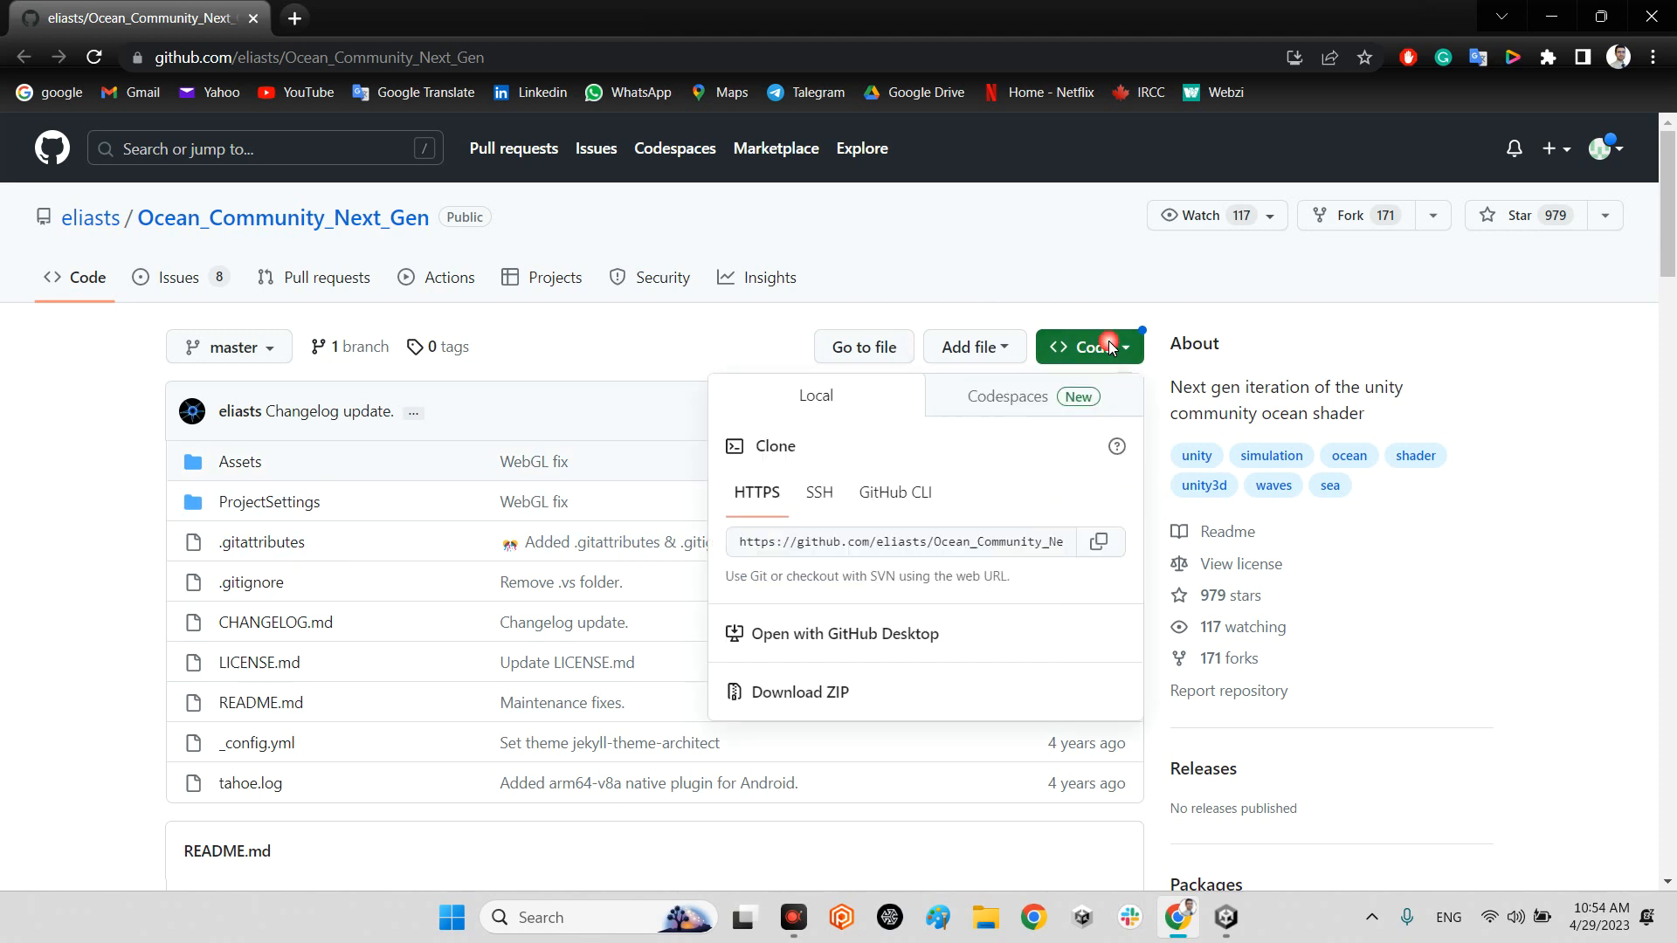
mouse_move(246, 478)
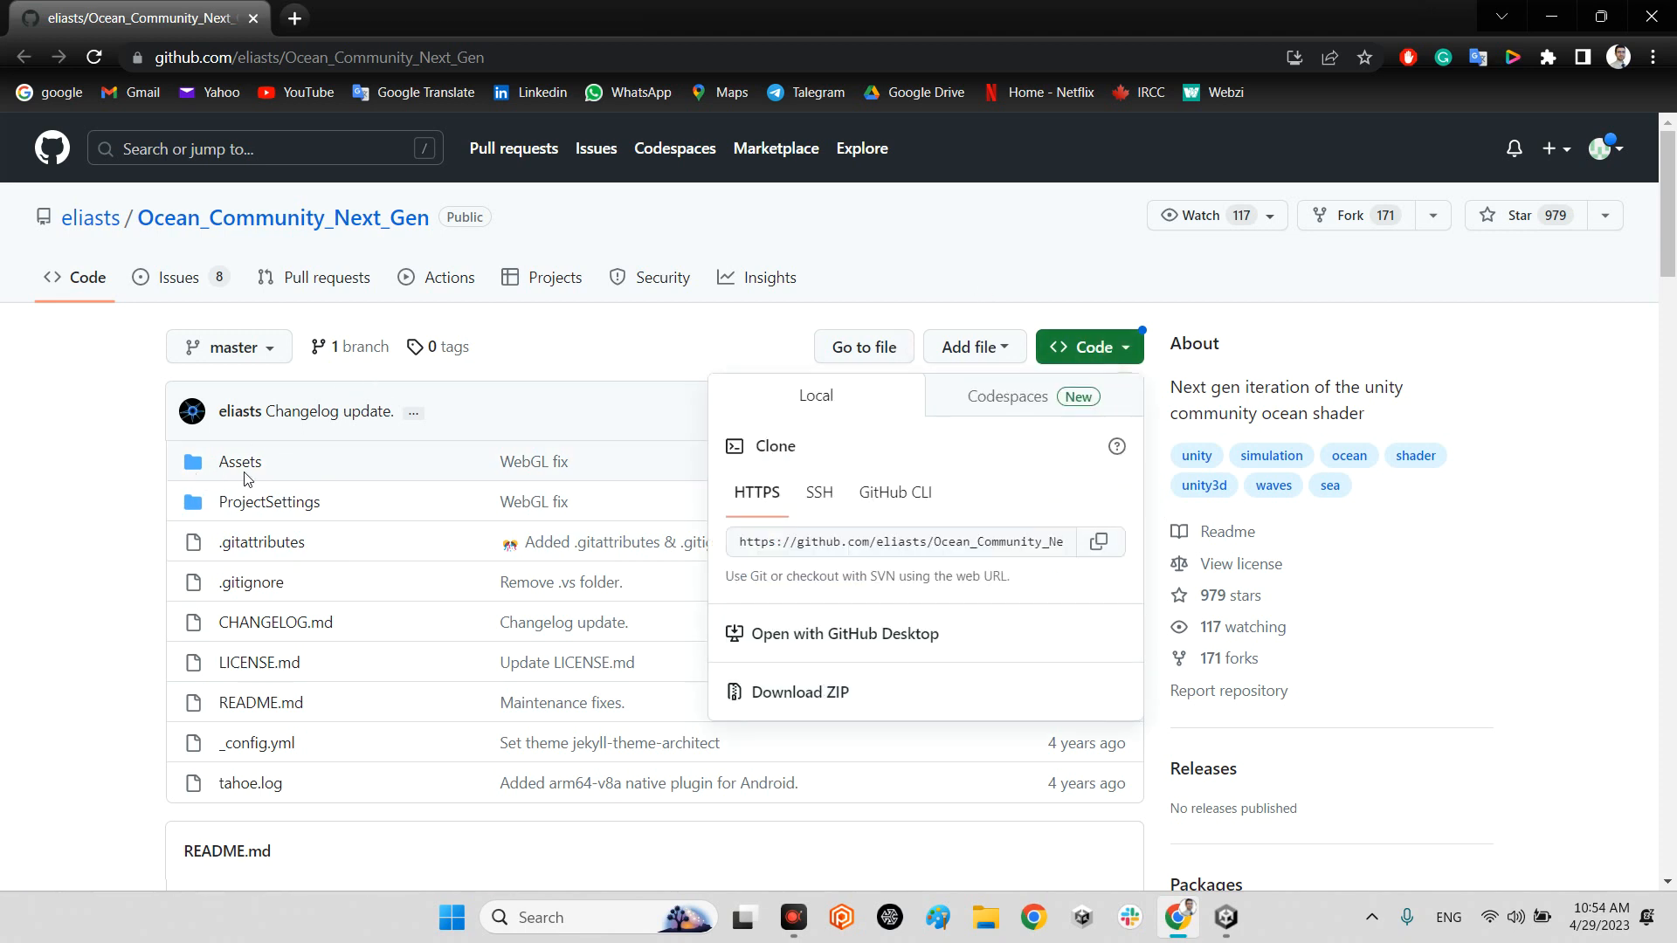
mouse_move(314, 446)
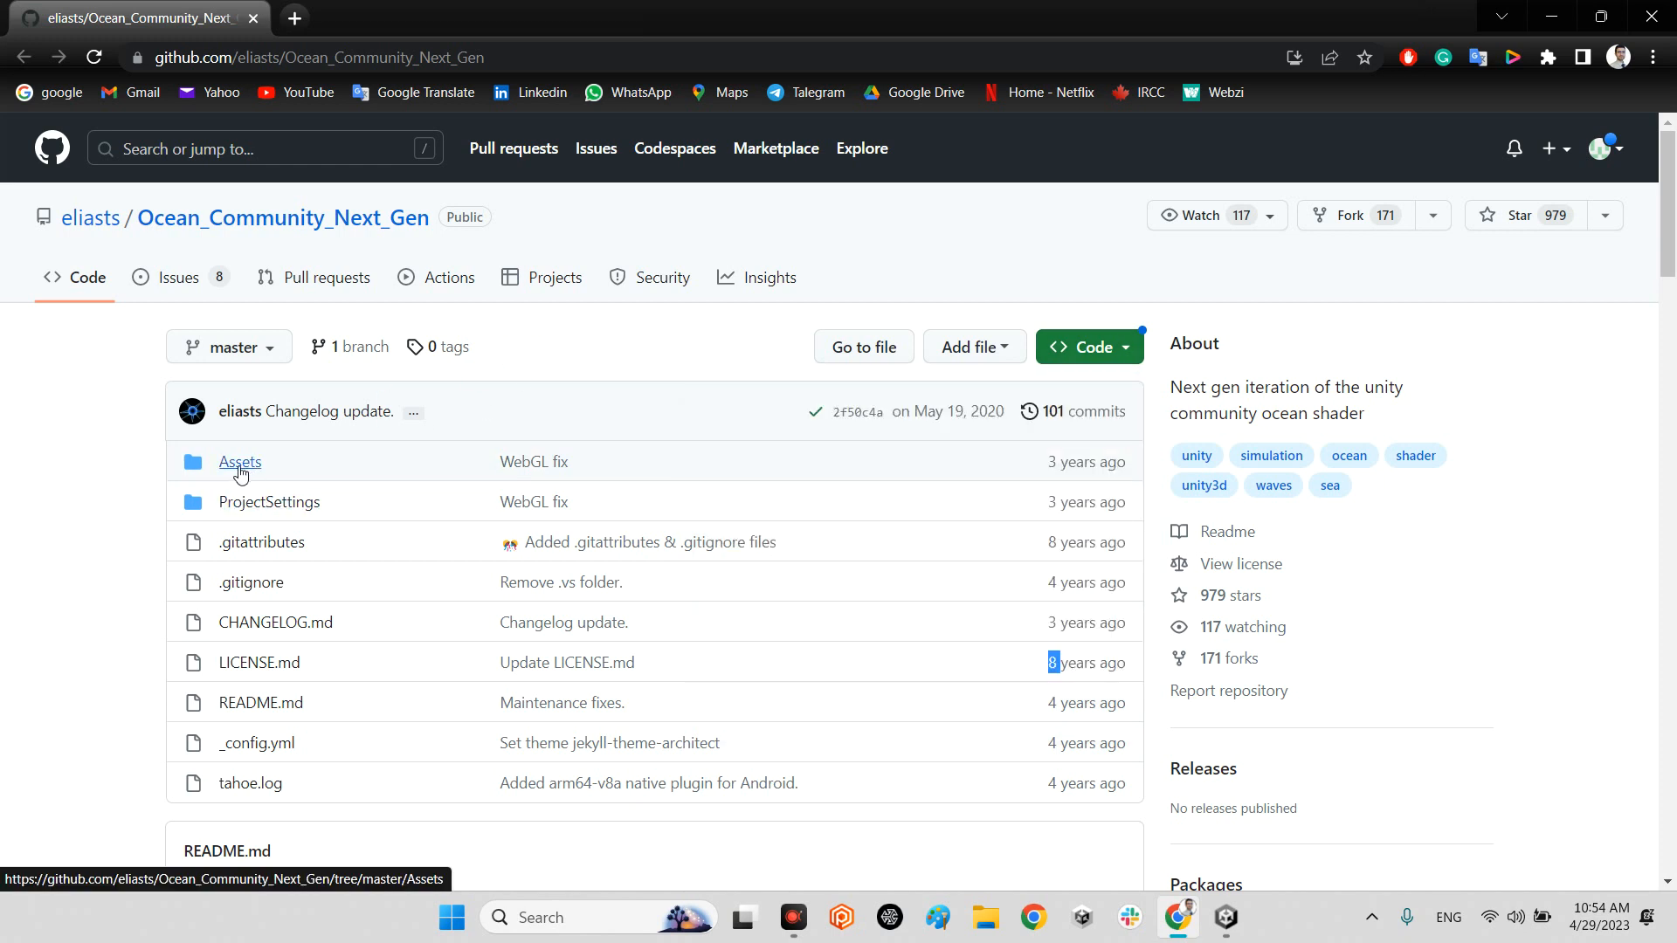
left_click(1225, 917)
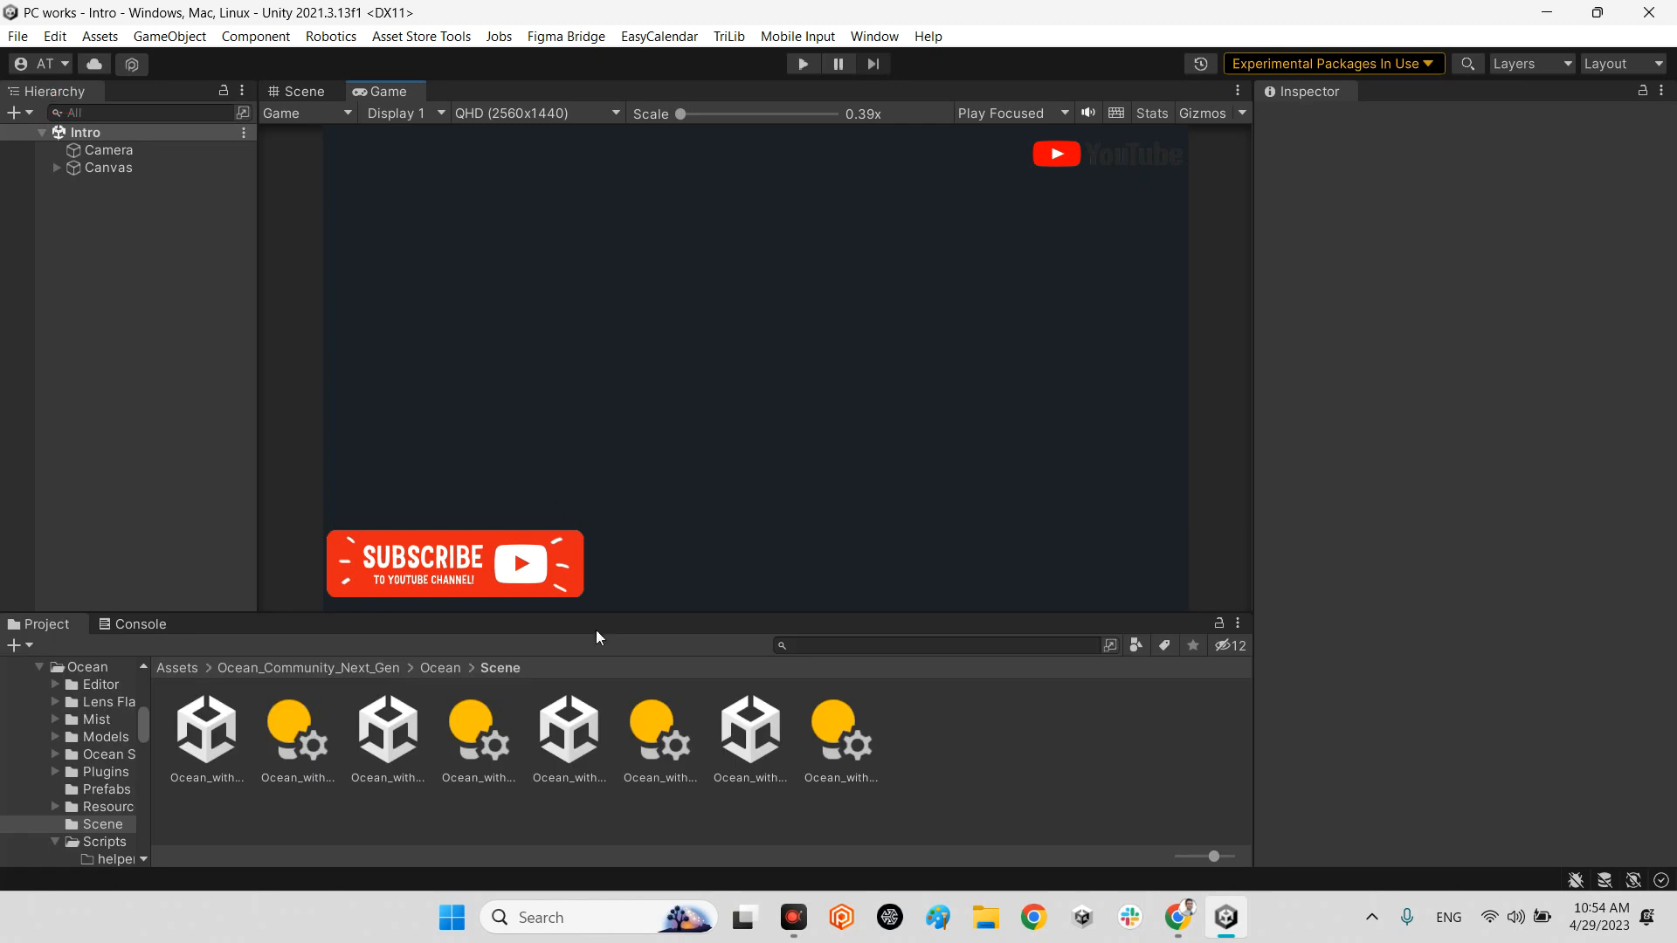
left_click(312, 667)
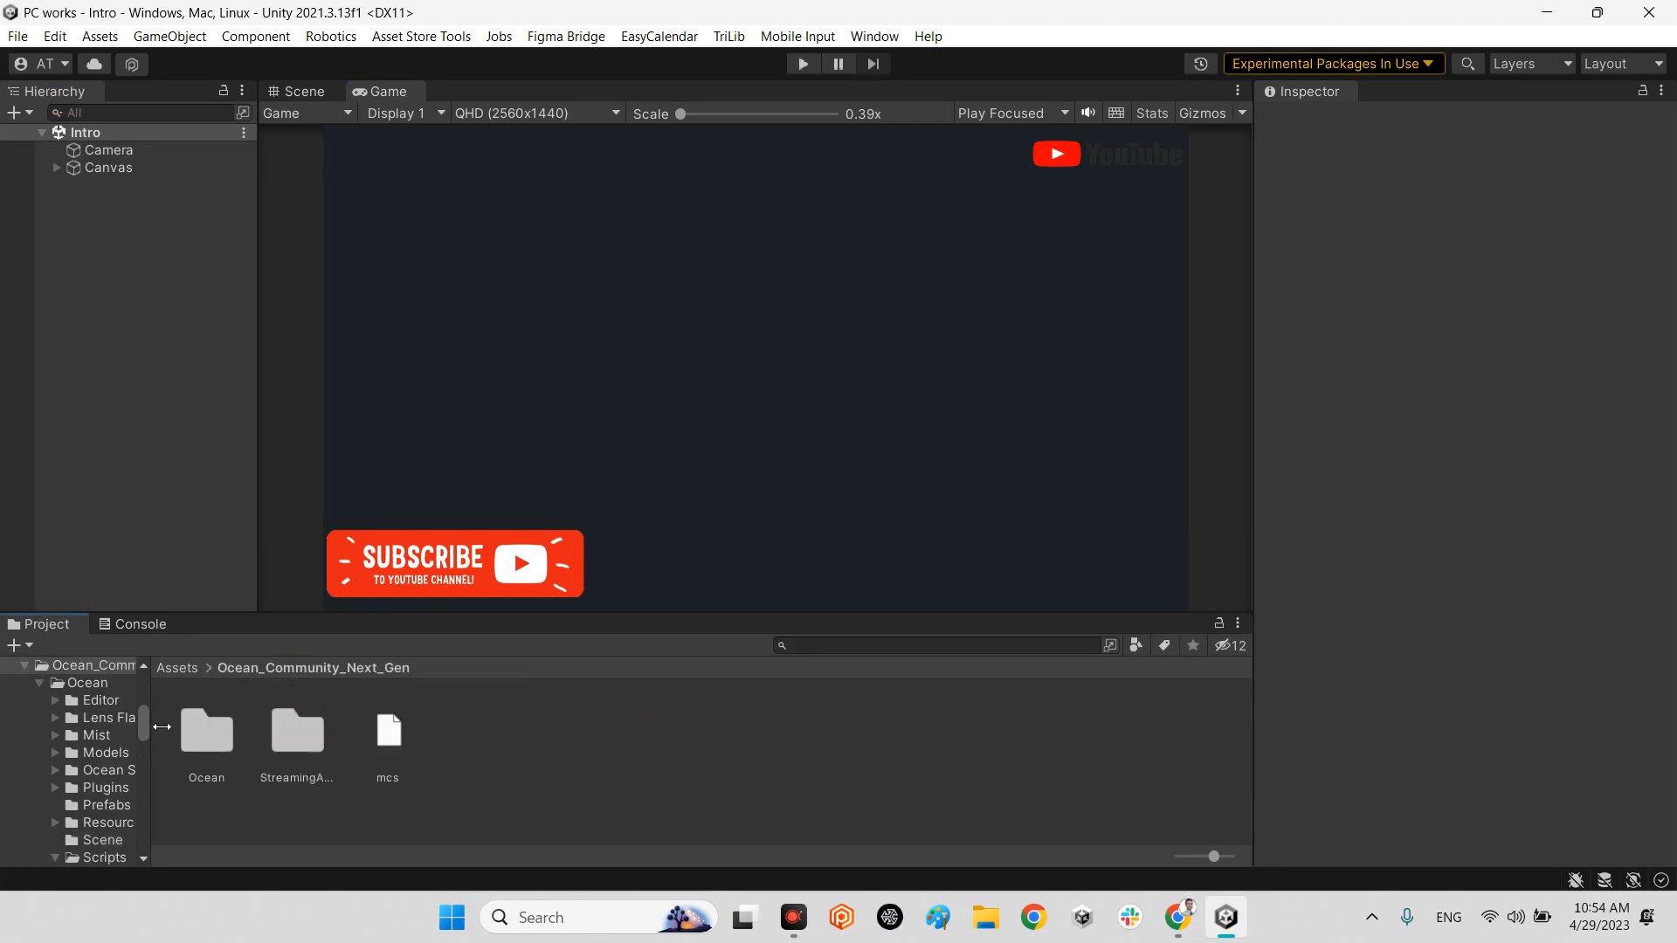
mouse_move(327, 756)
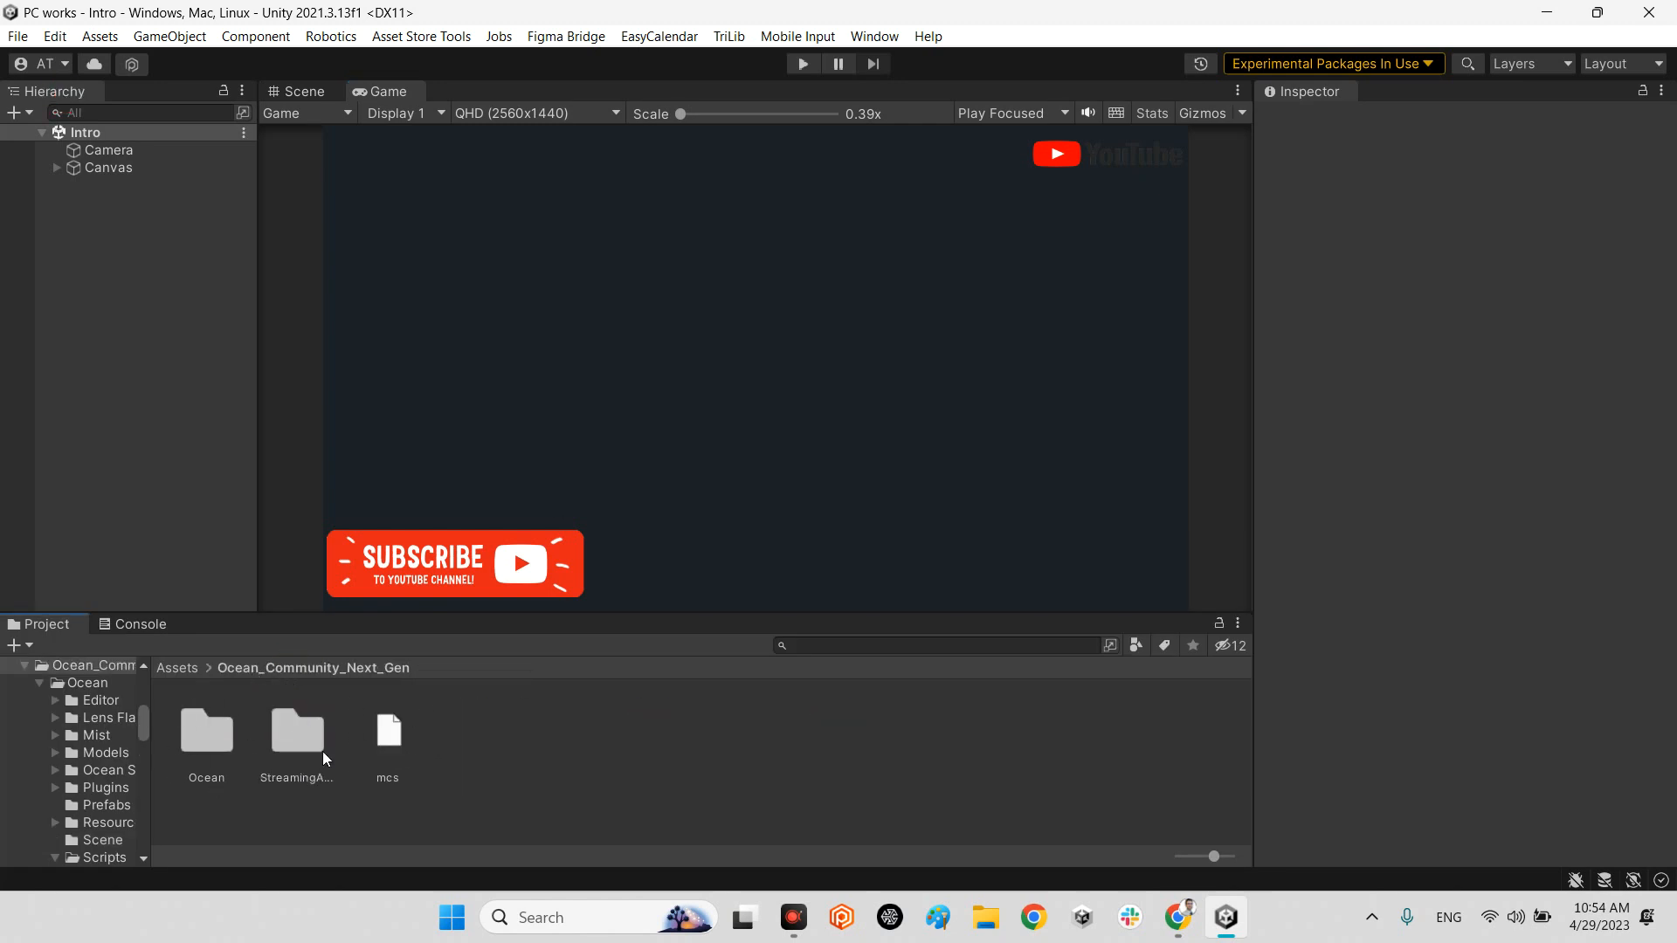
mouse_move(206, 744)
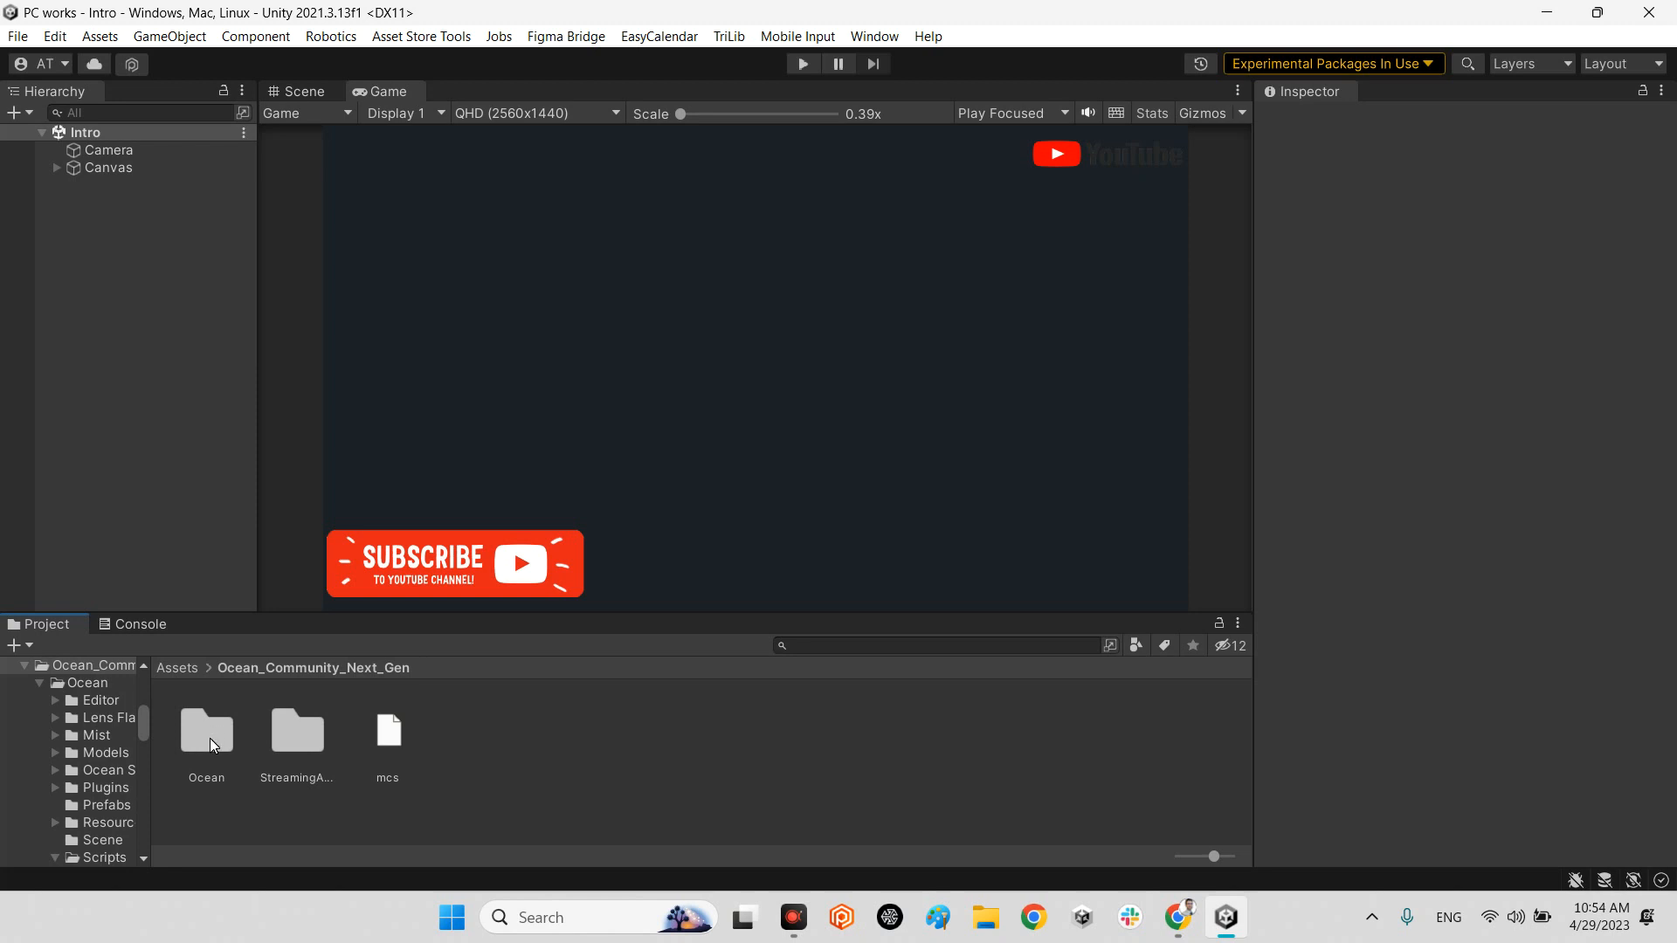
double_click(206, 732)
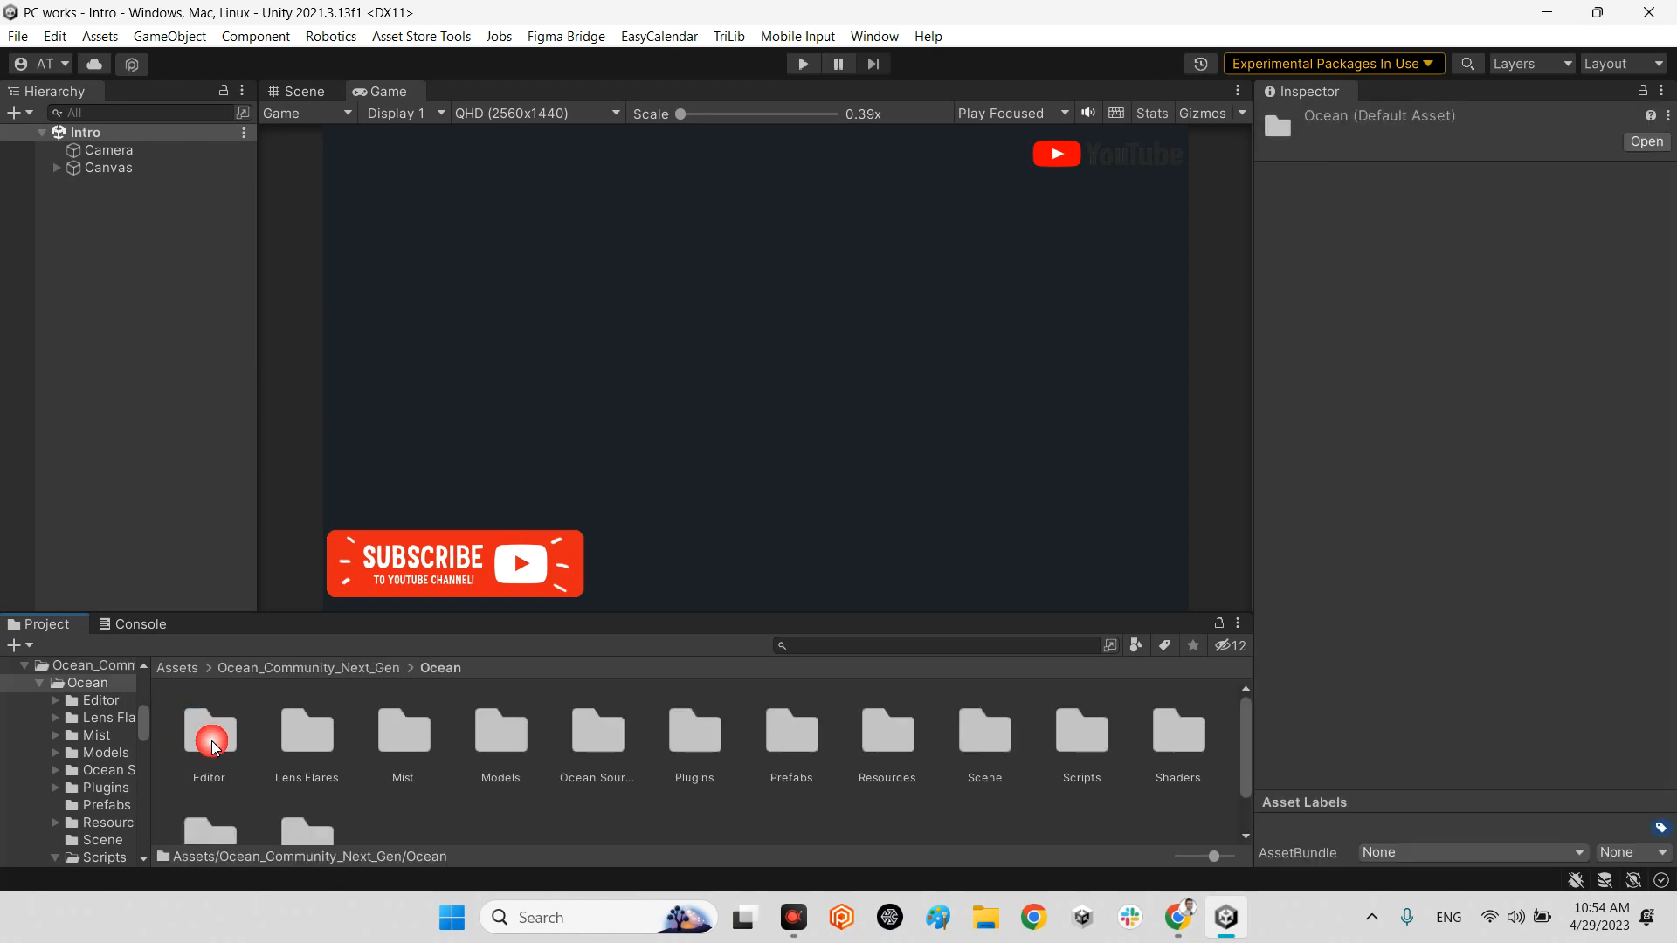
mouse_move(994, 766)
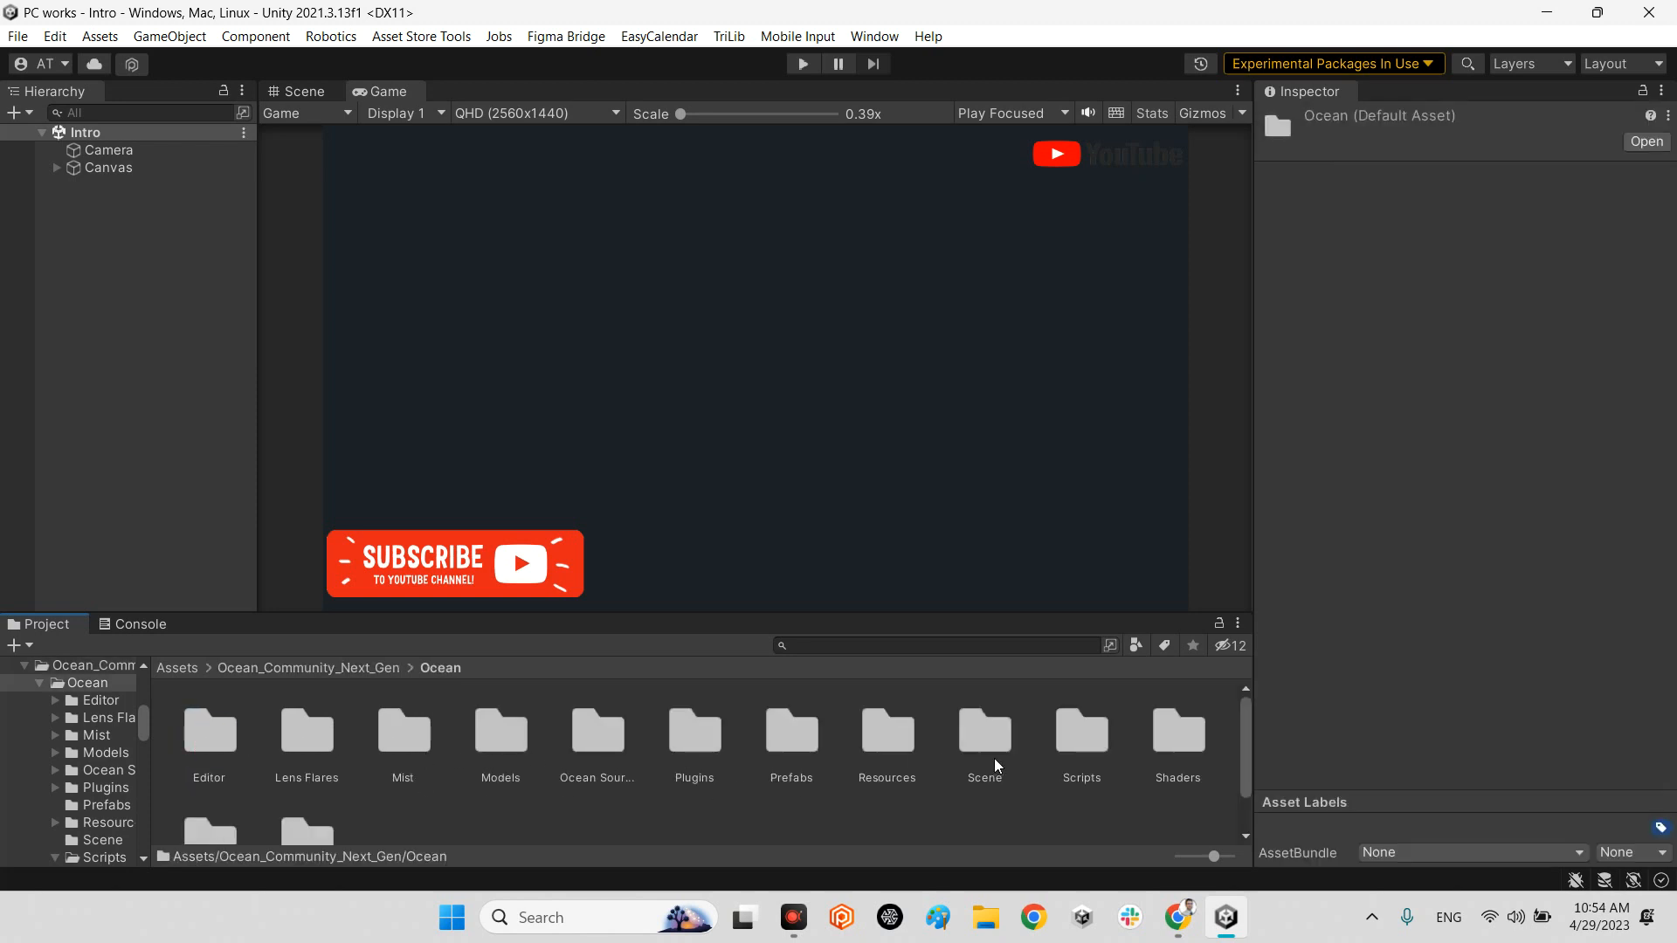
double_click(984, 732)
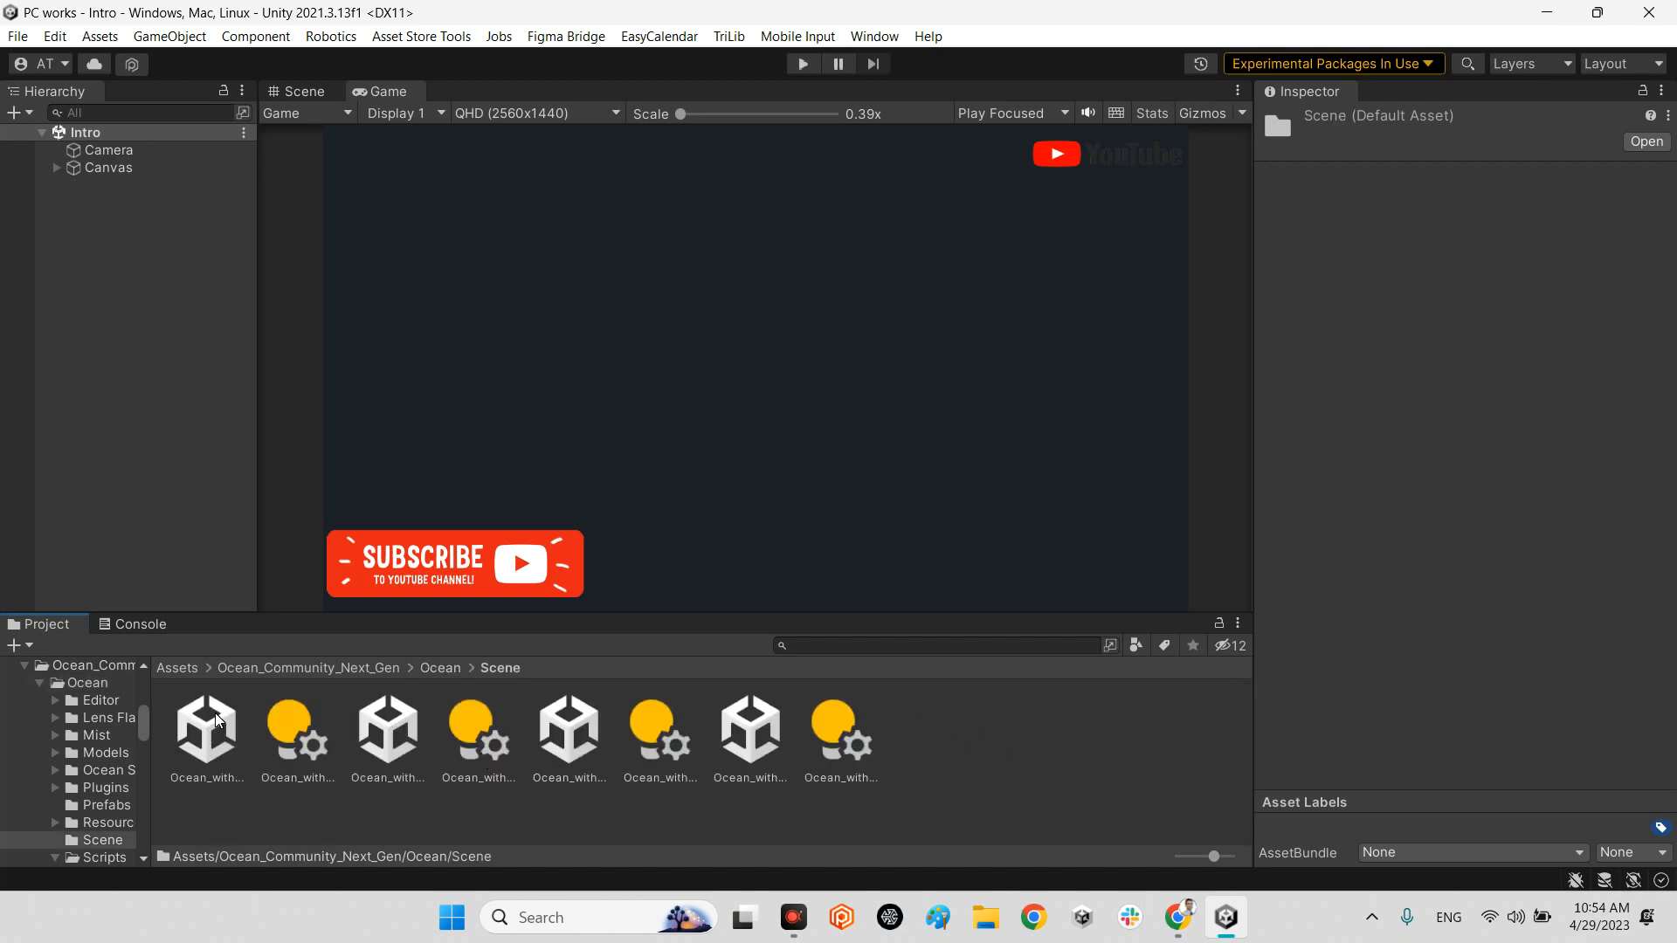
- Select the Ocean_with_boat, ships_HQ, ships_island and ships_mobile scenes in turn, ending on HQ
left_click(206, 730)
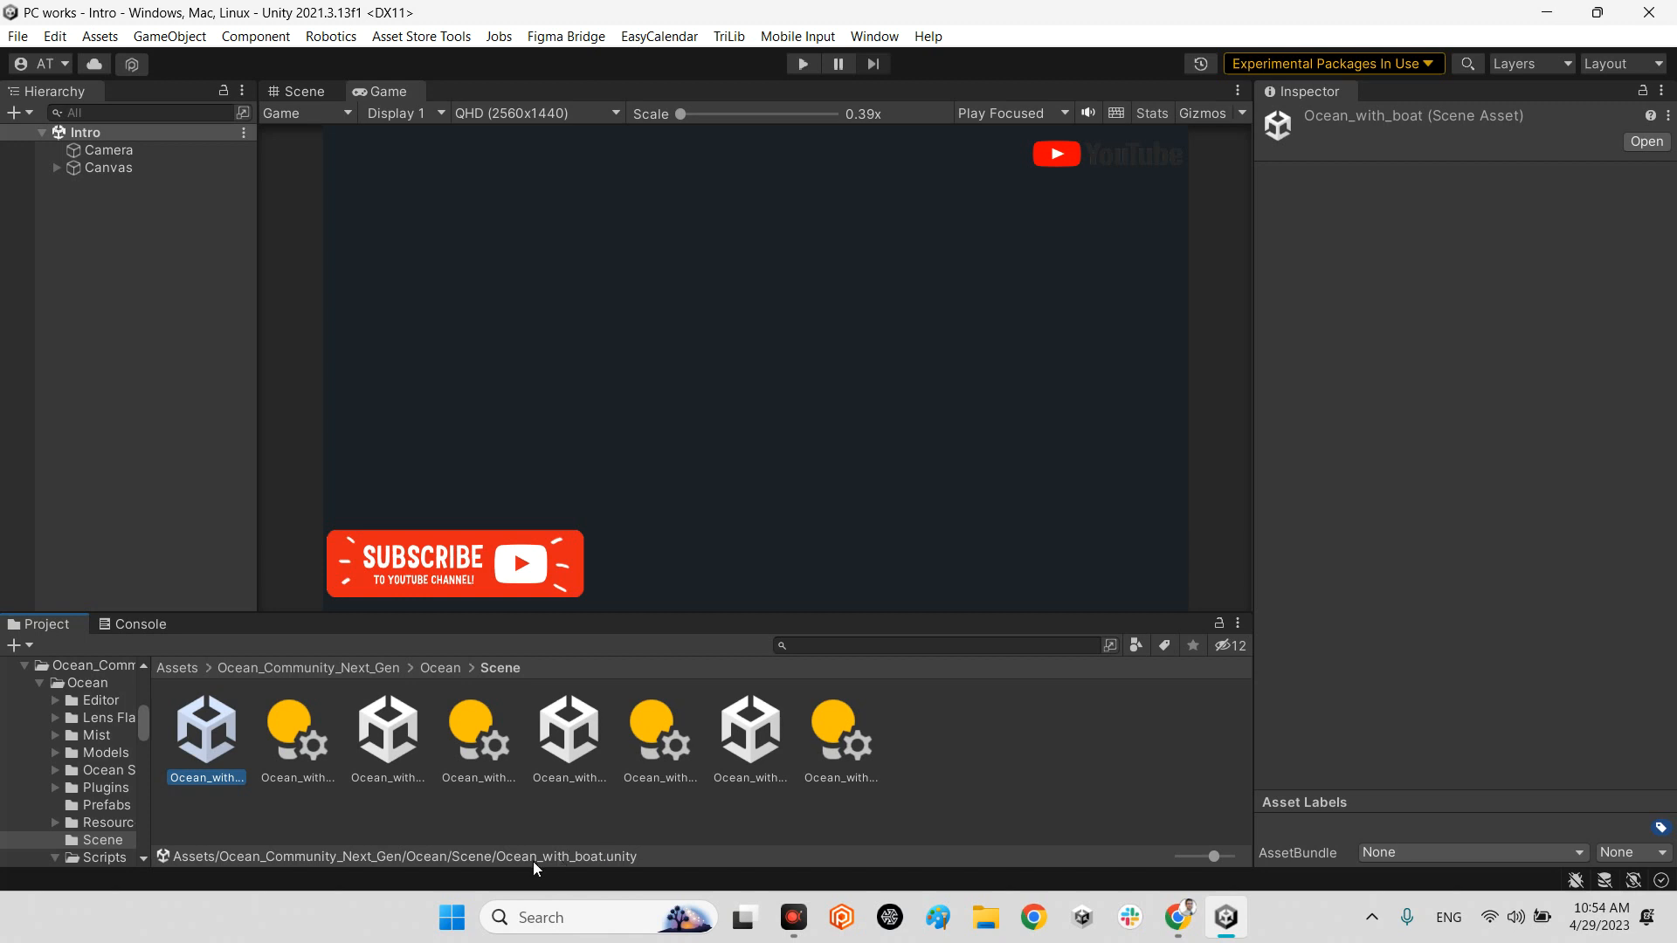
left_click(388, 731)
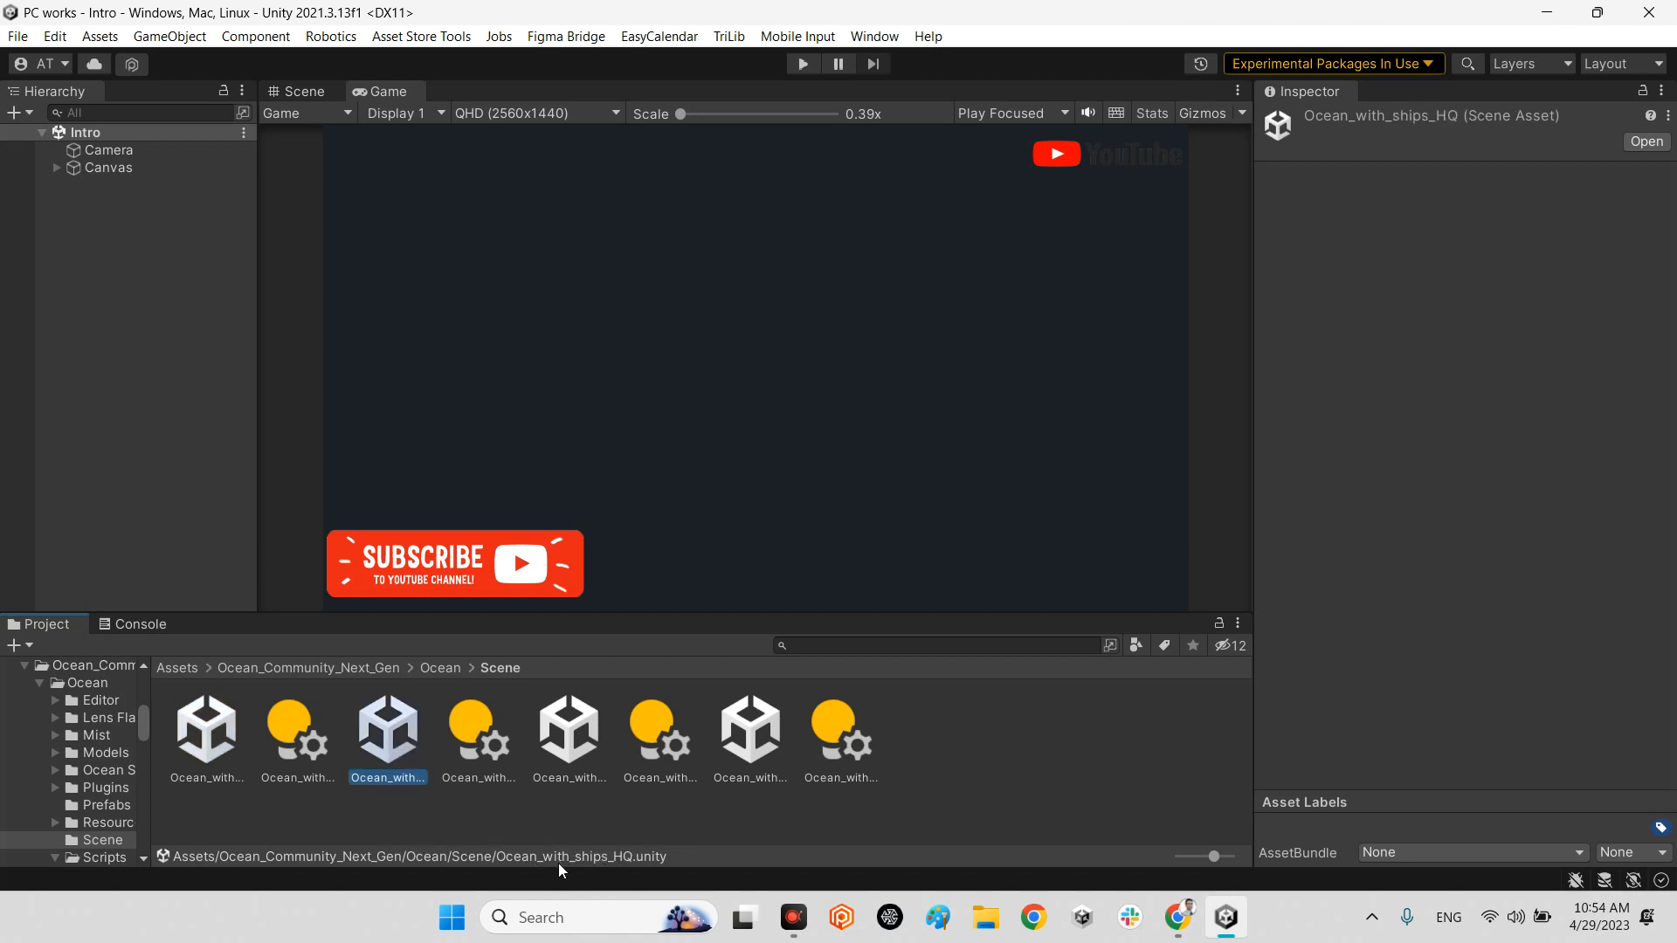
mouse_move(632, 862)
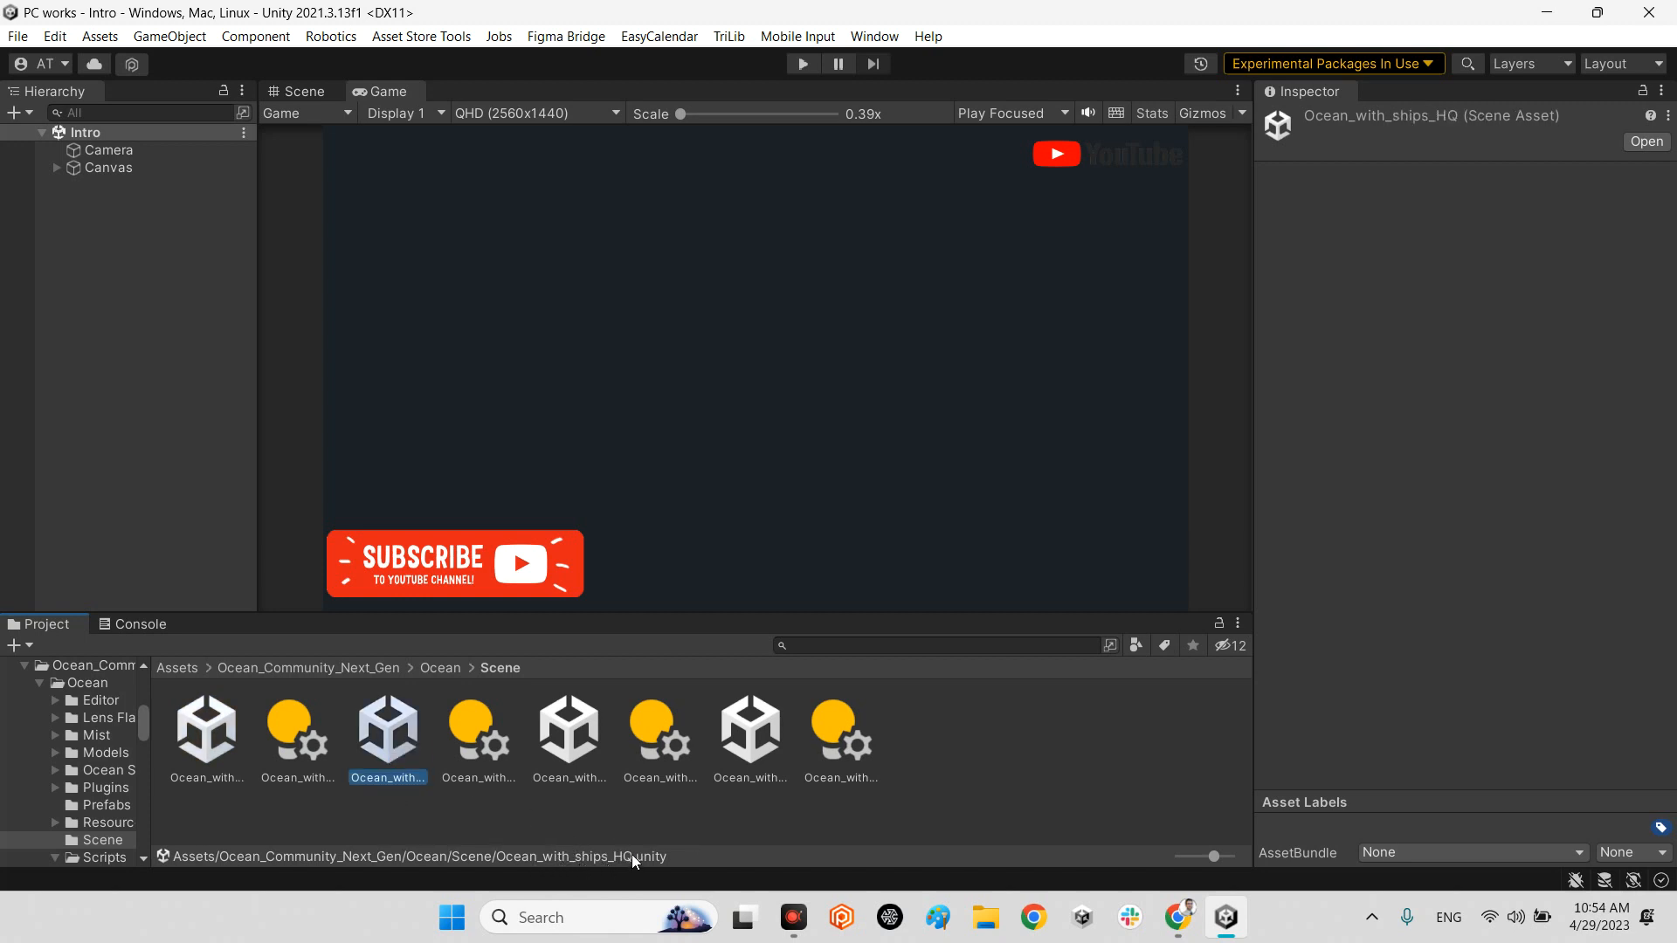
mouse_move(465, 763)
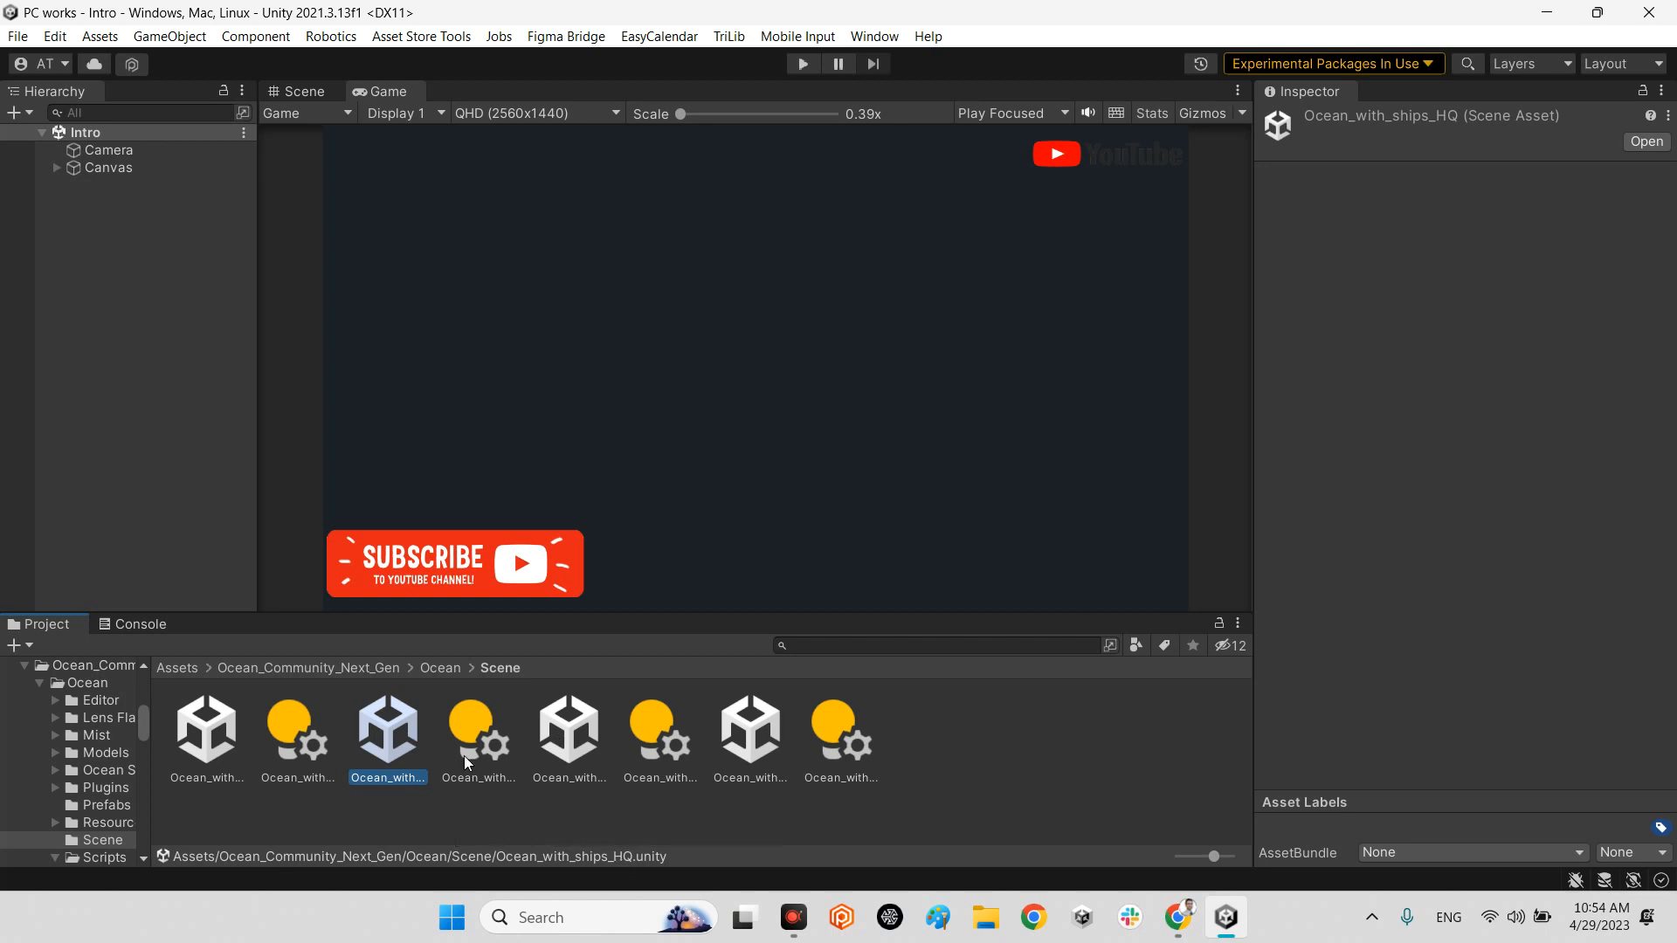
left_click(568, 730)
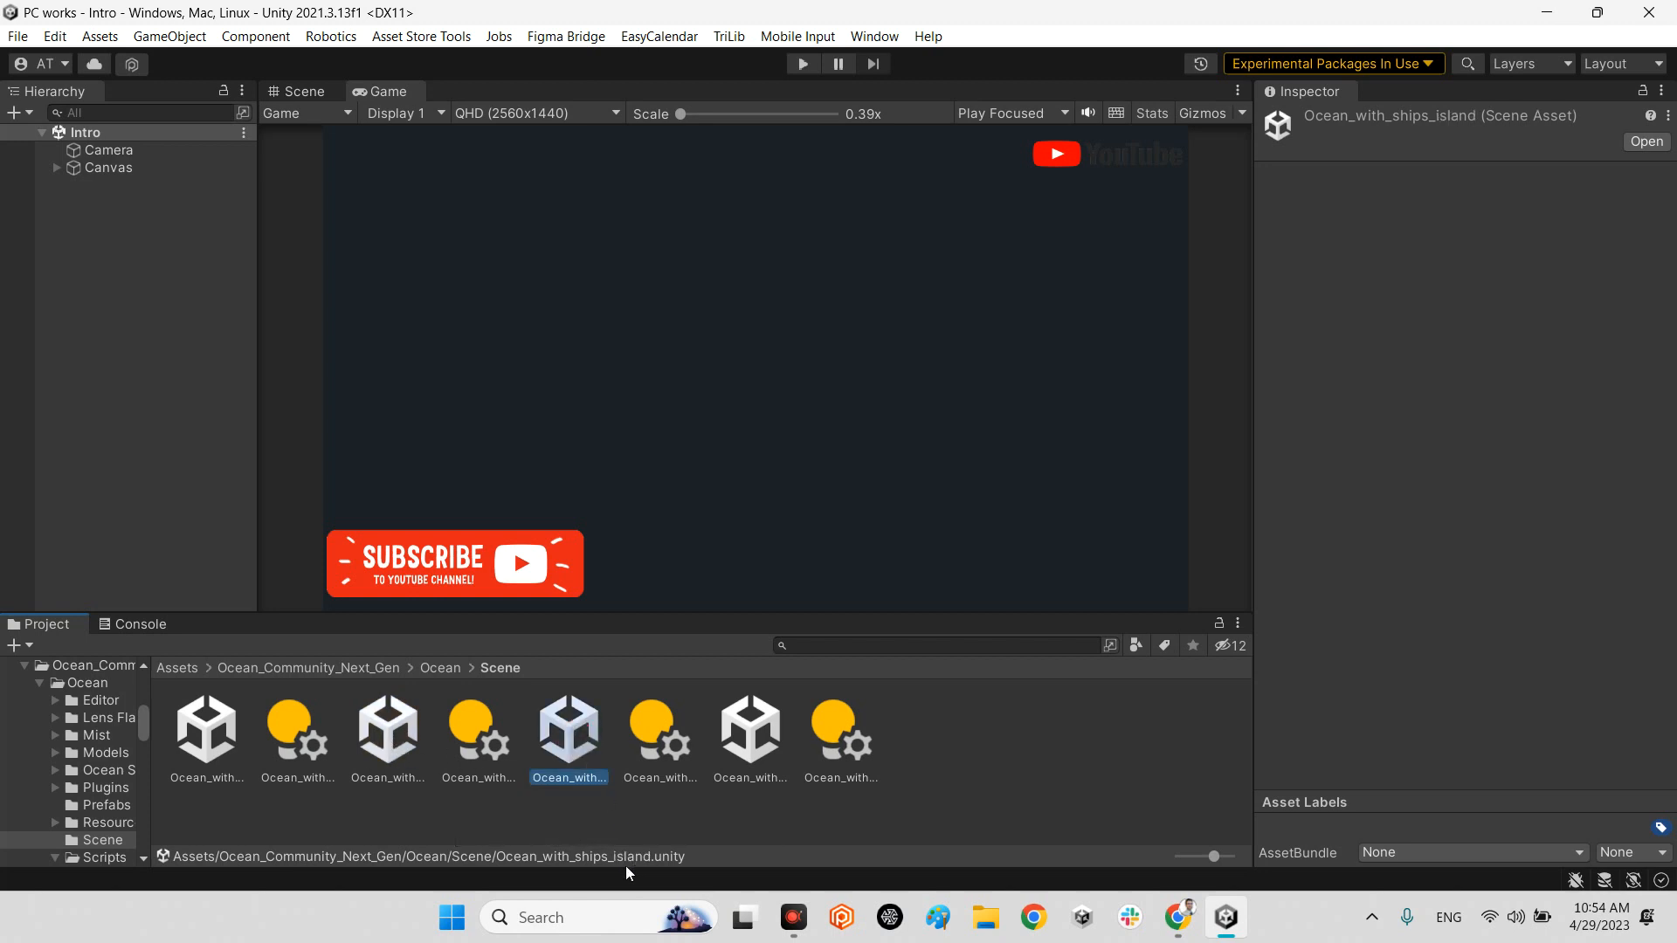
mouse_move(755, 741)
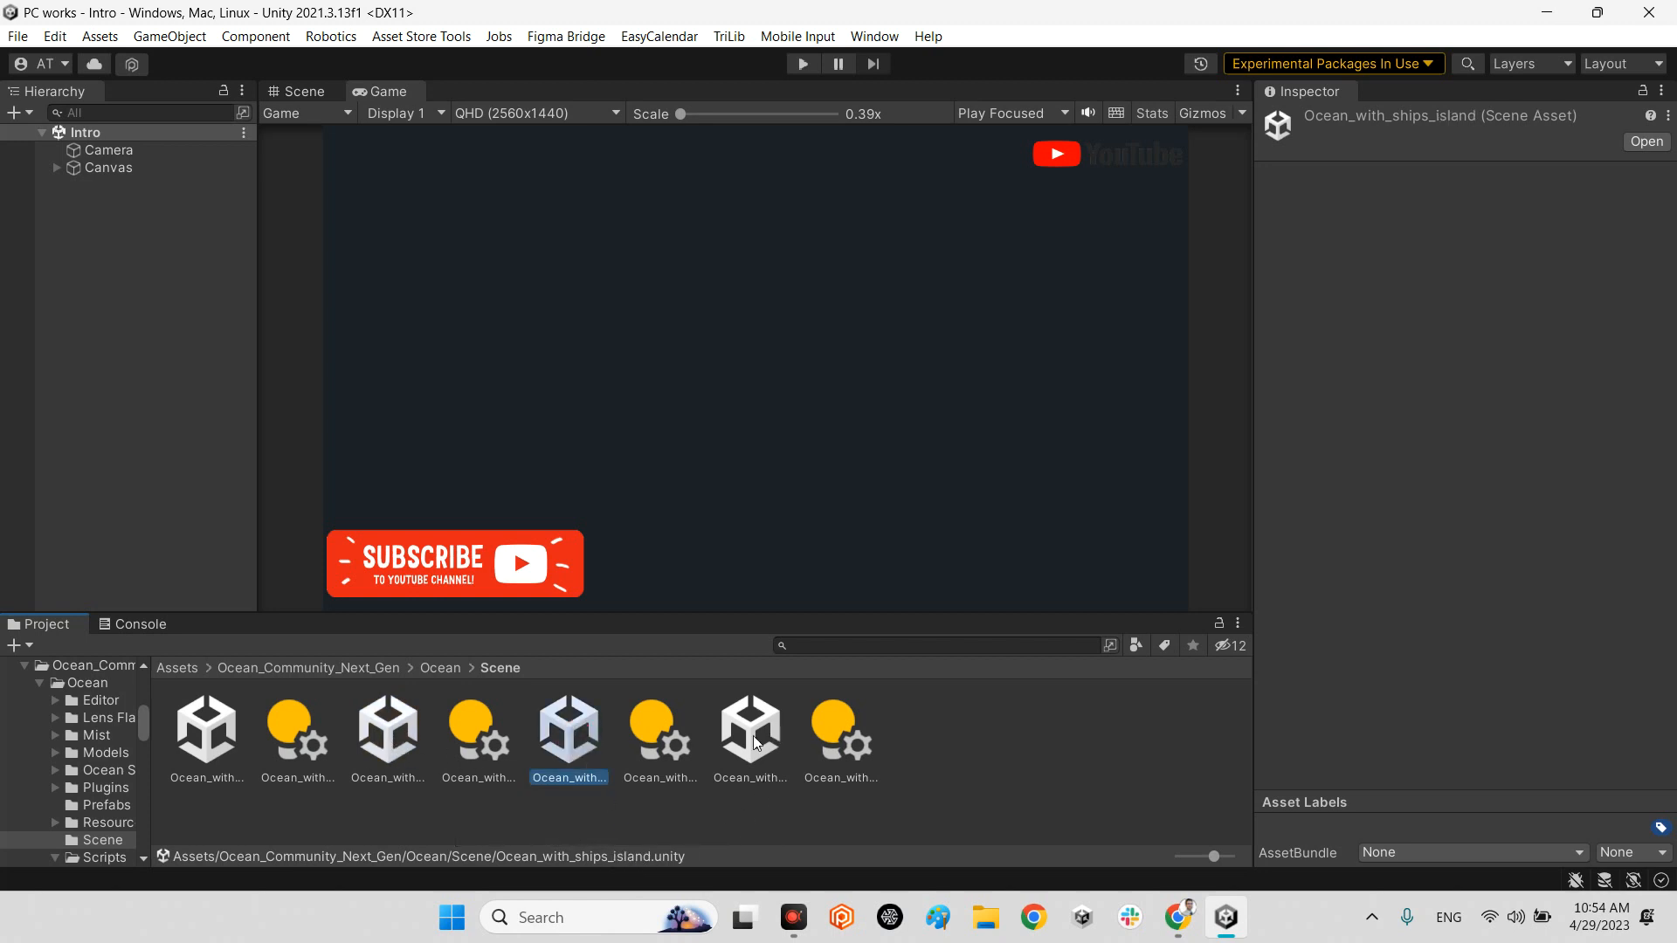
left_click(750, 730)
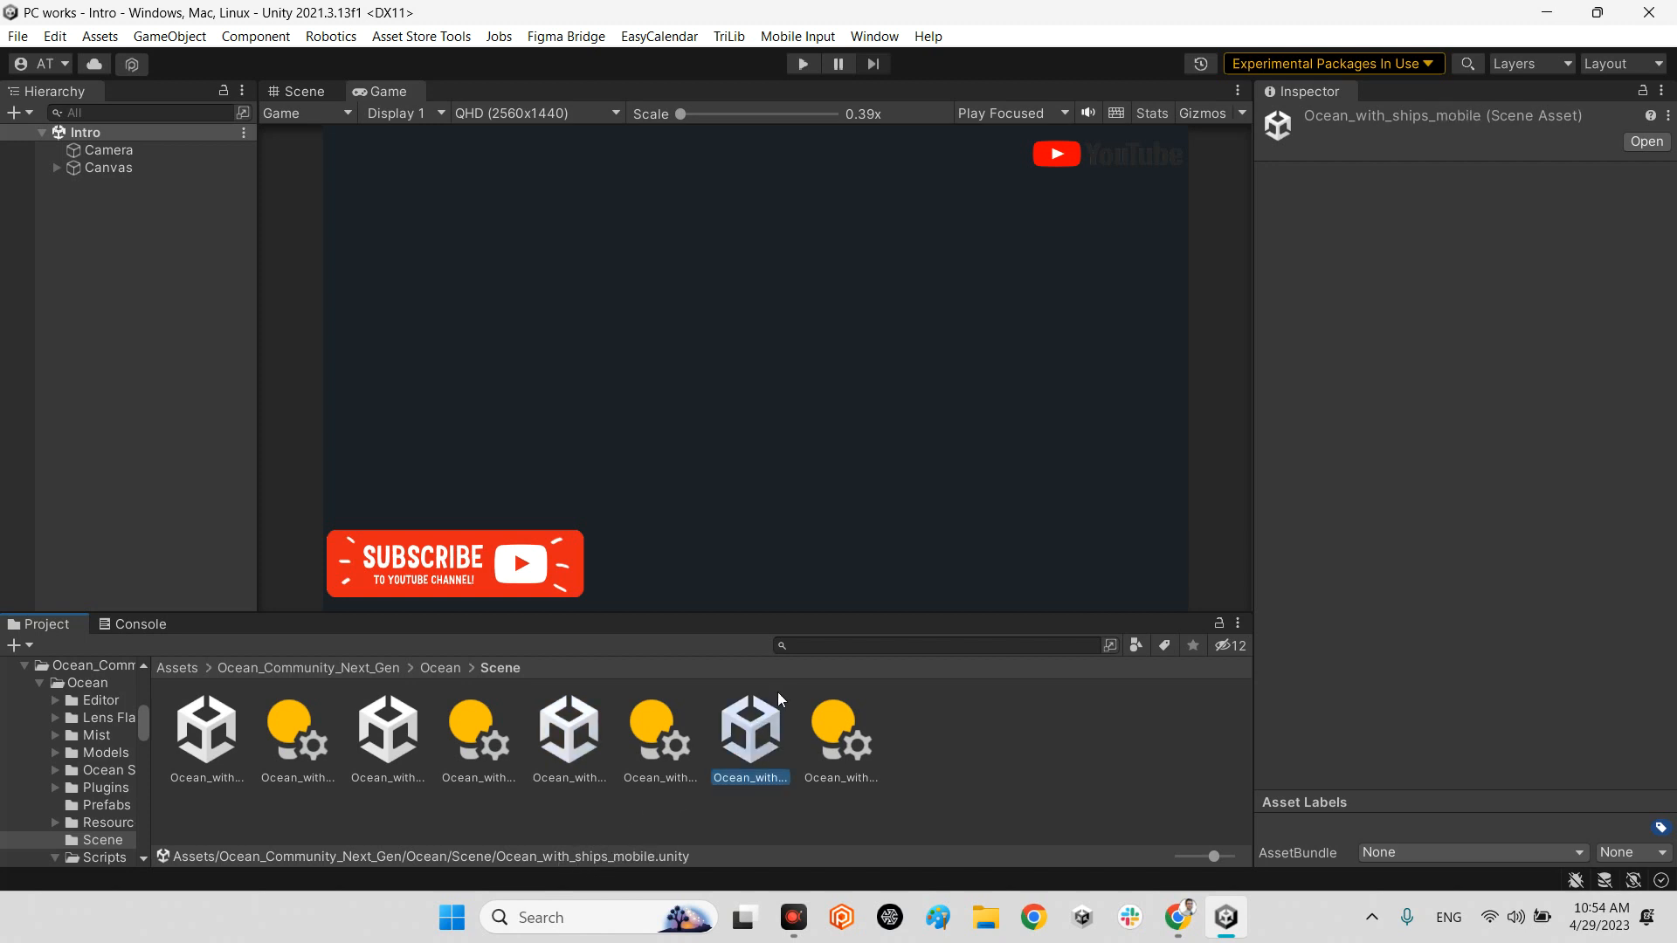
left_click(388, 732)
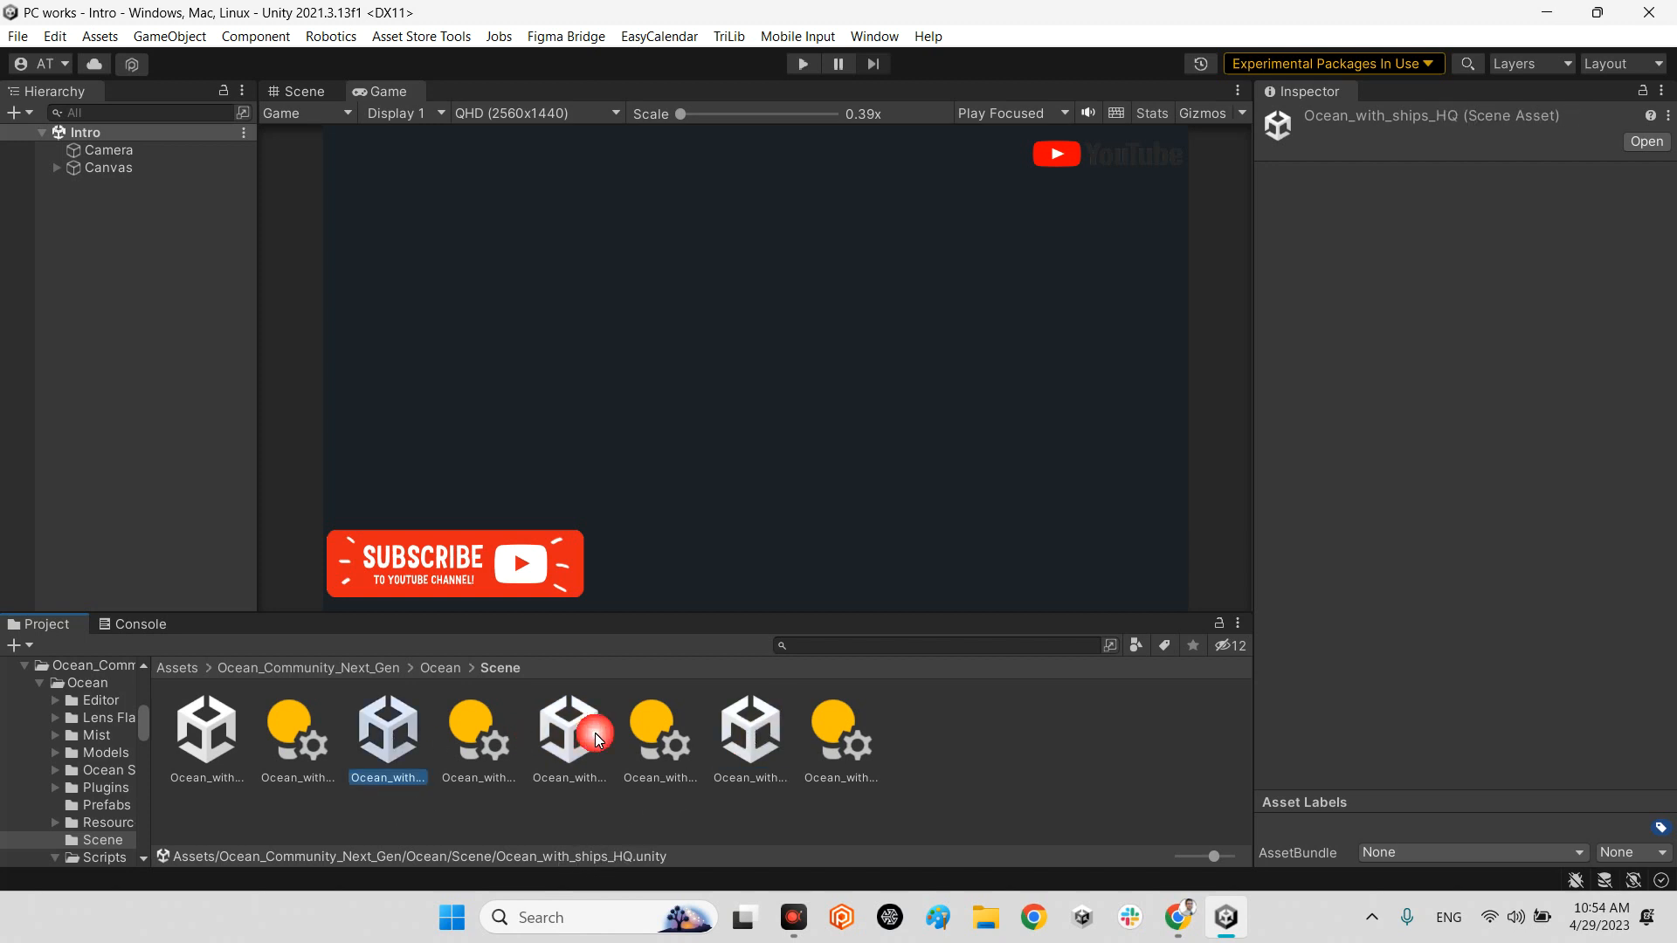
mouse_move(384, 722)
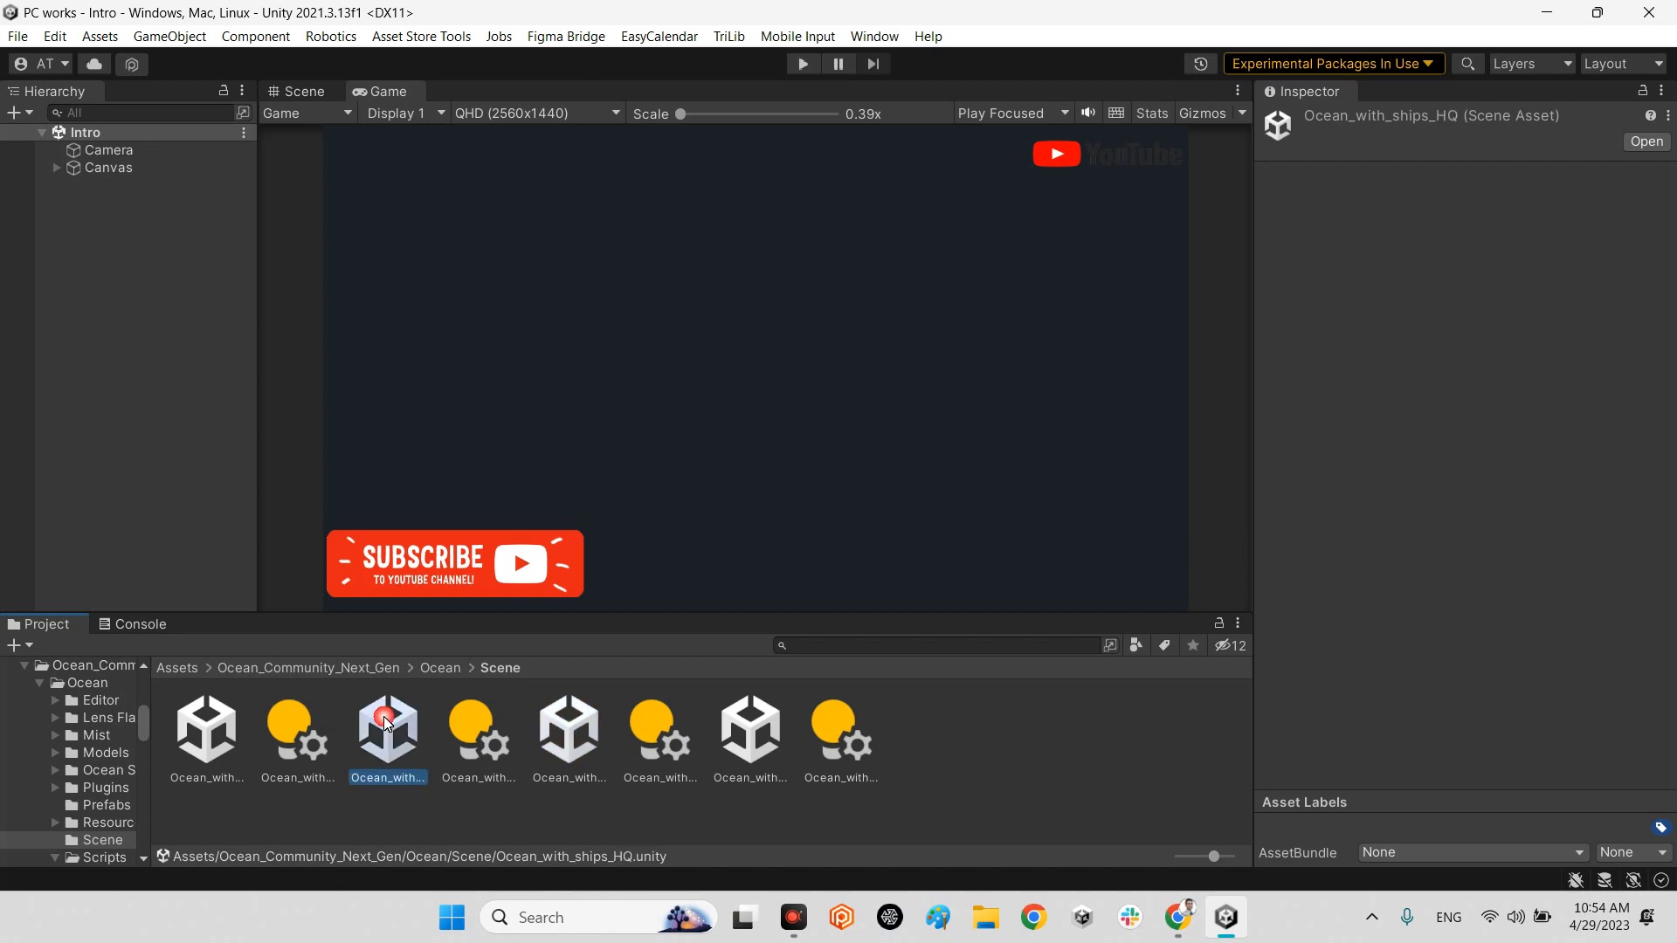
- Load Ocean_with_ships_HQ and inspect the Camera smooth-follow and FpsCounter objects
double_click(386, 727)
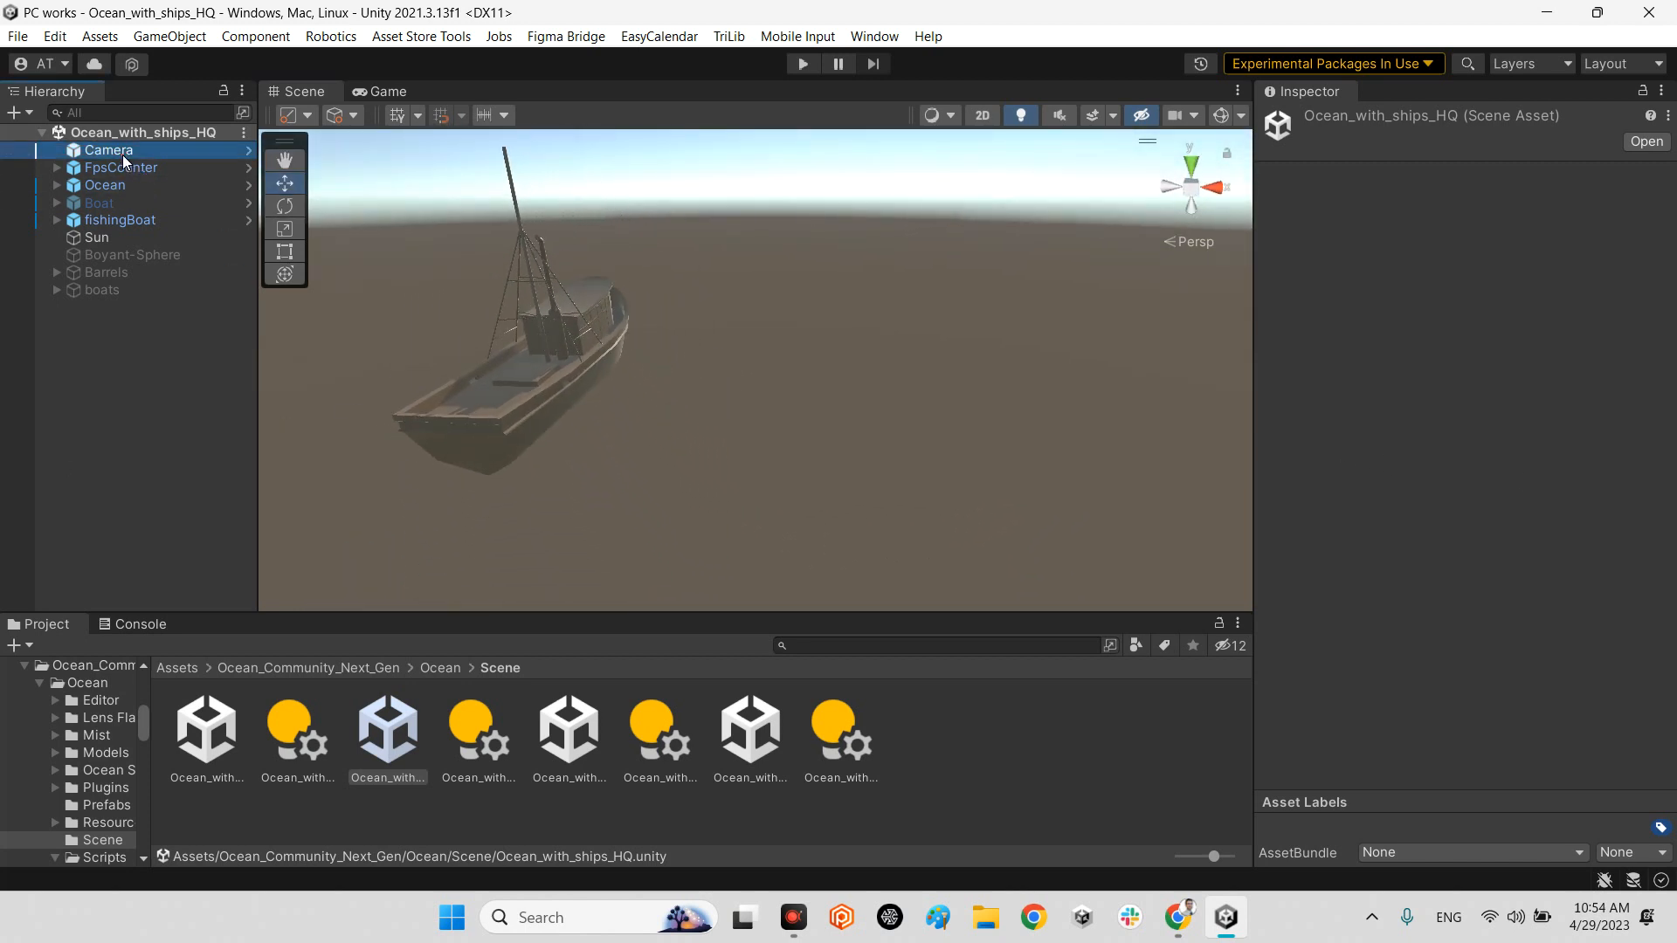
left_click(106, 150)
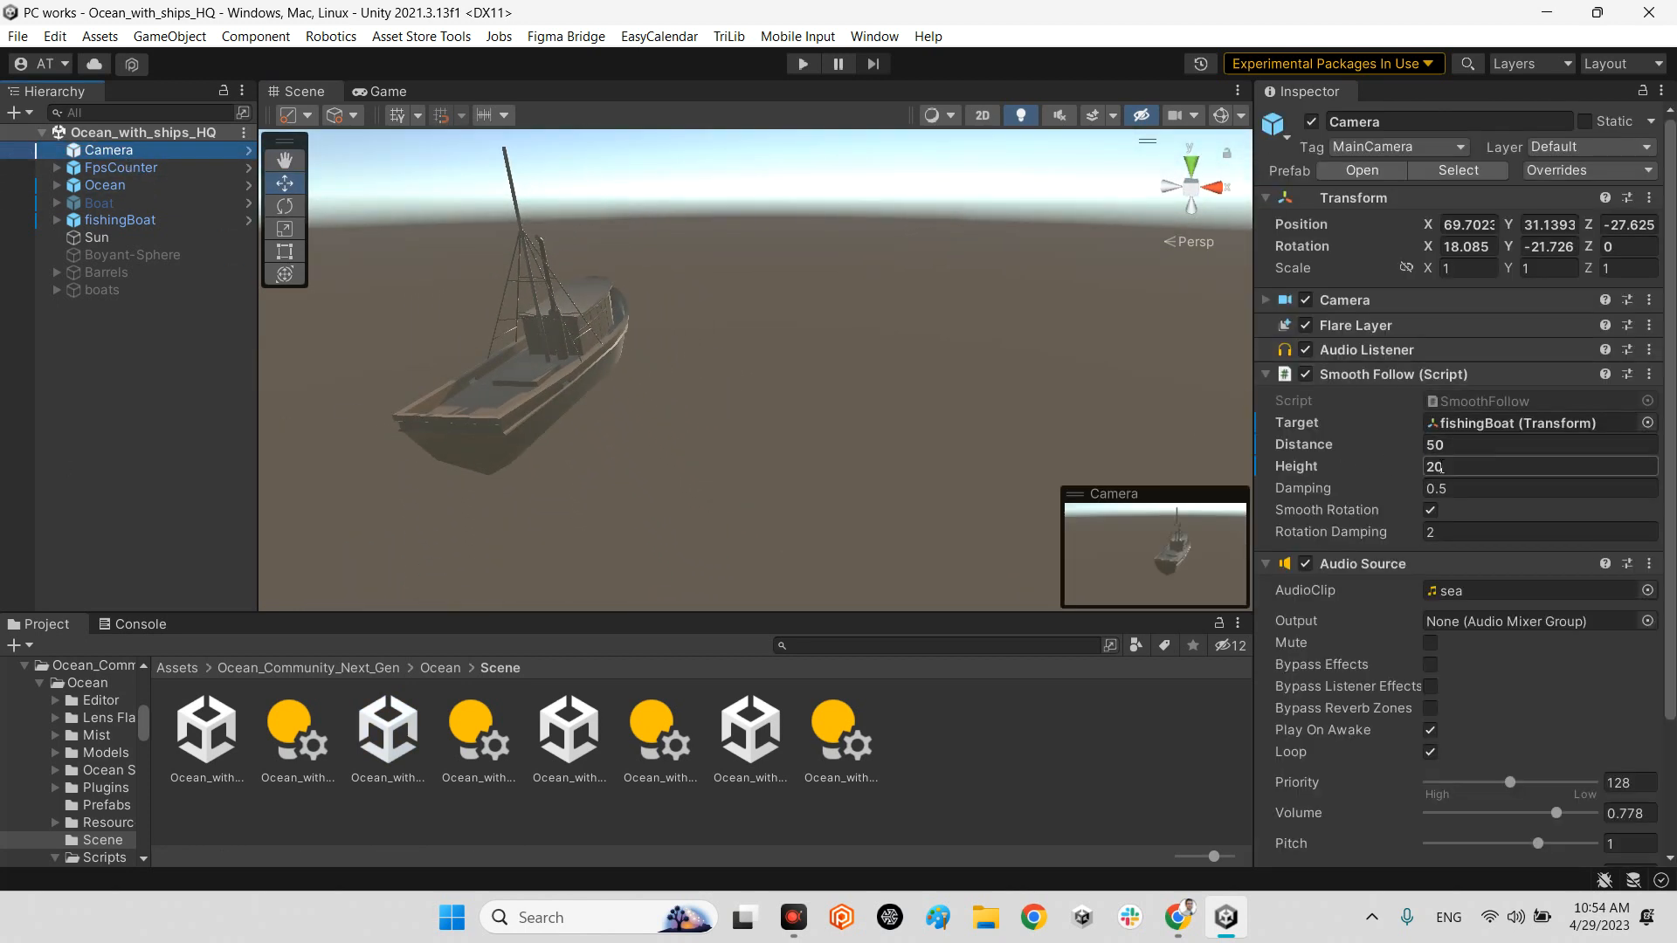
scroll("down", 3)
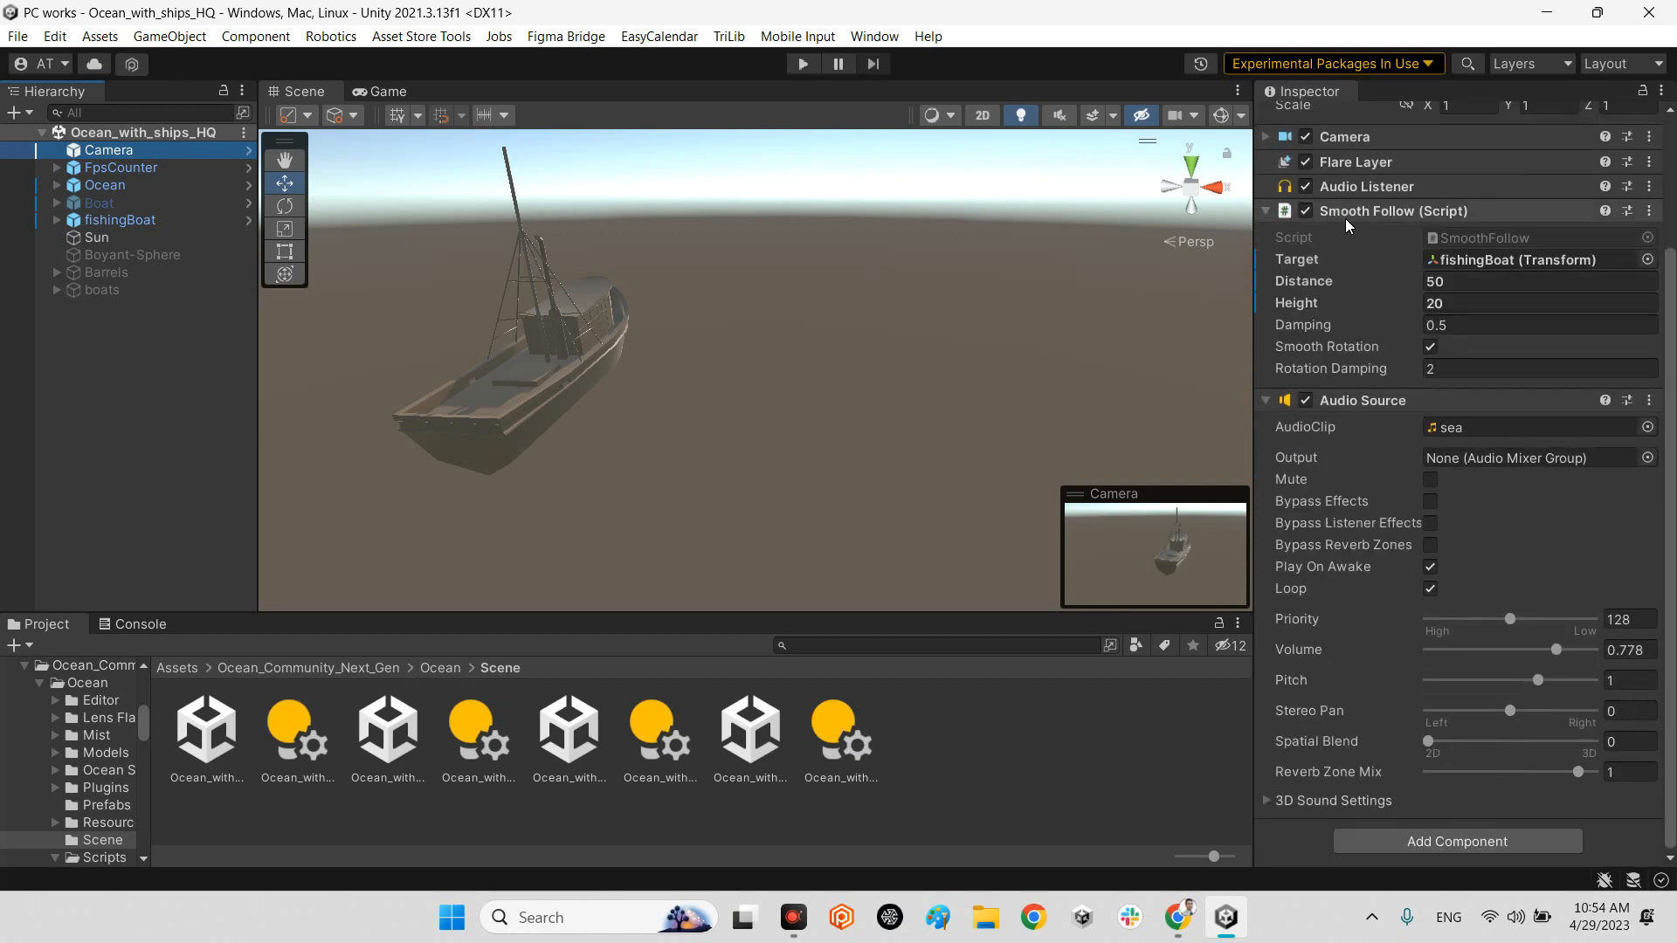
mouse_move(610, 327)
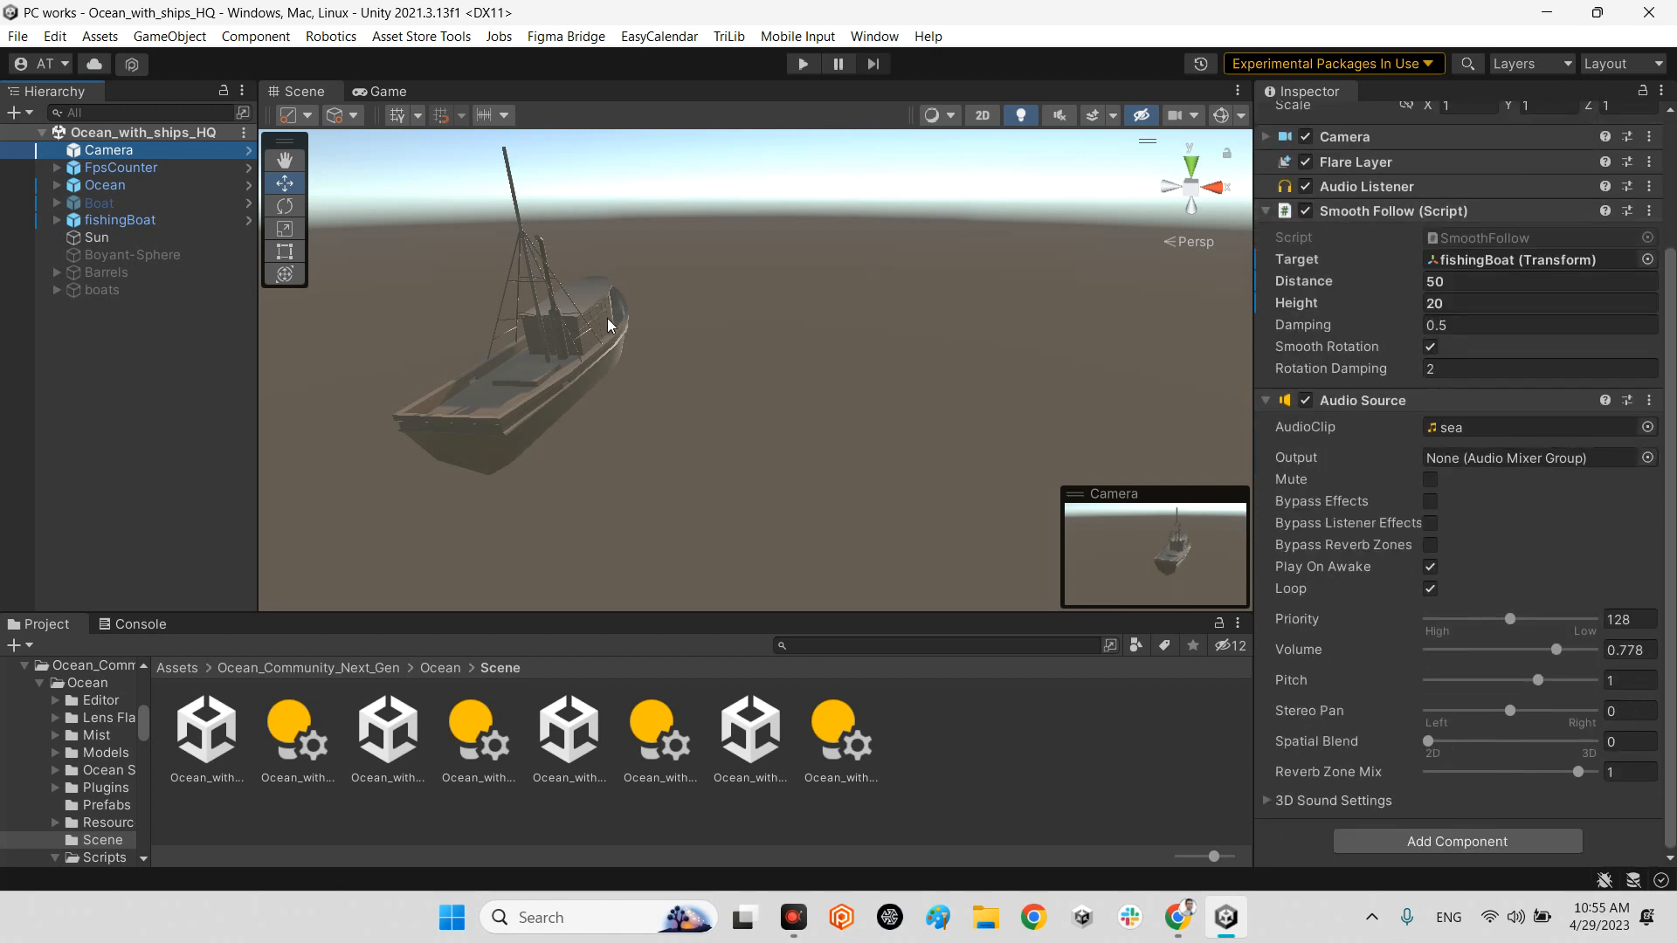
mouse_move(565, 341)
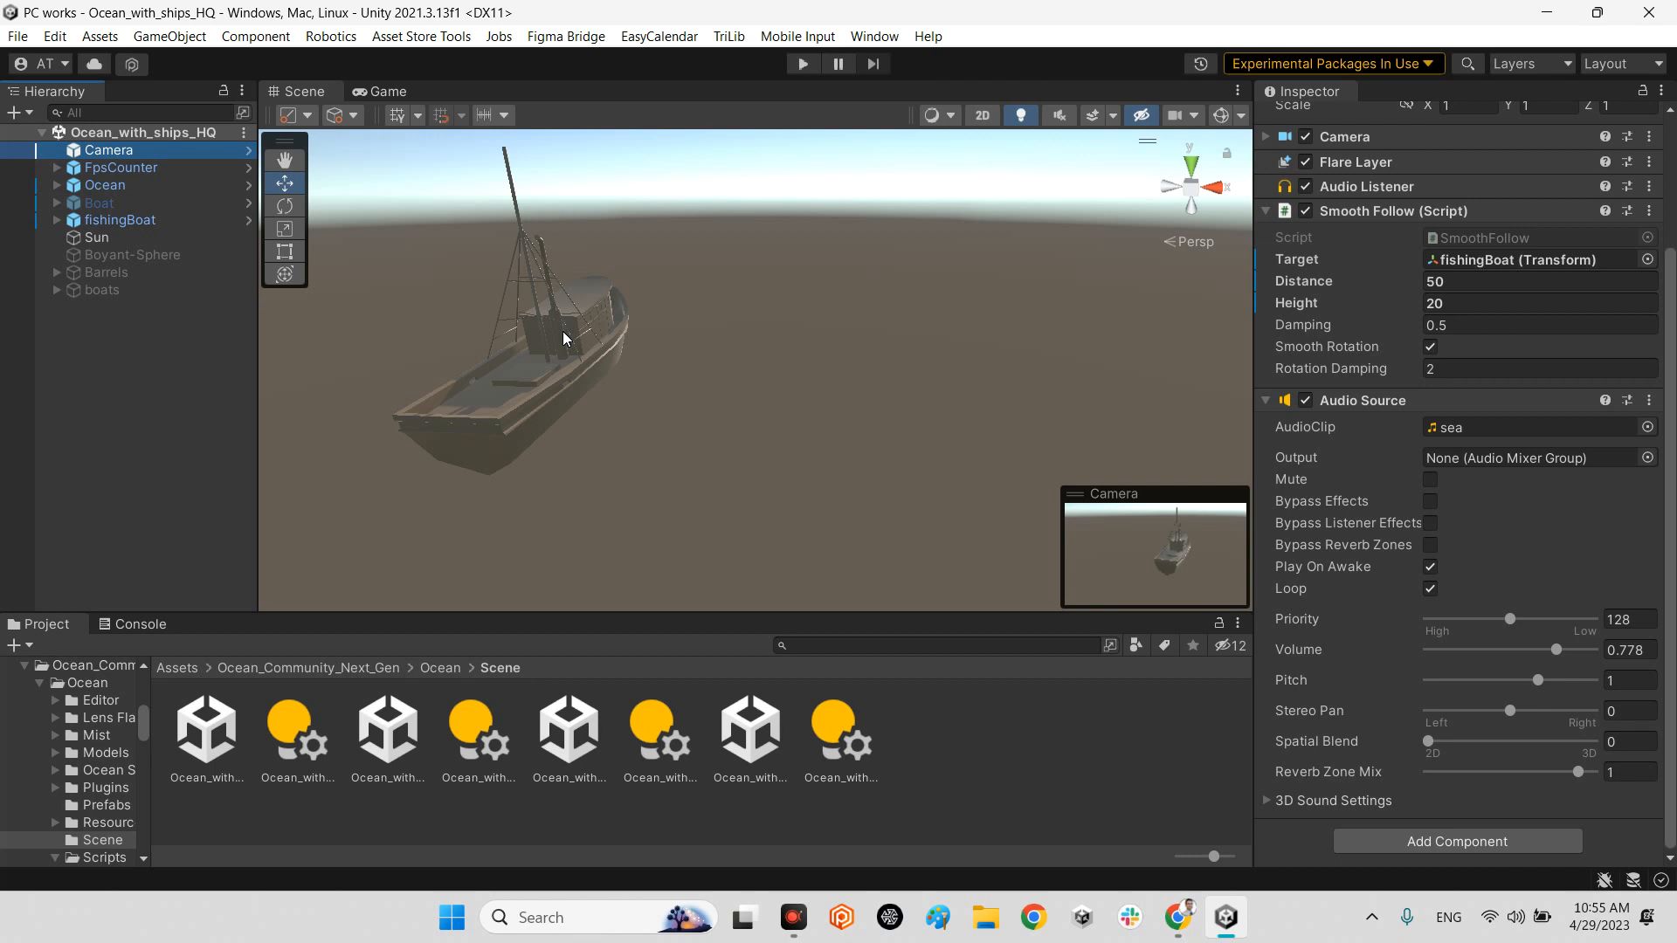
left_click(121, 167)
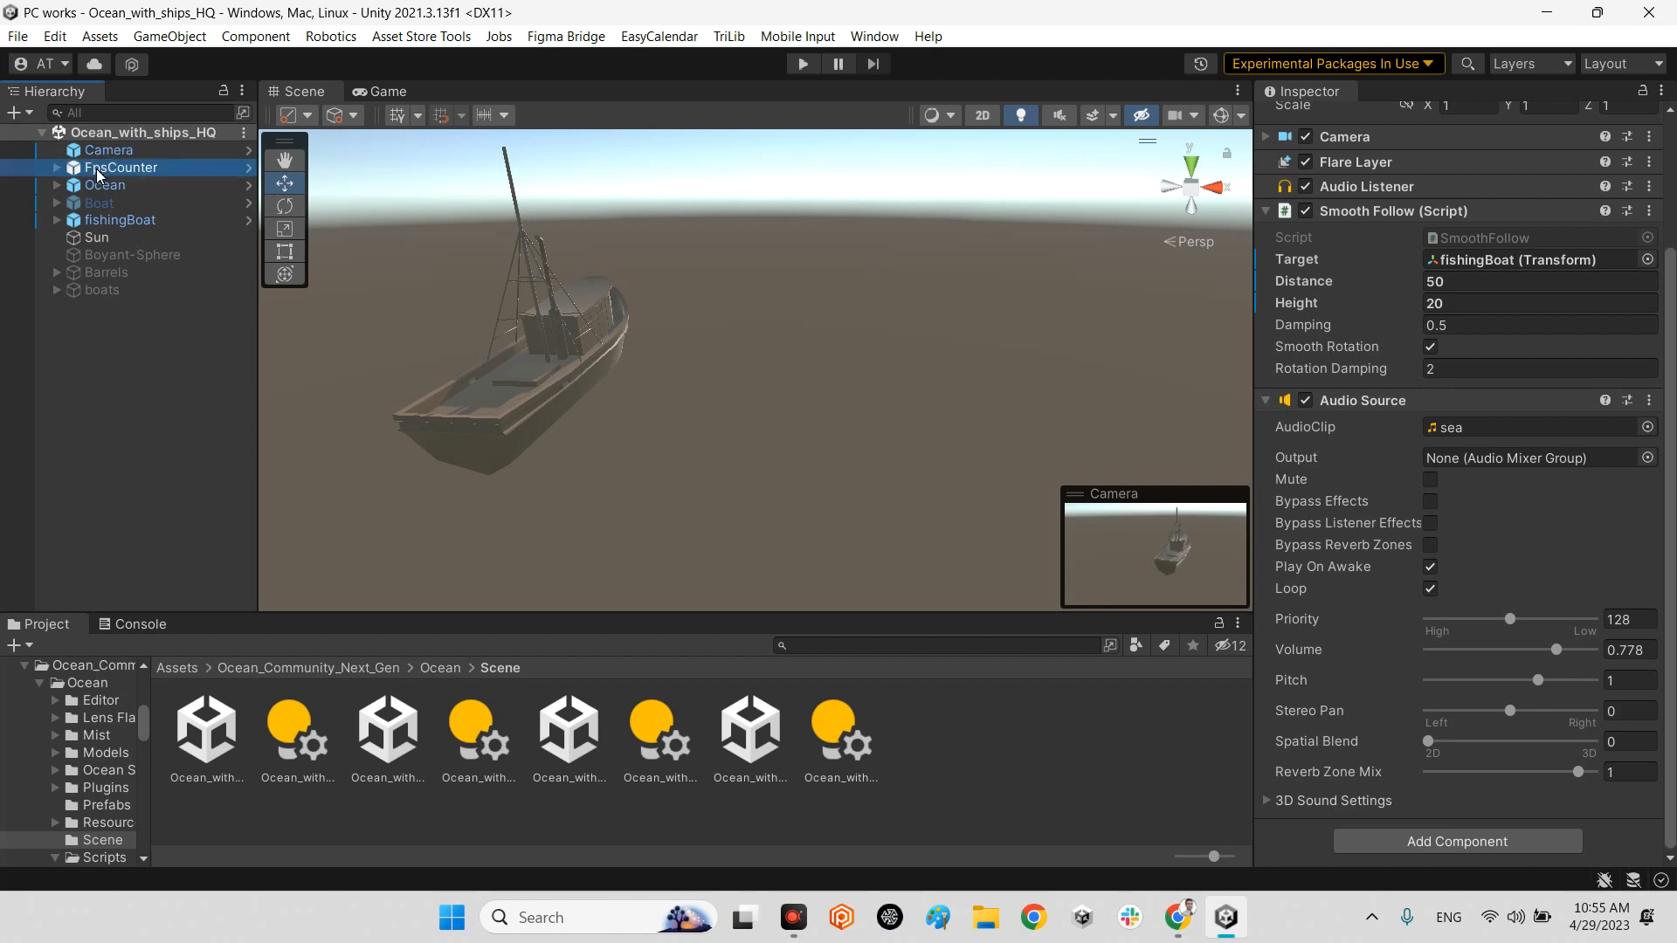
left_click(121, 168)
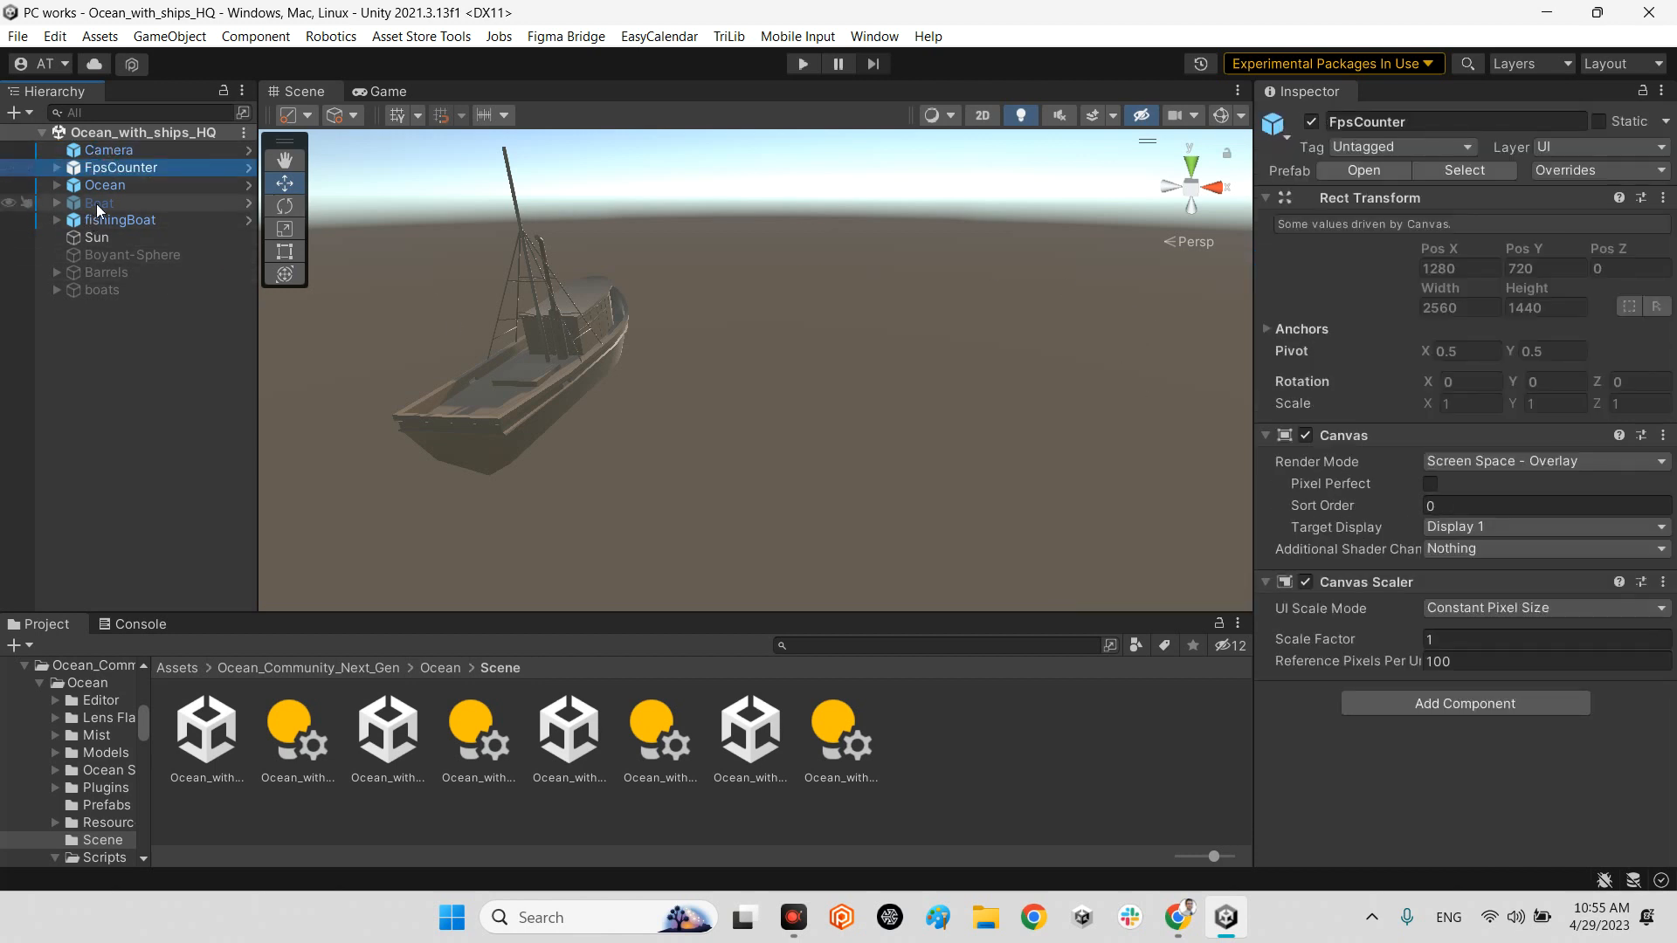
- Inspect the fishingBoat's buoyancy settings, then the Ocean object's wave, mist and reflection parameters
left_click(121, 220)
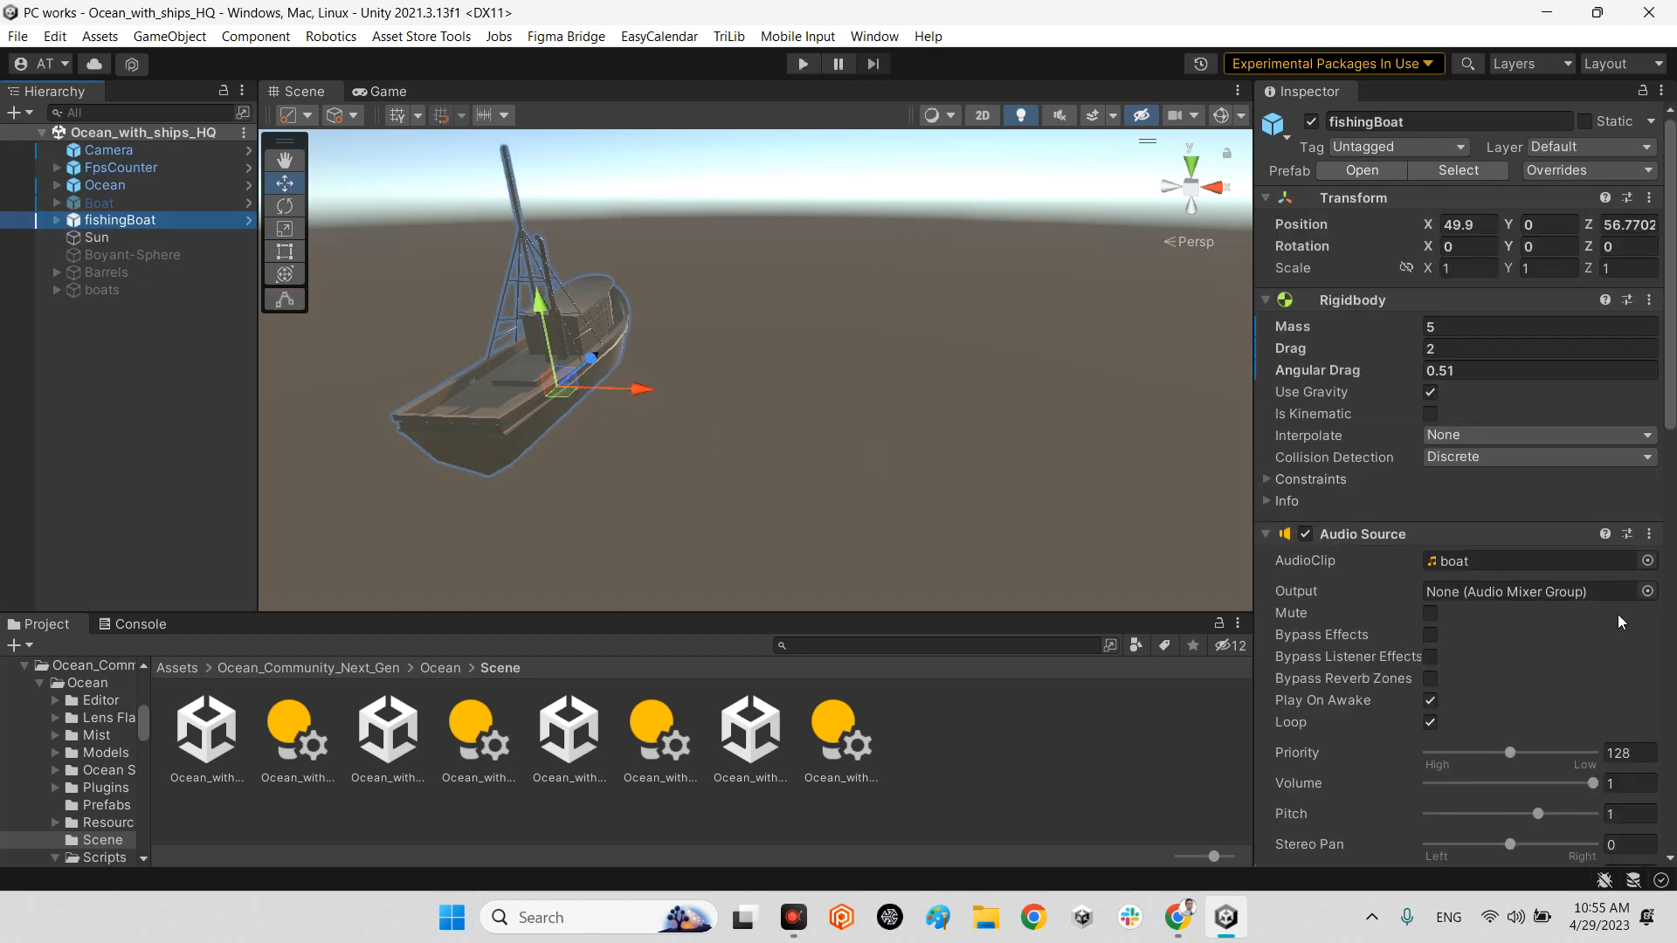
scroll("down", 3)
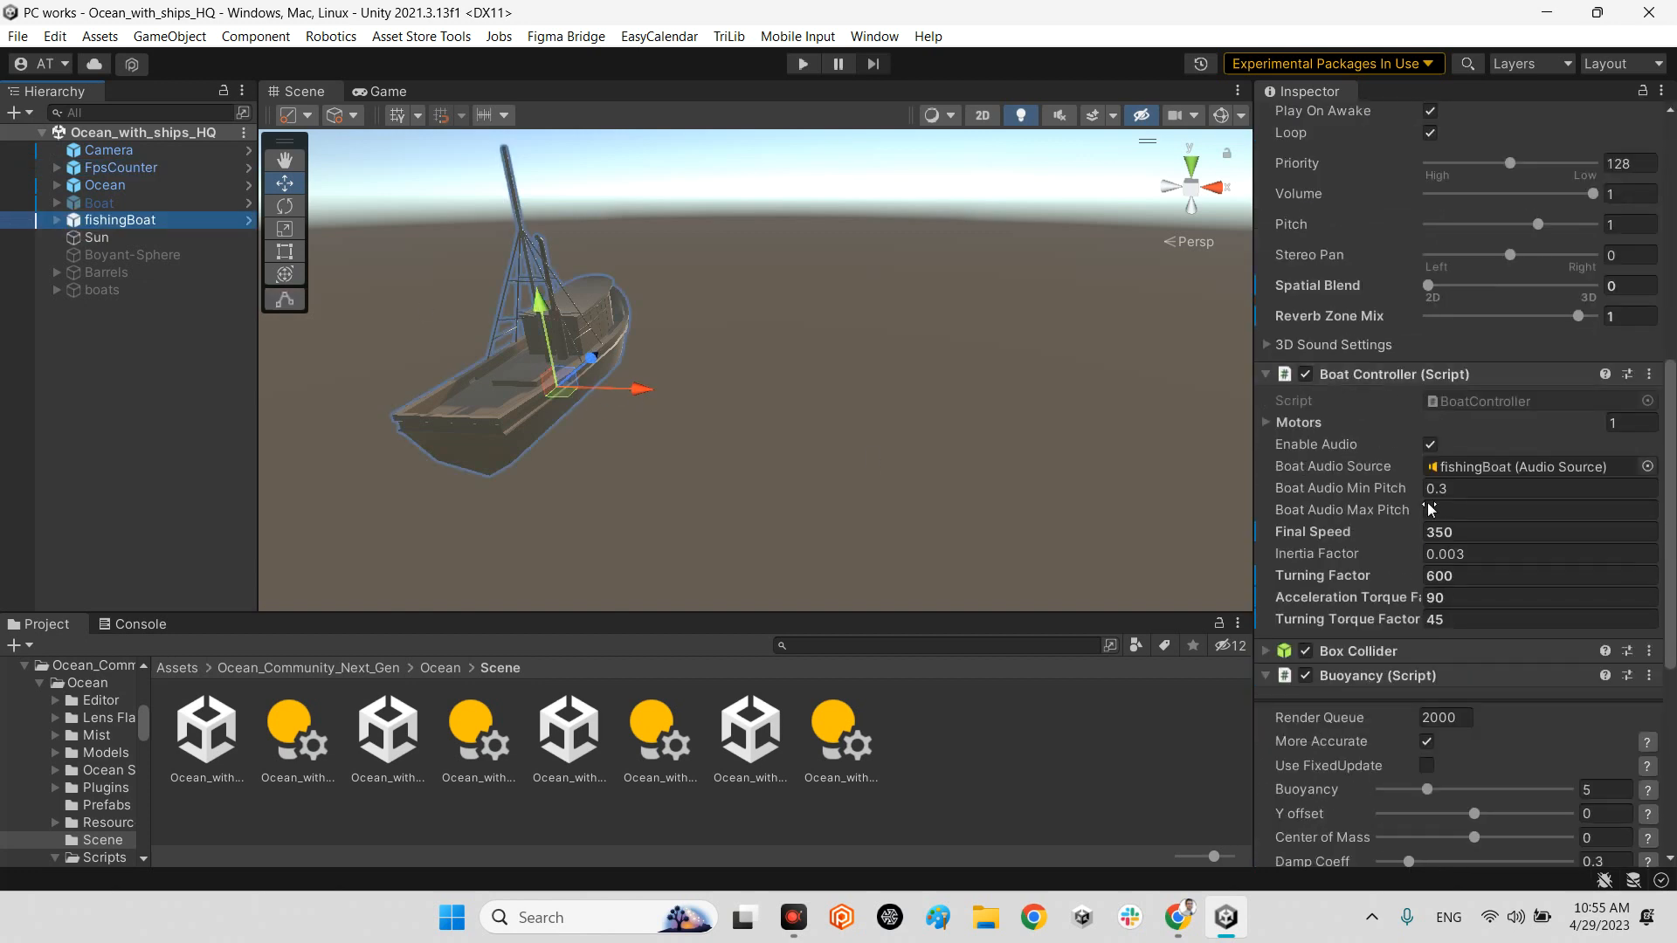
scroll("down", 3)
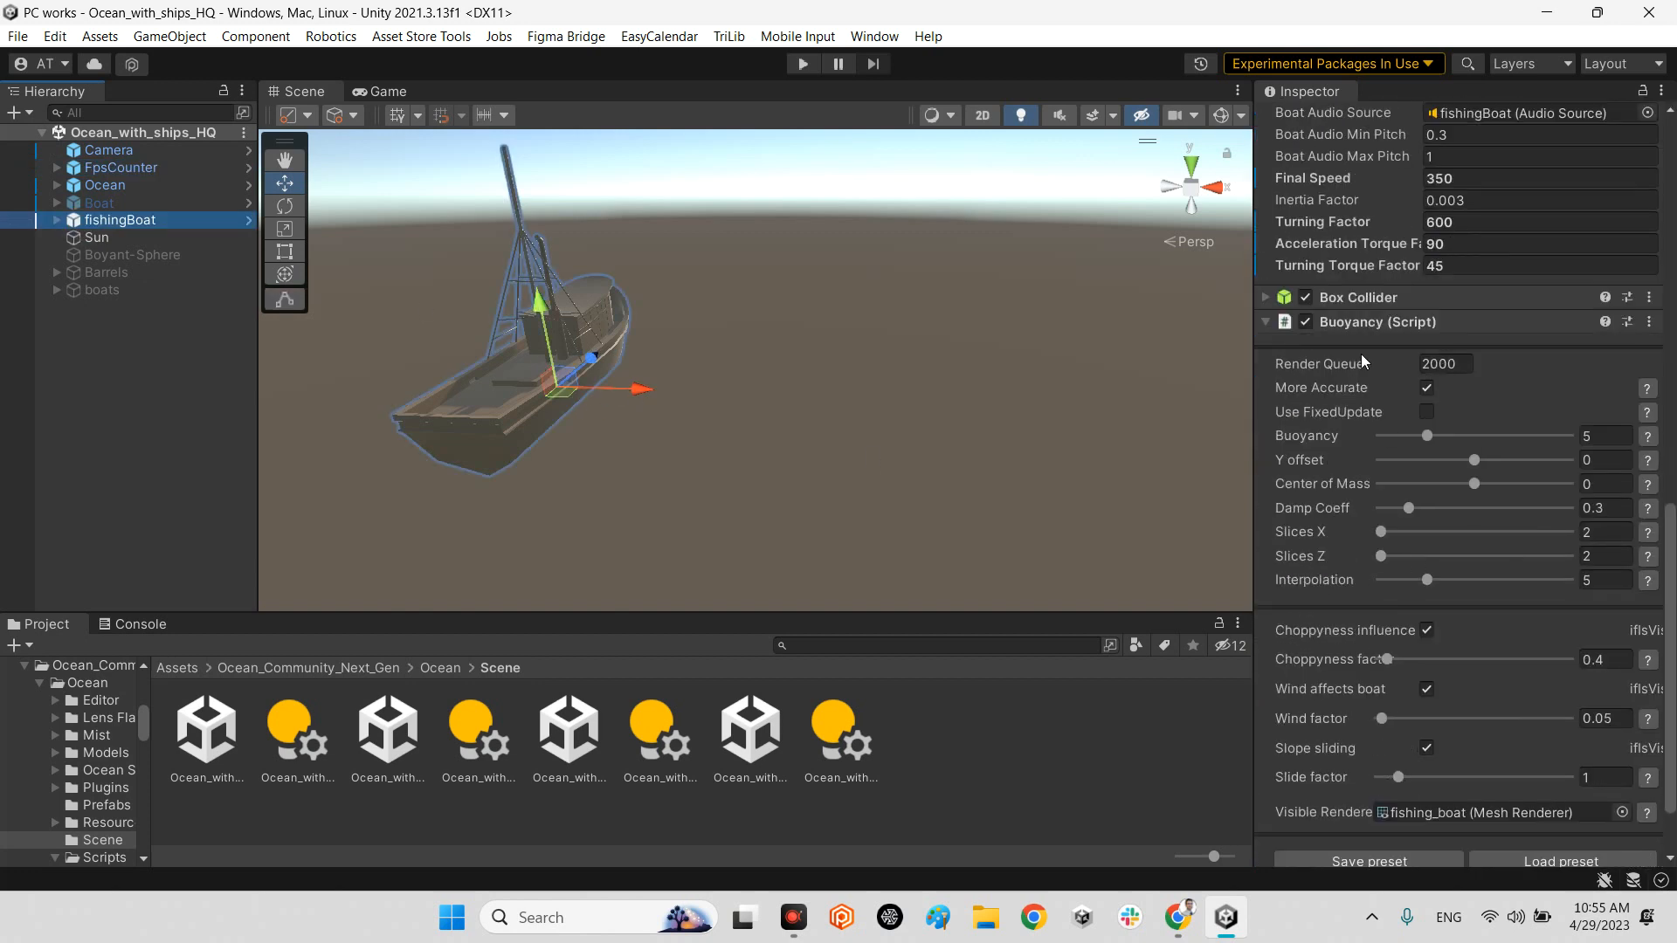
scroll("up", 3)
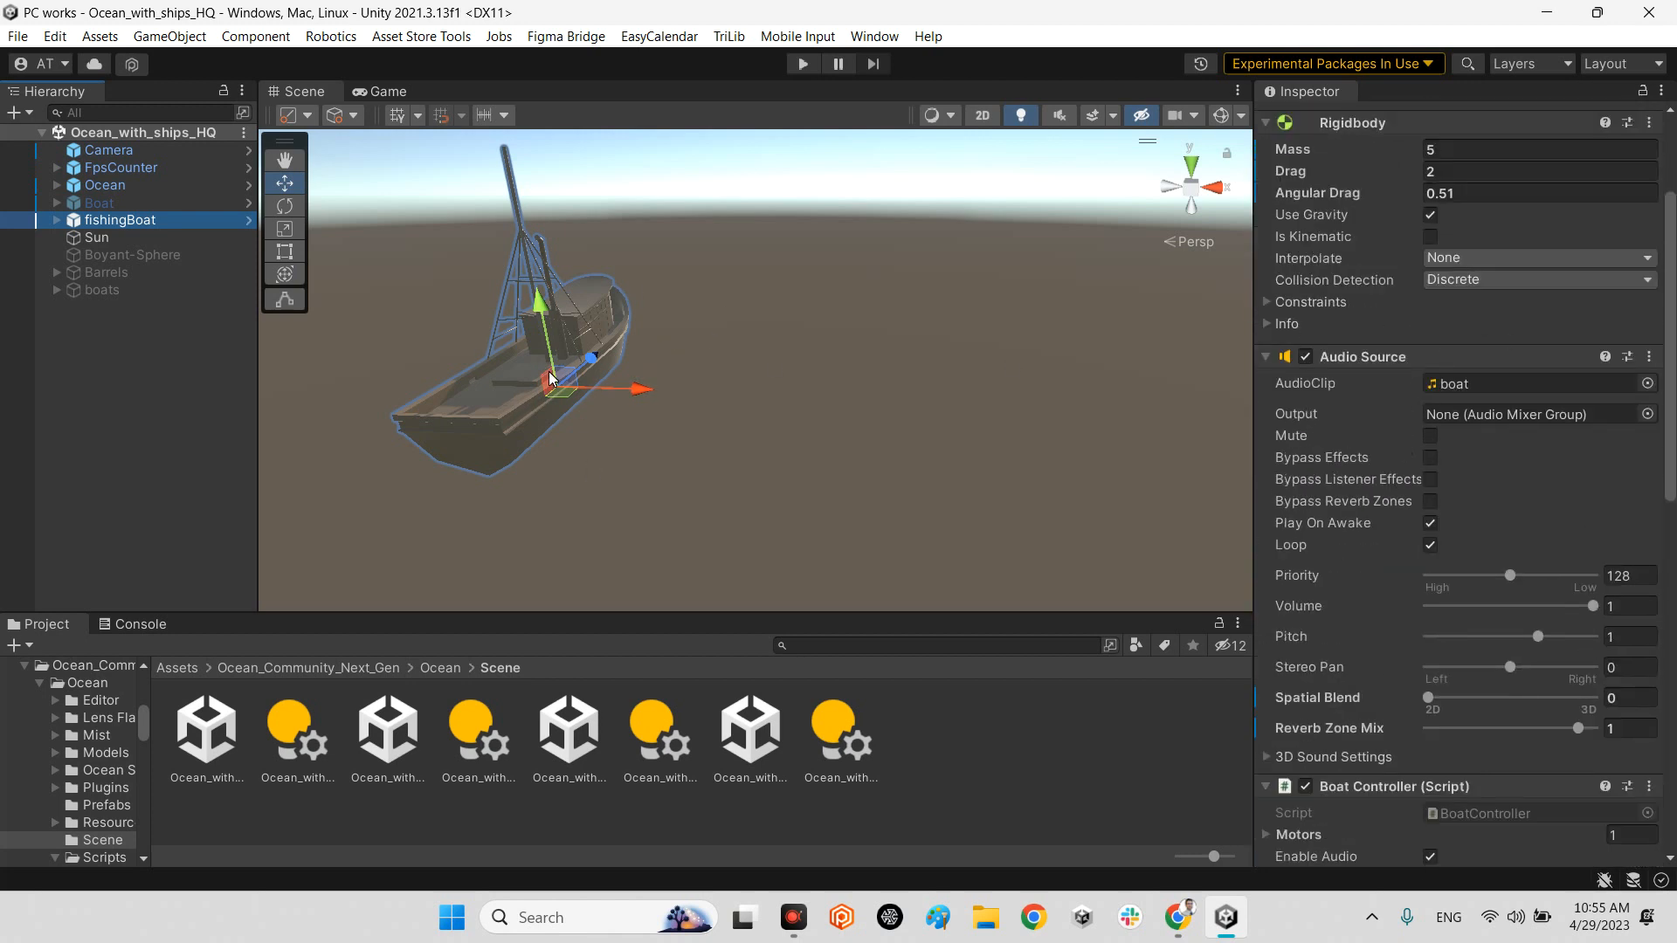
mouse_move(534, 374)
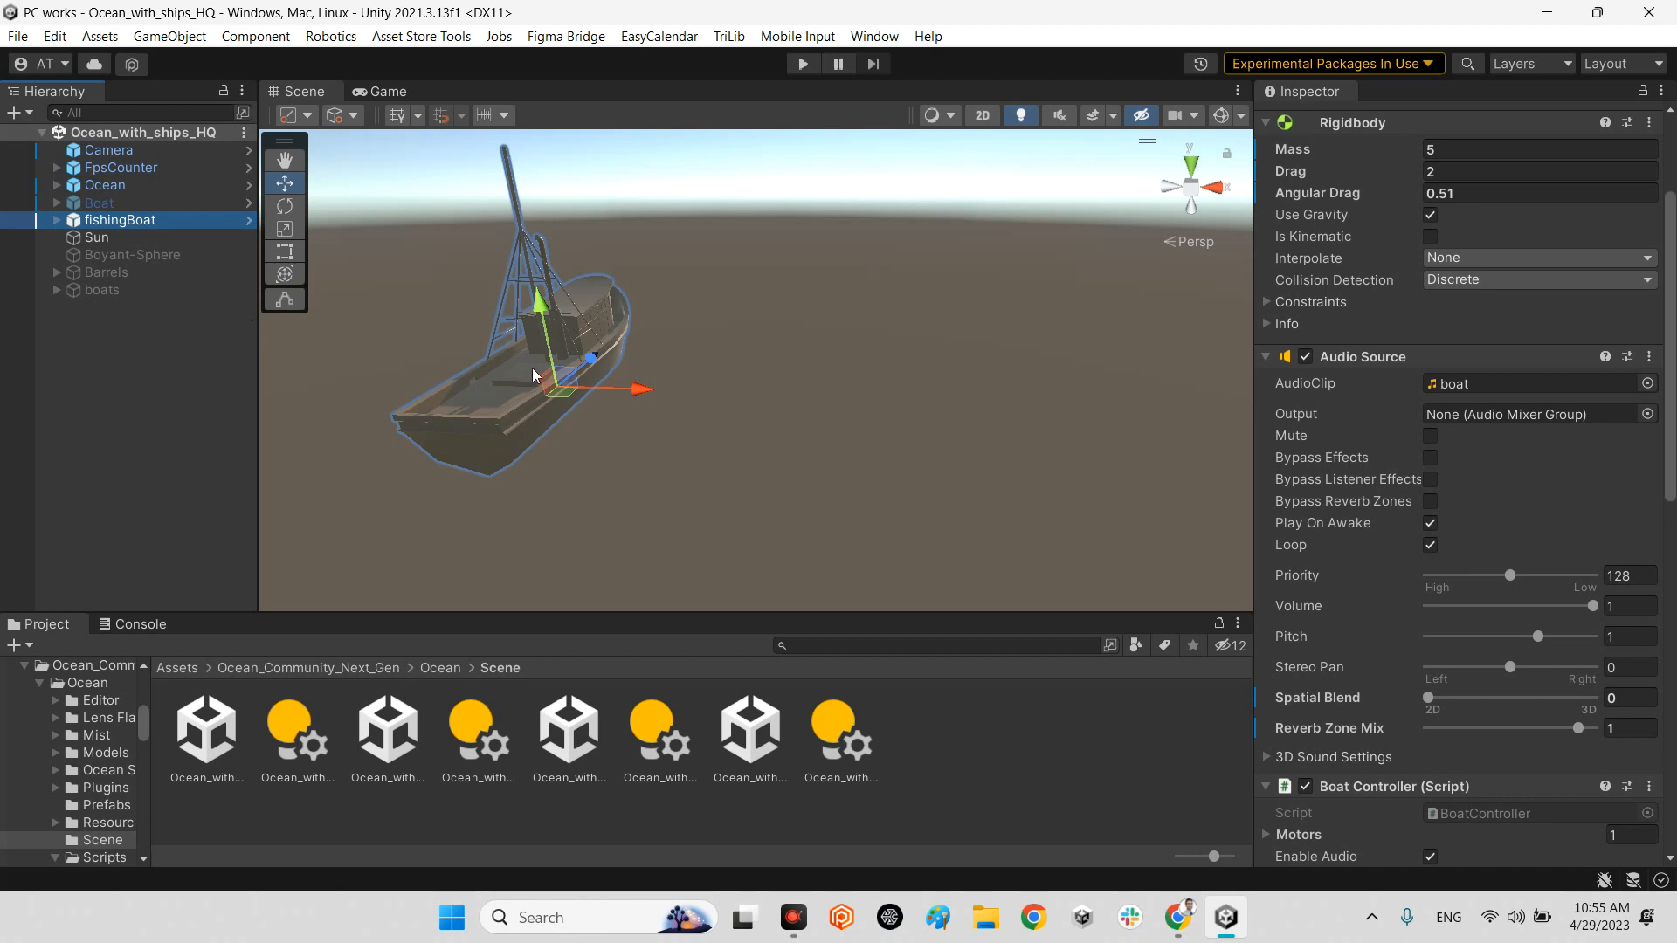
left_click(104, 185)
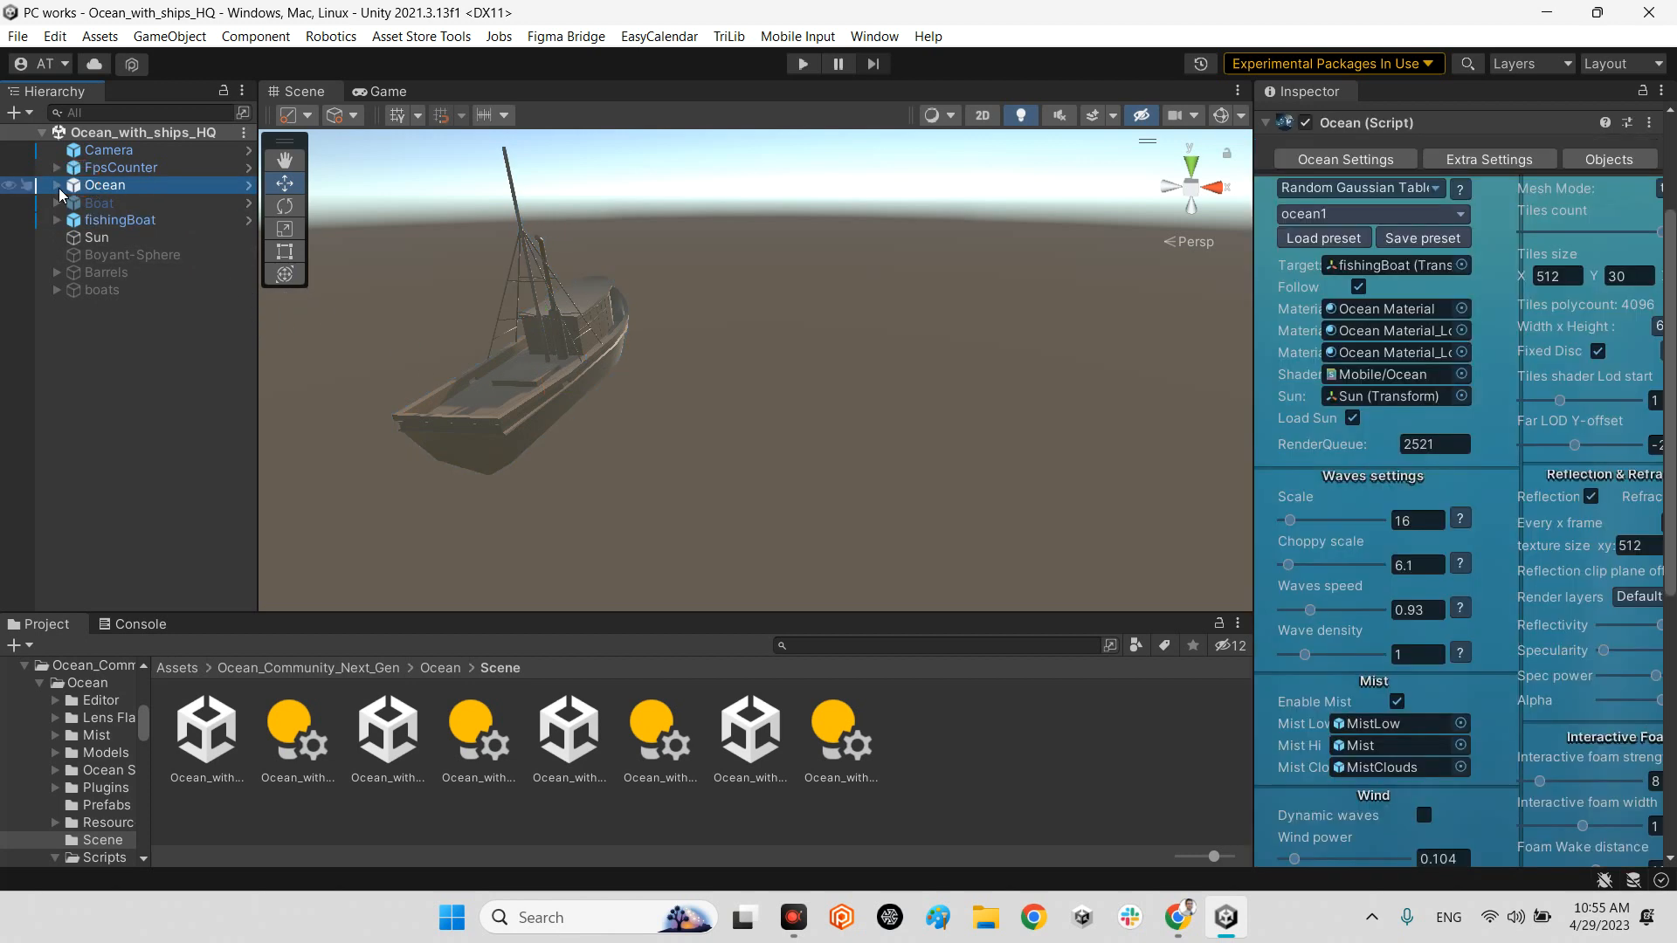
left_click(103, 183)
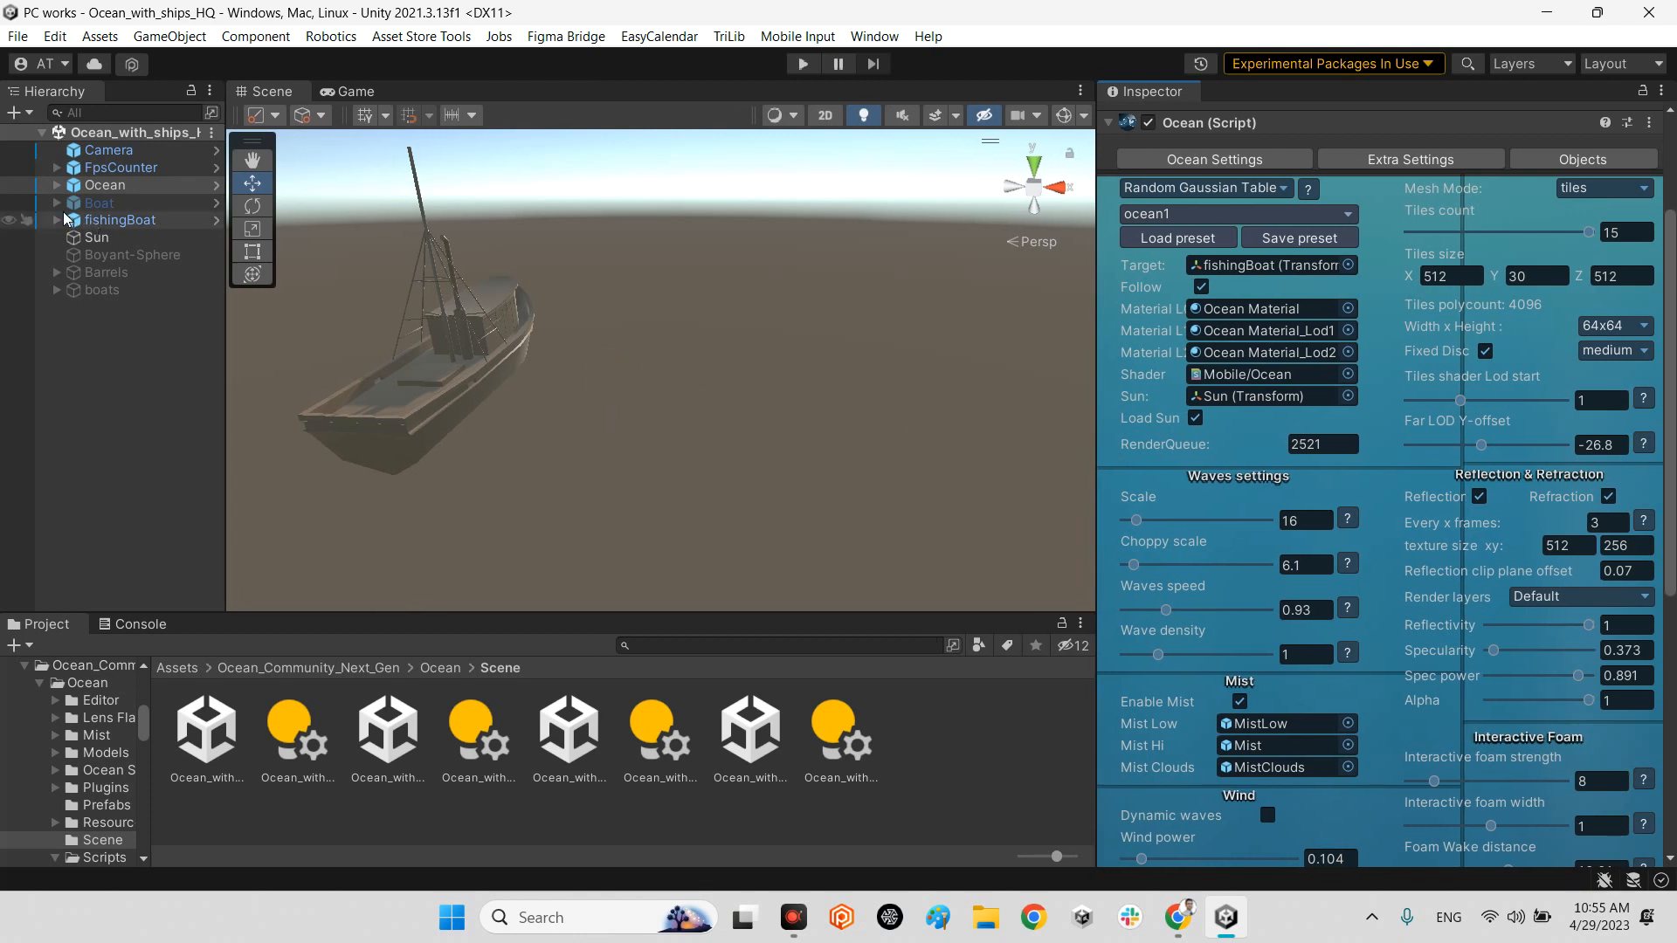
- Play the HQ scene and watch the floating boat from the Scene view
left_click(131, 220)
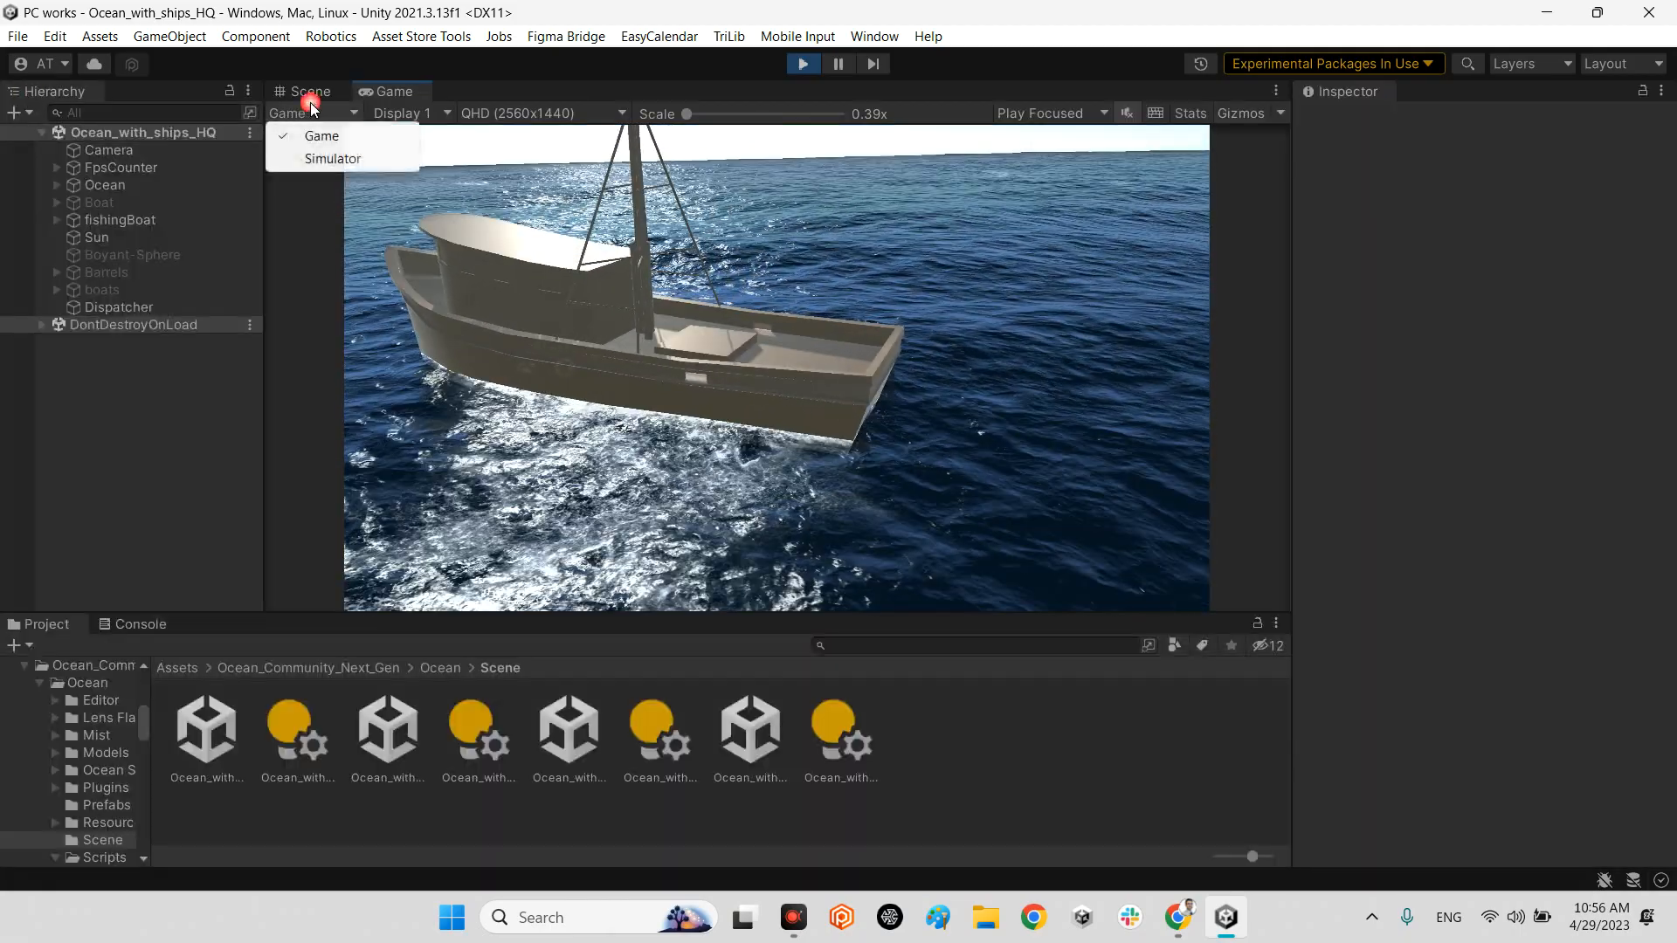
left_click(311, 91)
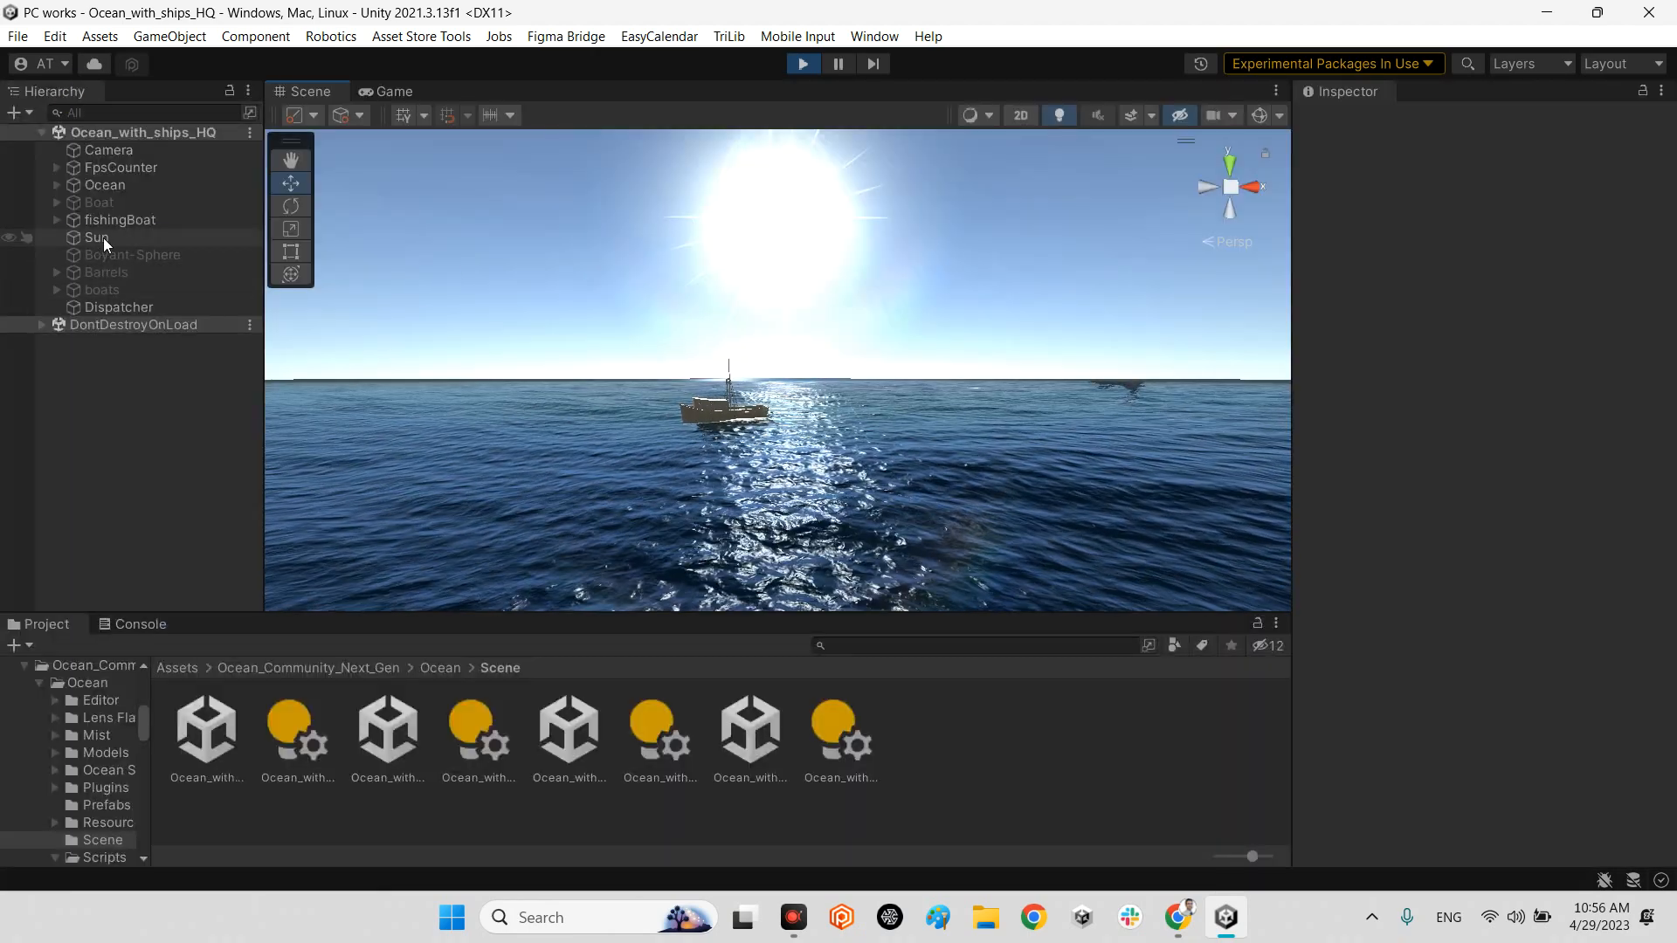
left_click(98, 237)
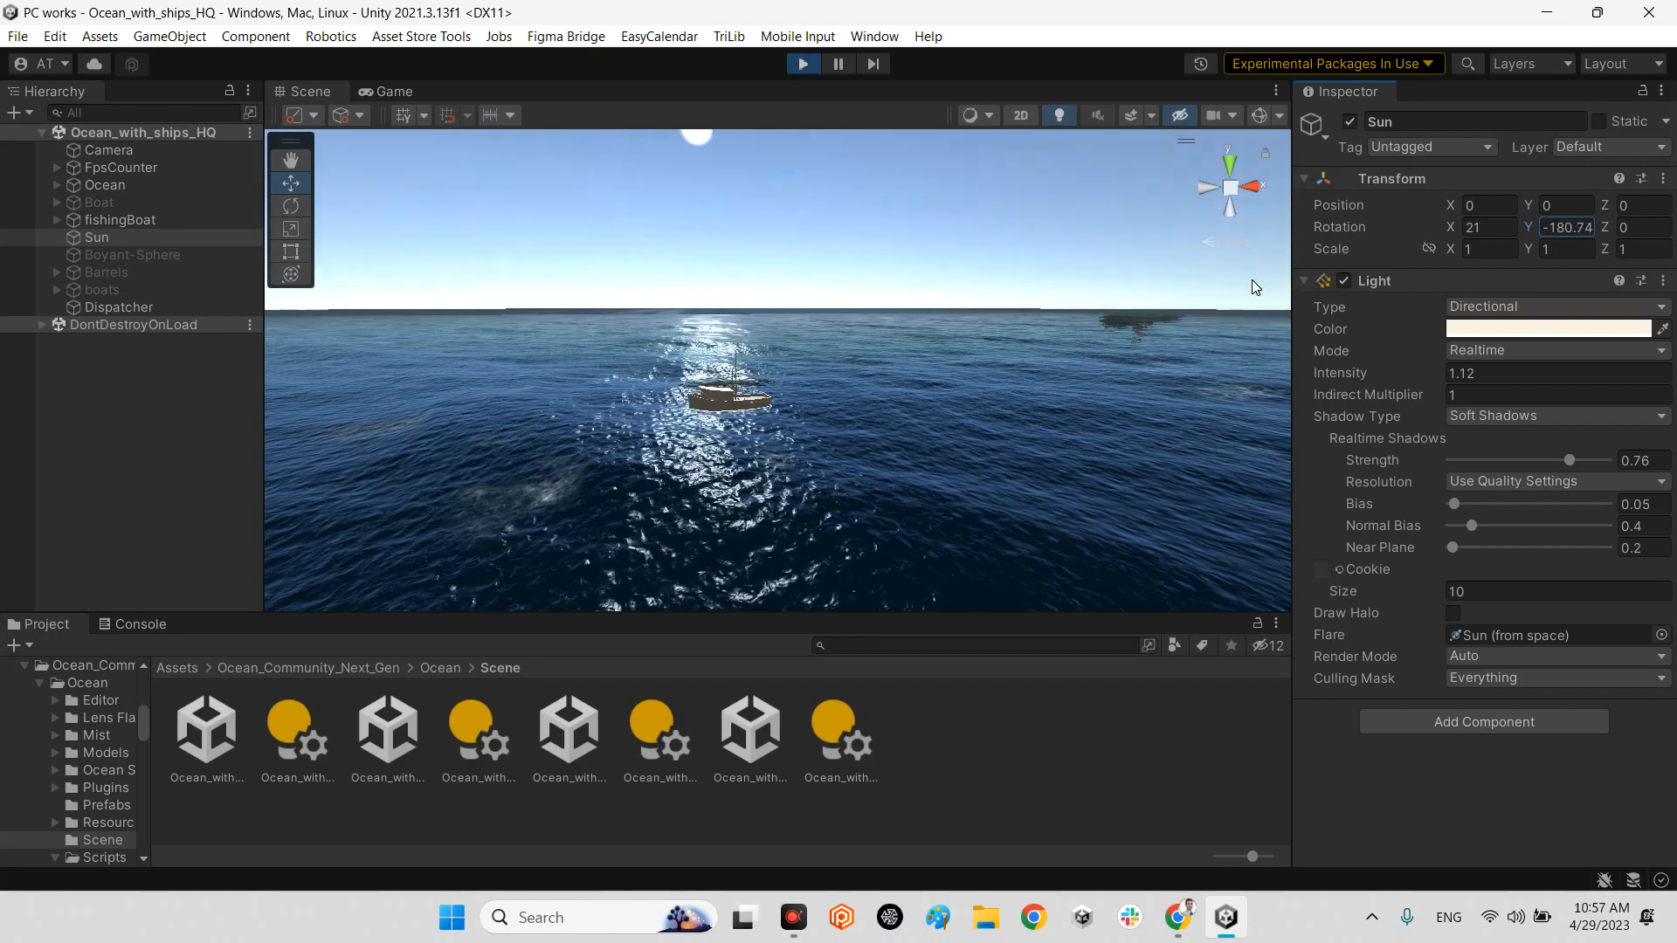
left_click(1546, 330)
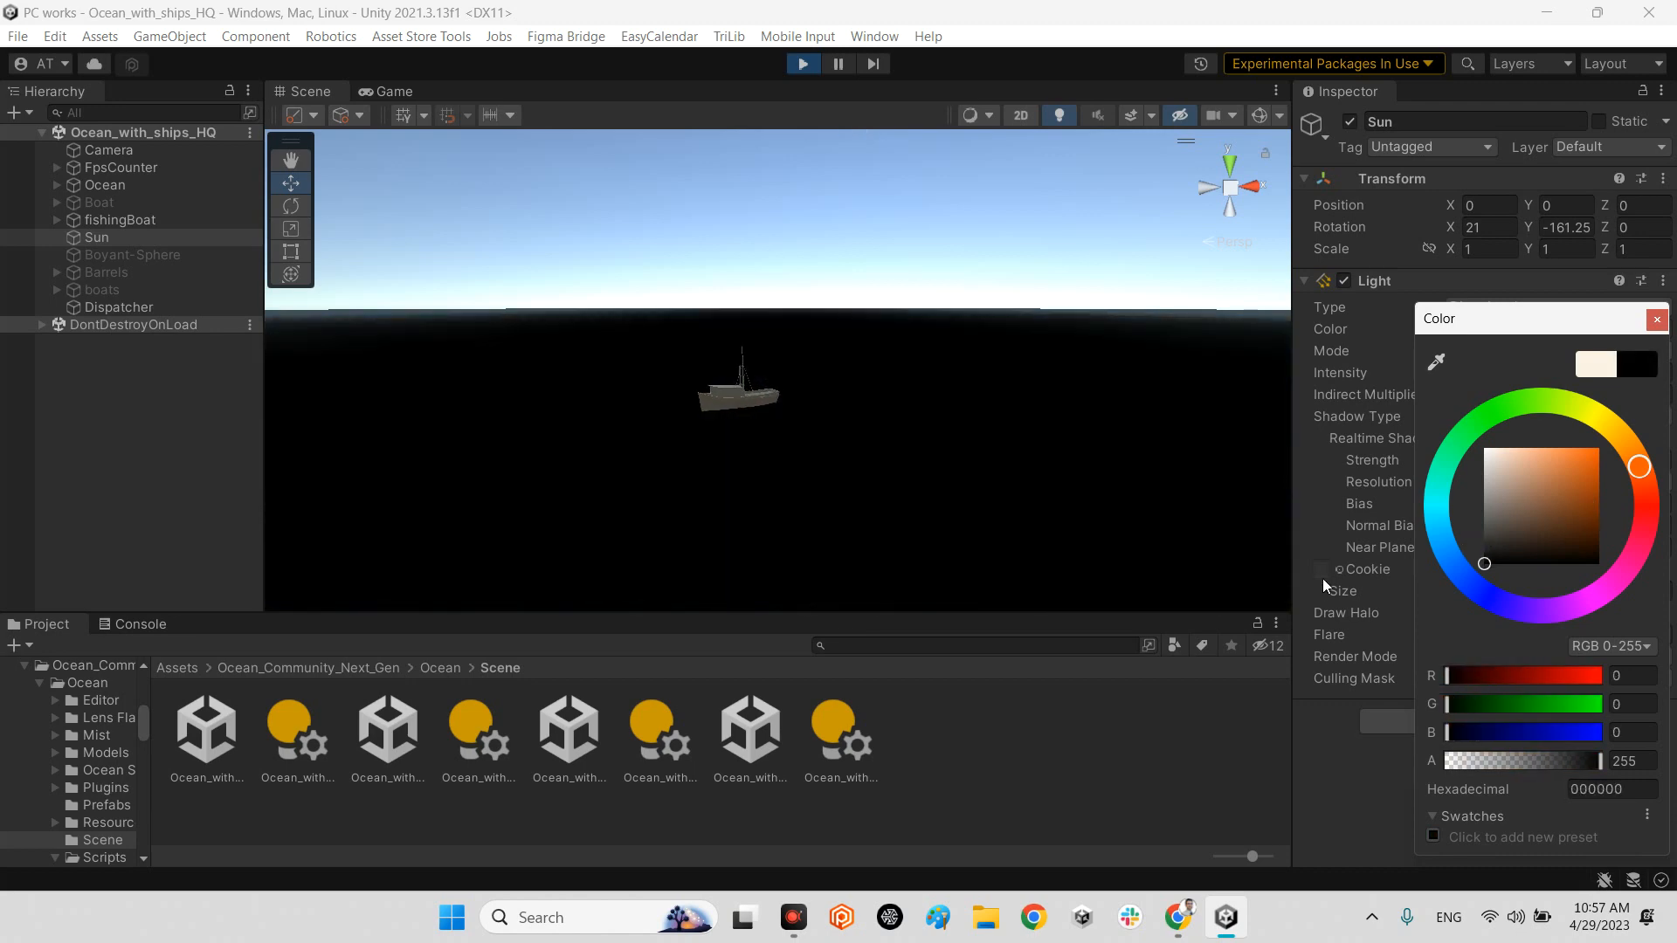
left_click(1561, 446)
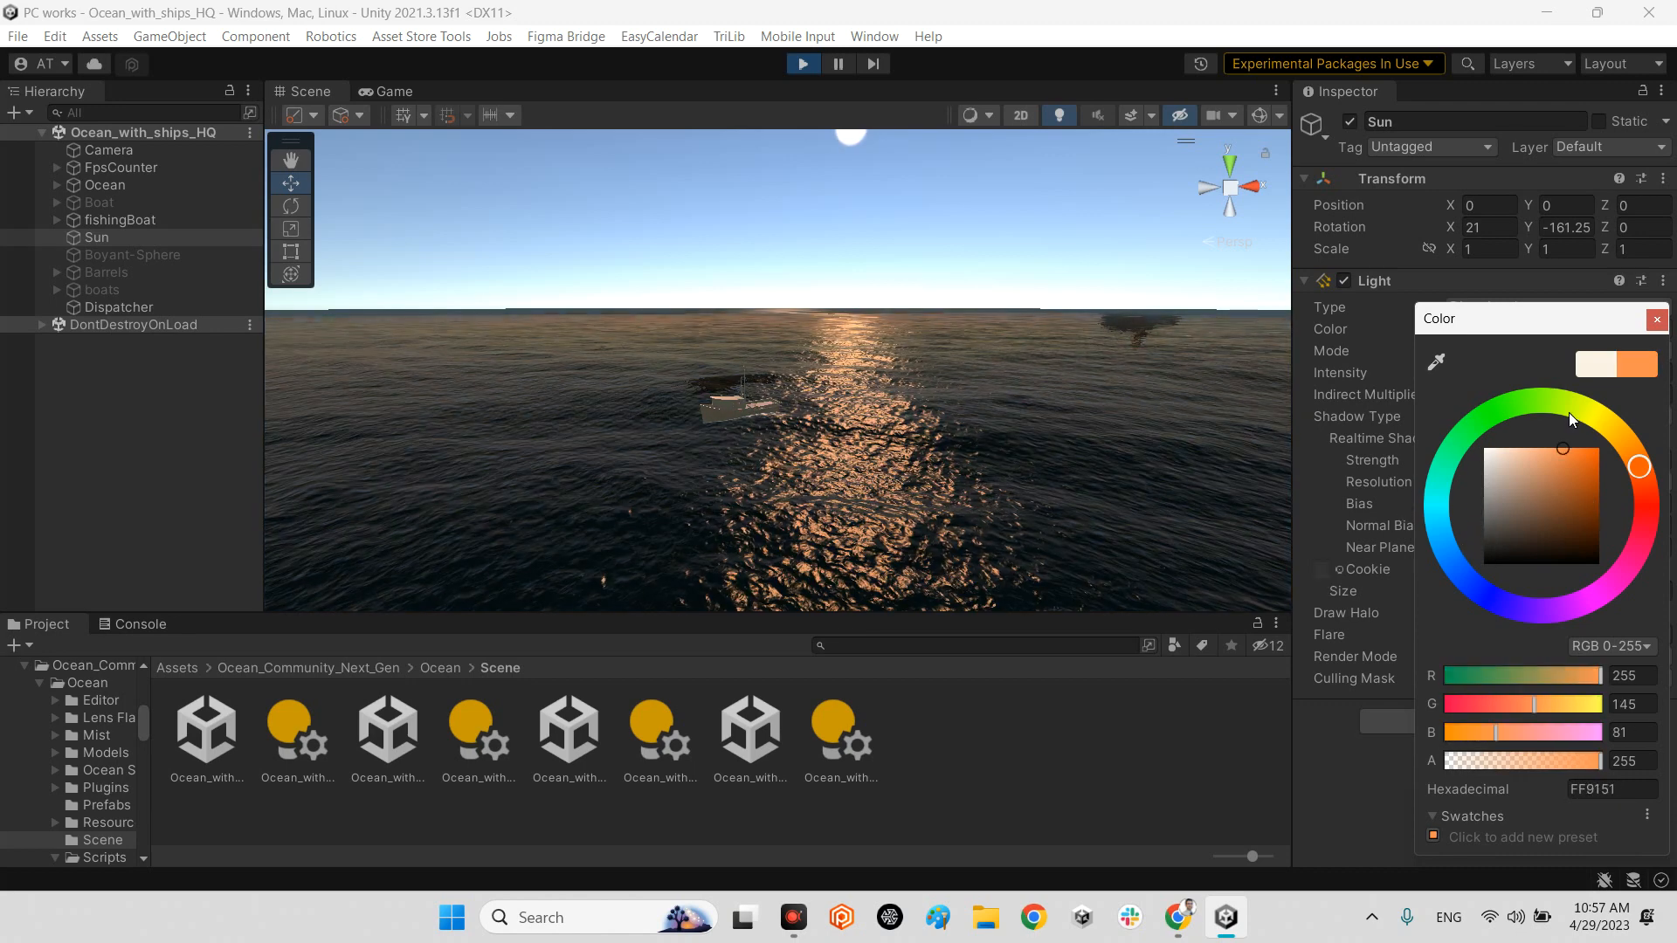
left_click(1657, 318)
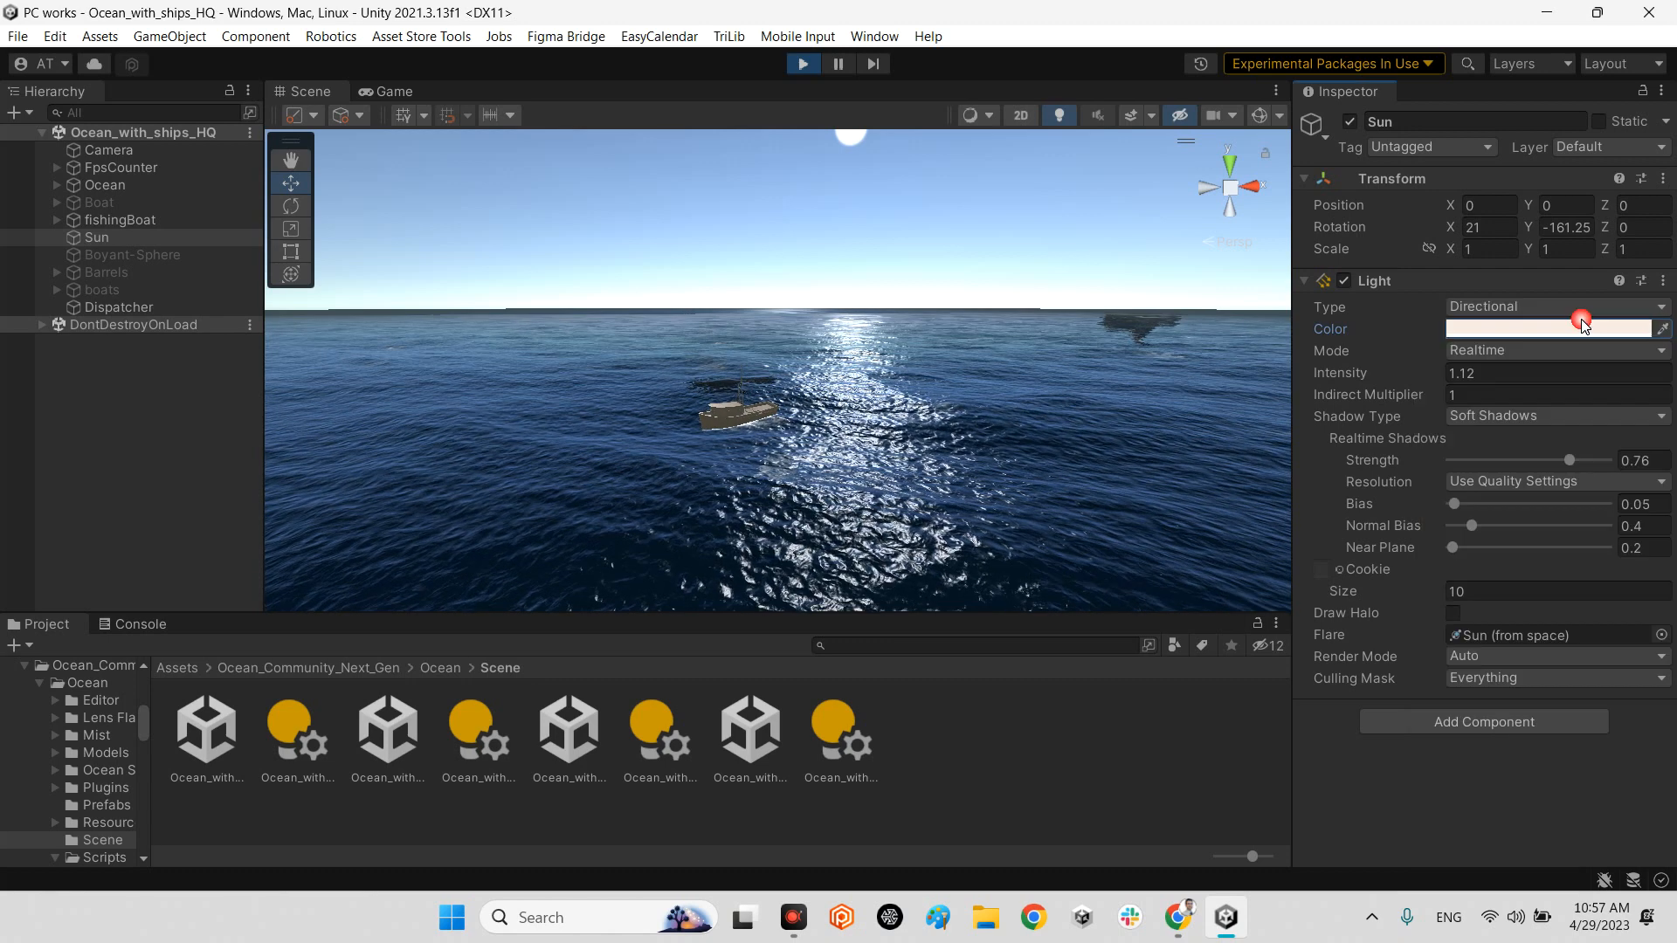
left_click(103, 185)
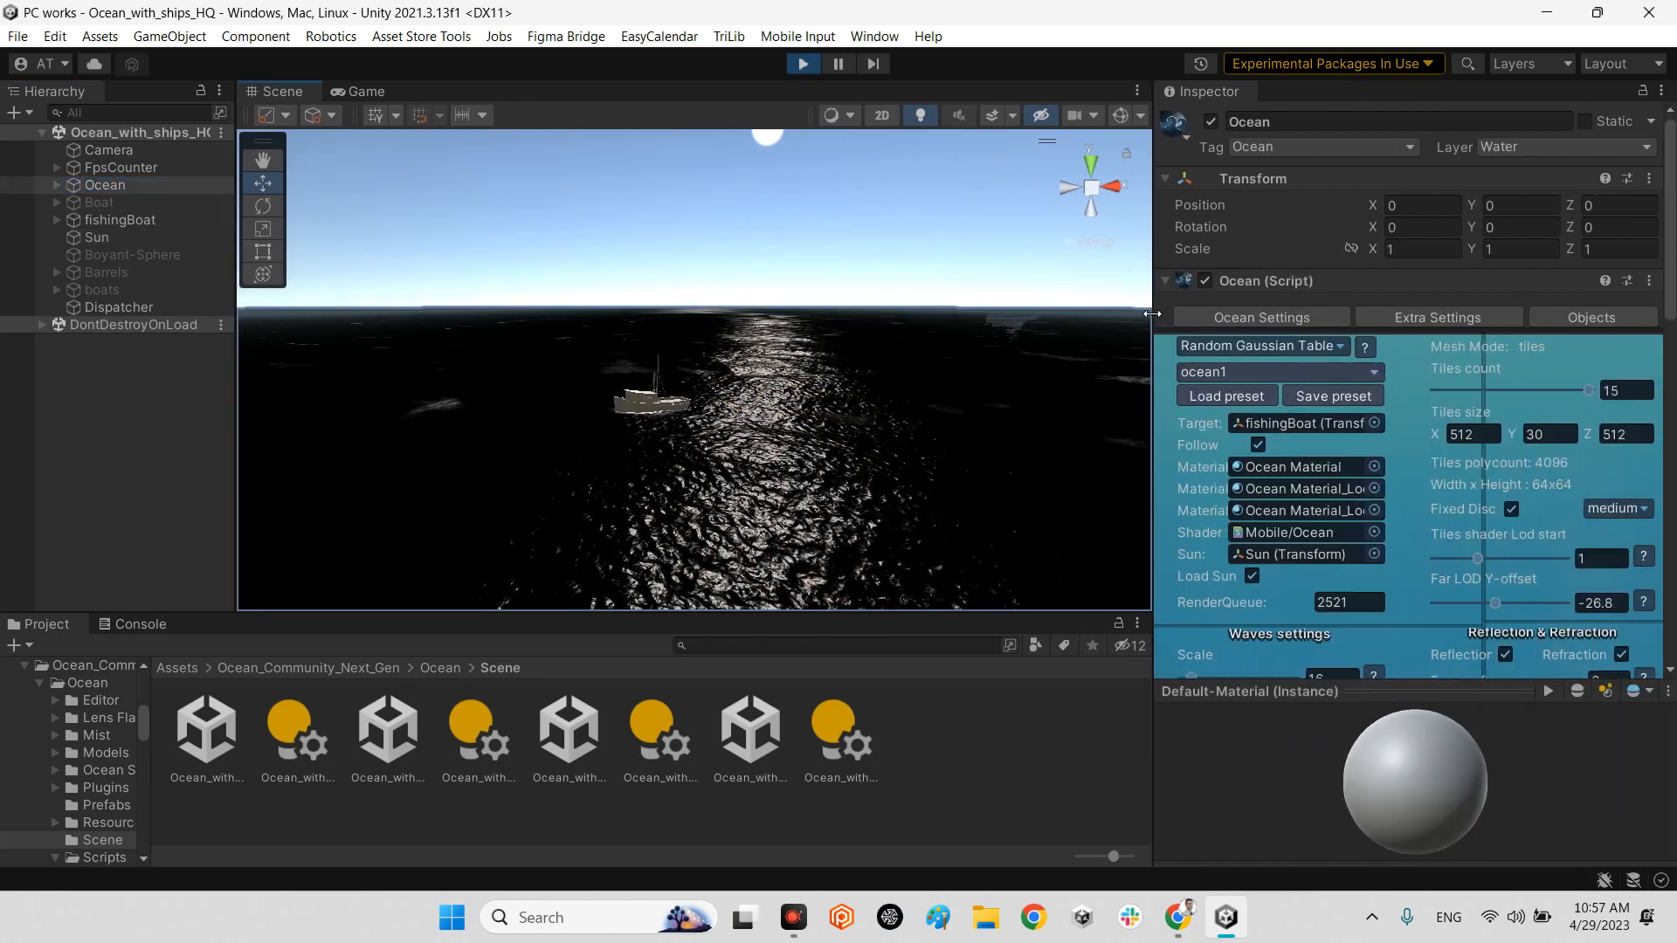
- Apply the ocean1-brighter, greenCrystal-Fixed and greenStorm3 presets from the Ocean preset list
scroll("down", 3)
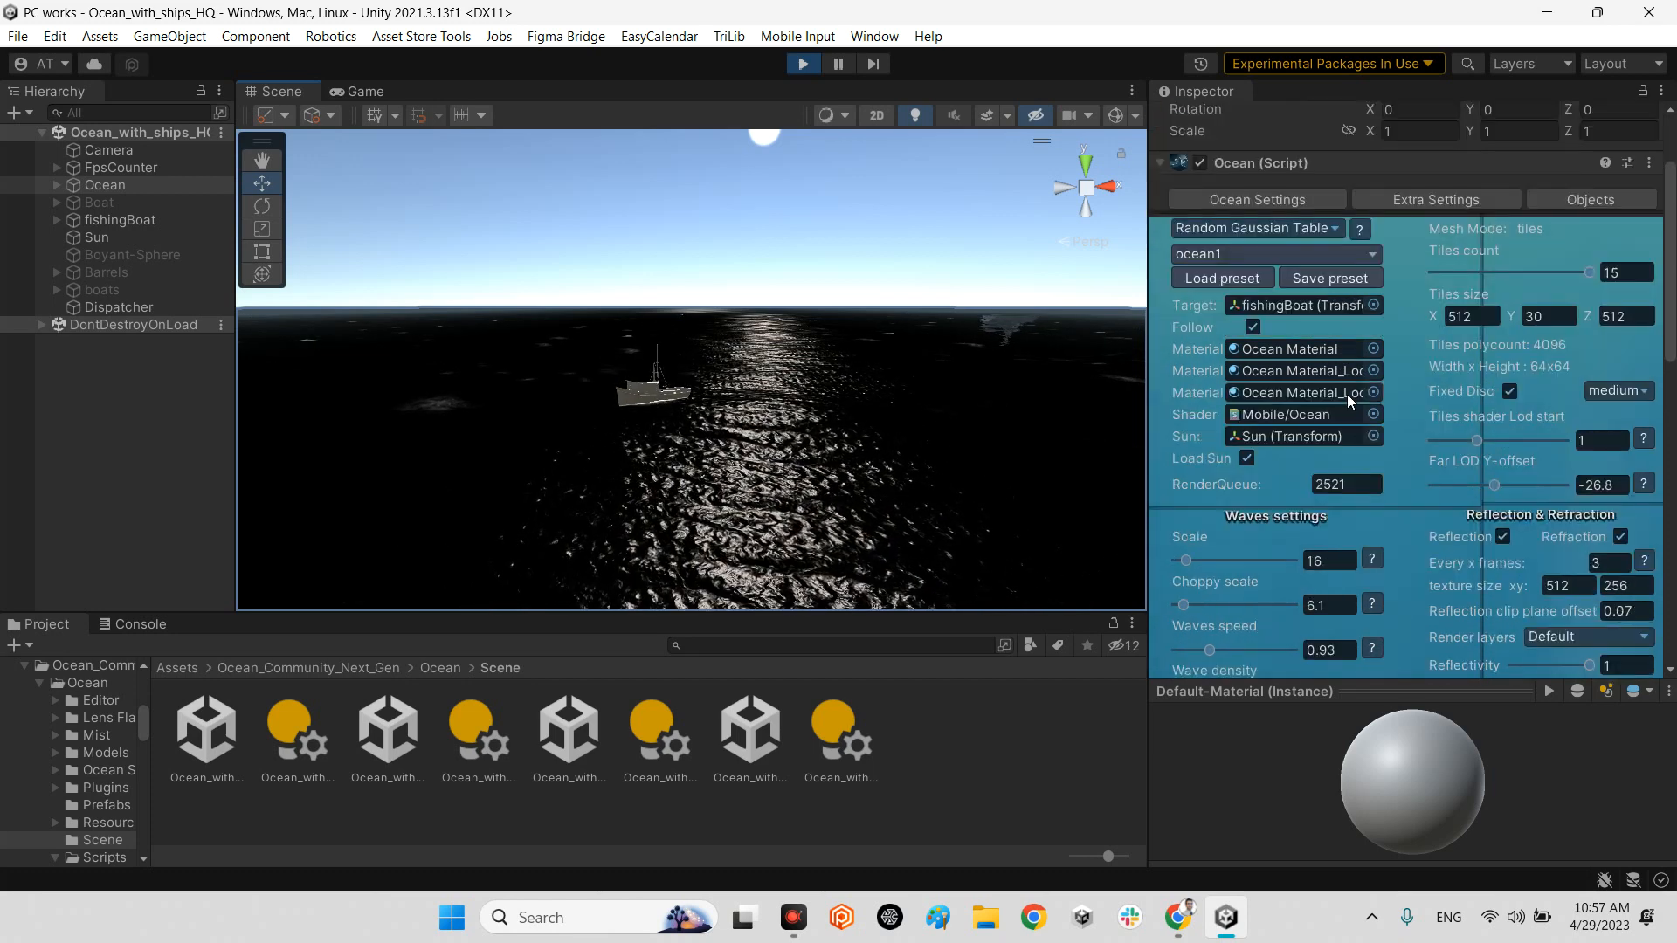
left_click(1373, 253)
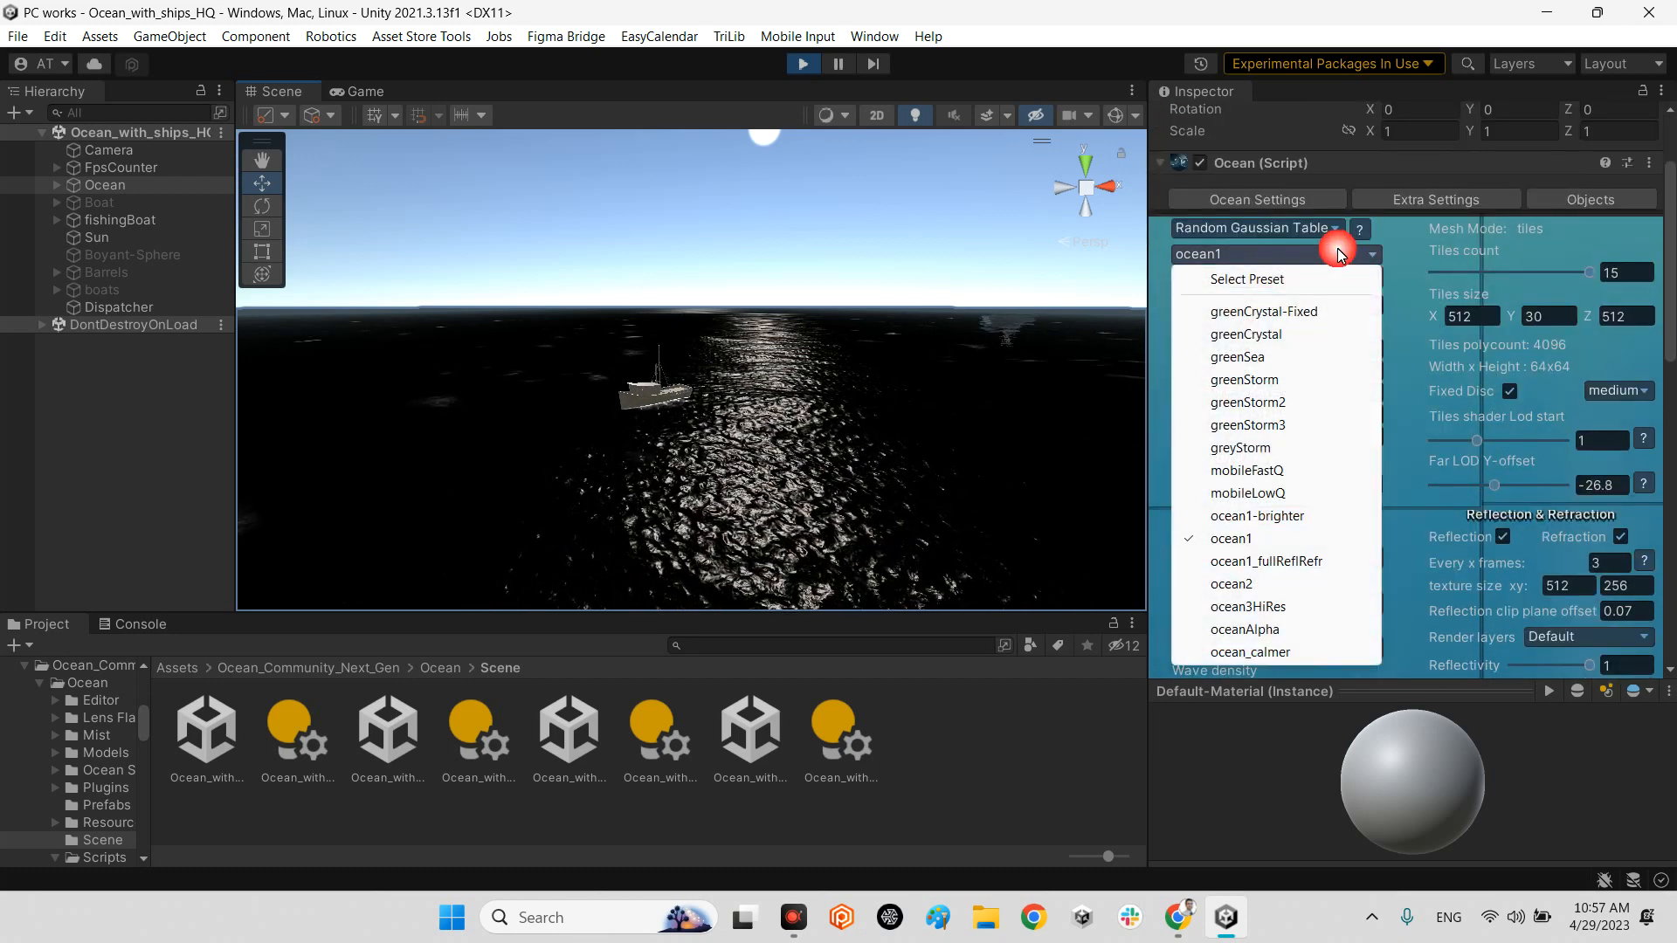
mouse_move(1247, 425)
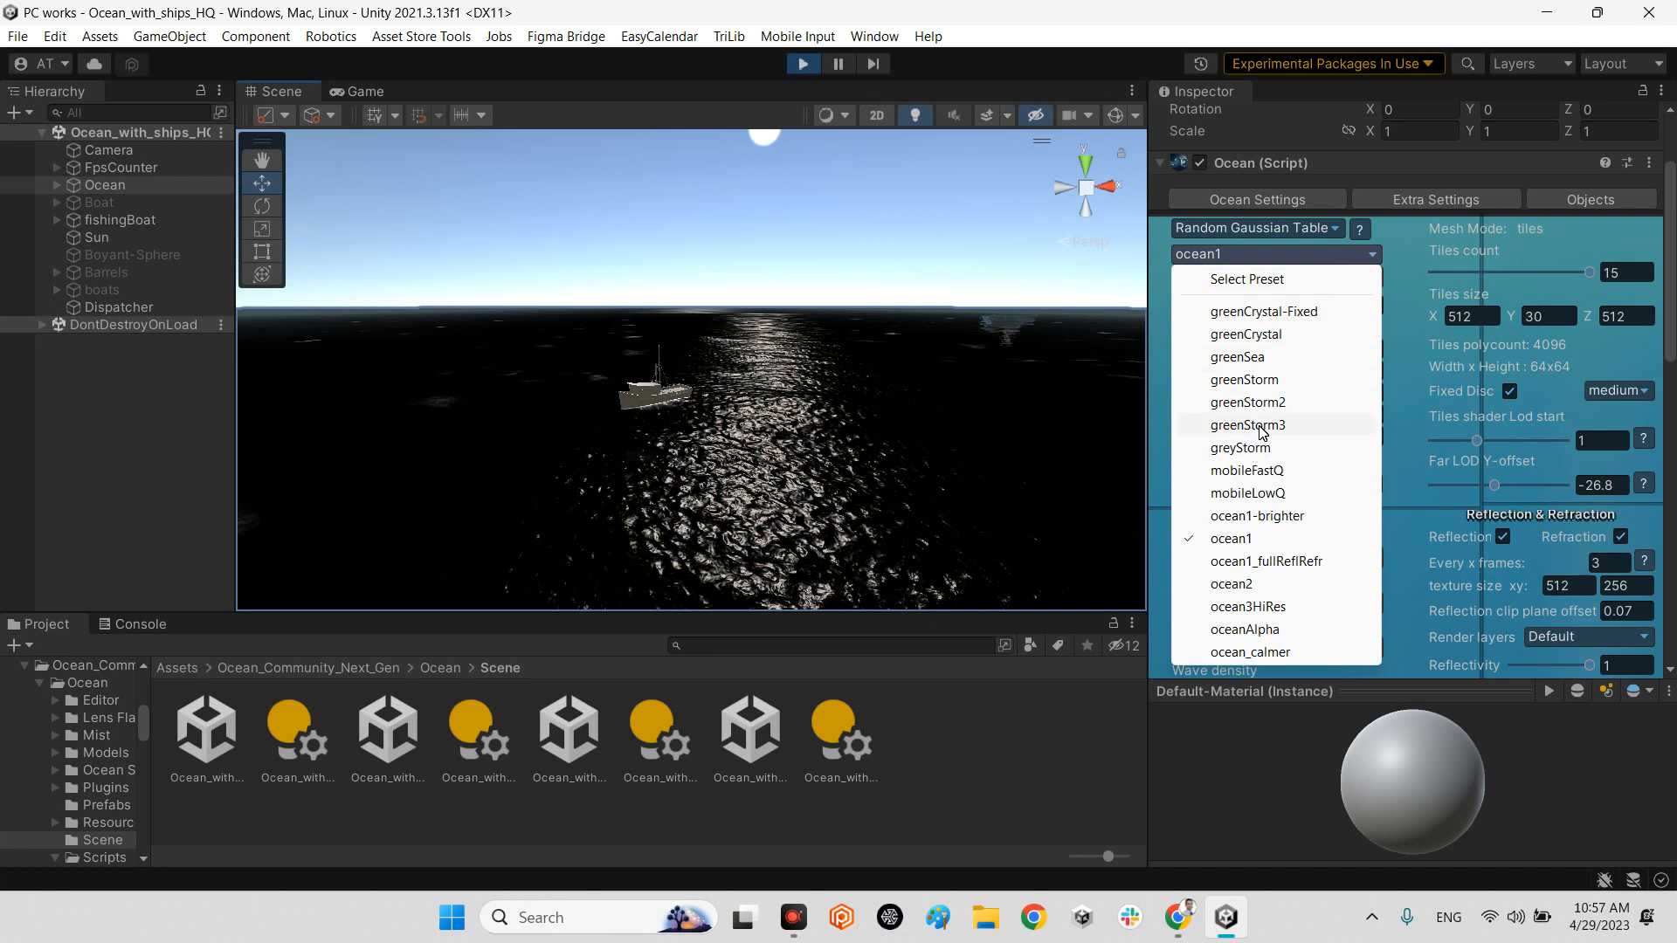
mouse_move(1199, 304)
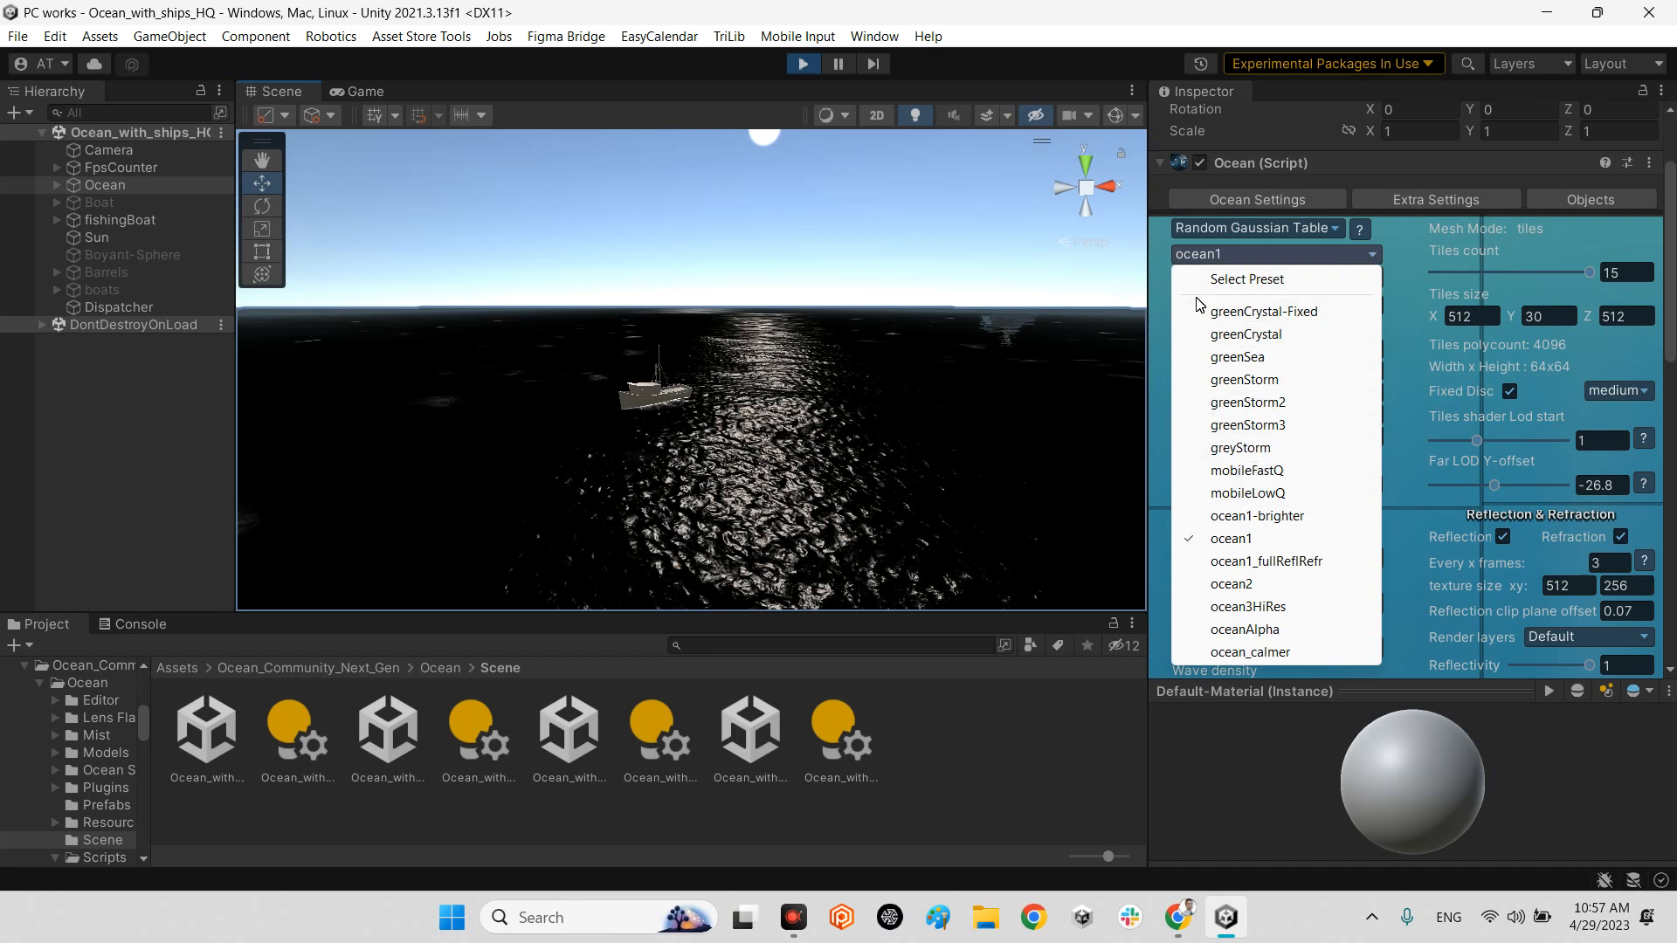
mouse_move(1573, 388)
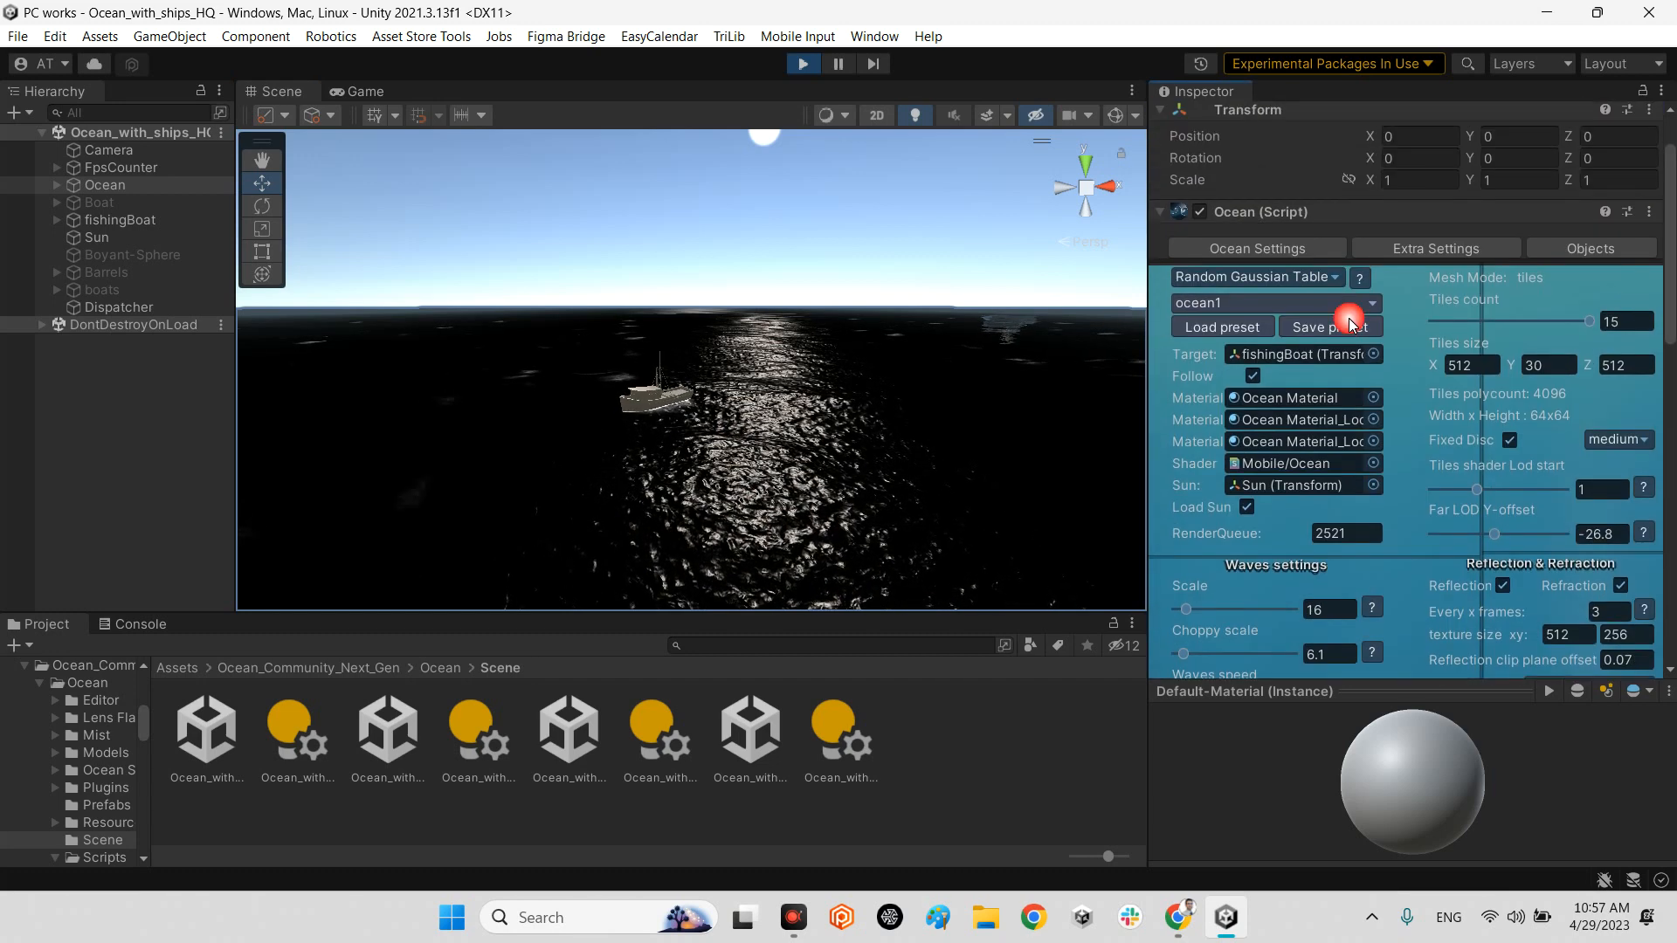
left_click(1274, 303)
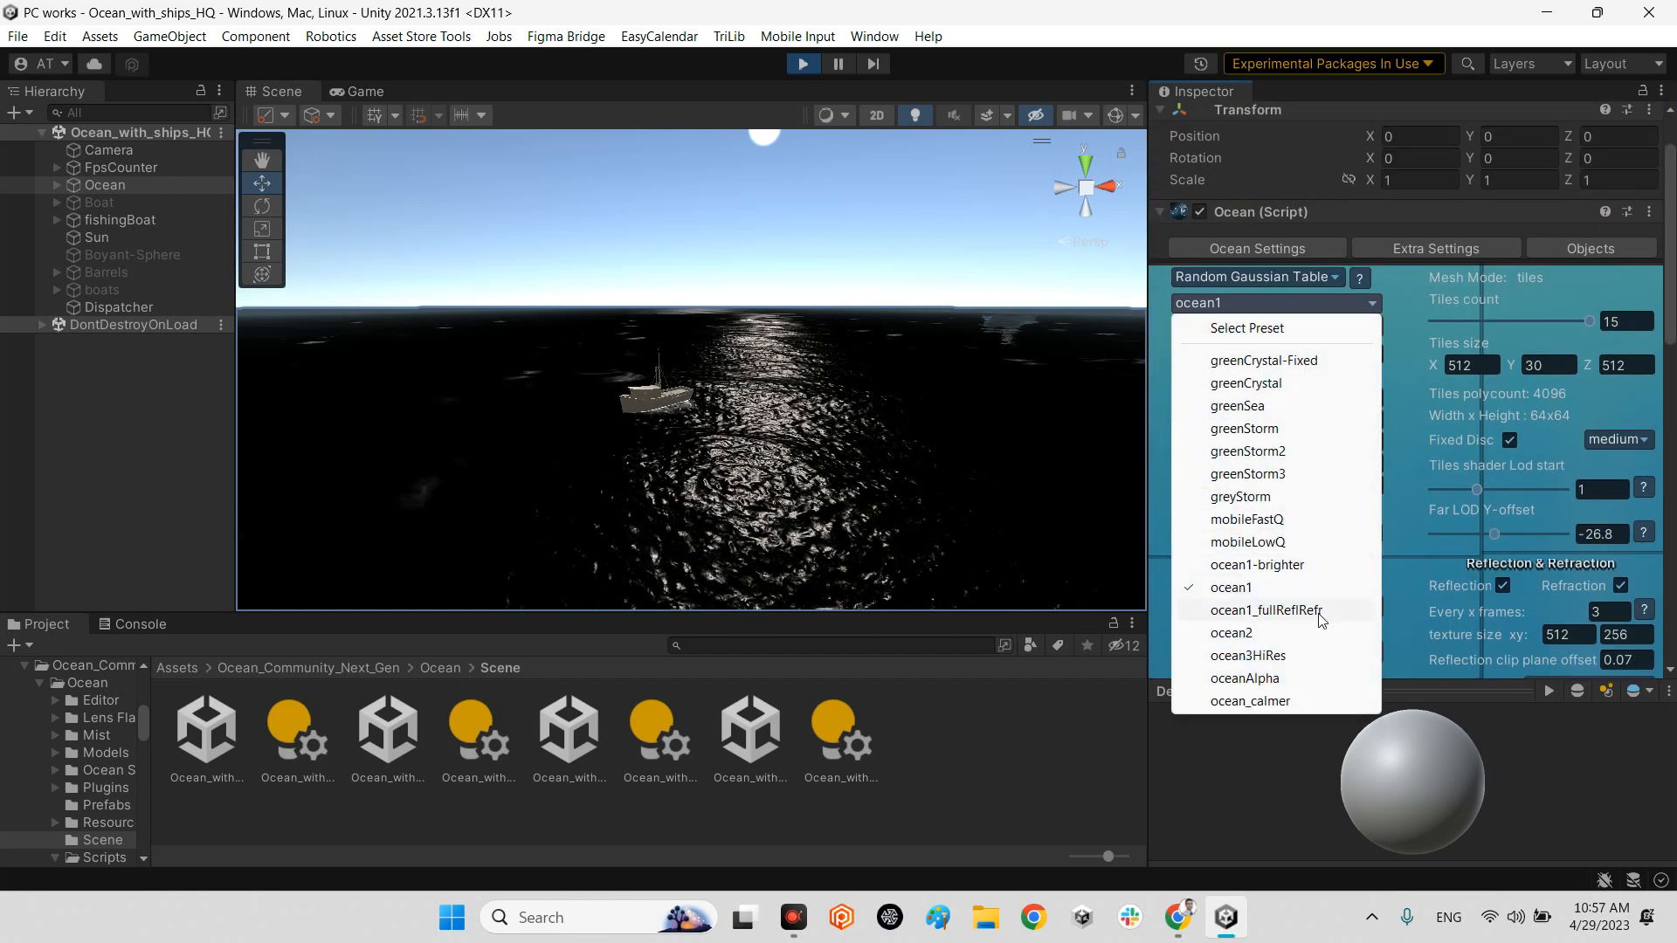
left_click(1256, 564)
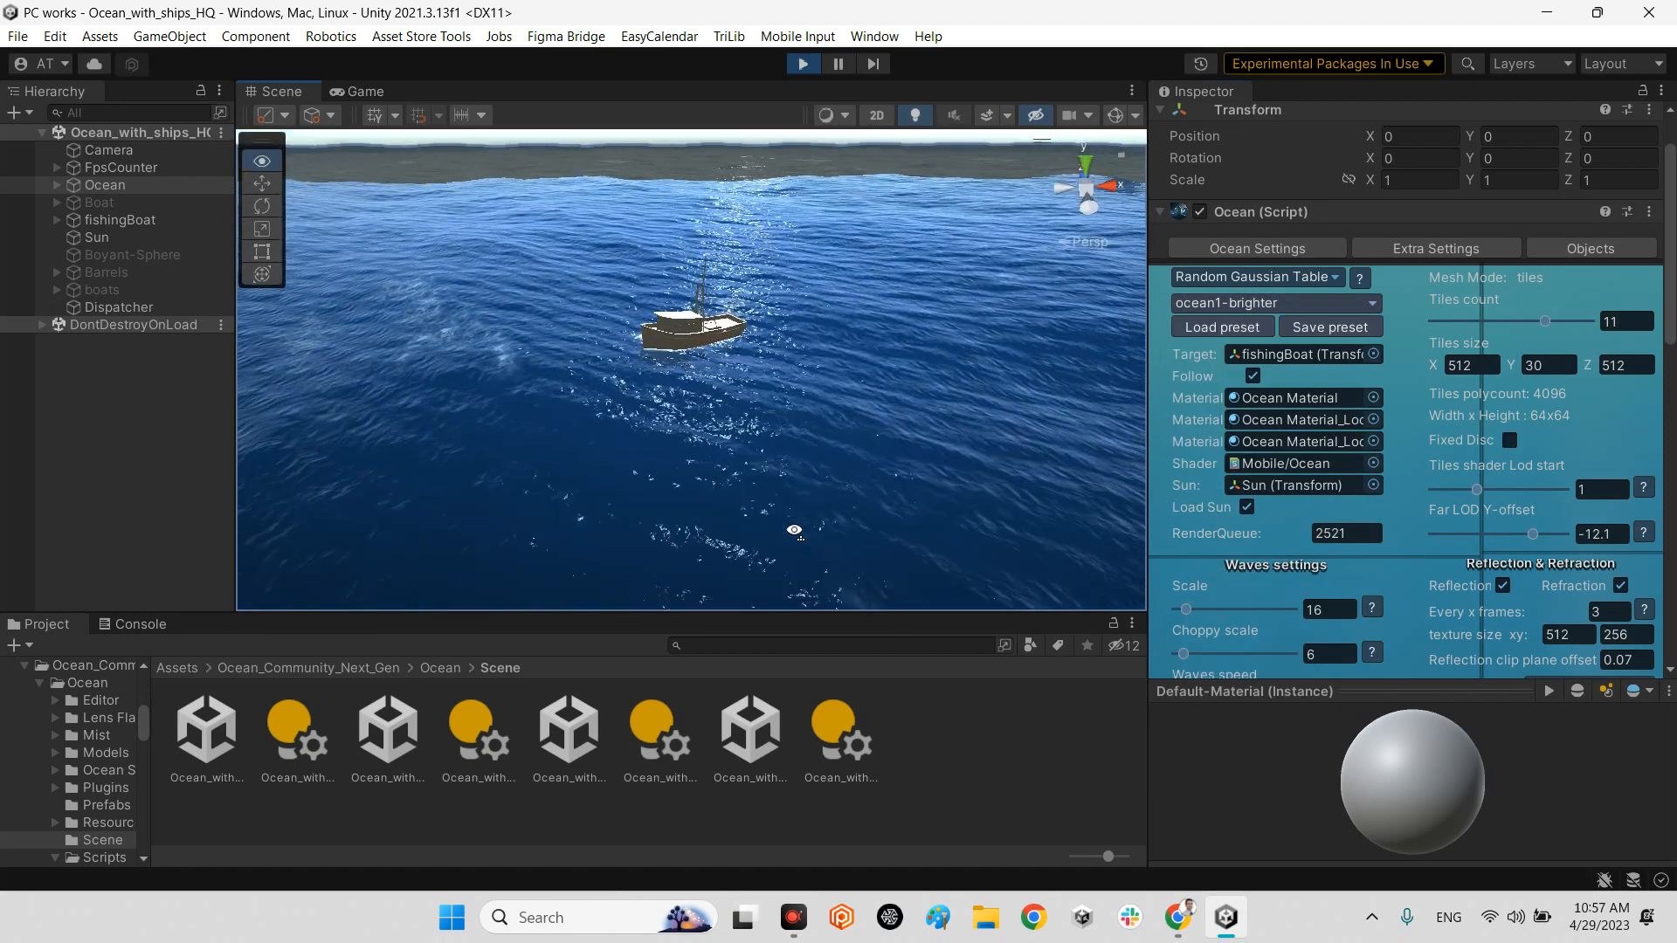
left_click(1273, 302)
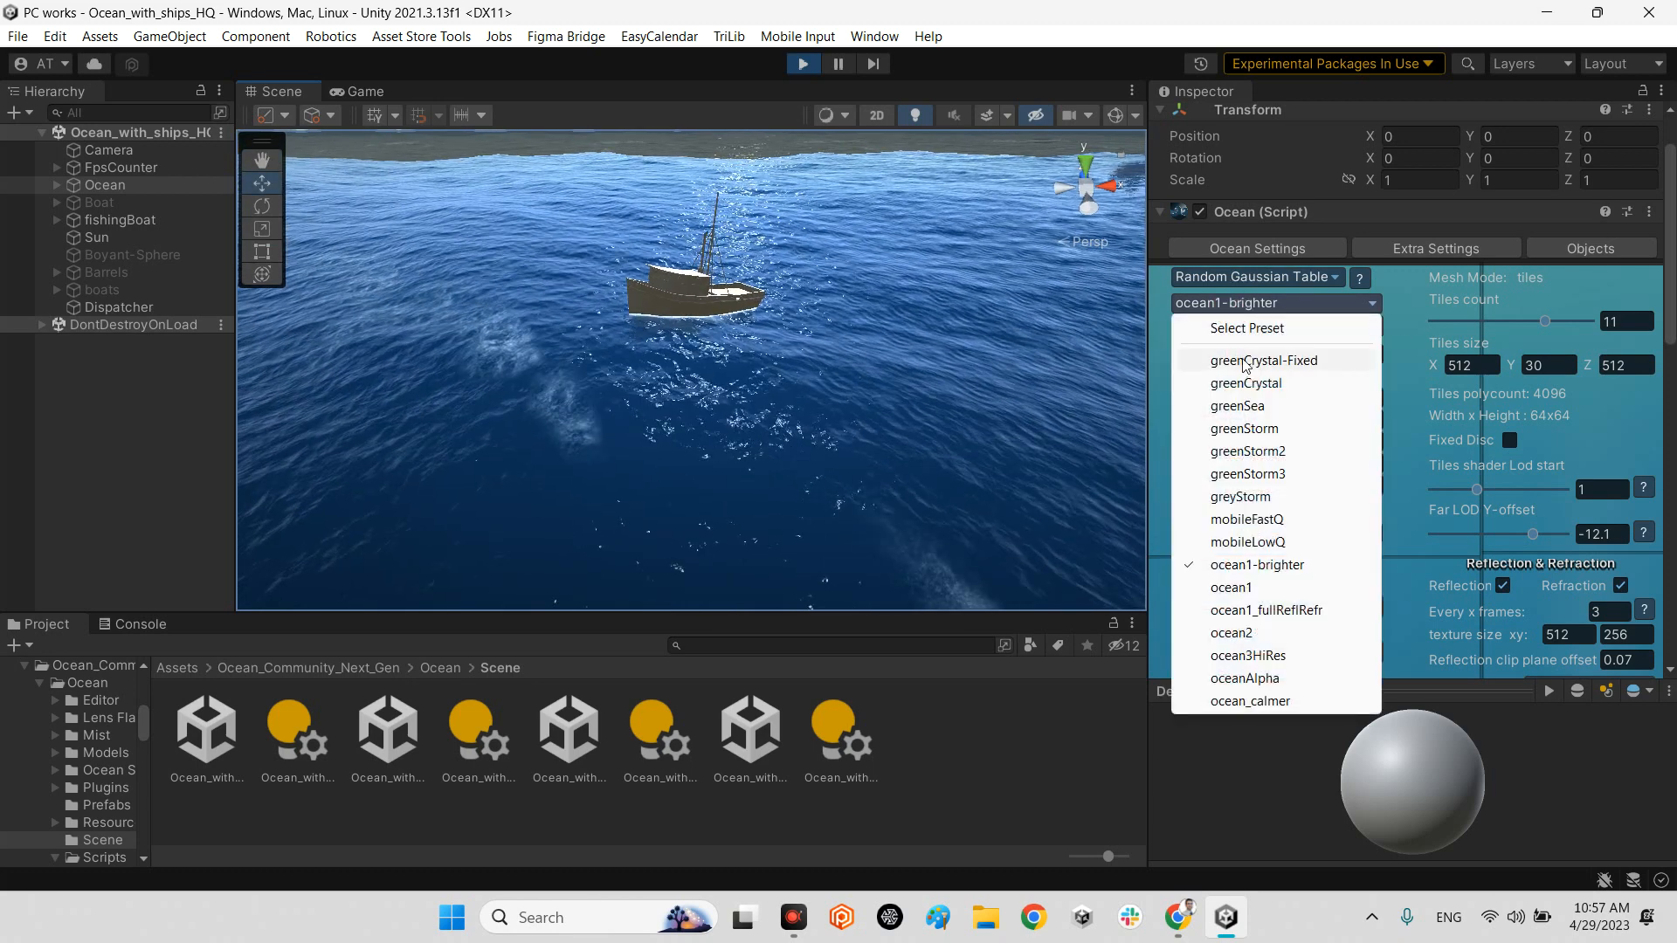
left_click(1263, 360)
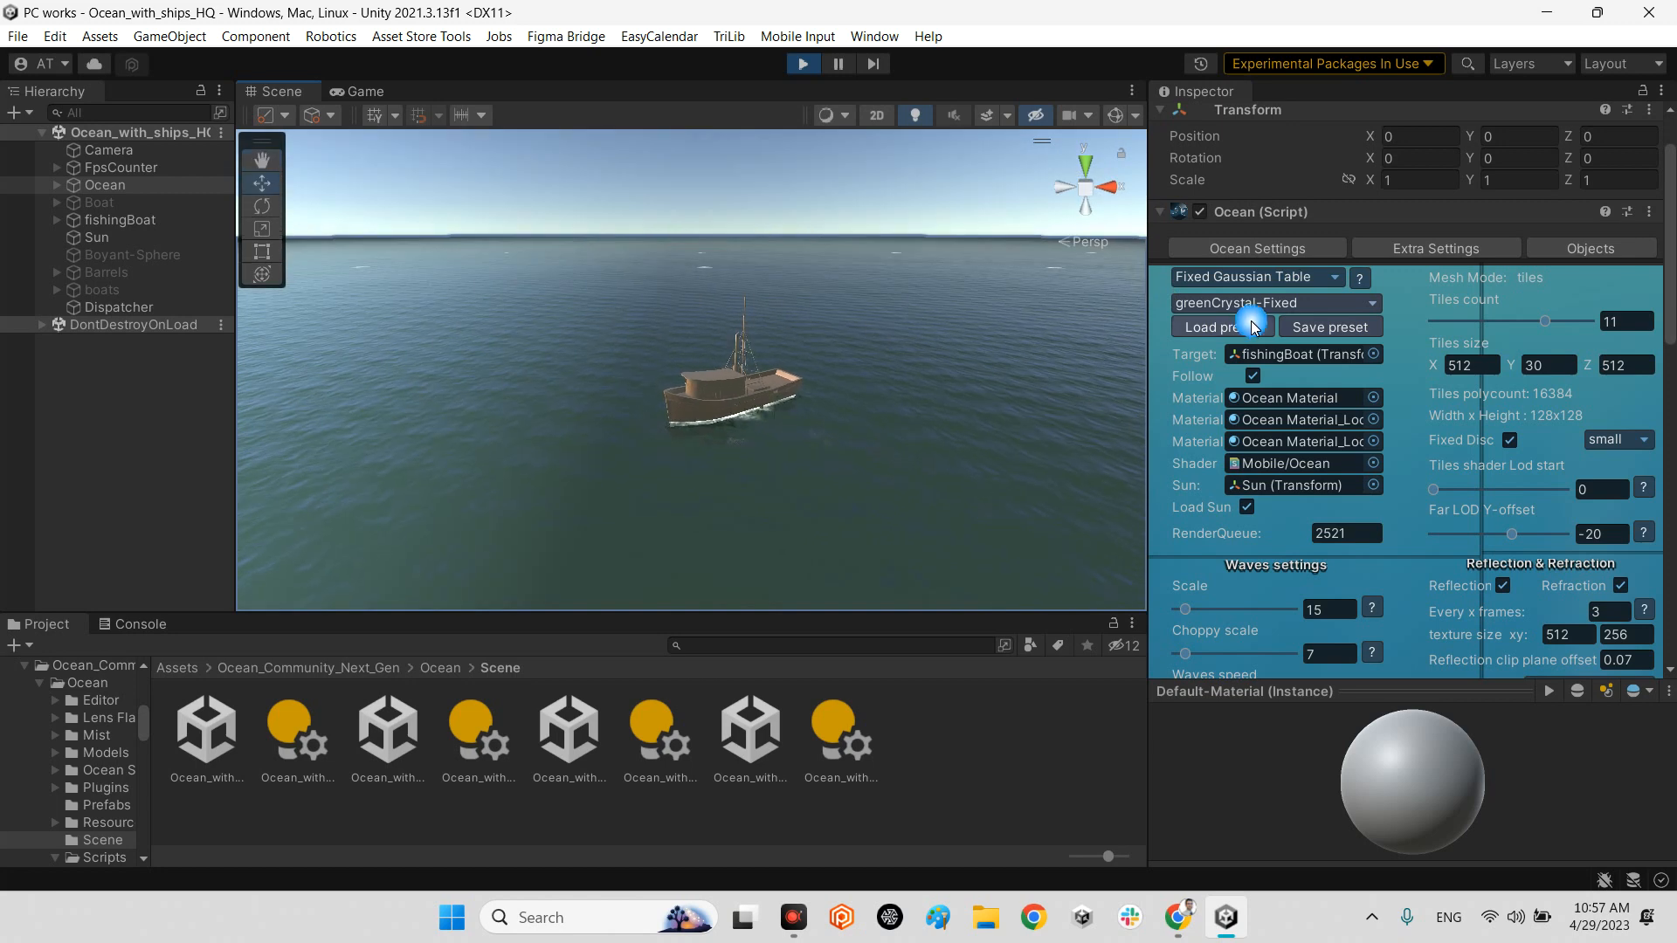
left_click(1256, 278)
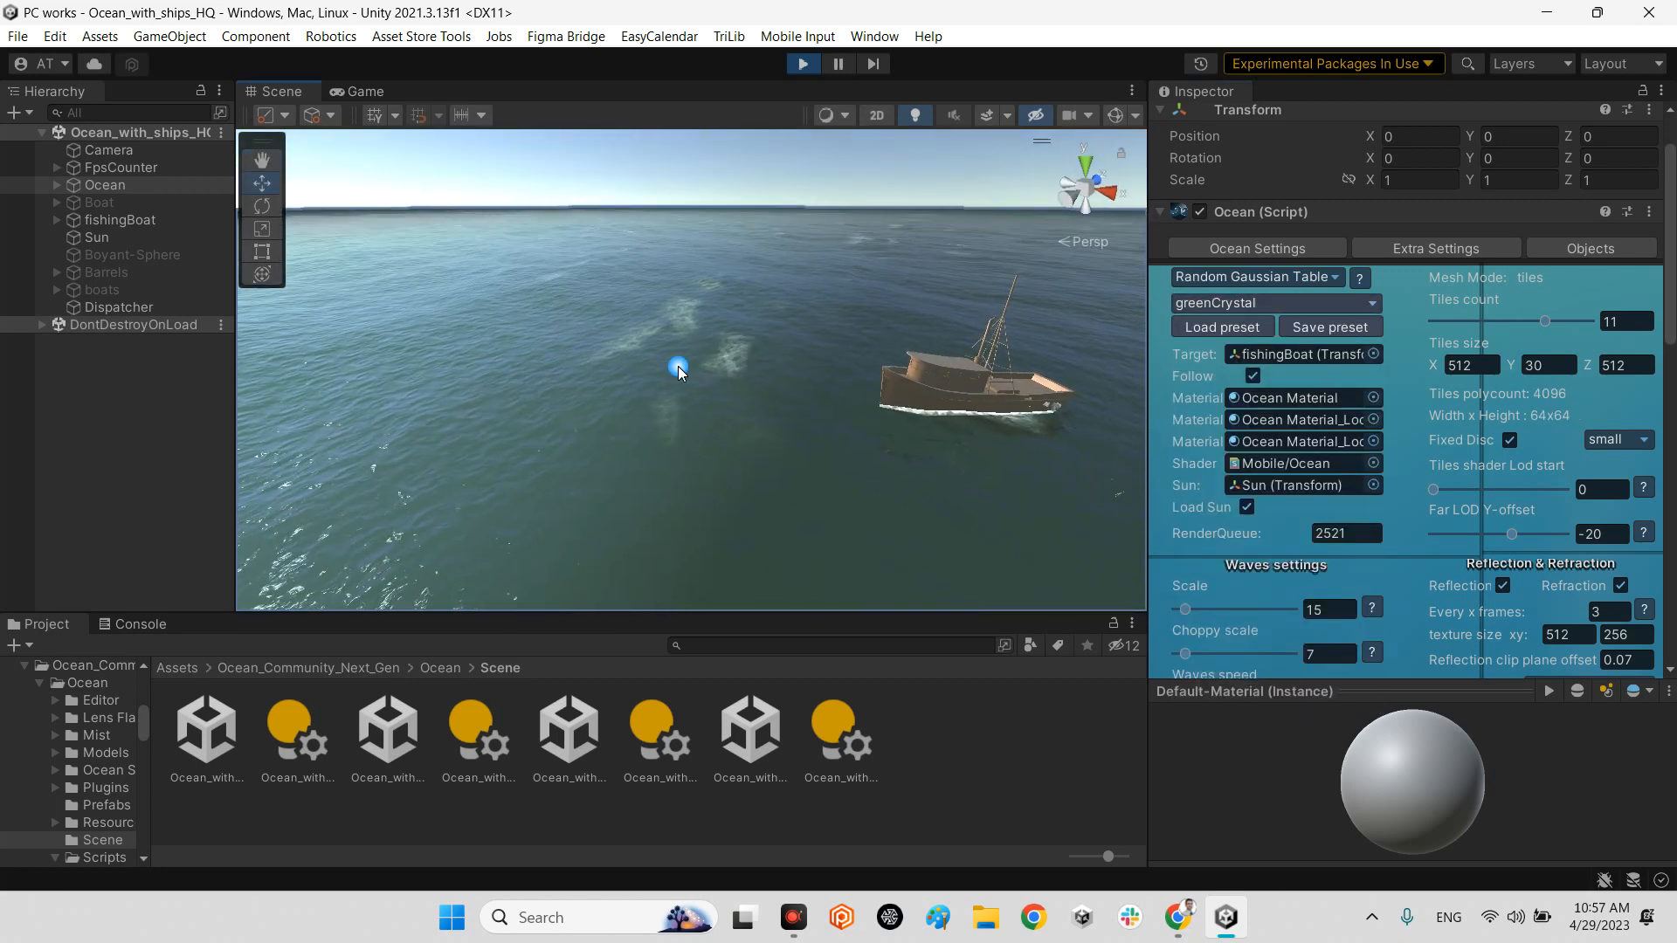
left_click(1269, 276)
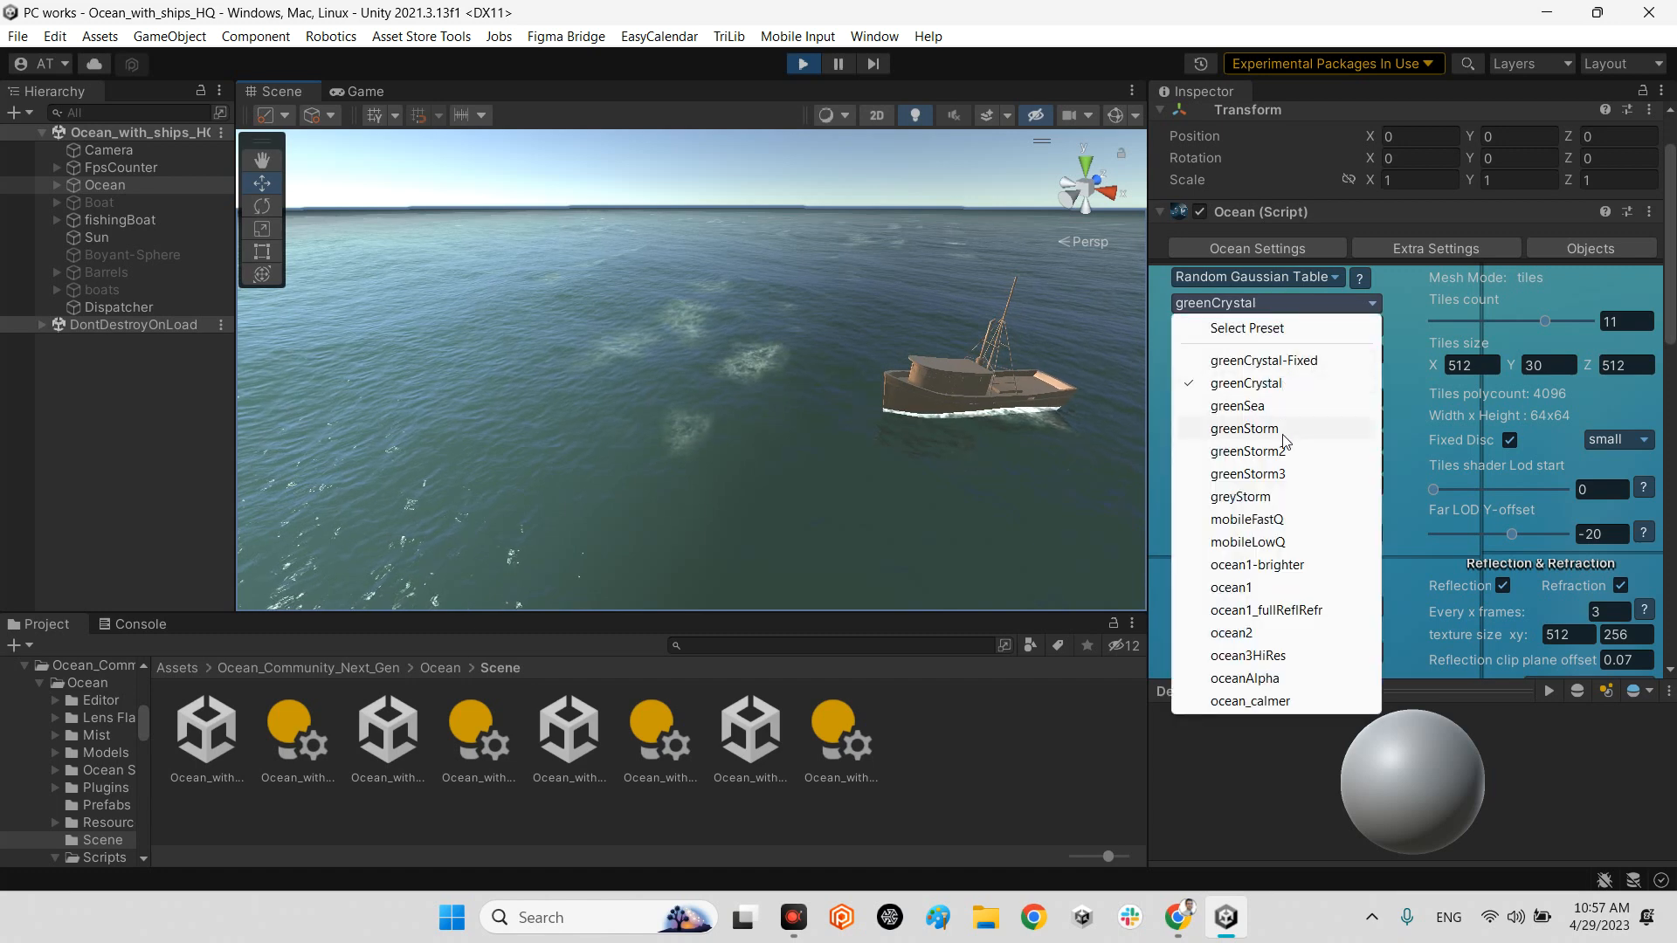
left_click(1247, 474)
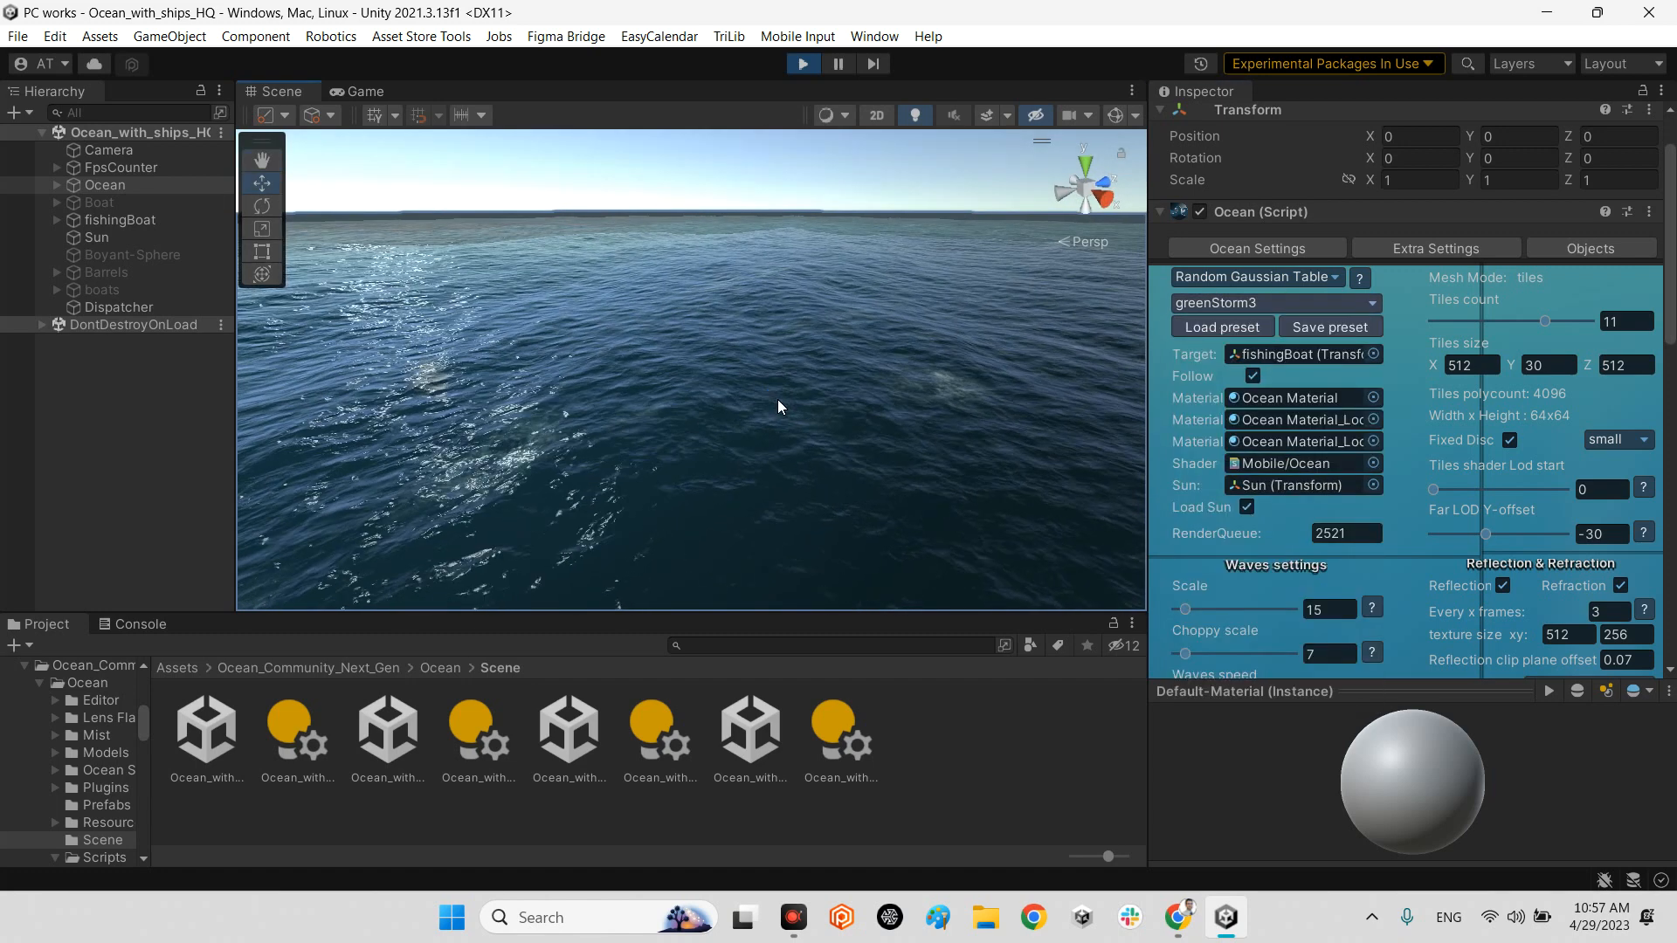
- Try another preset, reselect Ocean, then apply greyStorm and ocean1-brighter
left_click(1268, 303)
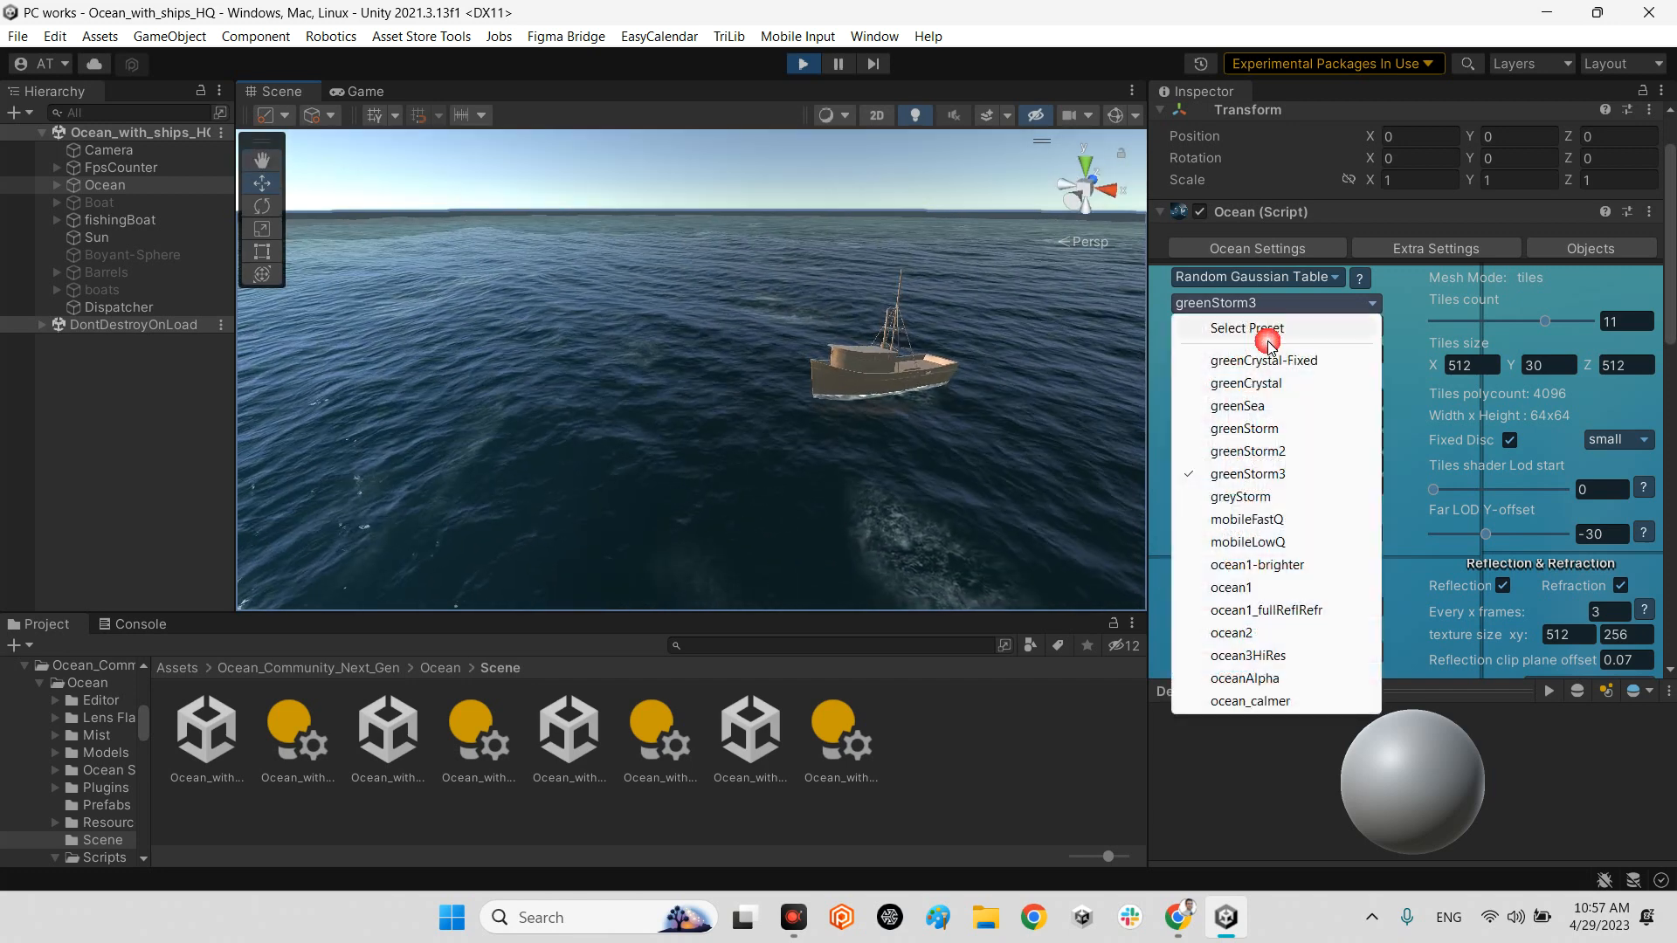
left_click(1244, 430)
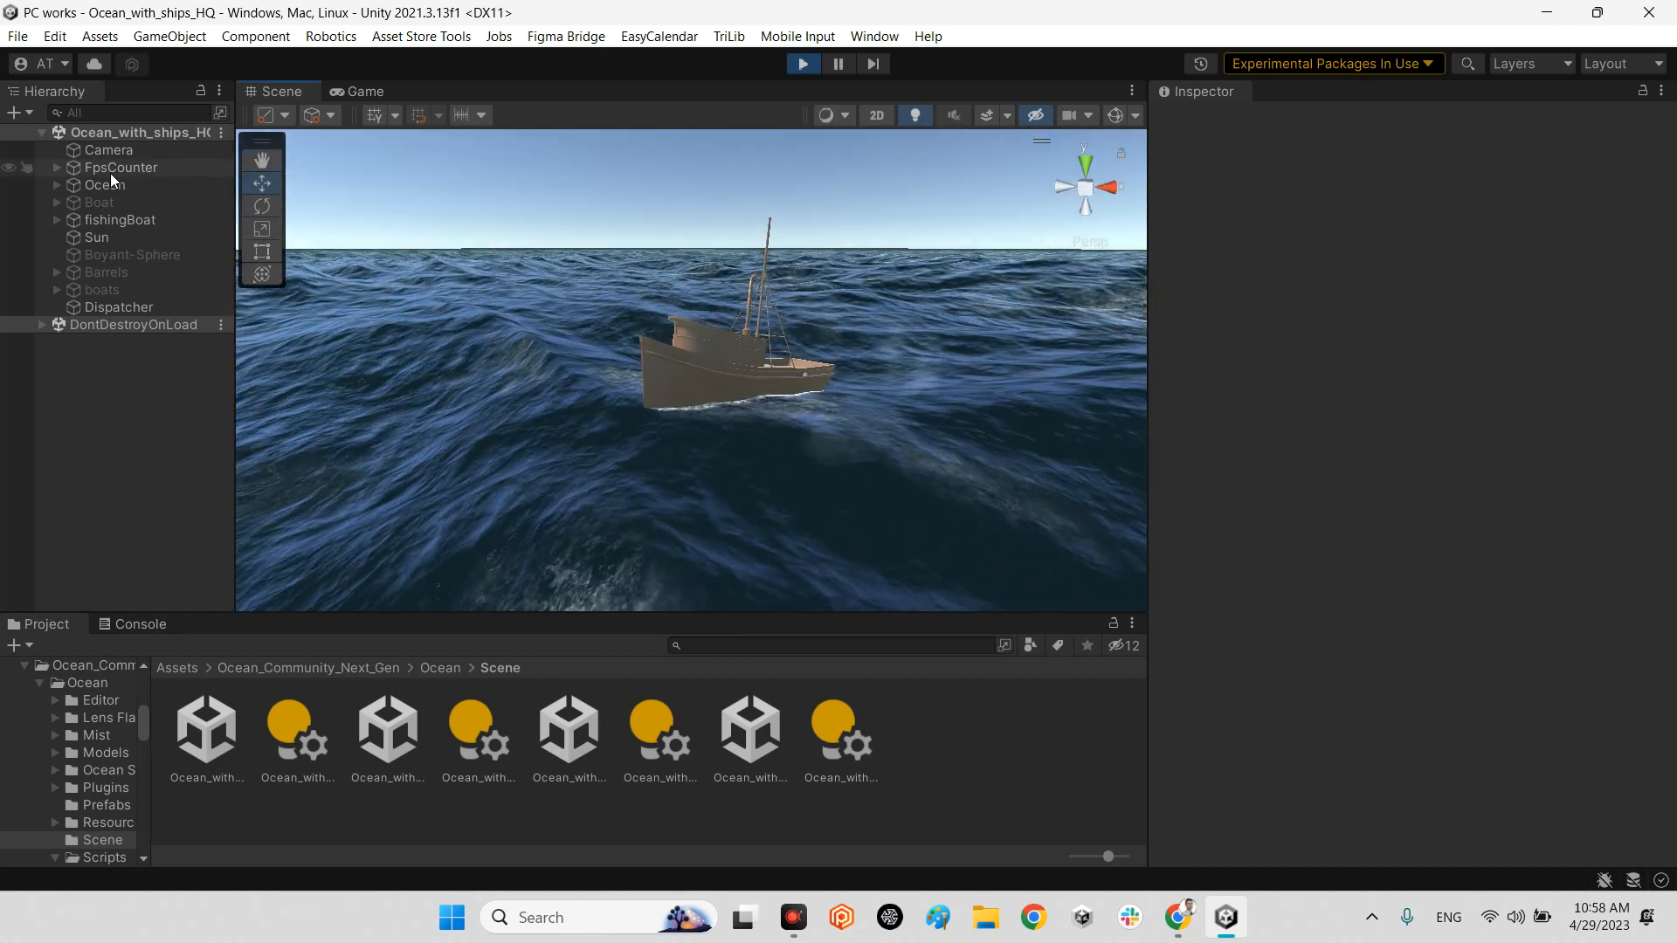
left_click(105, 184)
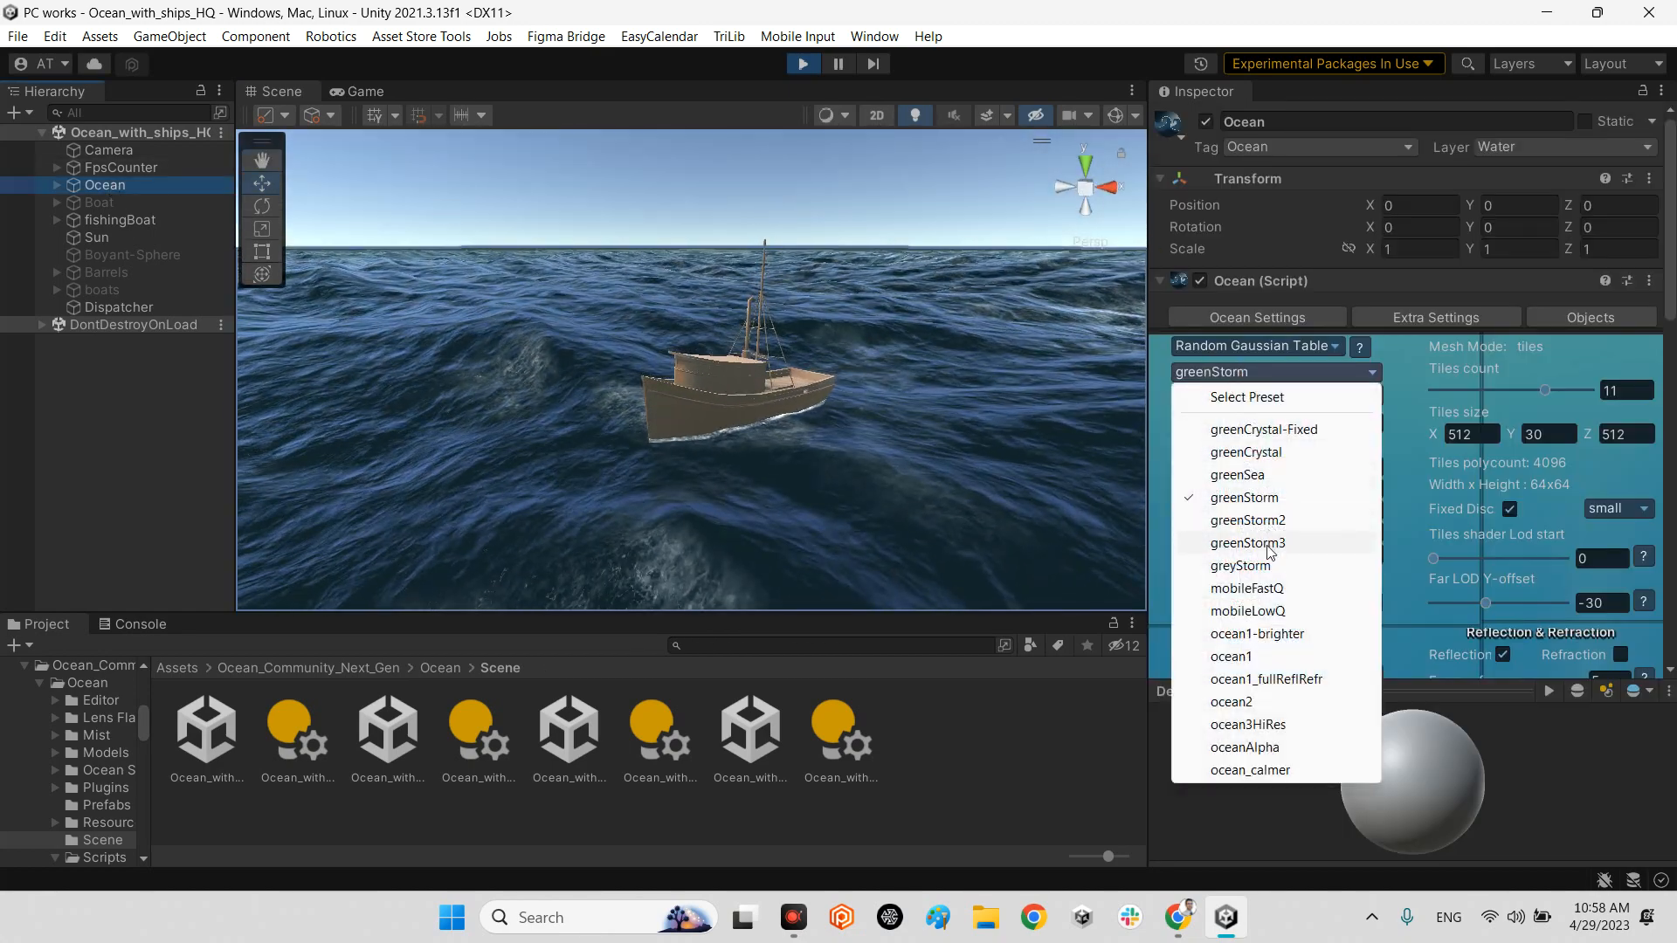
left_click(1239, 564)
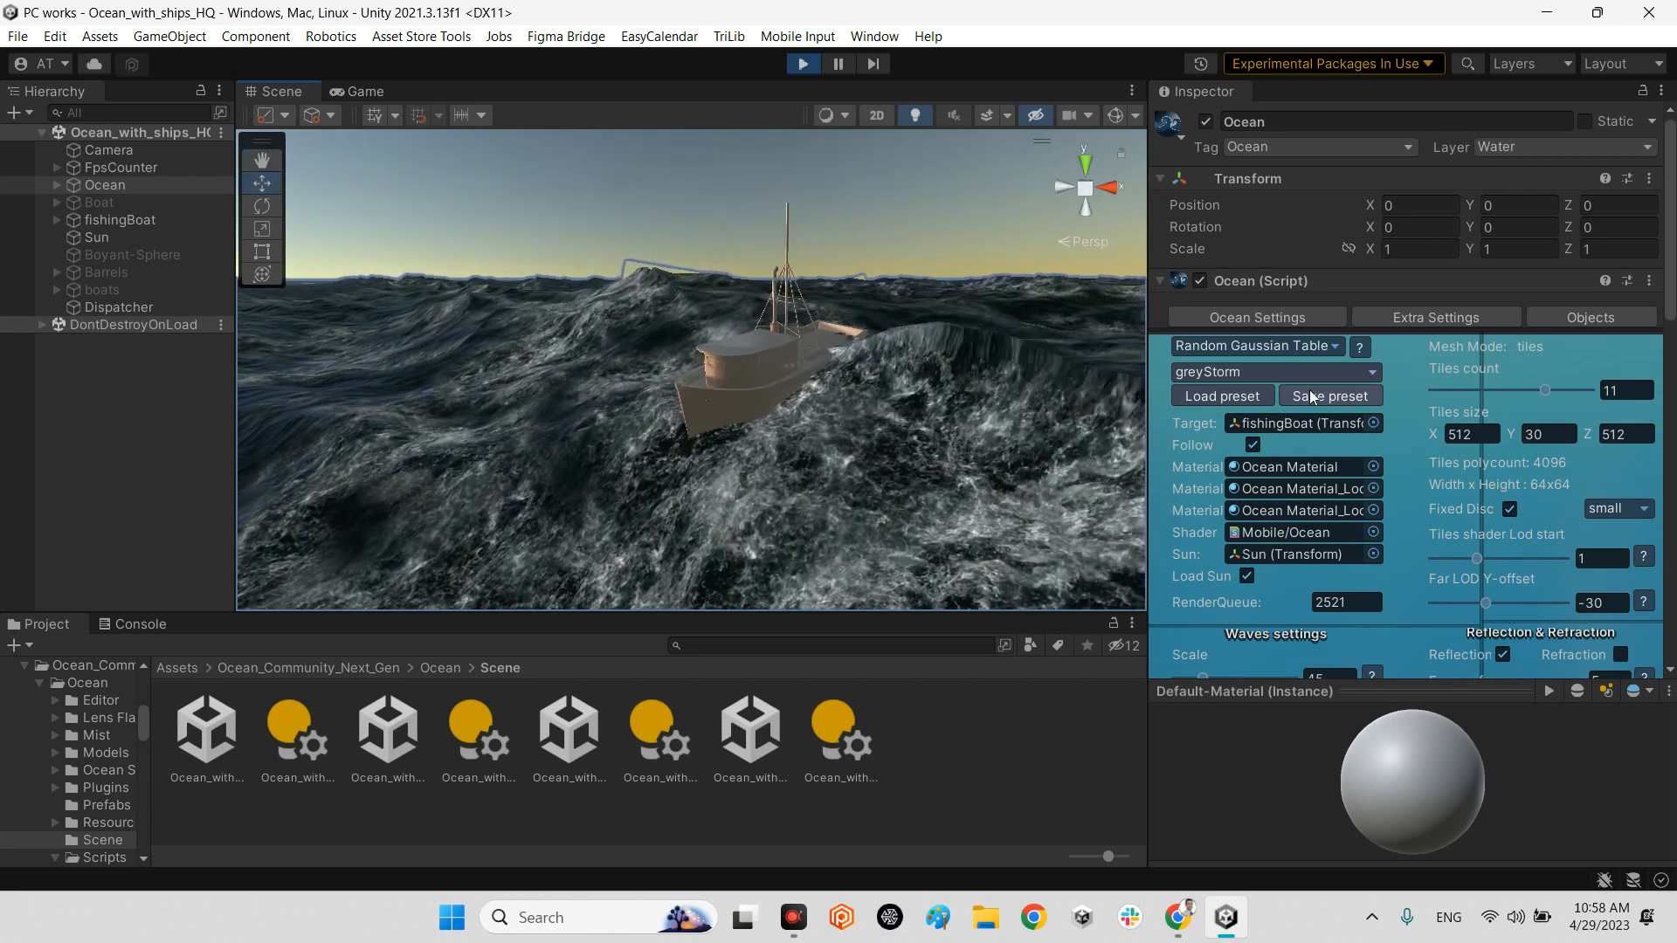
left_click(1274, 371)
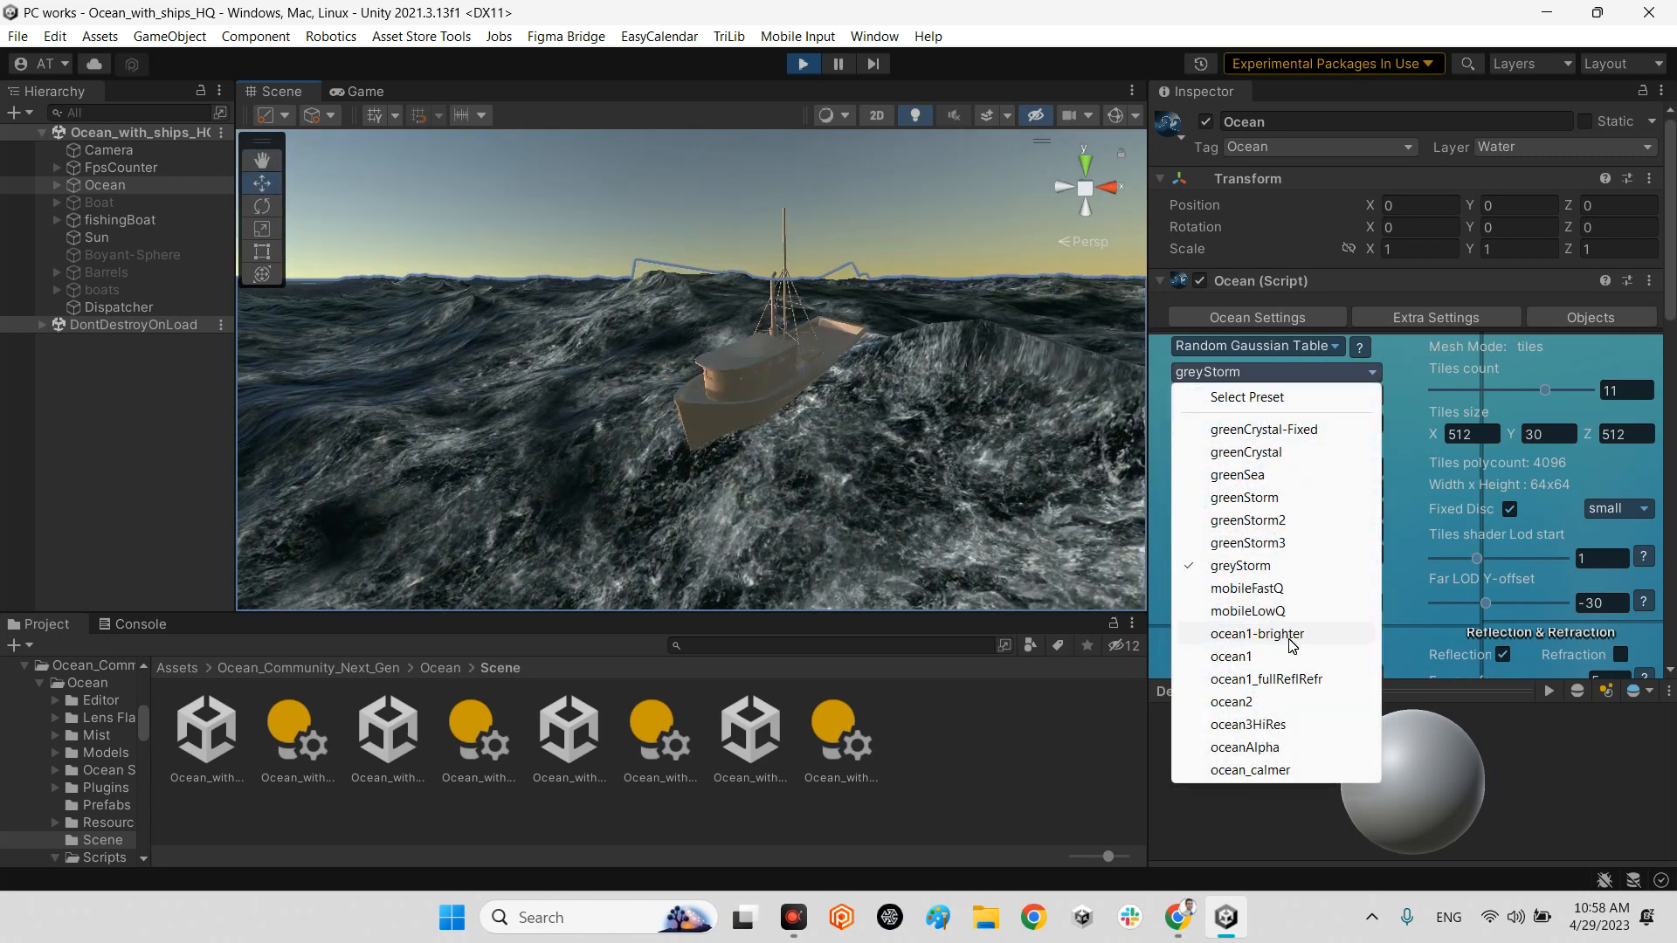
left_click(1230, 657)
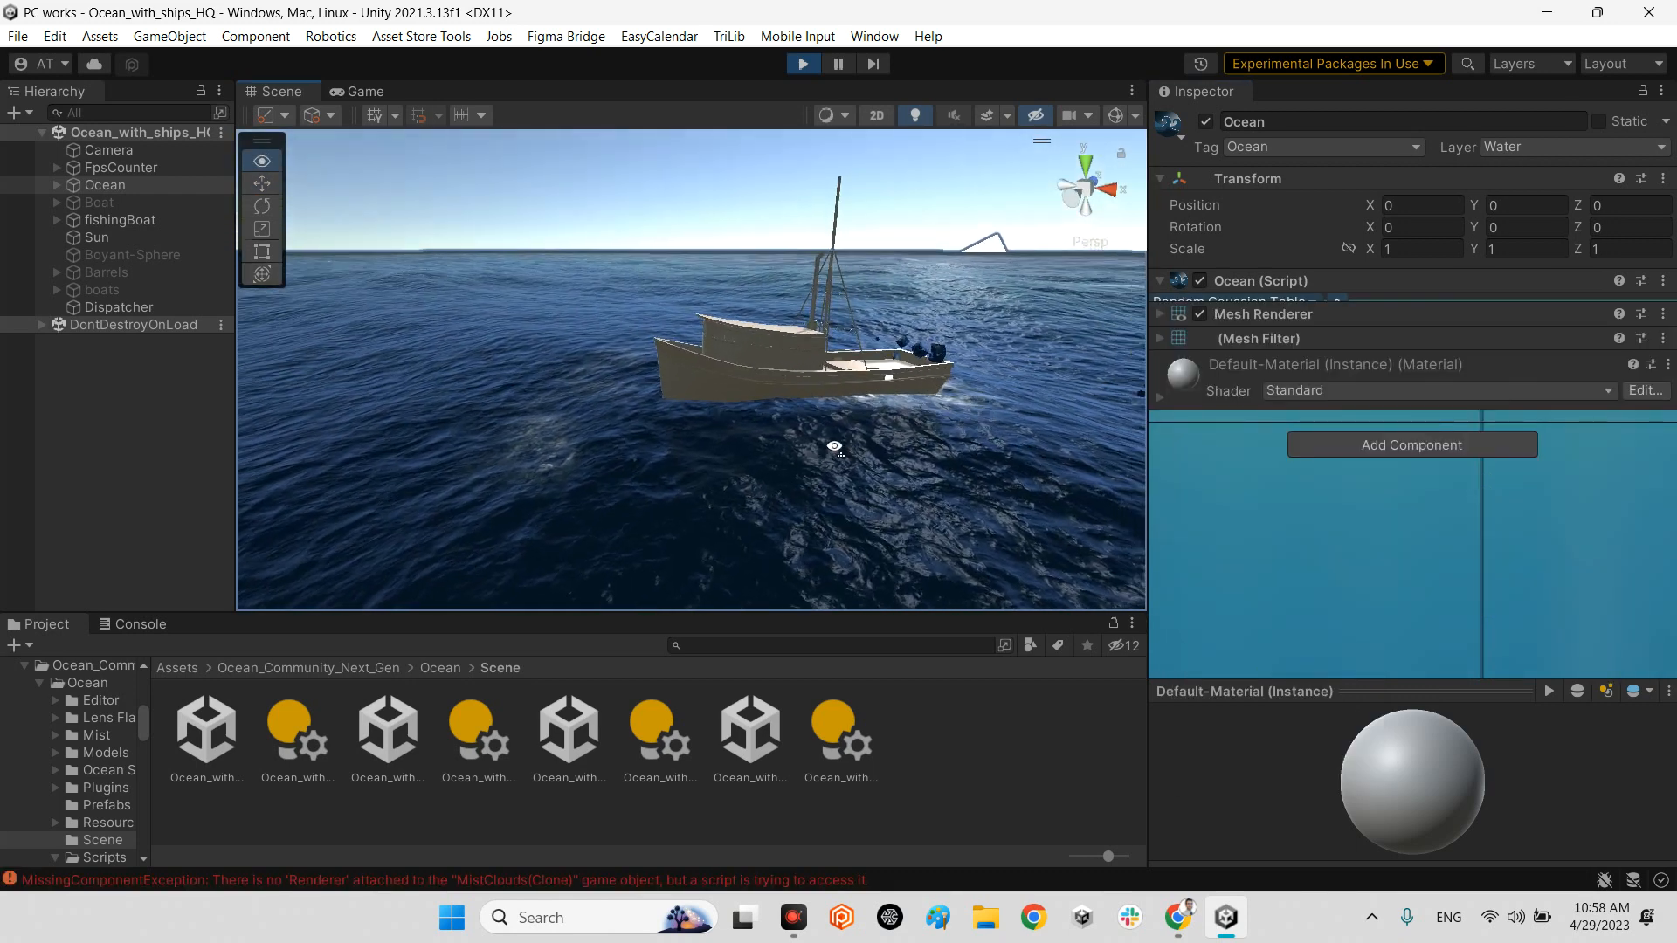
- Read the MissingComponentException in the Console, then reselect Ocean to show its settings
left_click(139, 624)
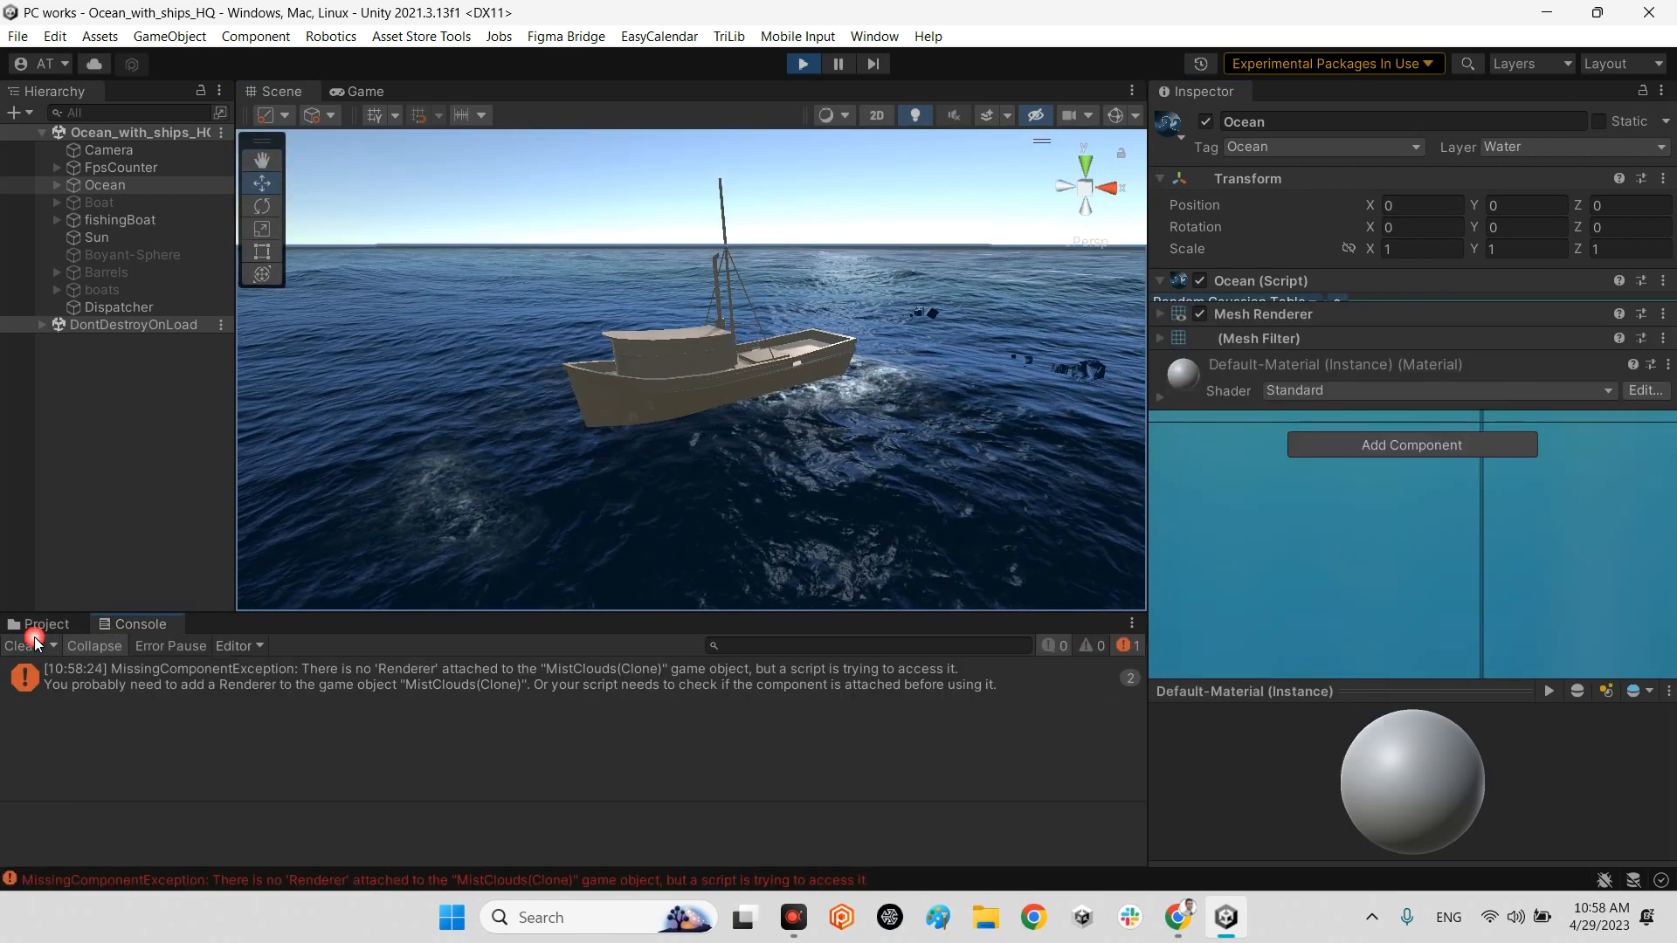
left_click(46, 624)
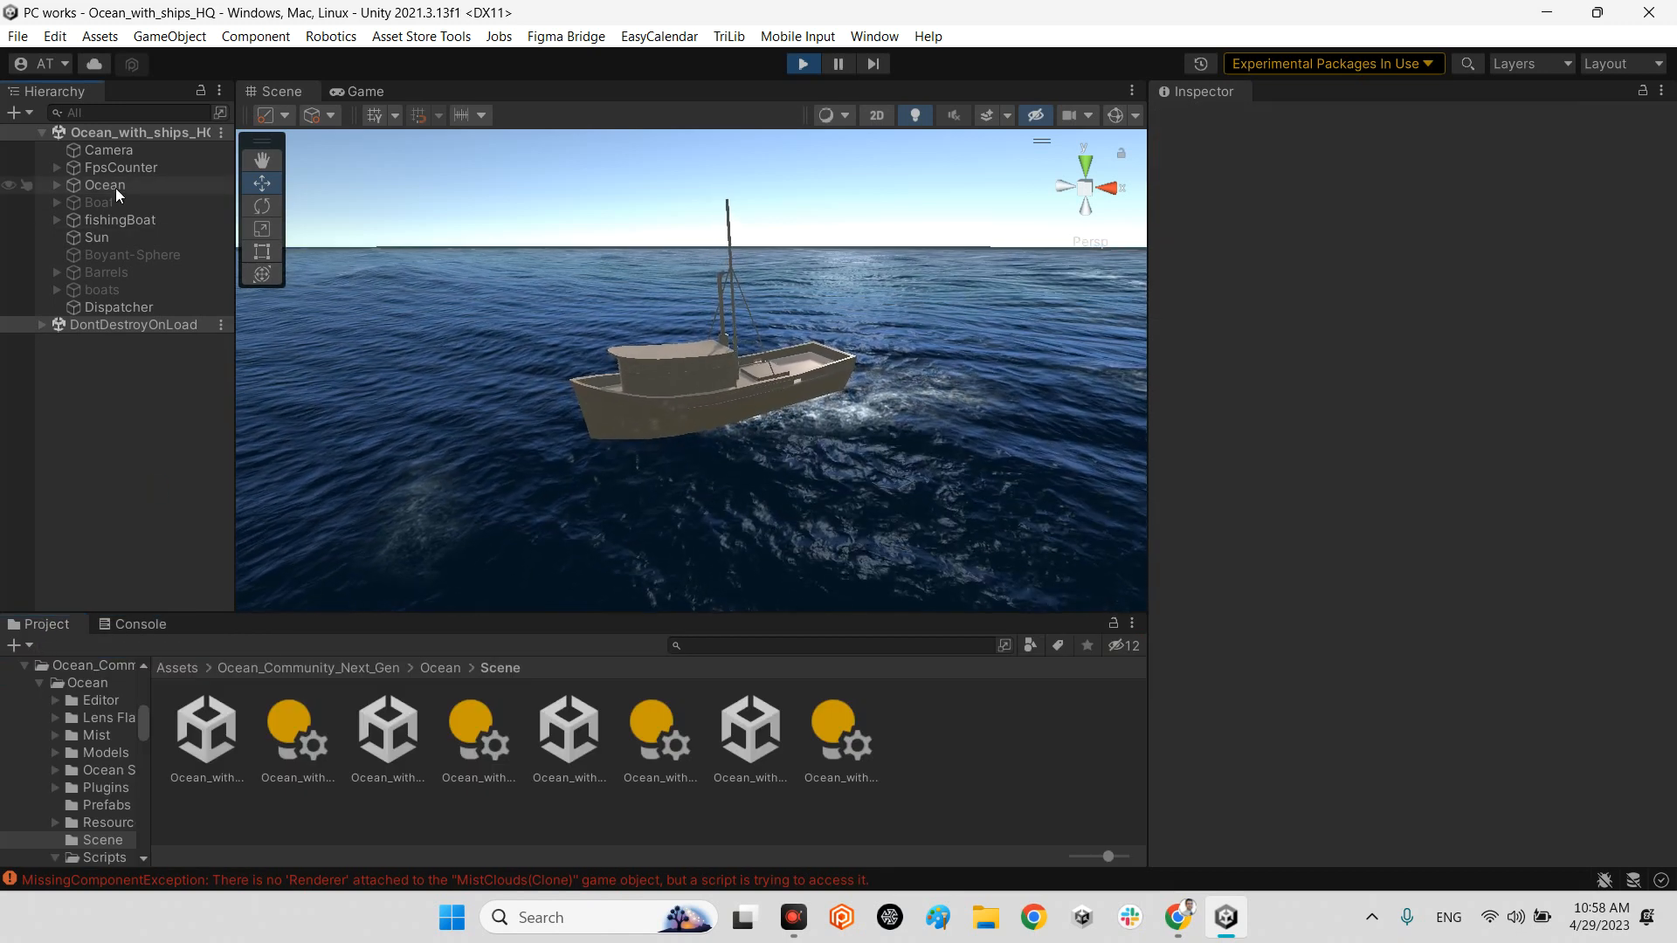
left_click(103, 183)
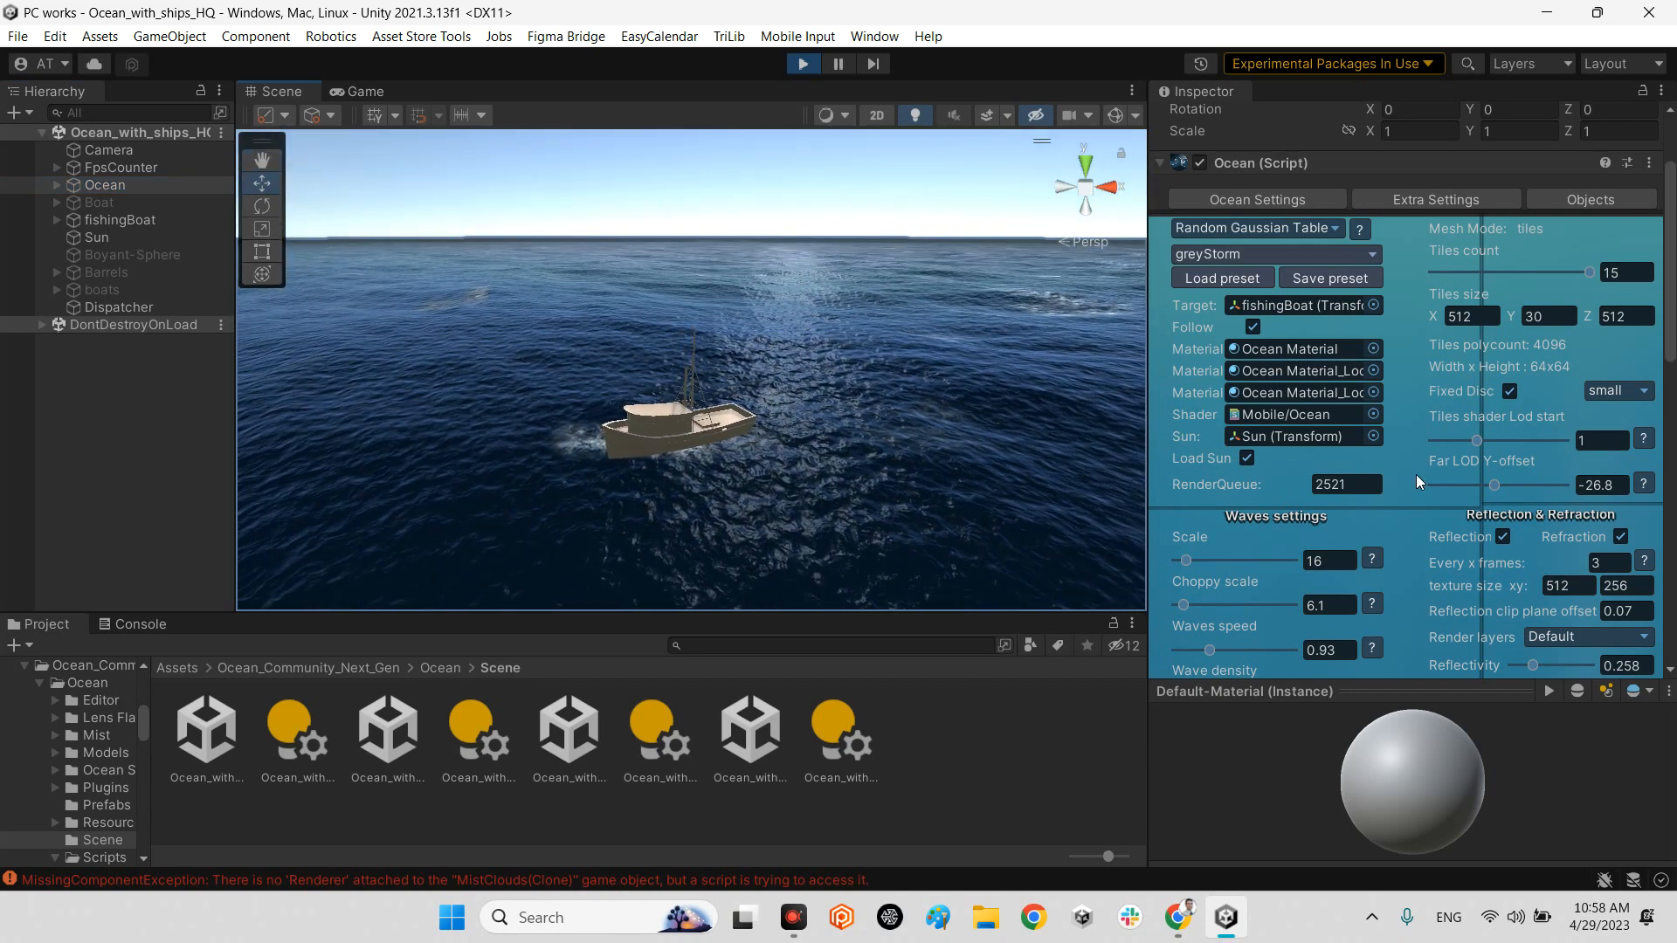
mouse_move(1313, 495)
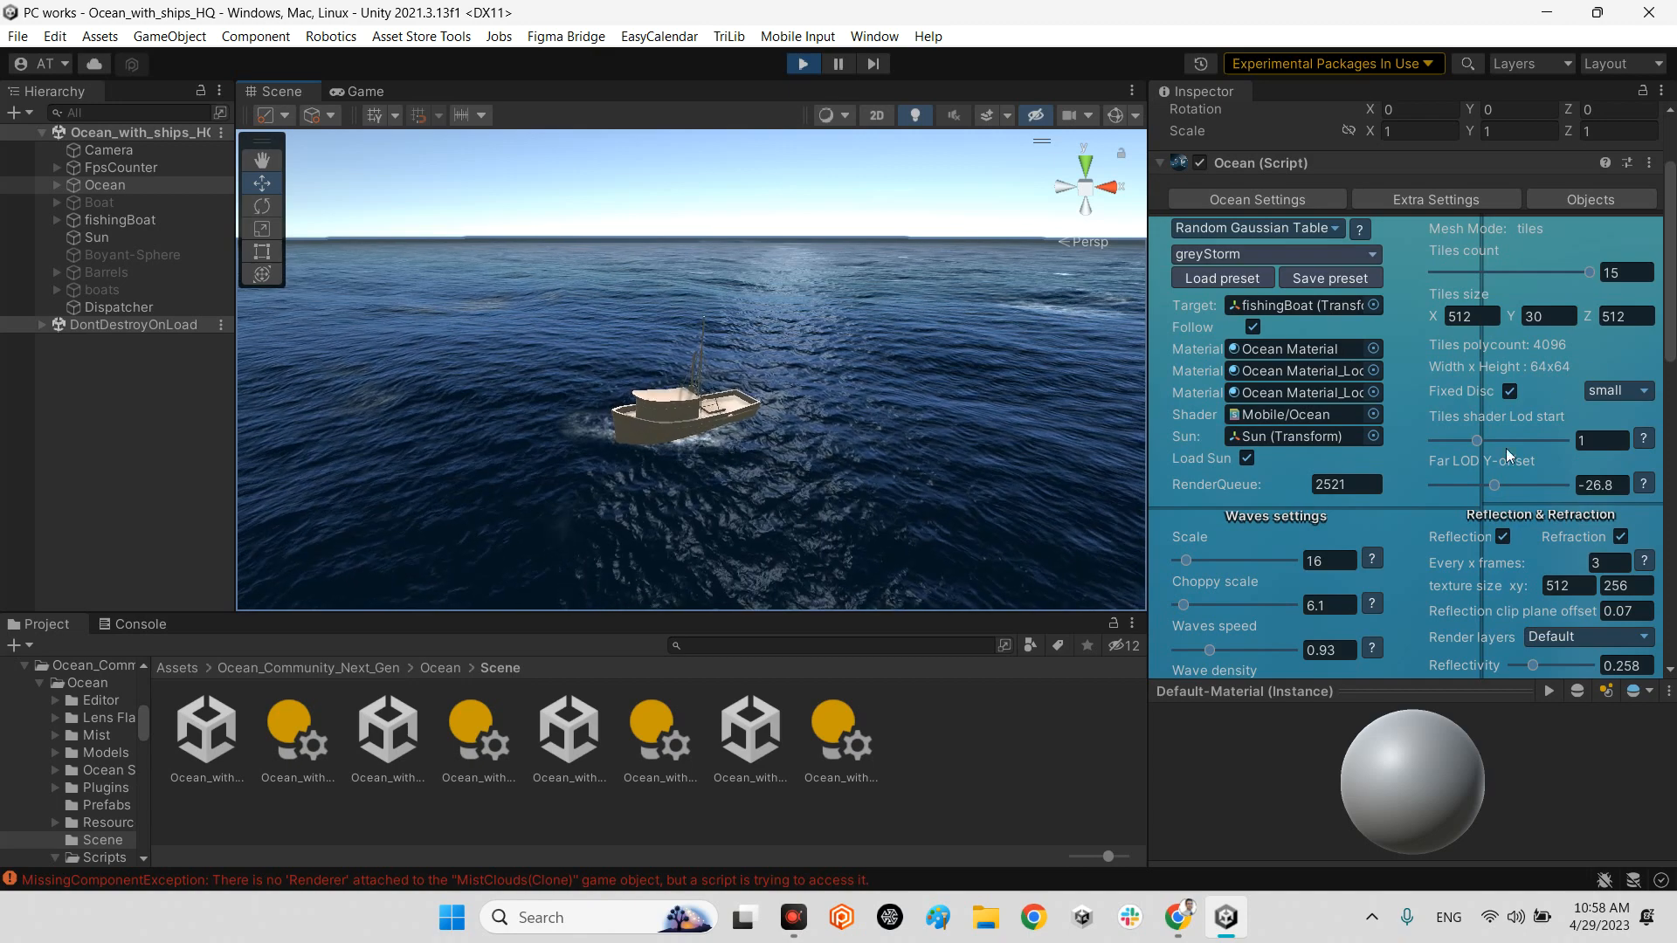
scroll("down", 3)
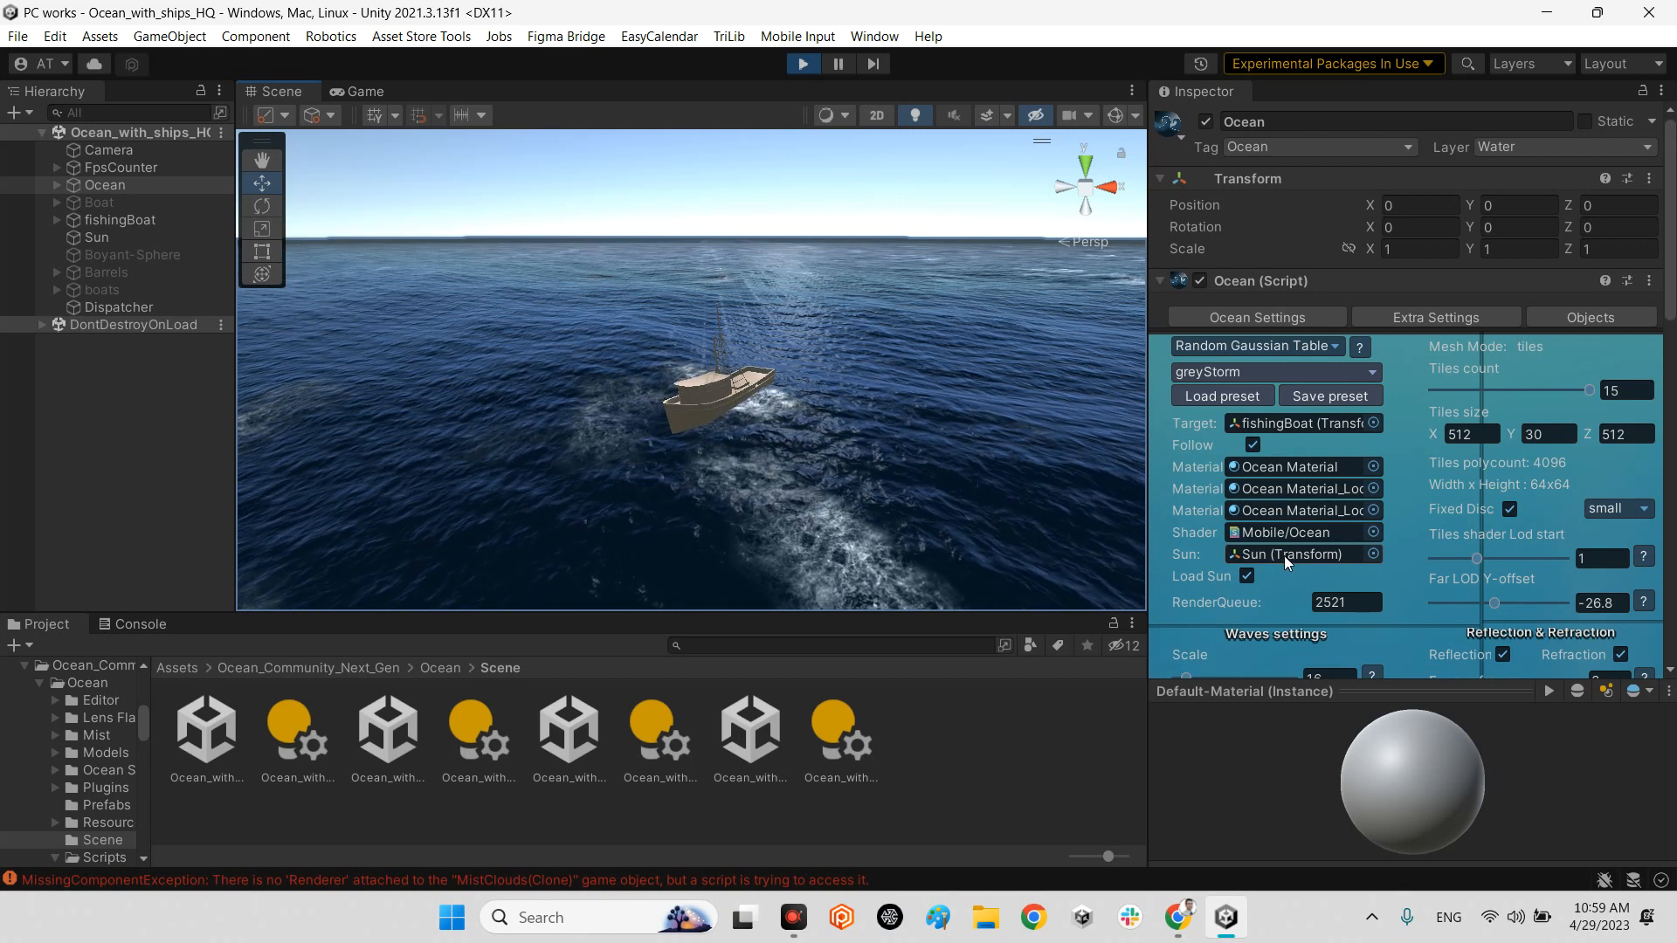
- Set wave scale 18, choppy scale 11.7, speed 0.52, density 0.83 and toggle reflections
scroll("down", 3)
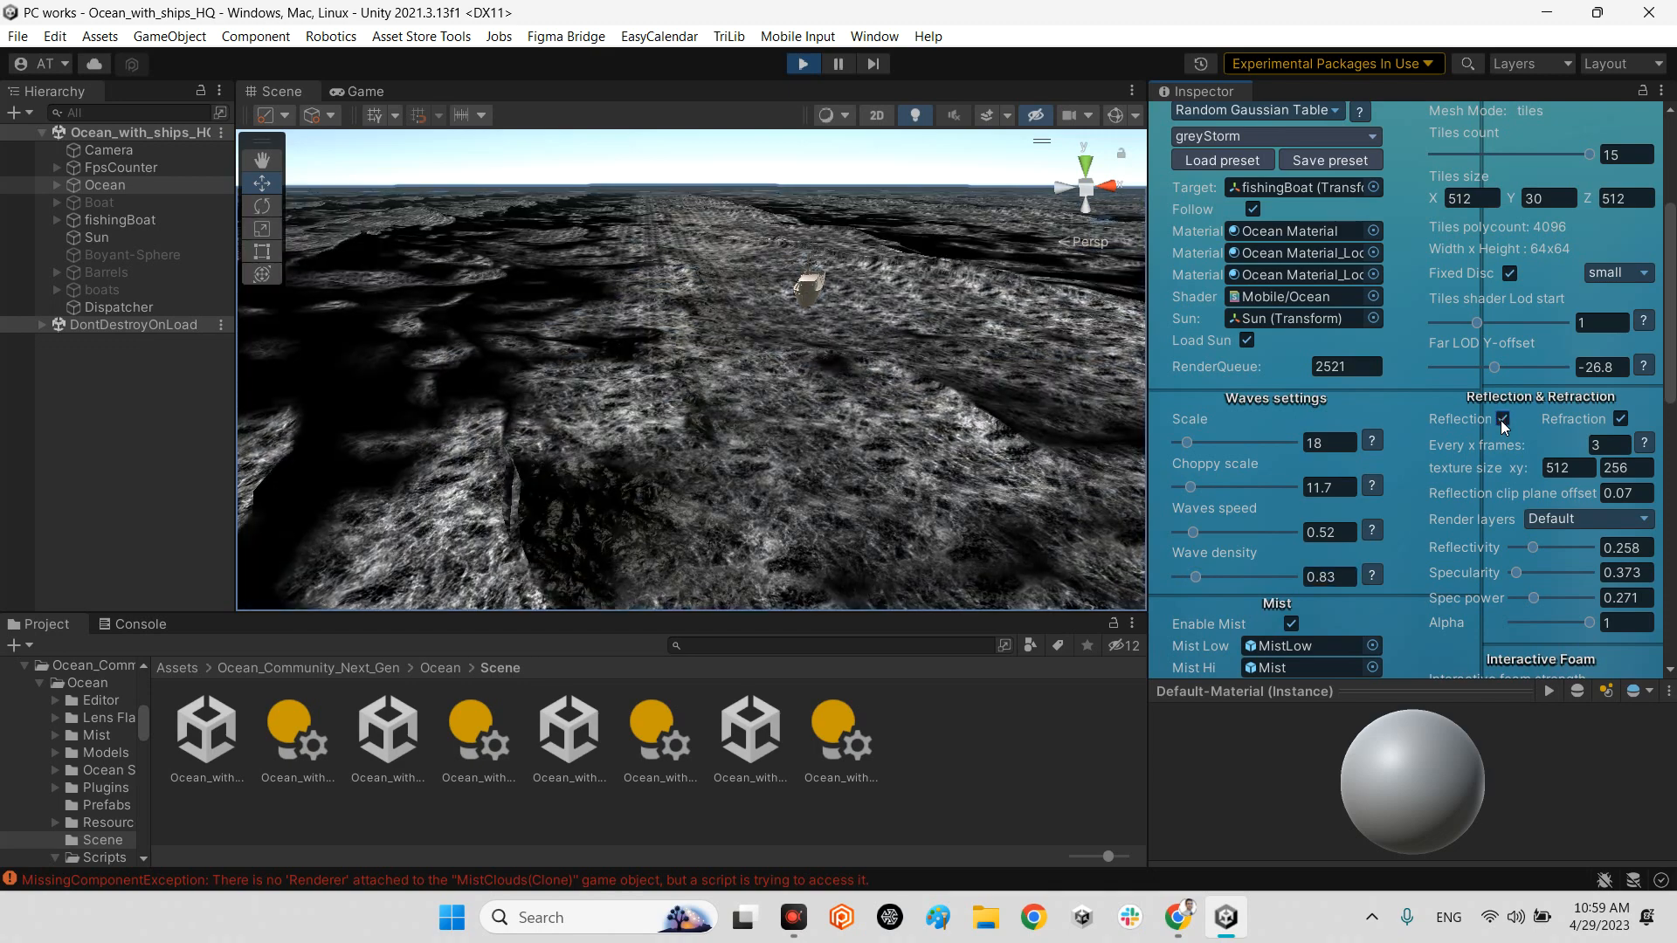
left_click(1503, 418)
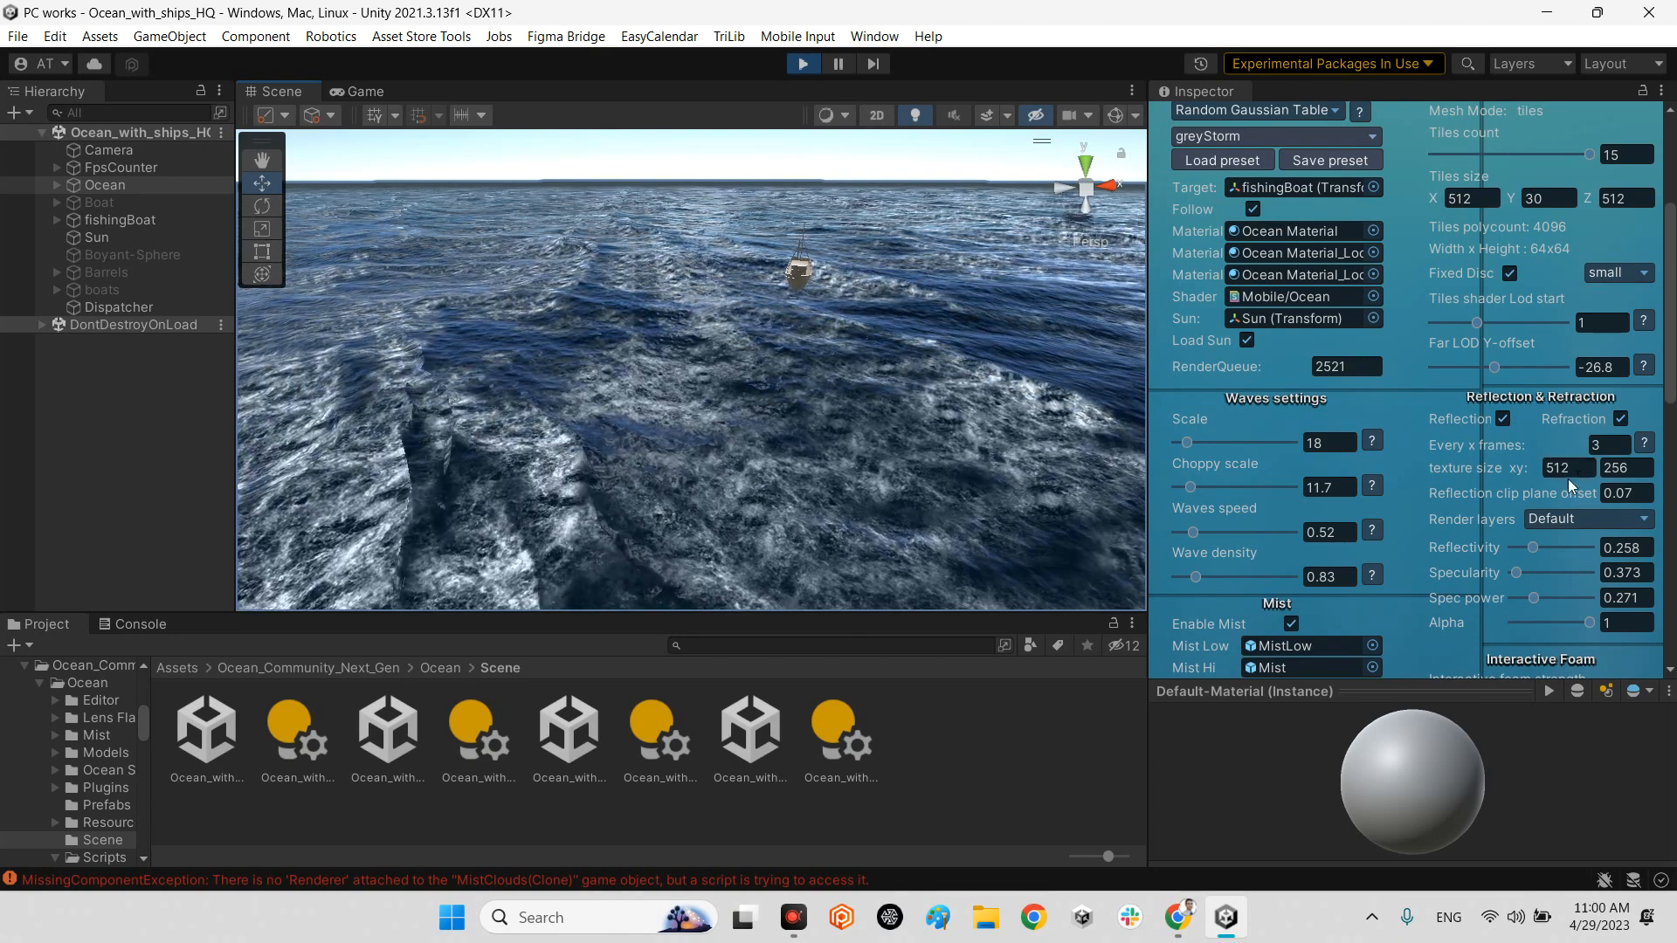
- Check the reflection render layers, nudge wind power to 0.143 and scroll to Water color
left_click(1588, 519)
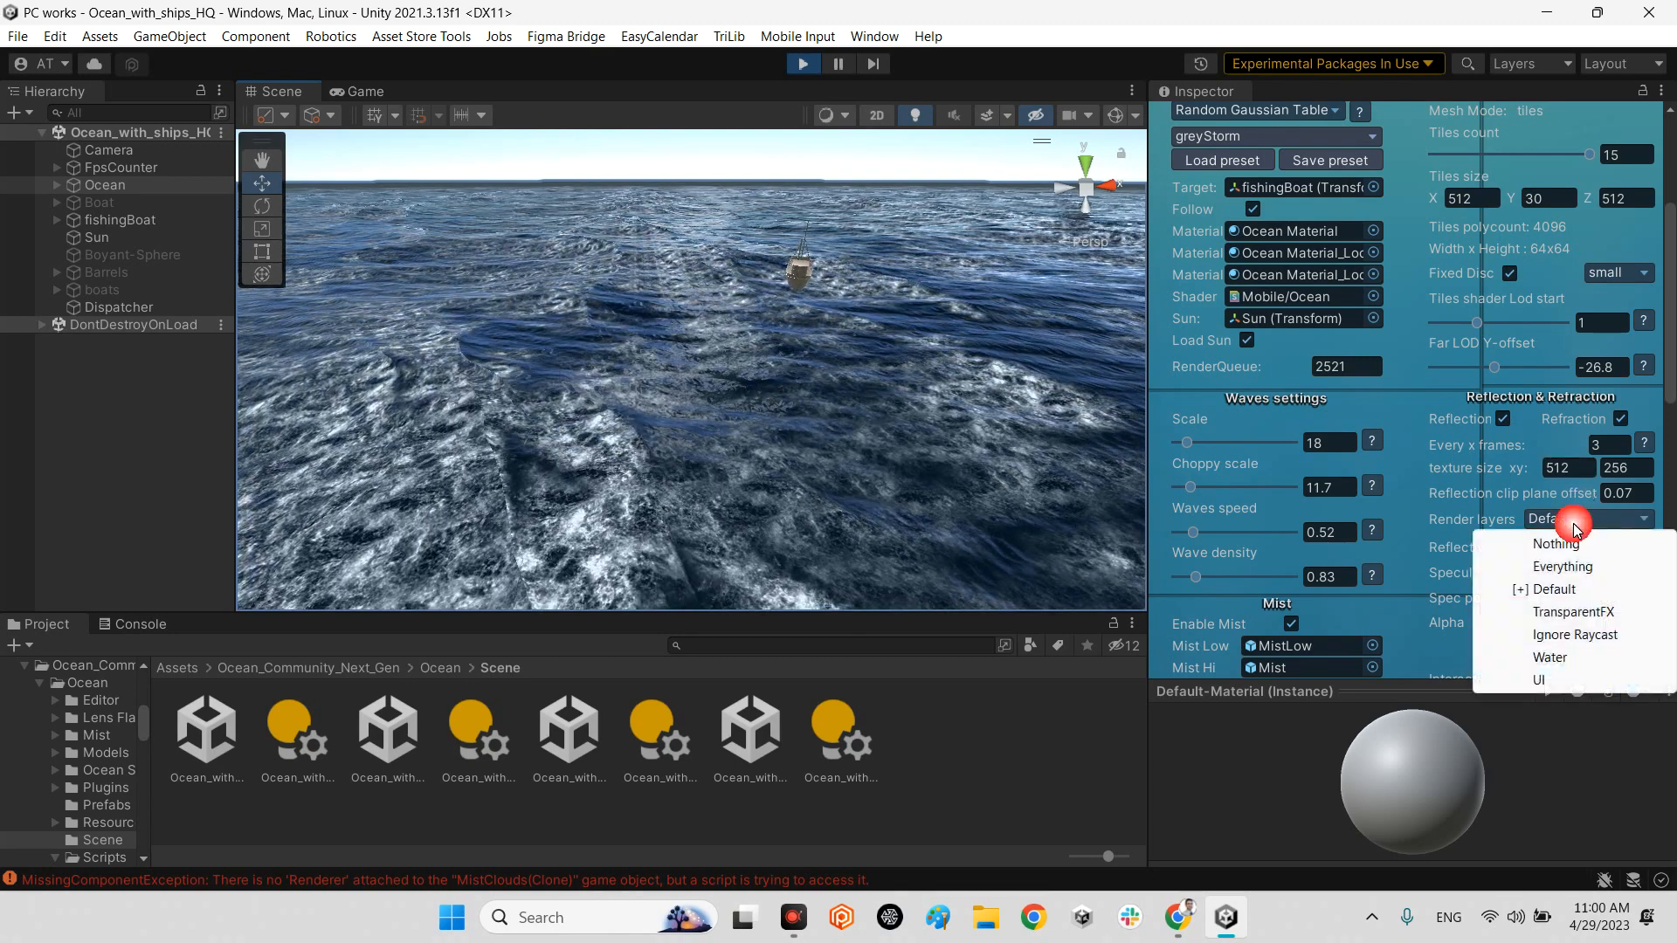
mouse_move(1562, 566)
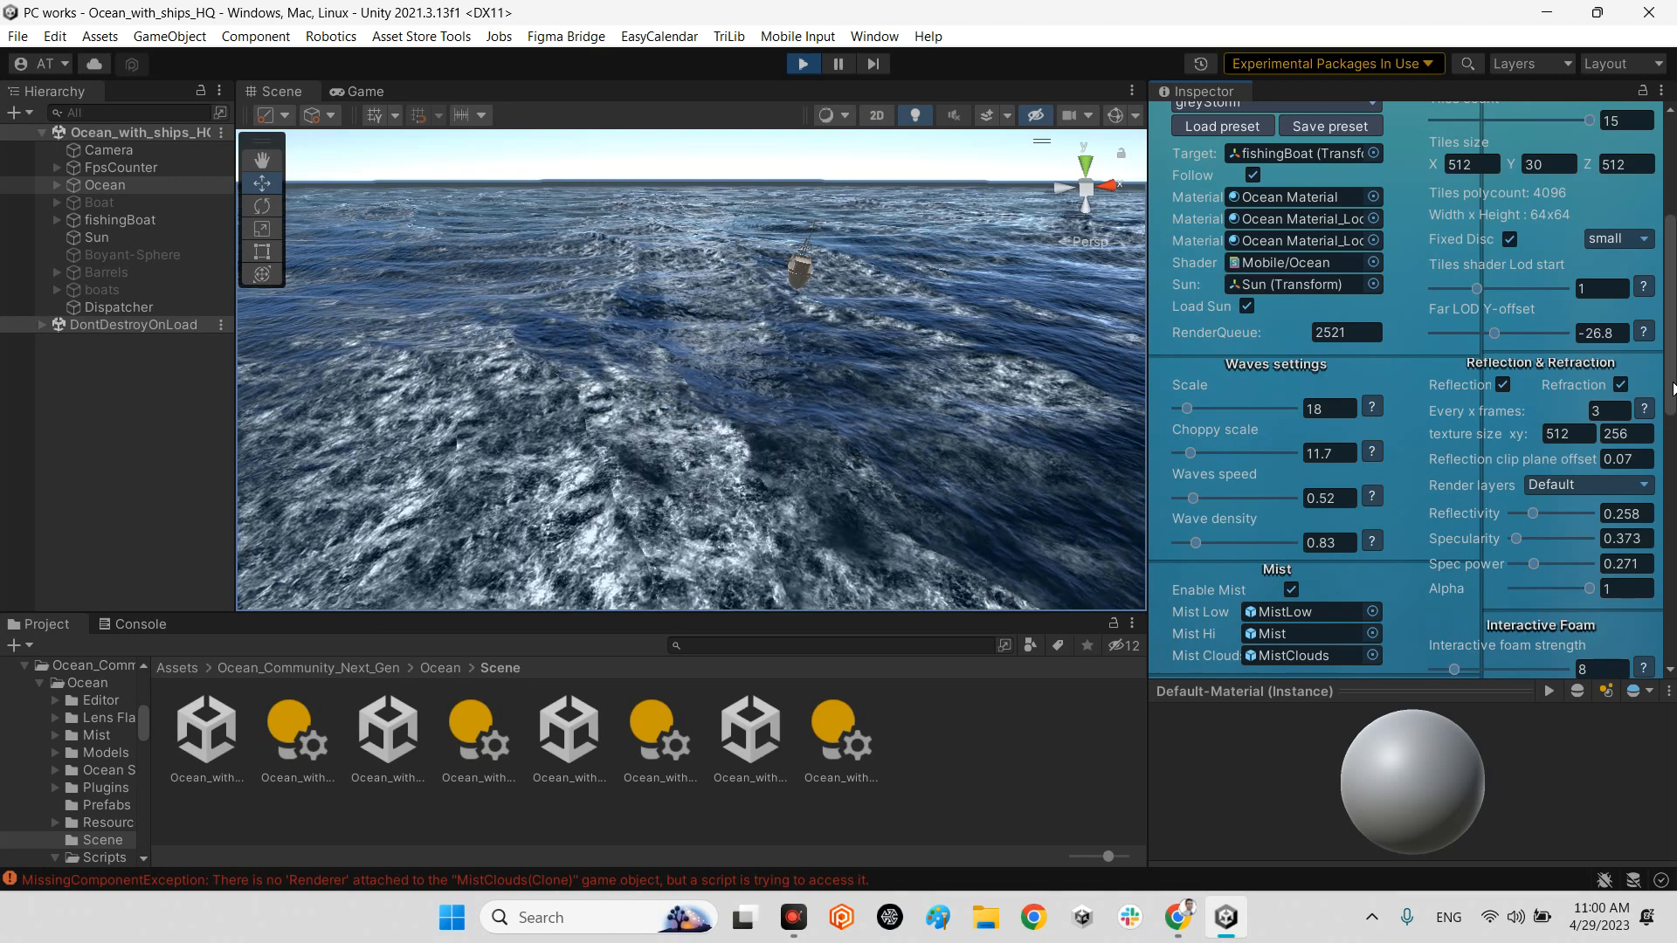
scroll("down", 3)
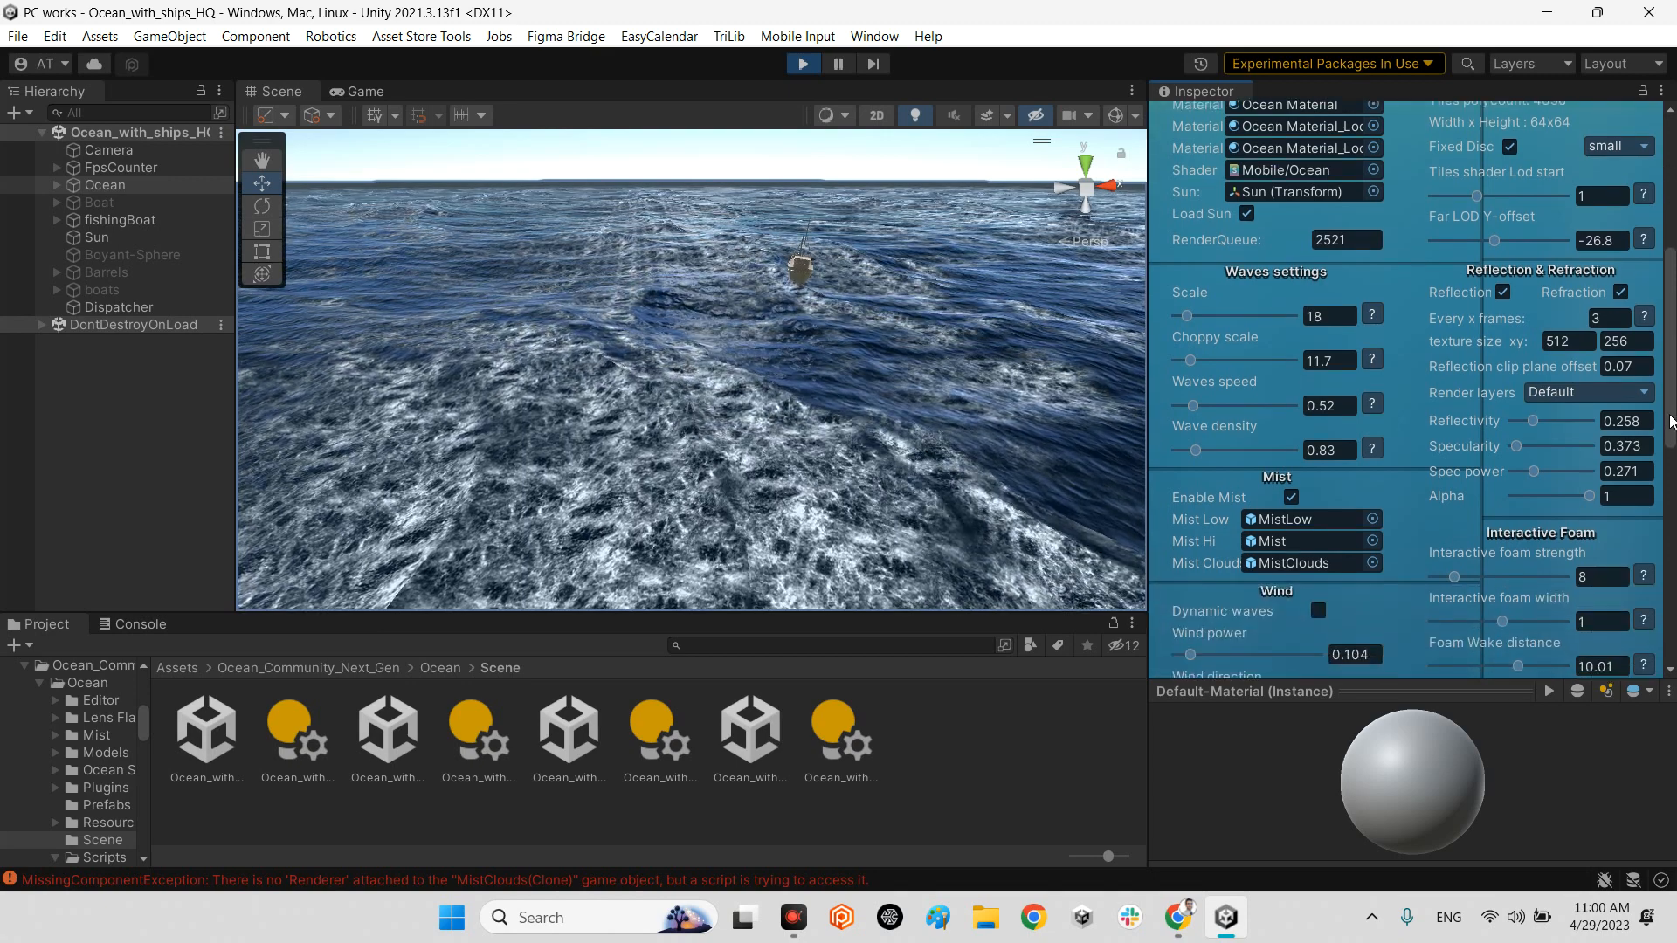
scroll("down", 3)
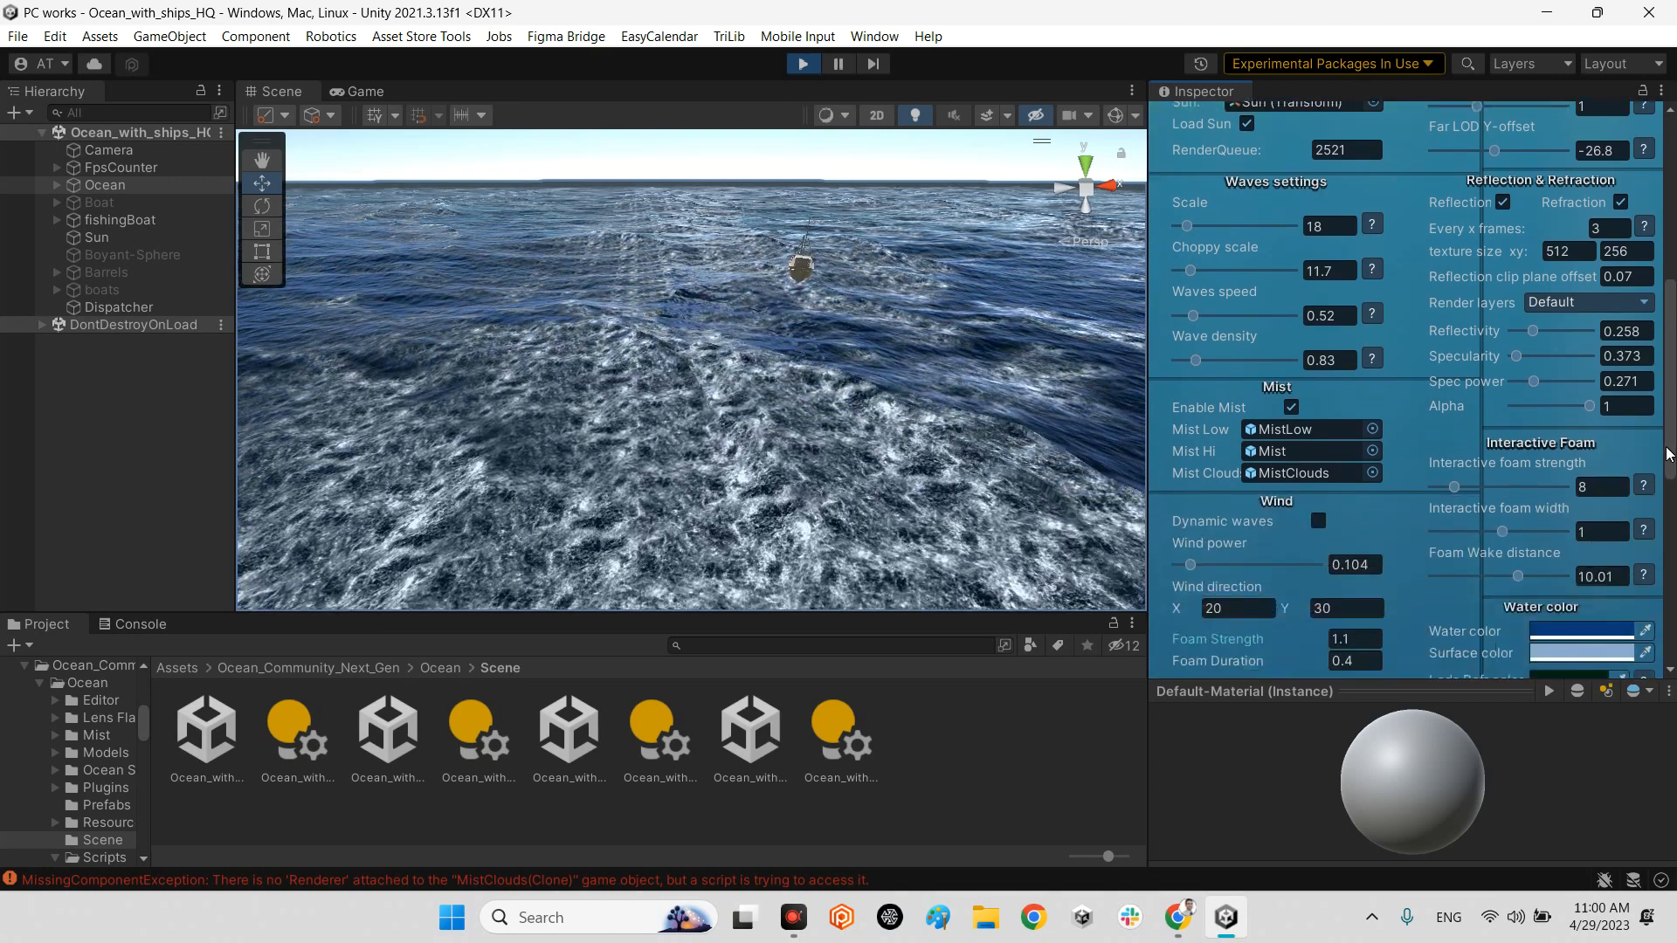
scroll("down", 3)
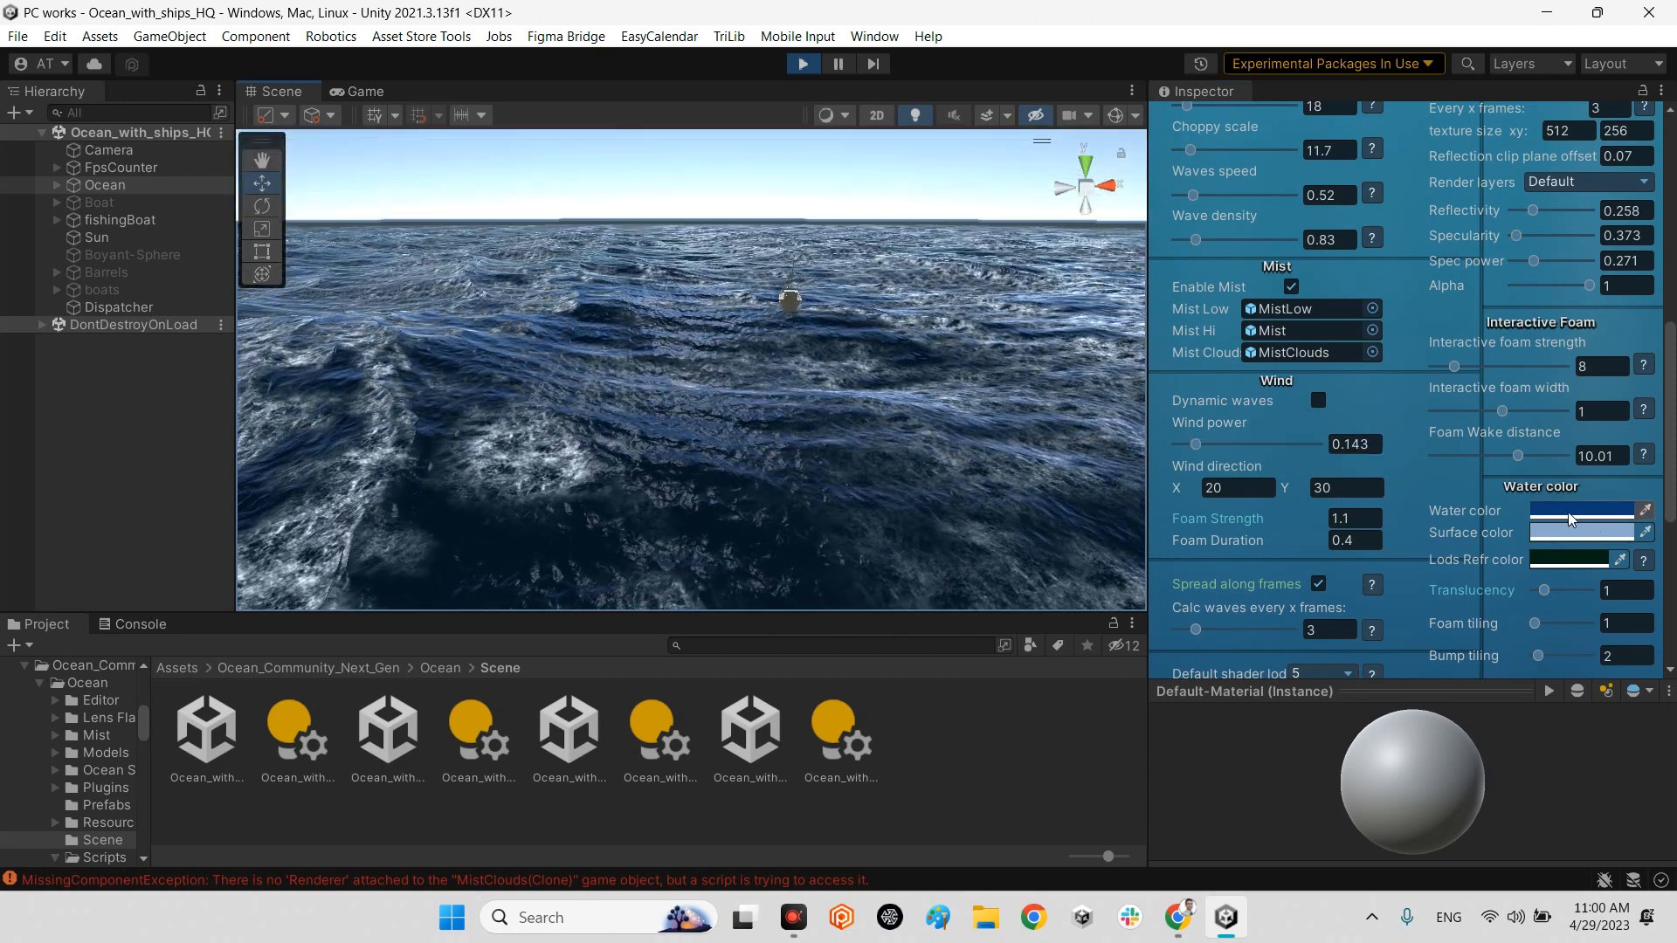
- Set the water colour to green and the surface colour to a dark orange-brown
left_click(1583, 512)
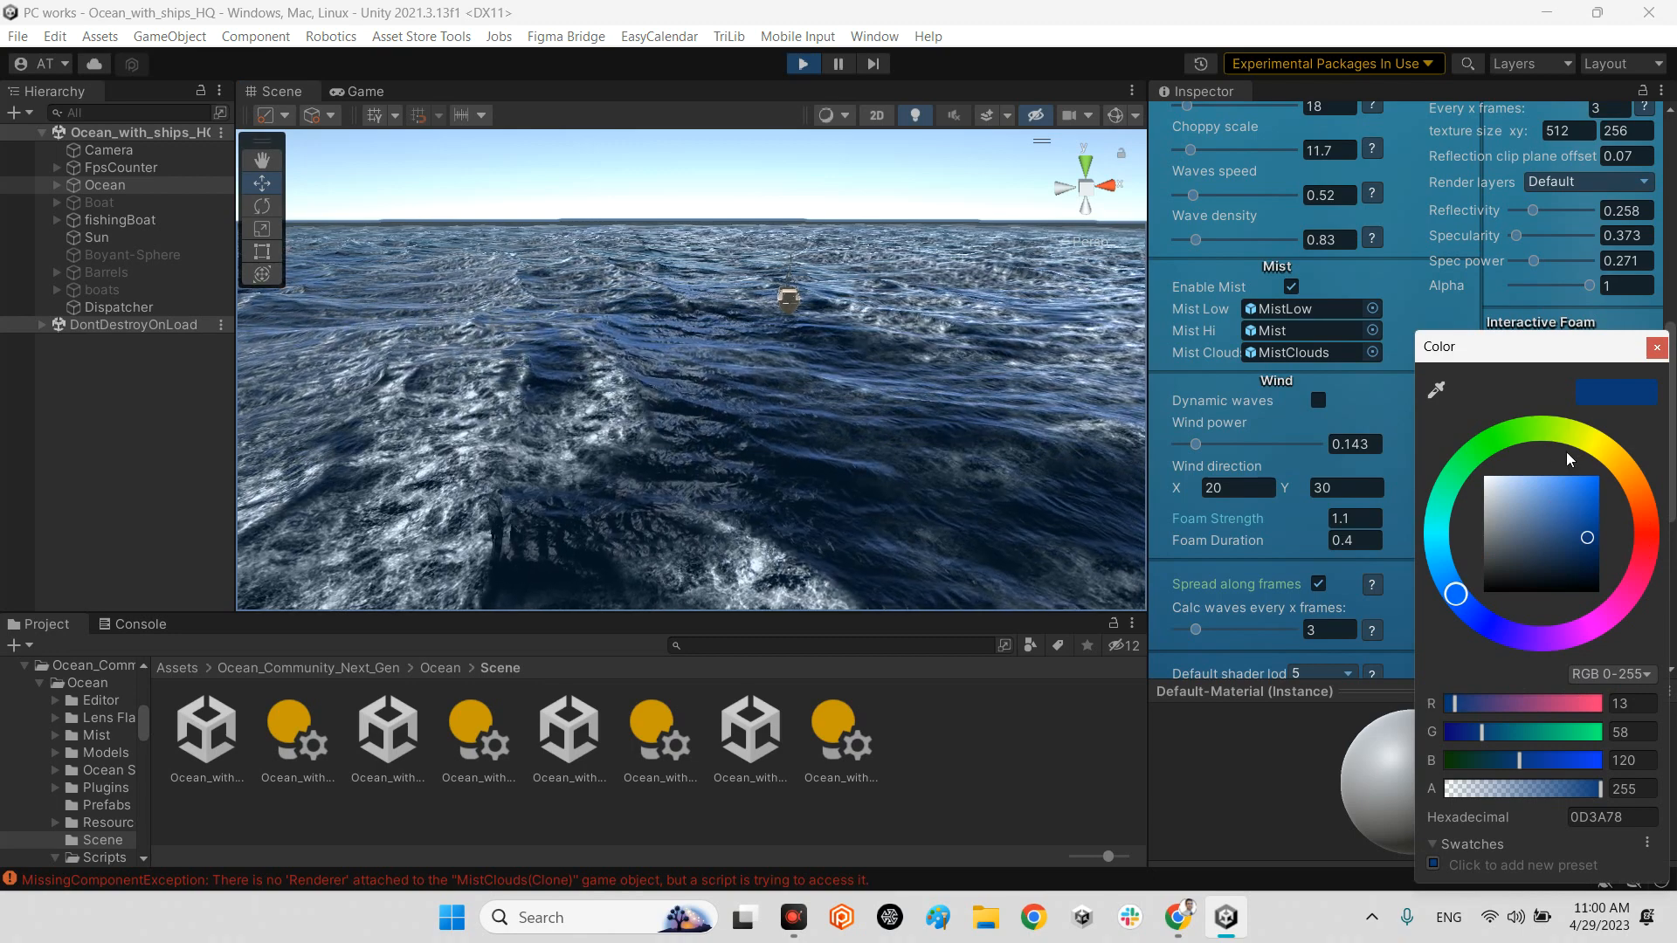
left_click(1532, 526)
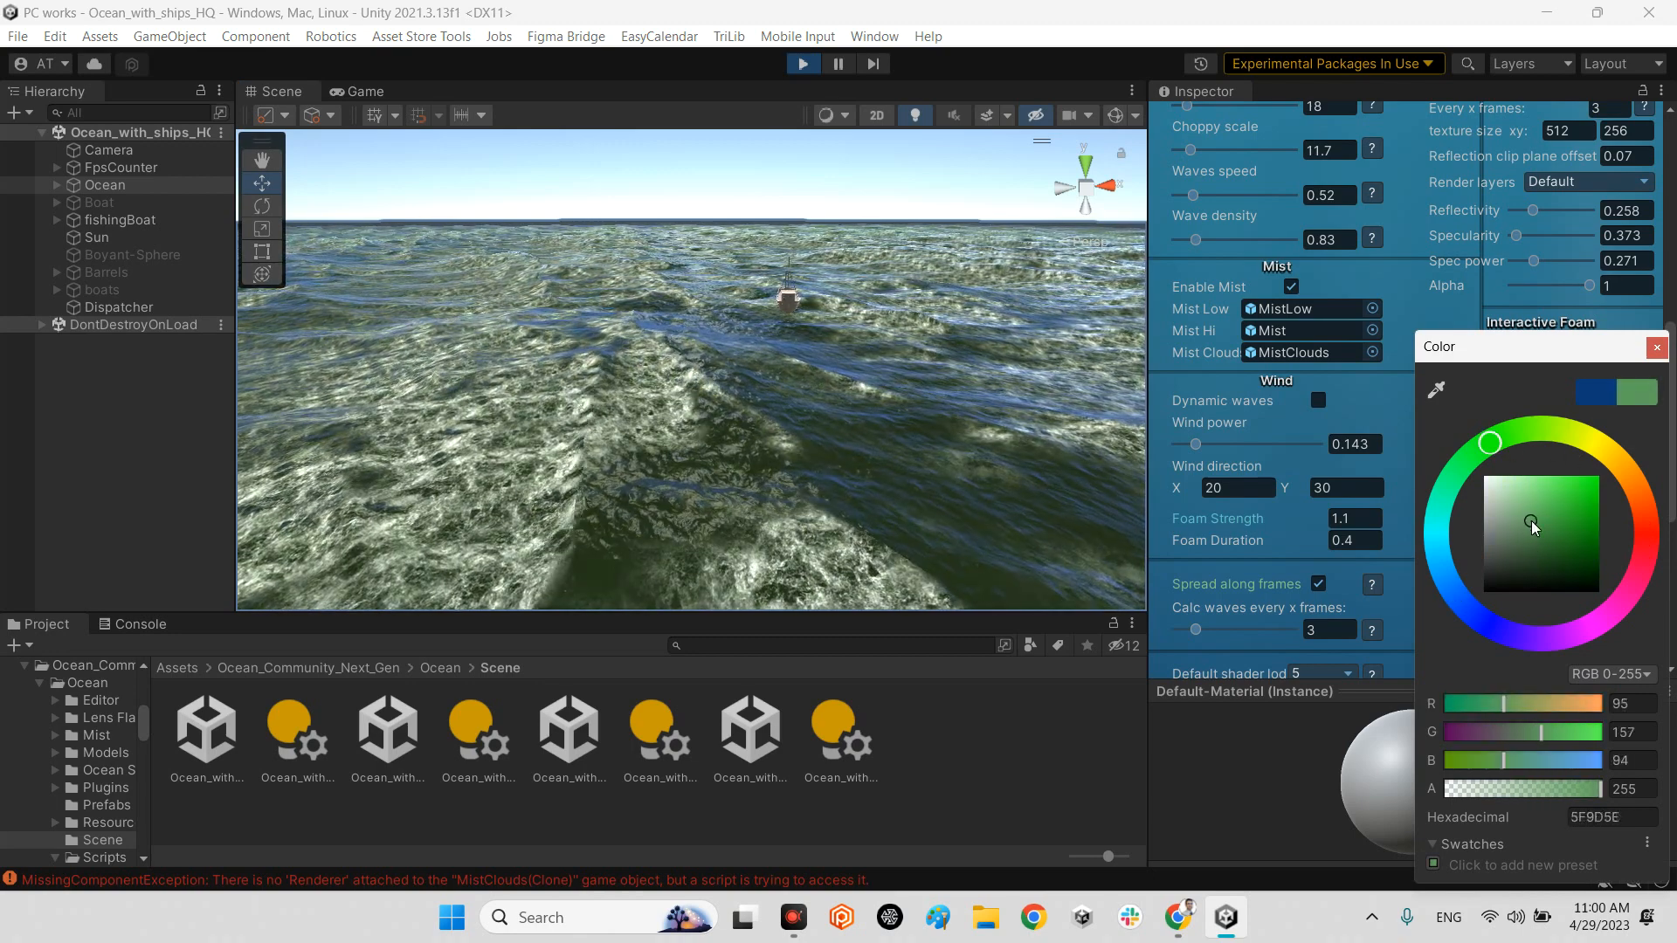
left_click(1541, 511)
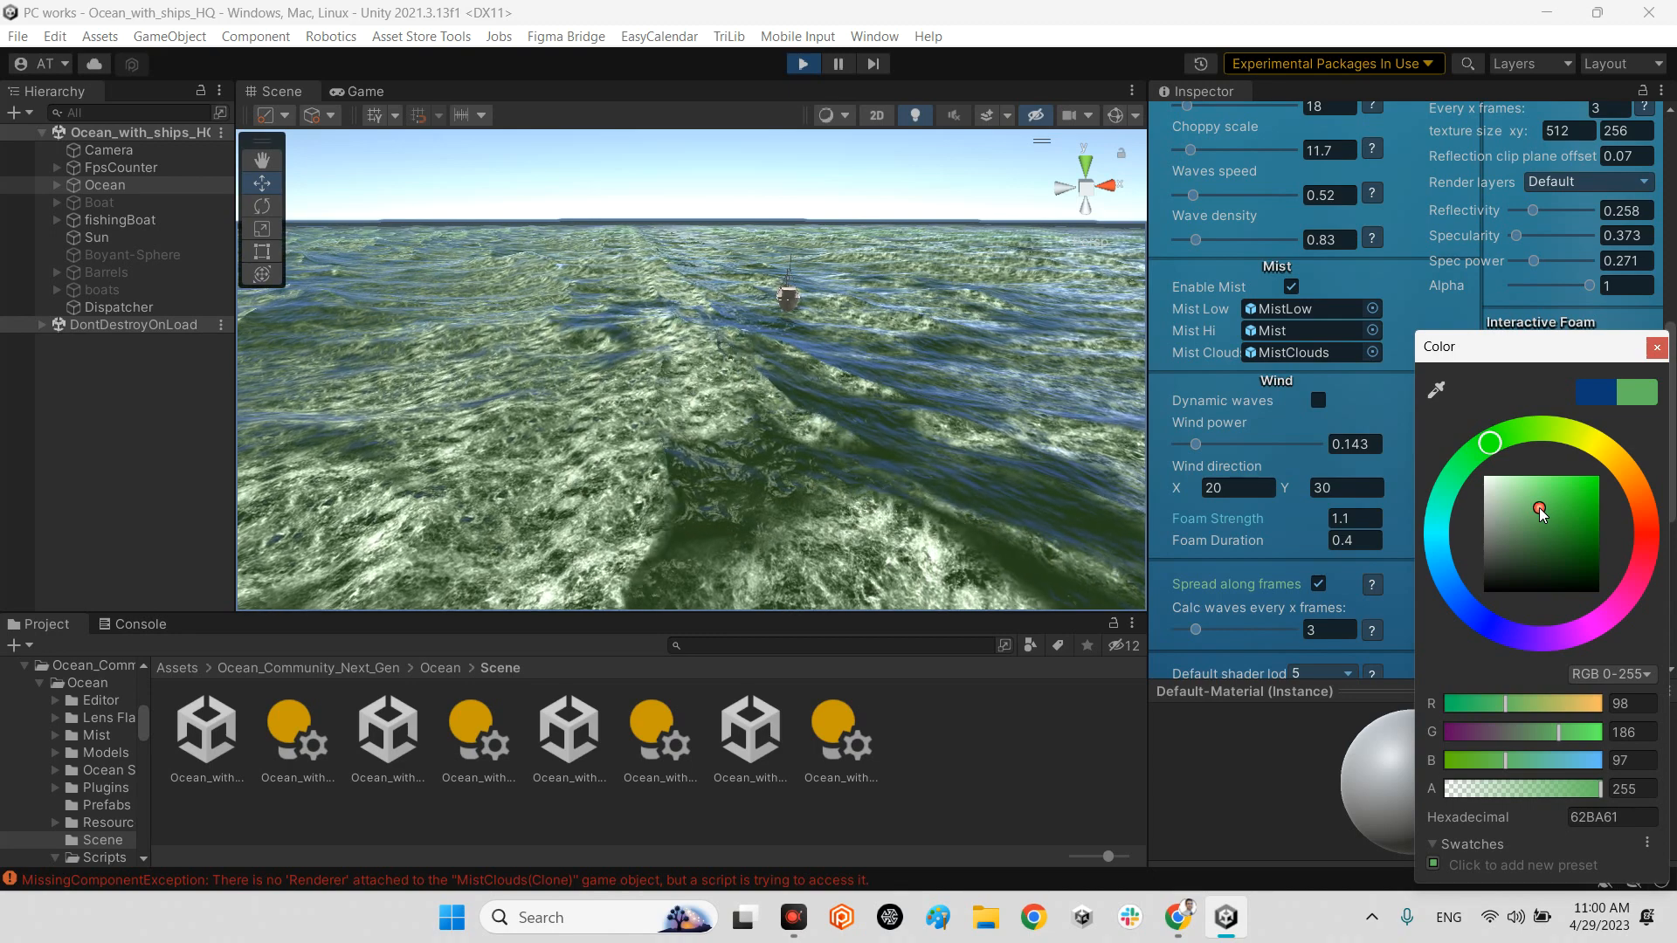
left_click(1656, 346)
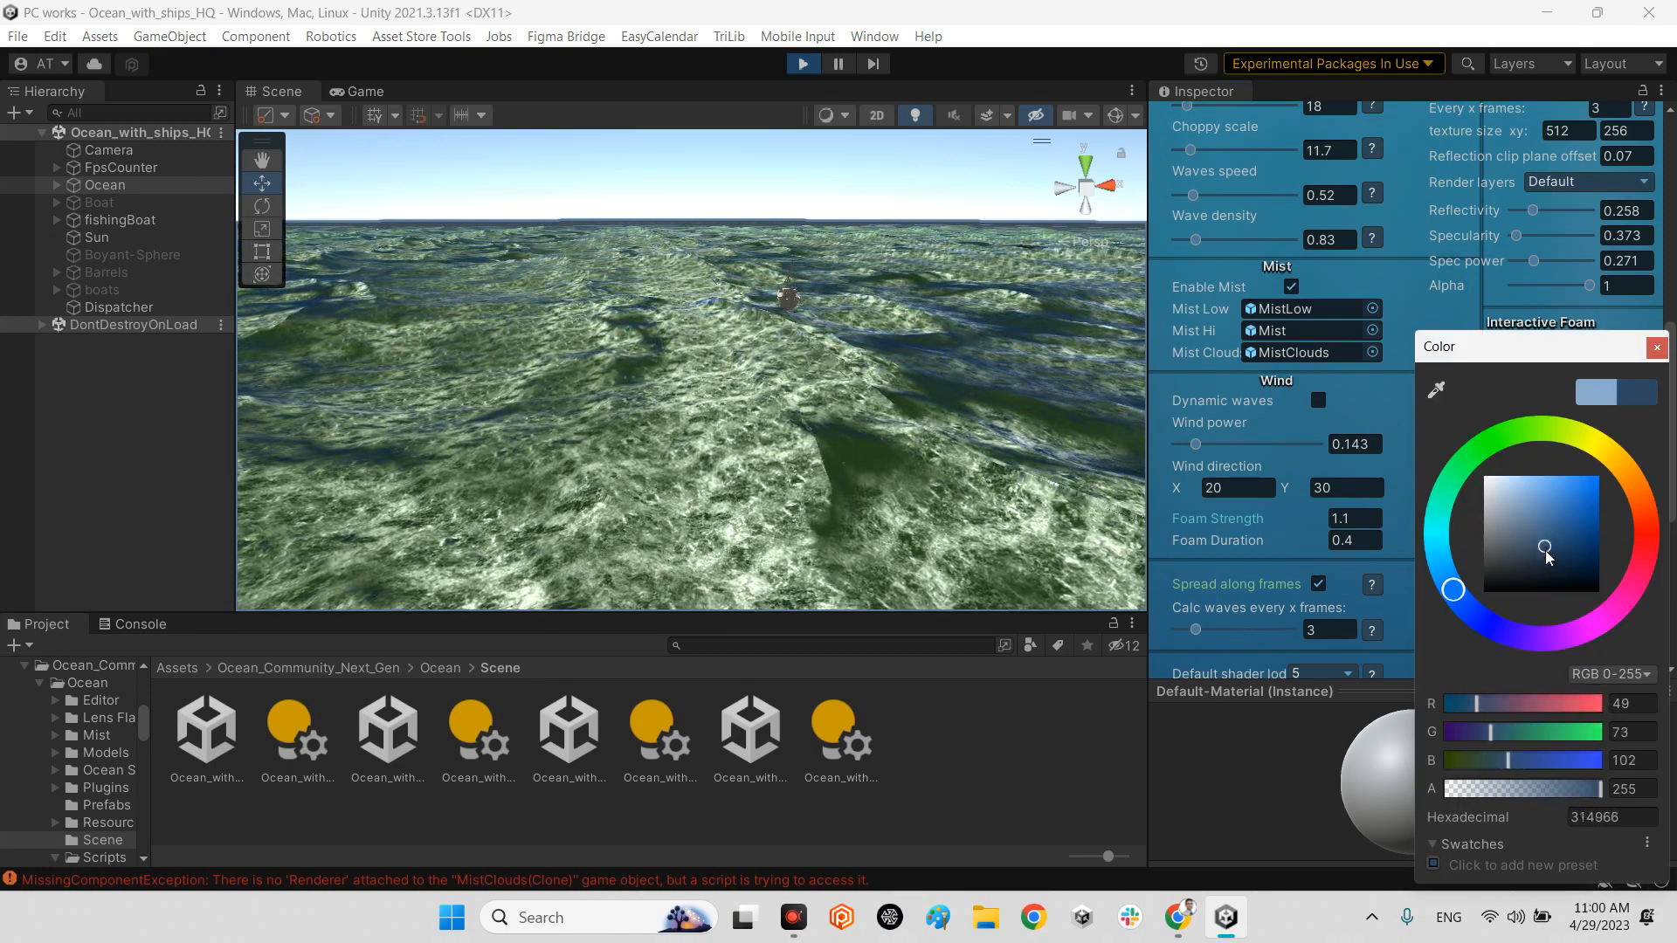
left_click(1555, 493)
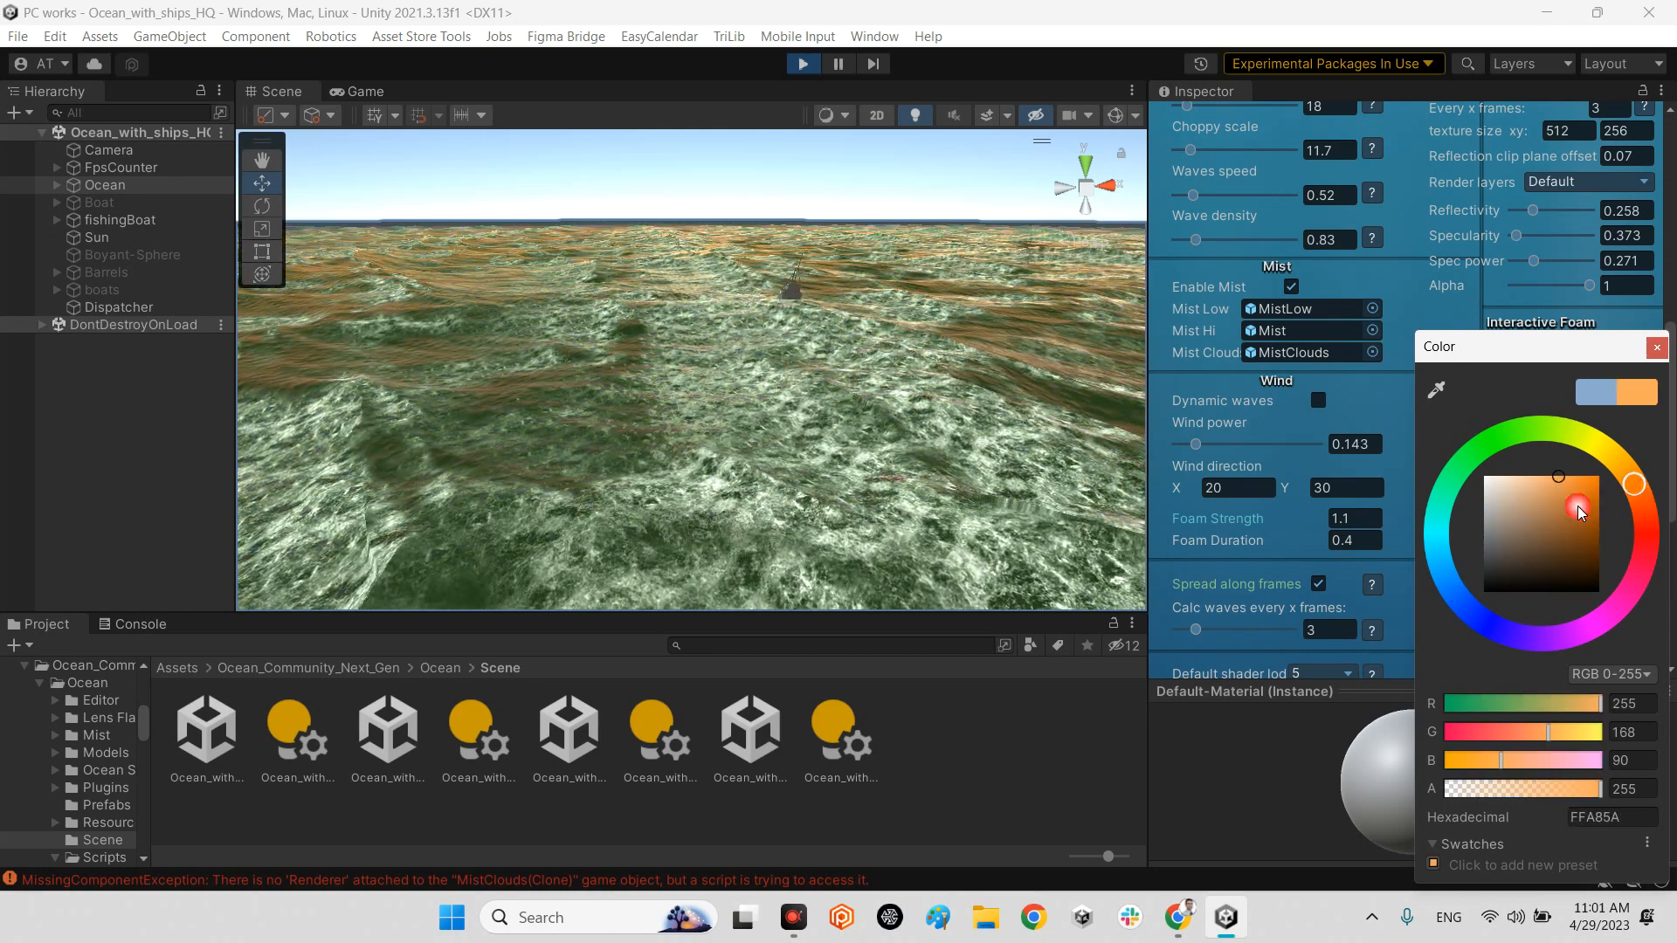
left_click(1582, 514)
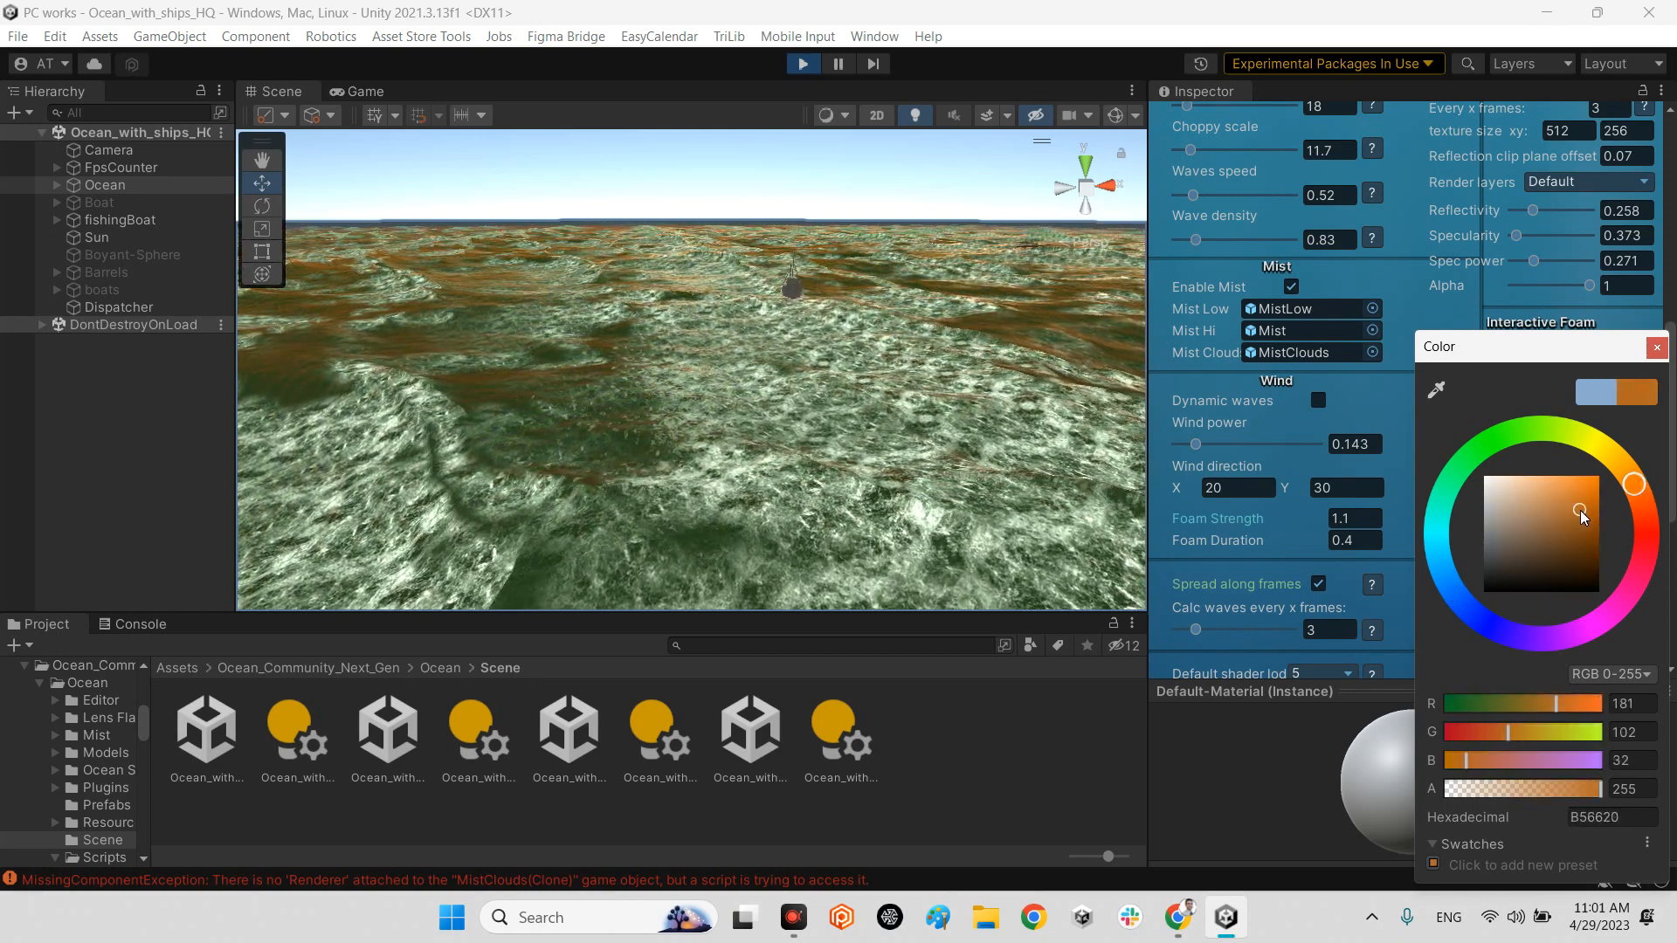
left_click(1657, 346)
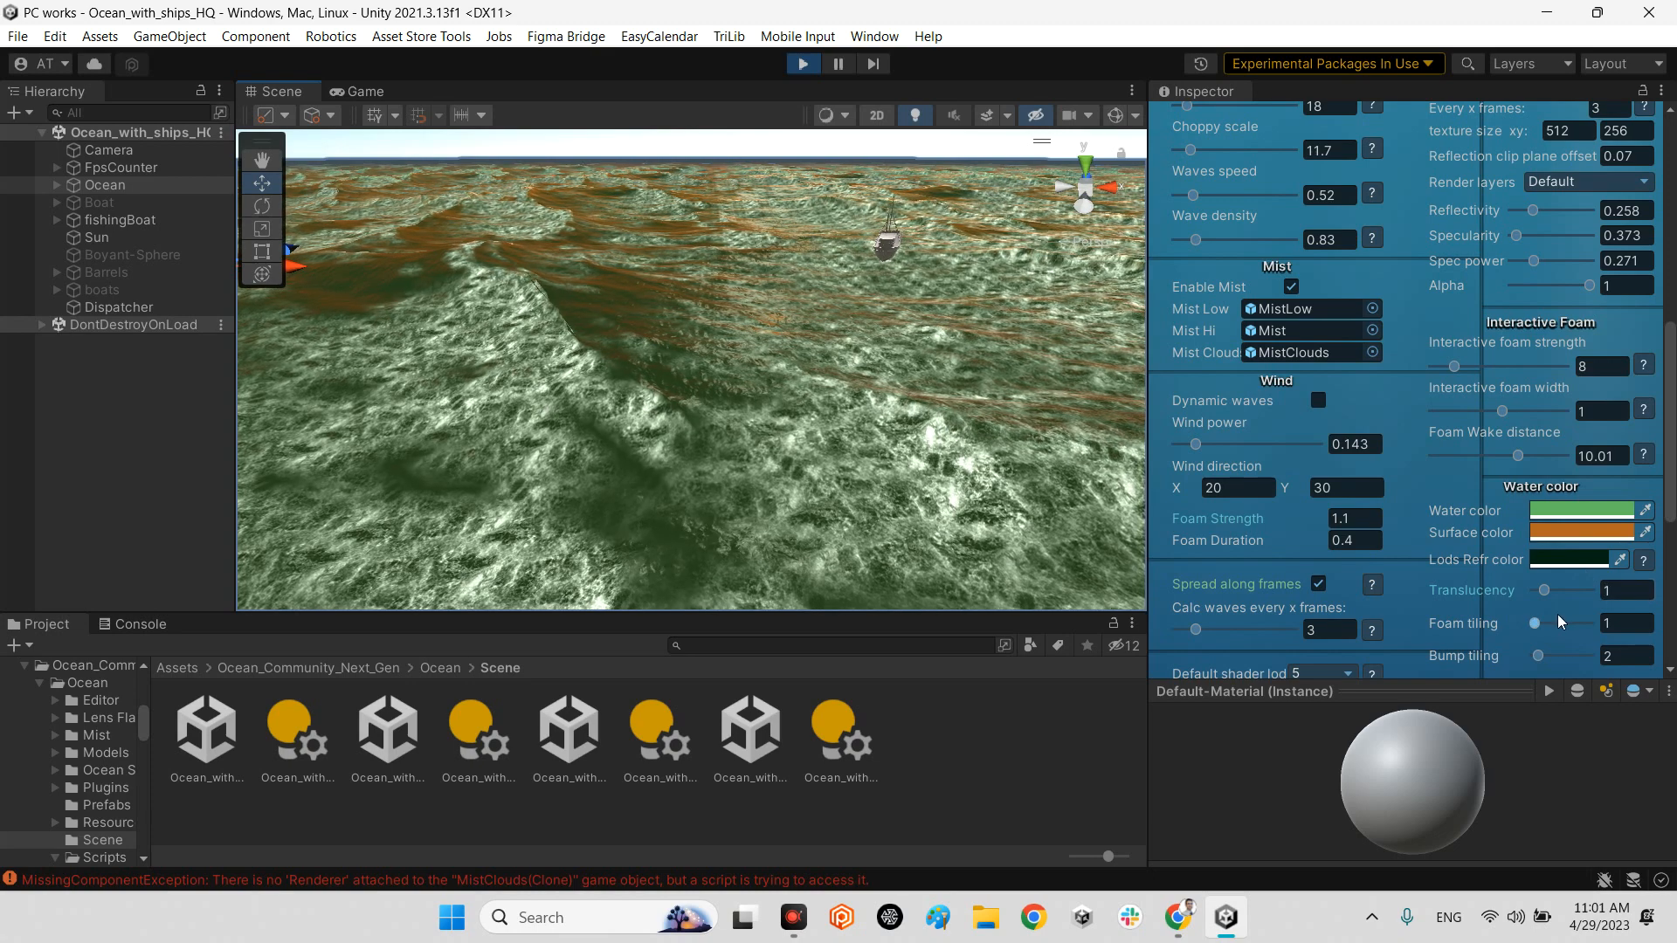
- Scroll down to the bump settings and reduce Bump tiling to 1
scroll("down", 3)
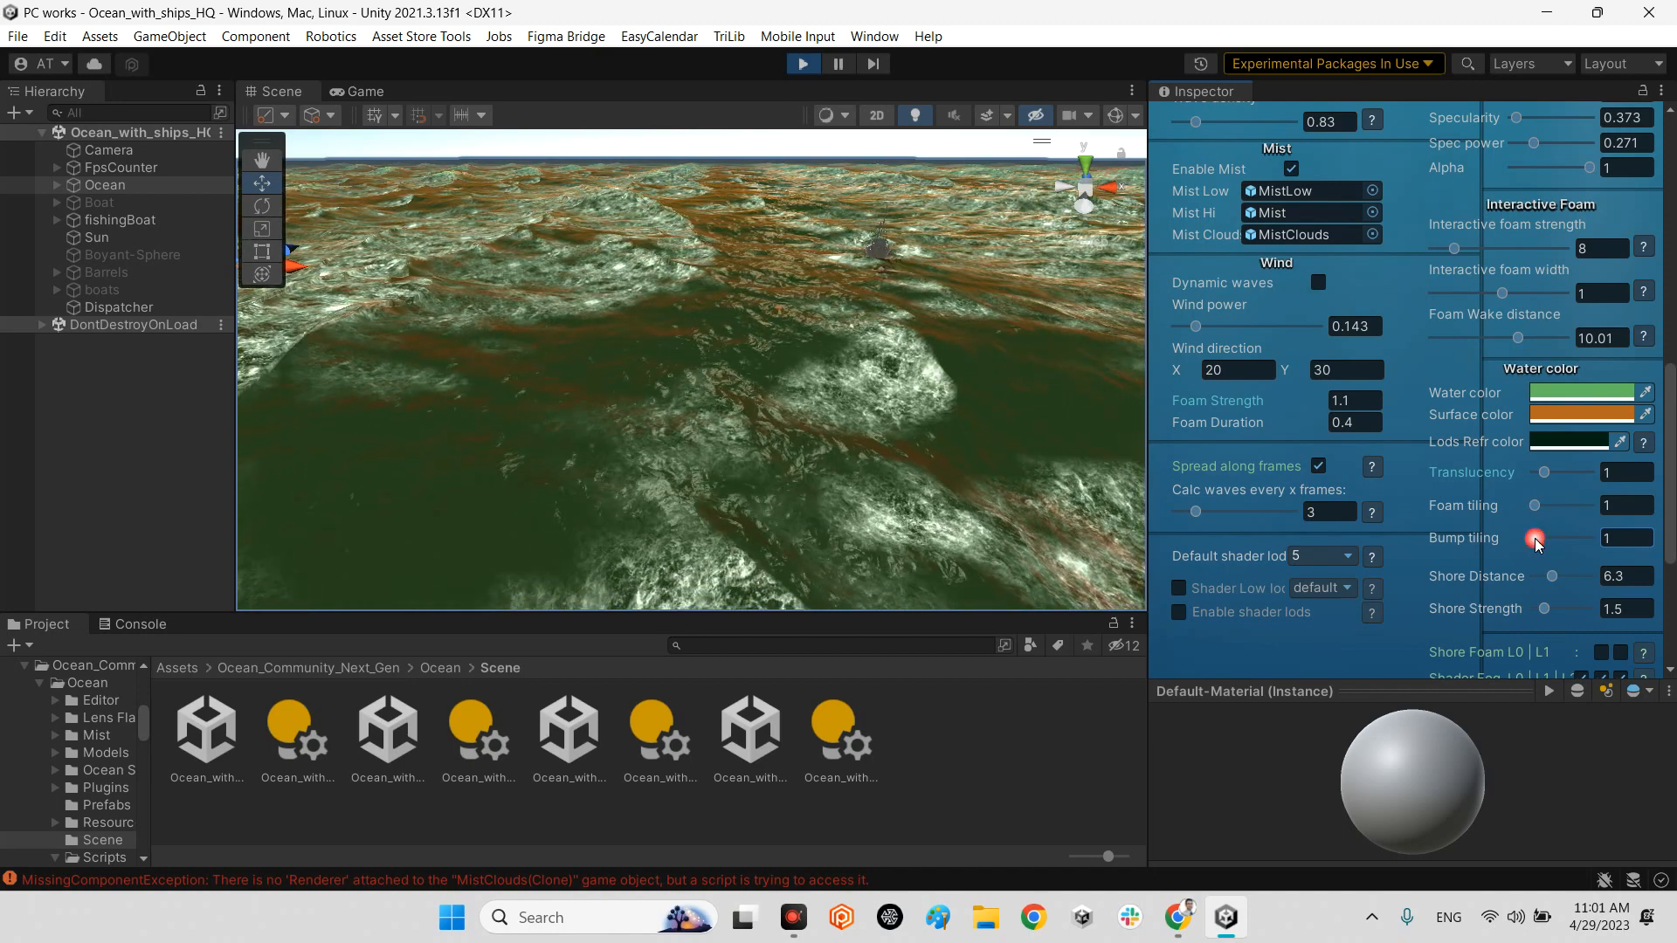
scroll("down", 3)
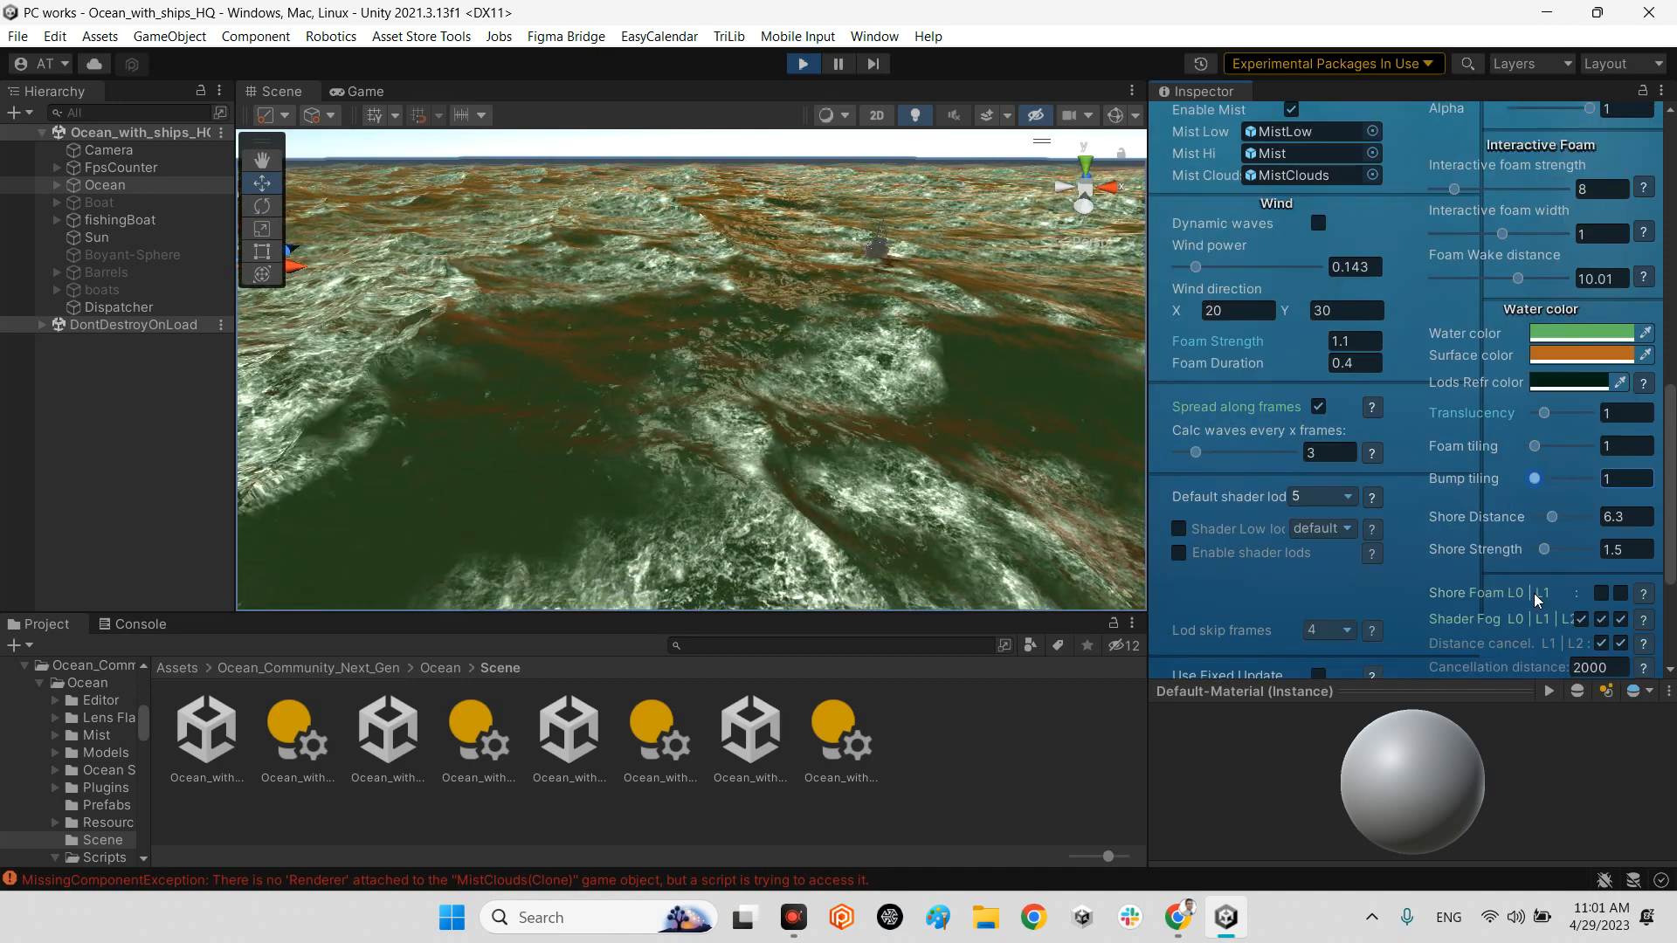
scroll("down", 3)
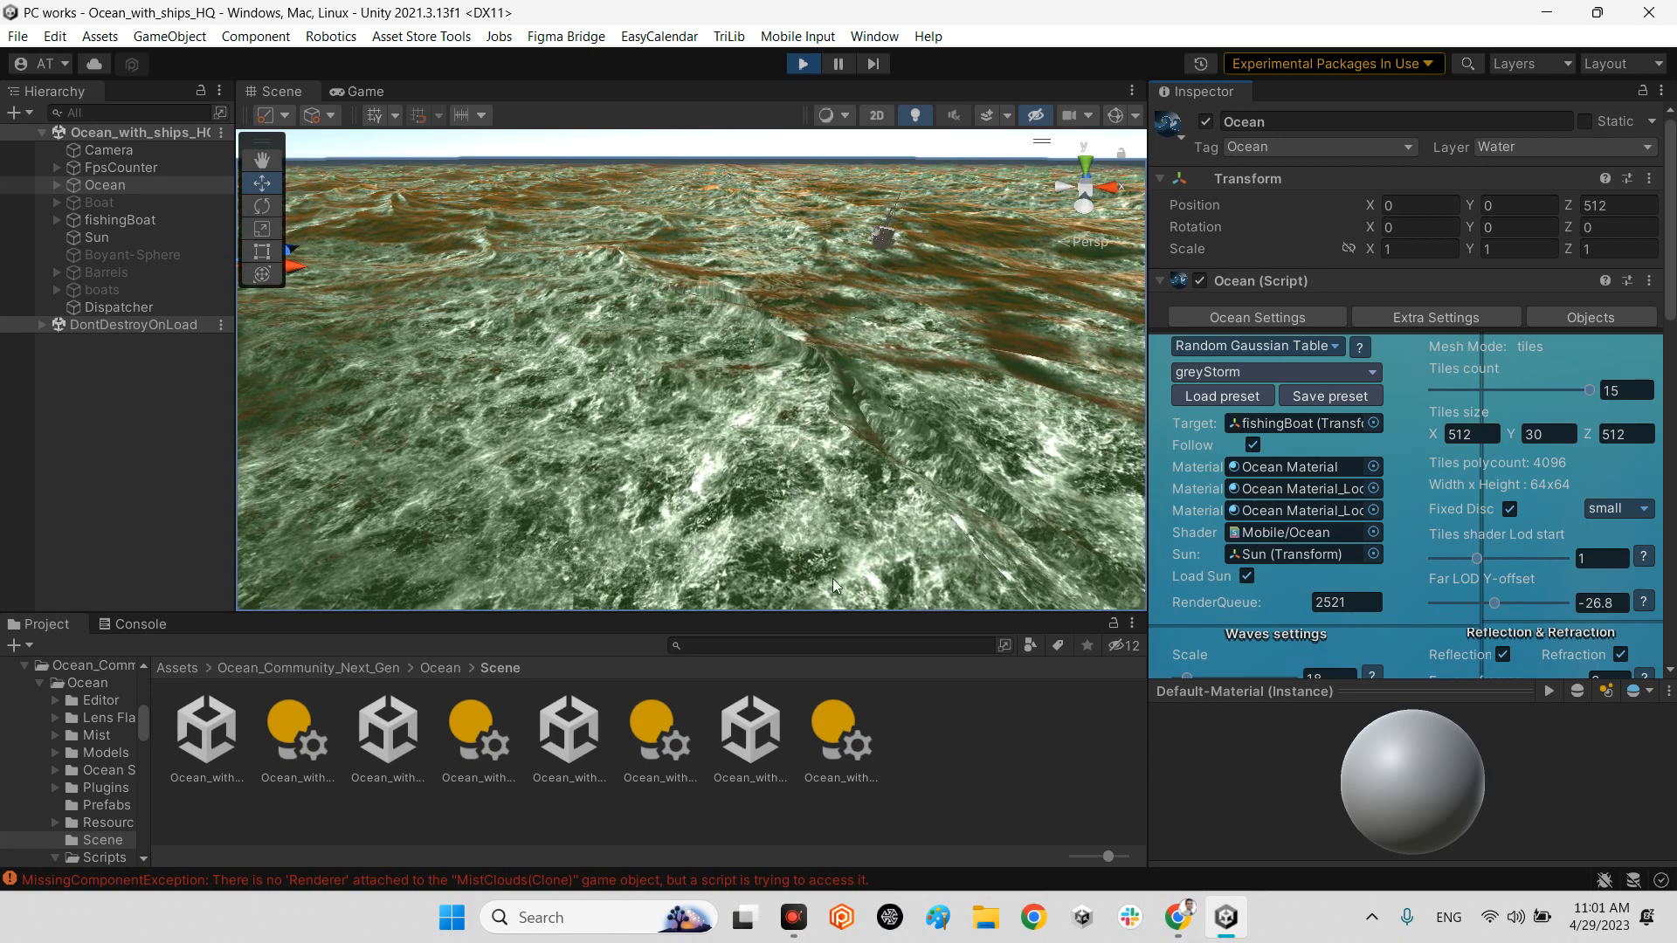
- Load Ocean_with_ships_mobile and play it in the Game view
left_click(1273, 372)
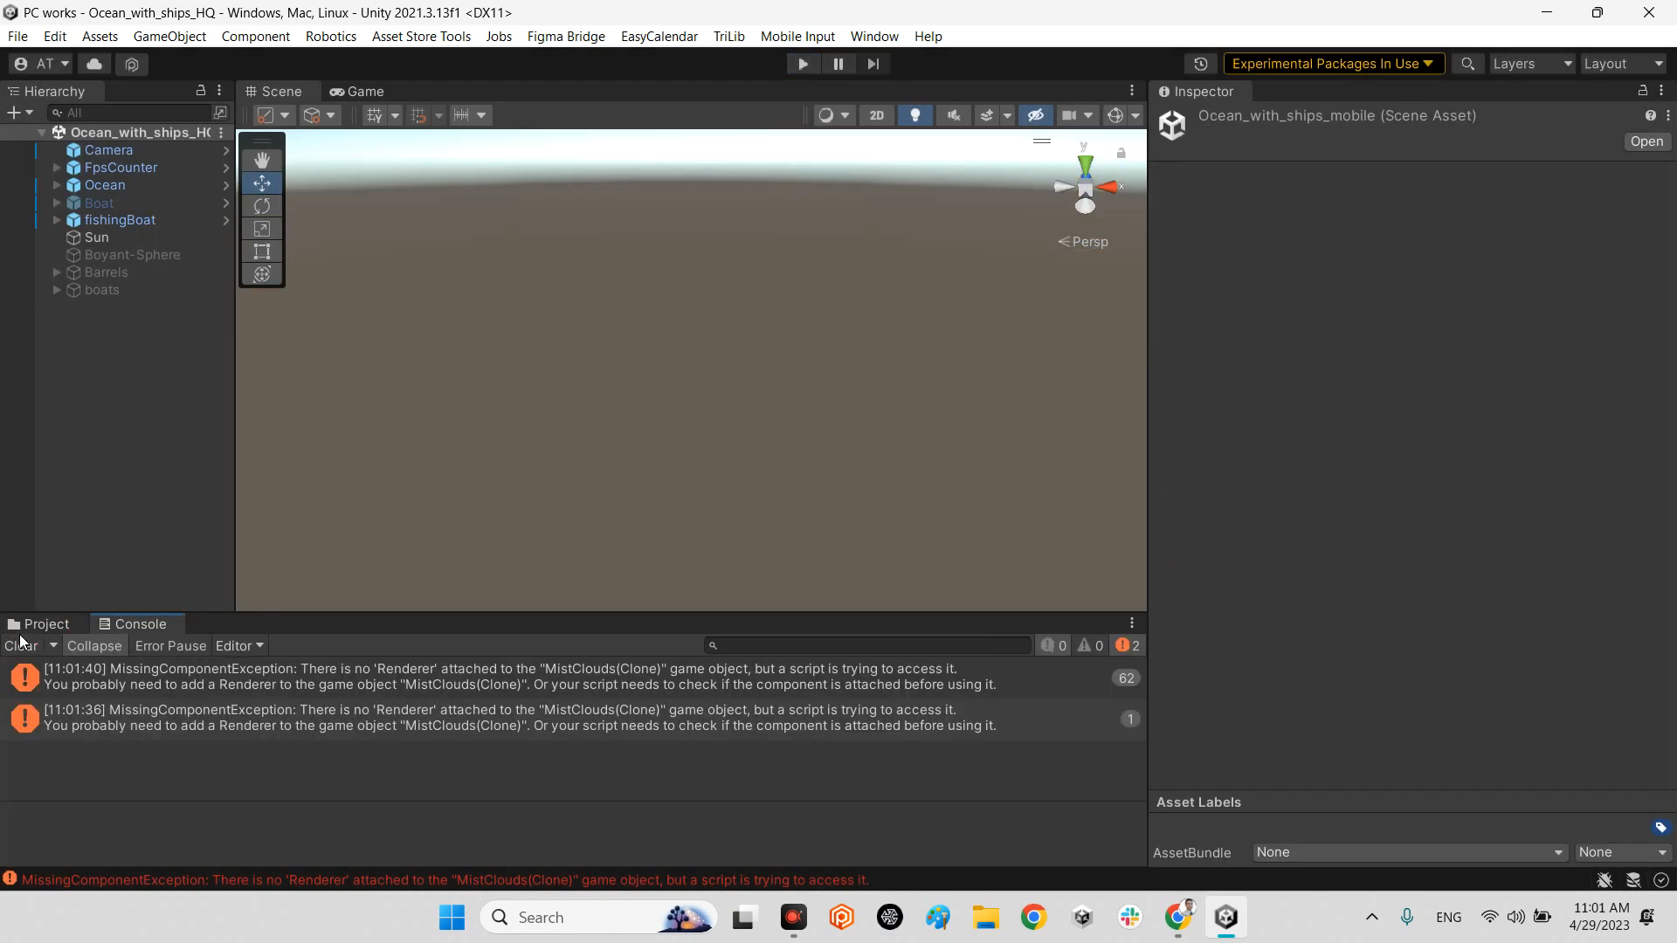
left_click(45, 624)
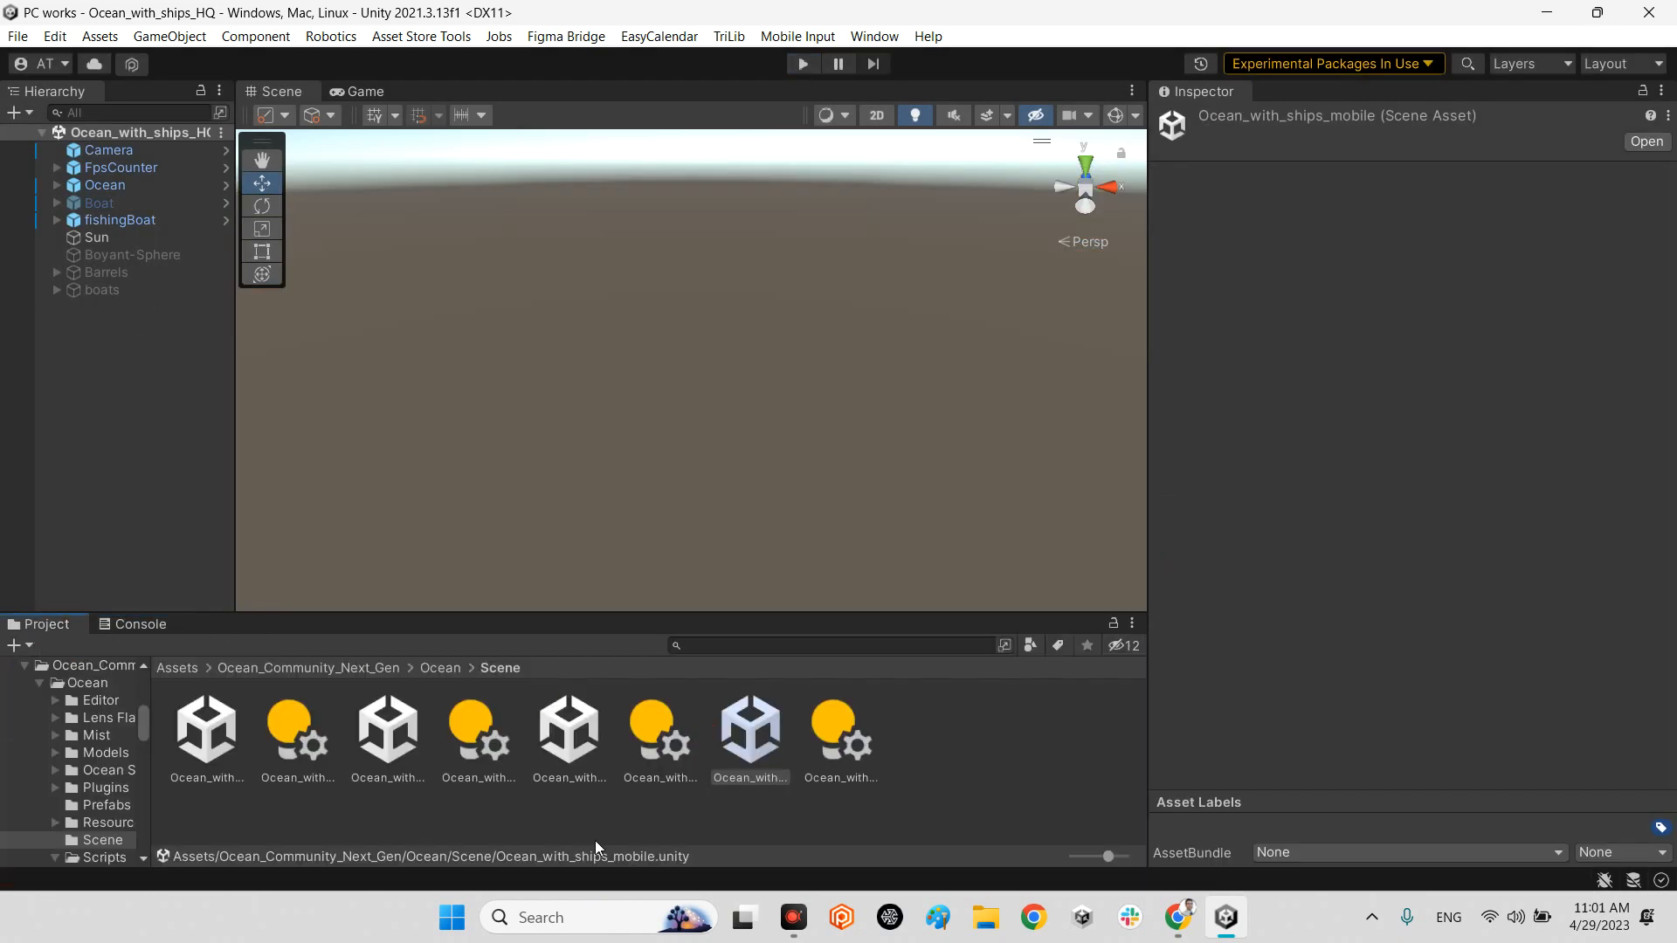
double_click(750, 727)
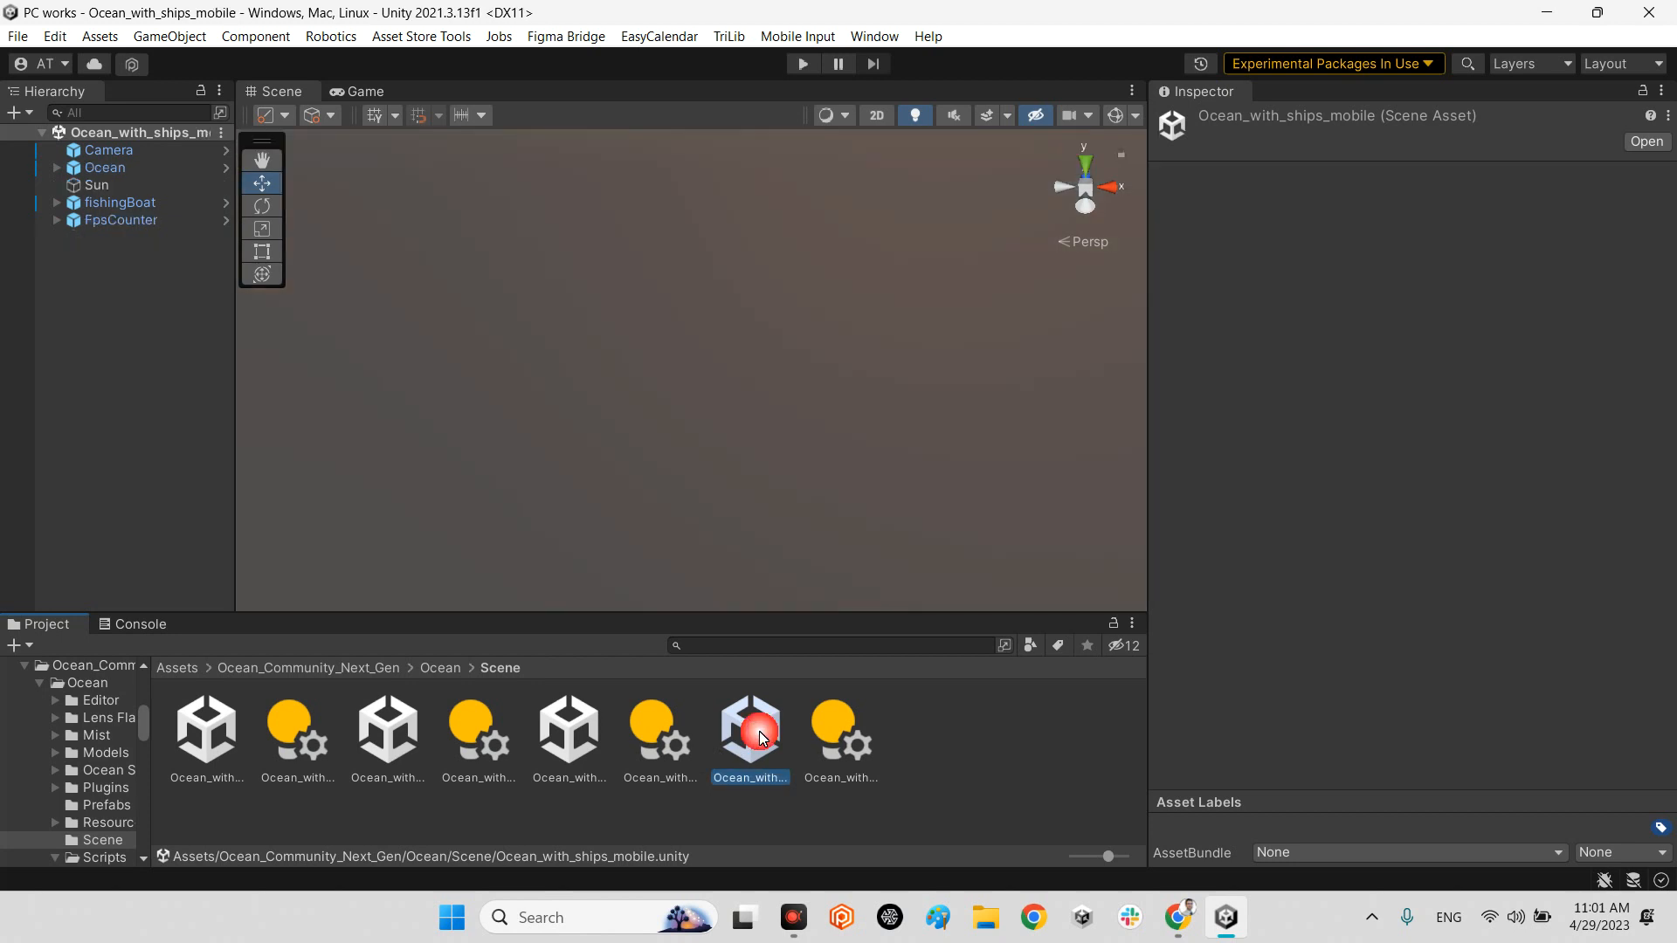
left_click(365, 91)
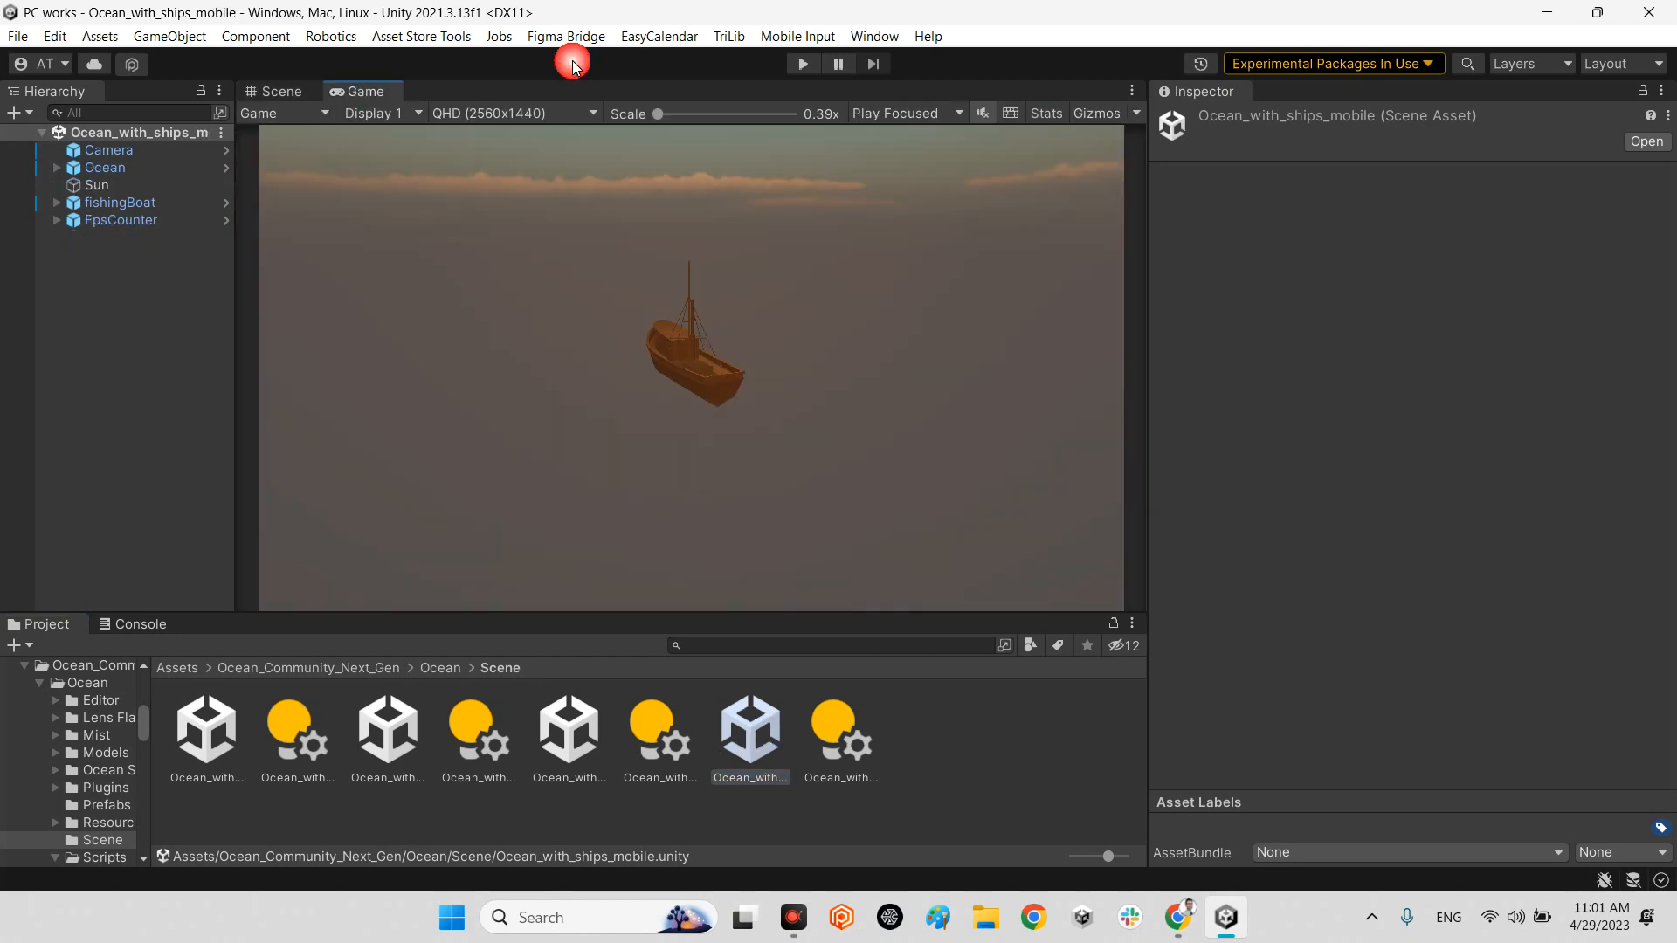
left_click(802, 63)
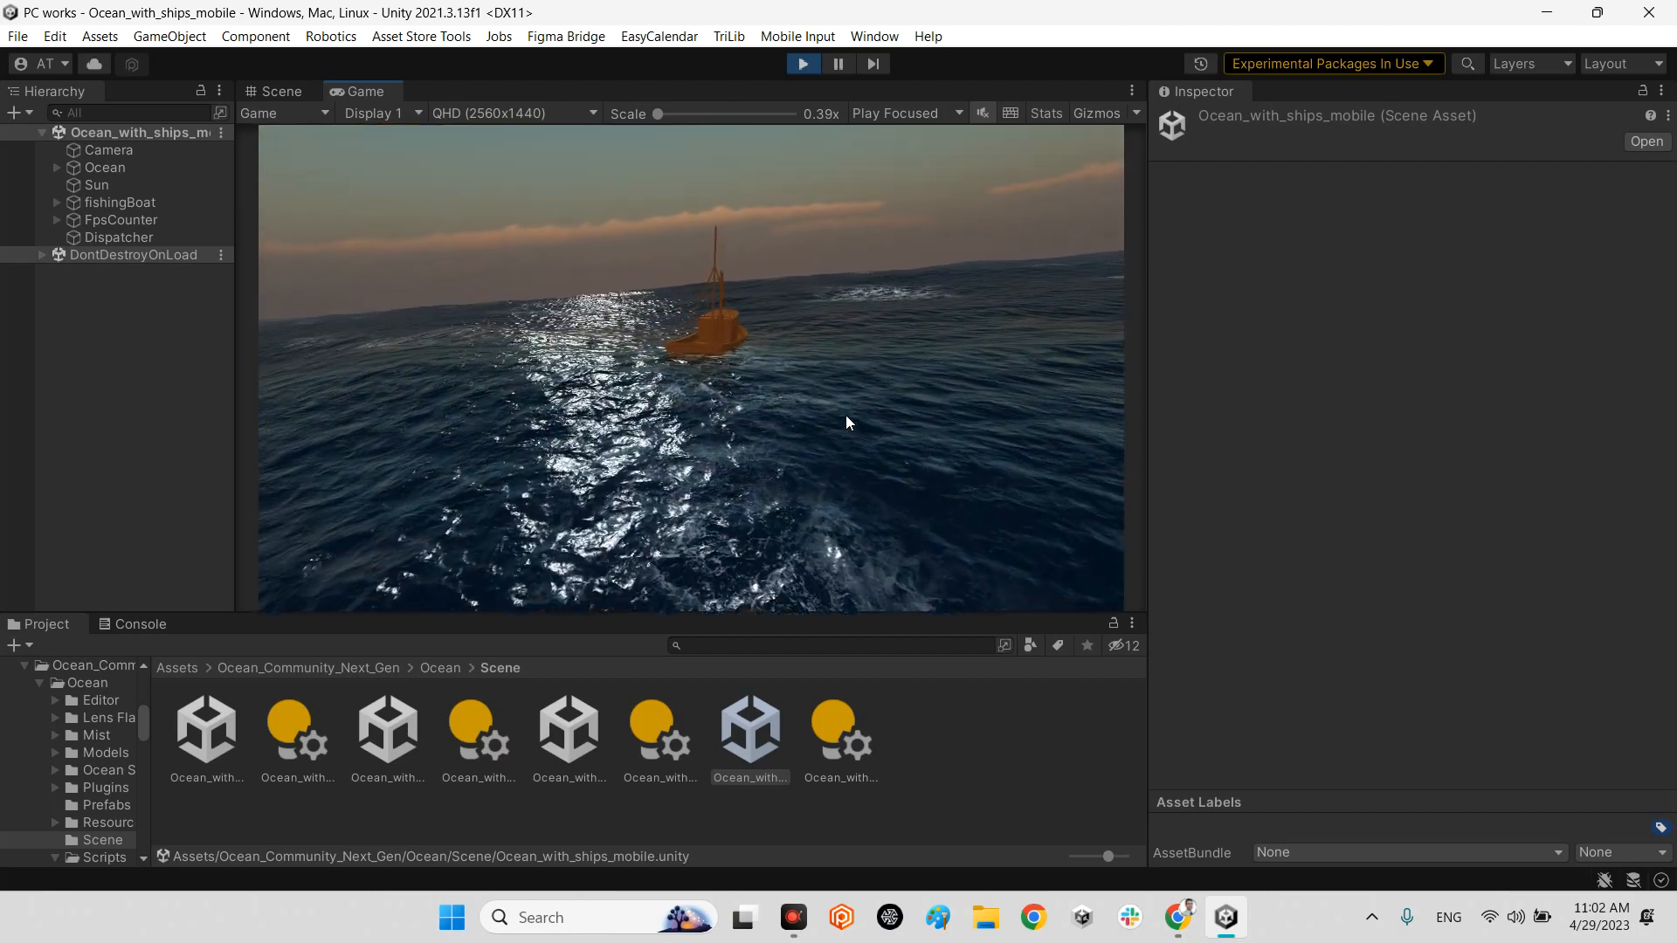
- Select Ocean and switch its preset from mobileFastQ to mobileLowQ
left_click(104, 168)
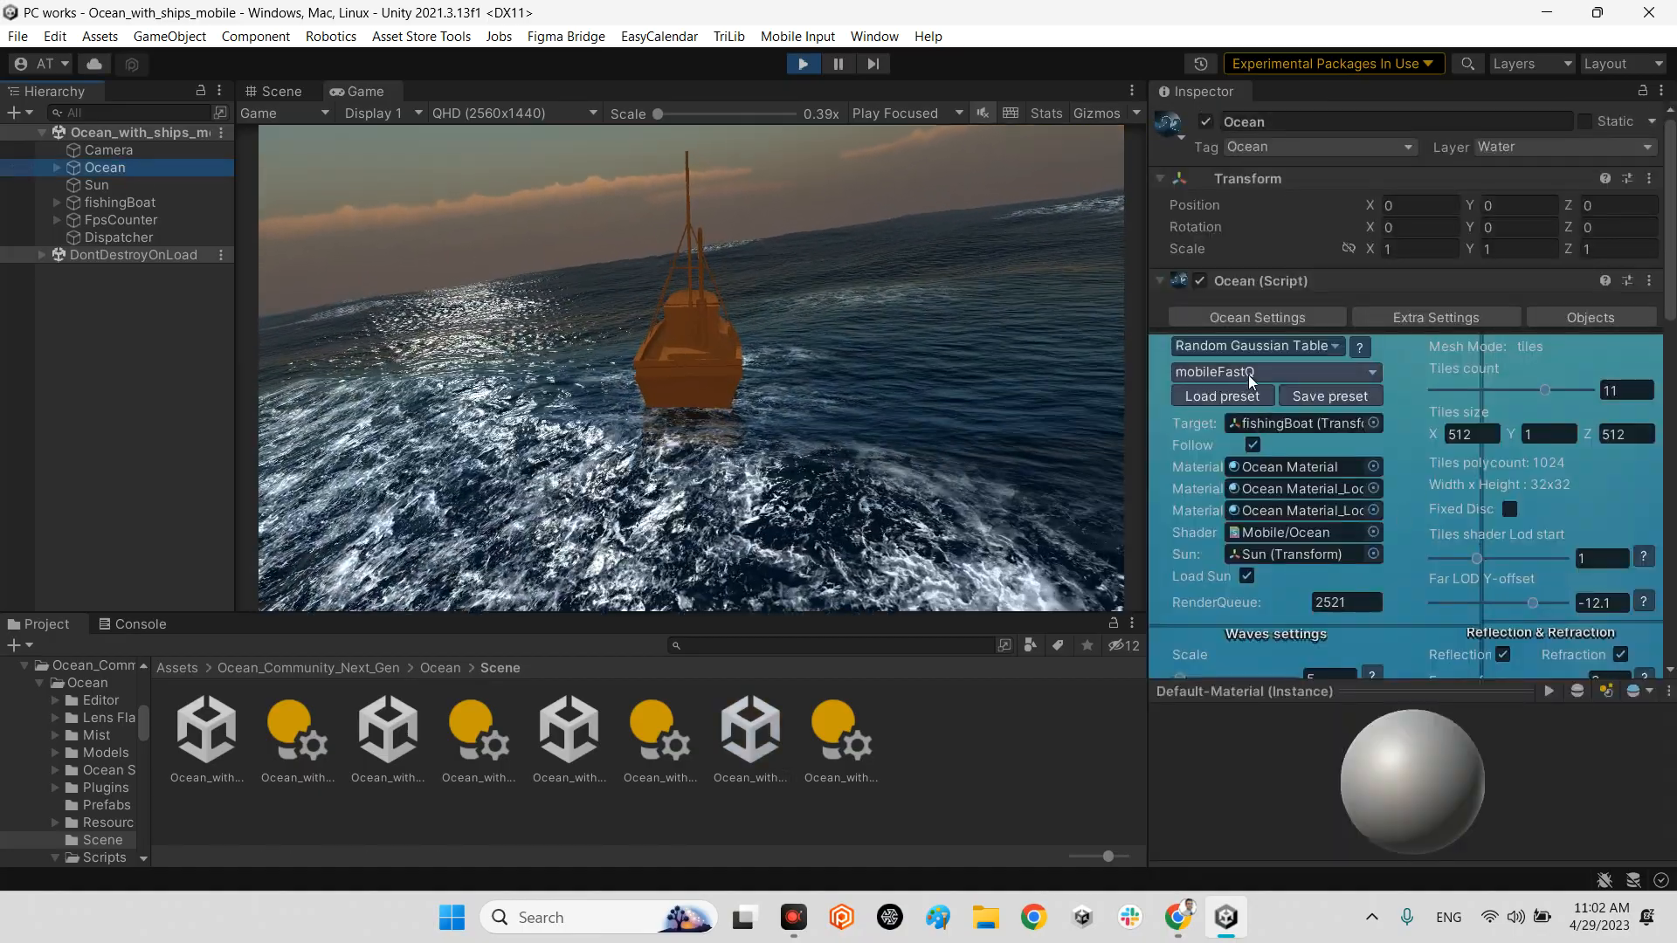
left_click(1272, 372)
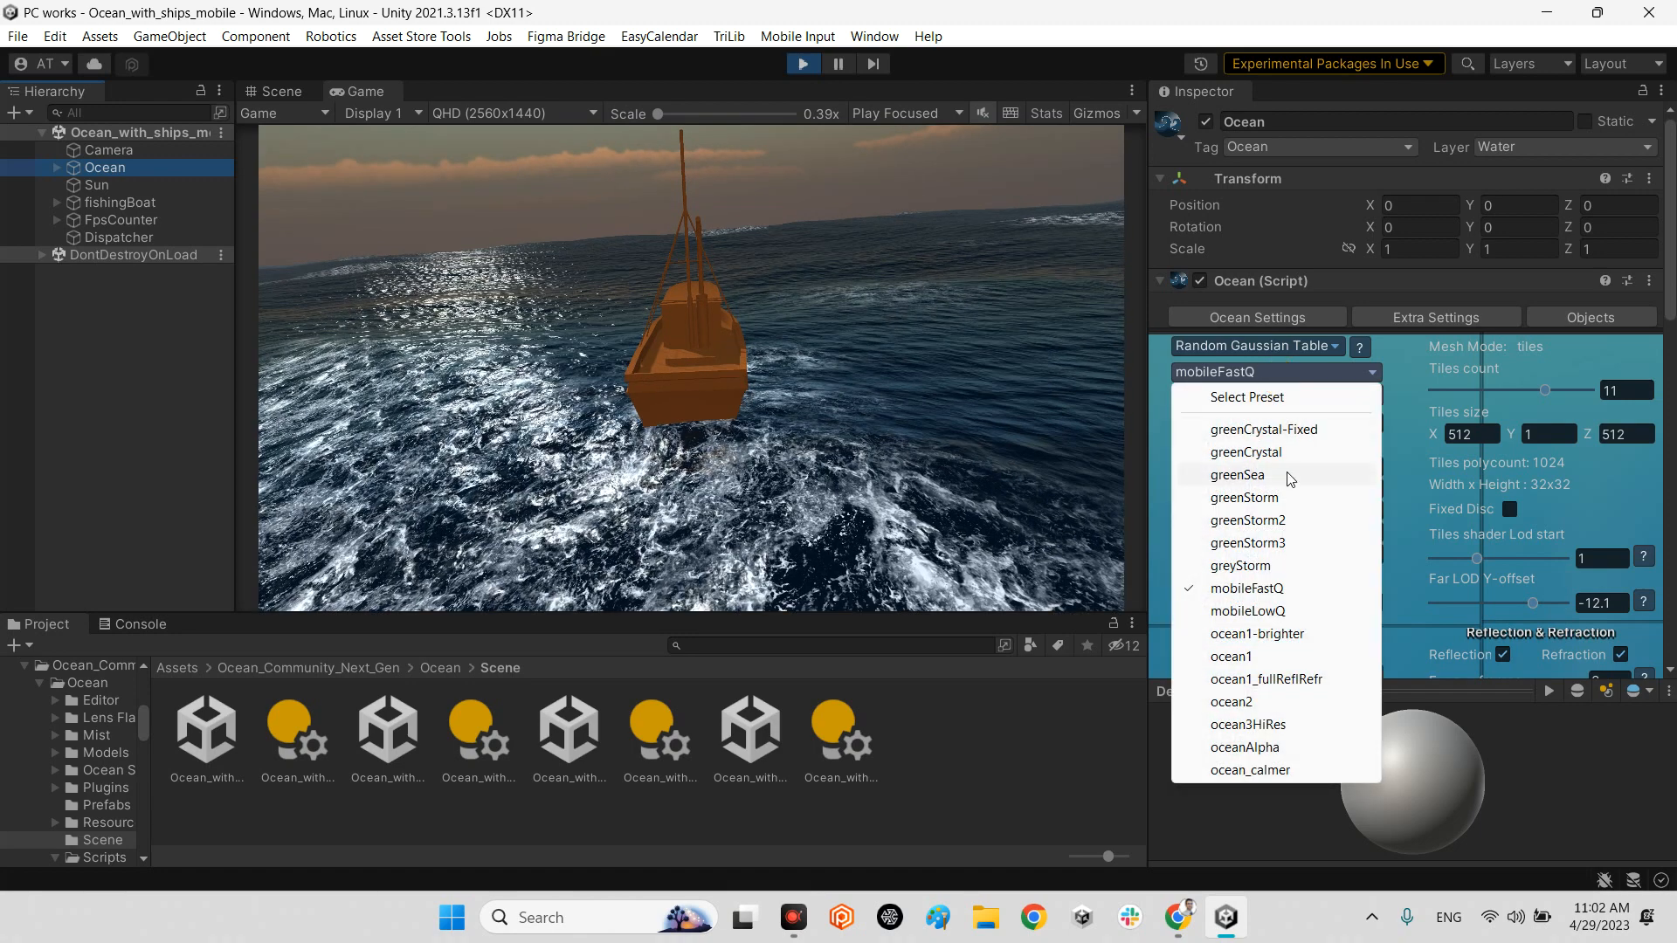
mouse_move(1261, 616)
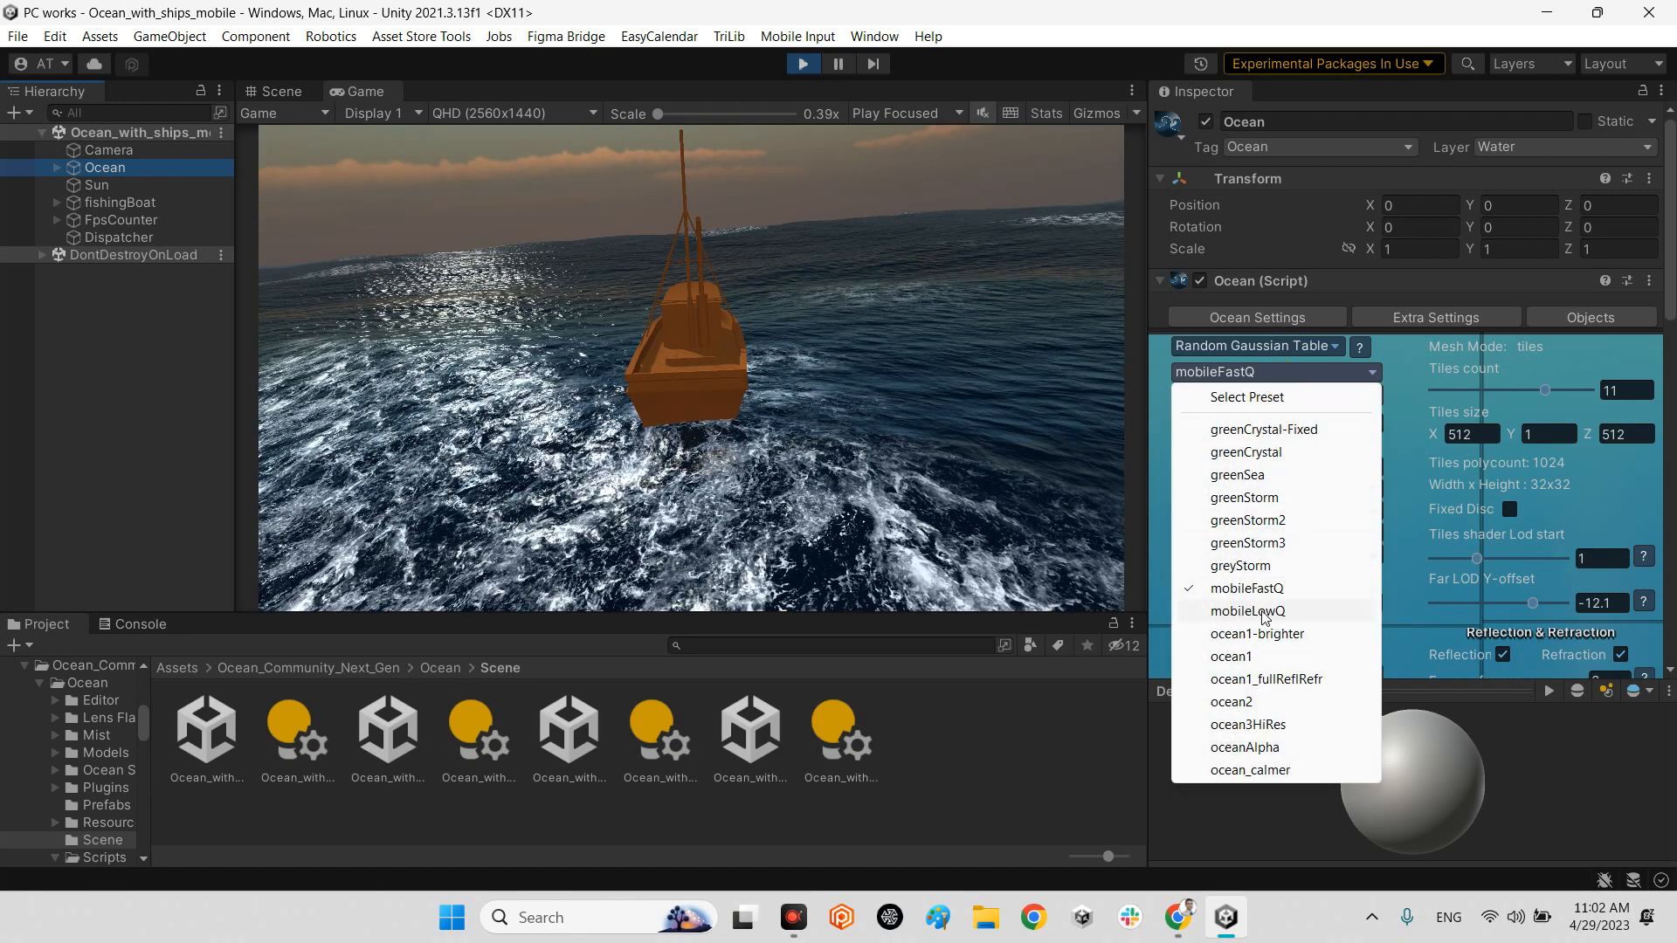
left_click(1245, 612)
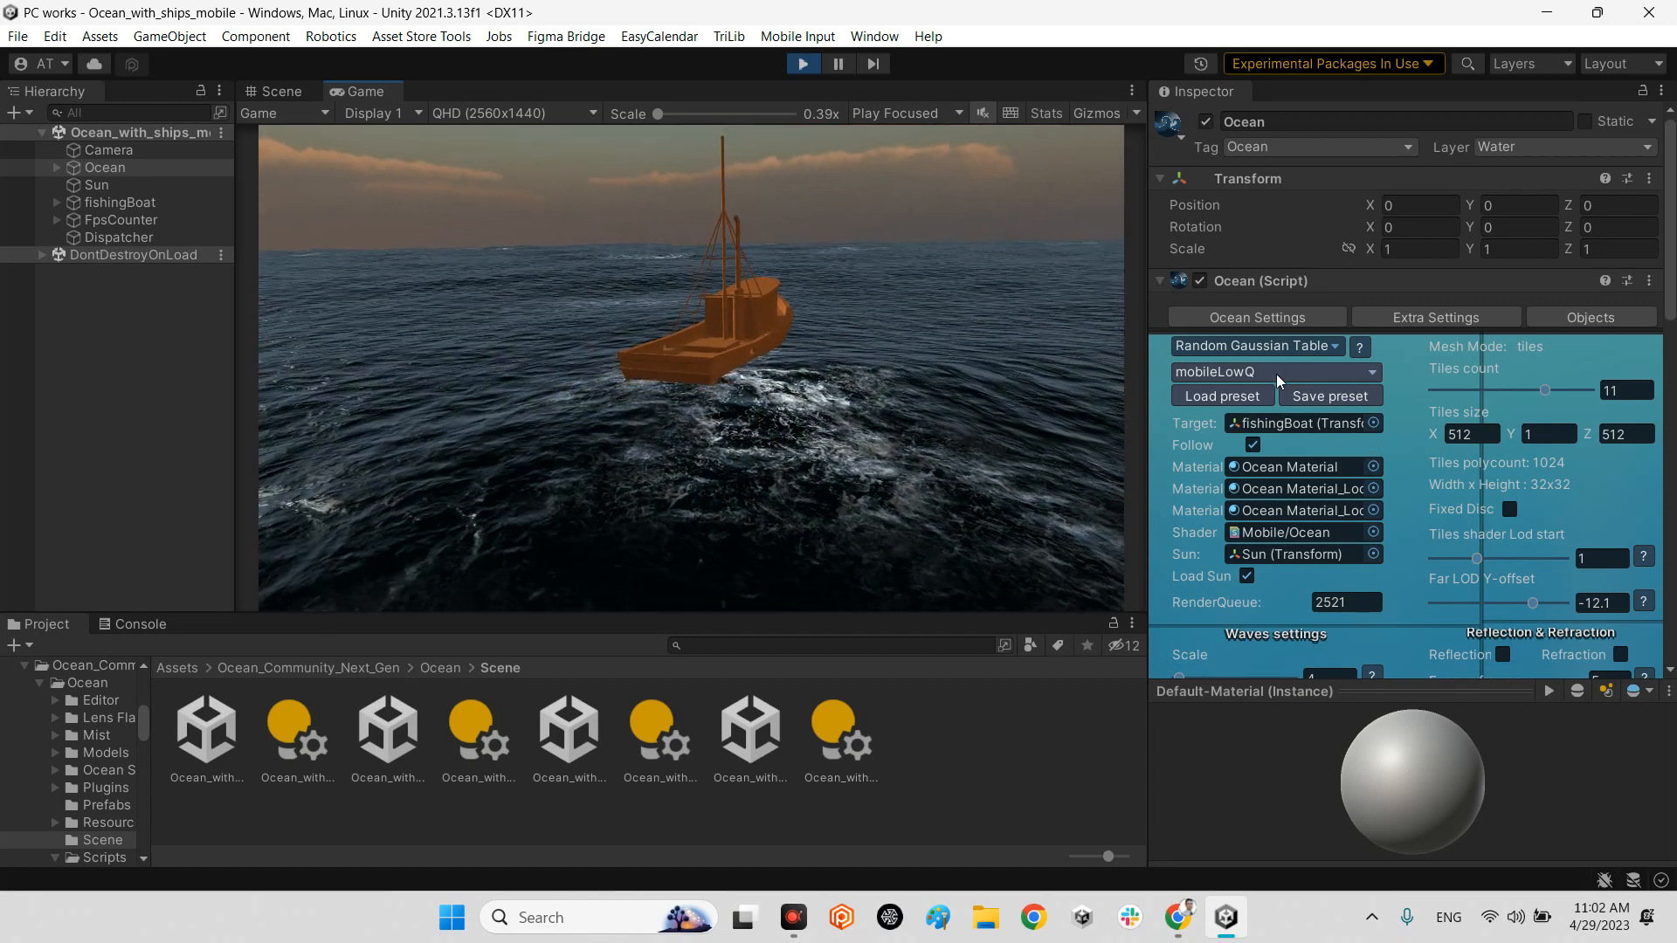
left_click(1273, 370)
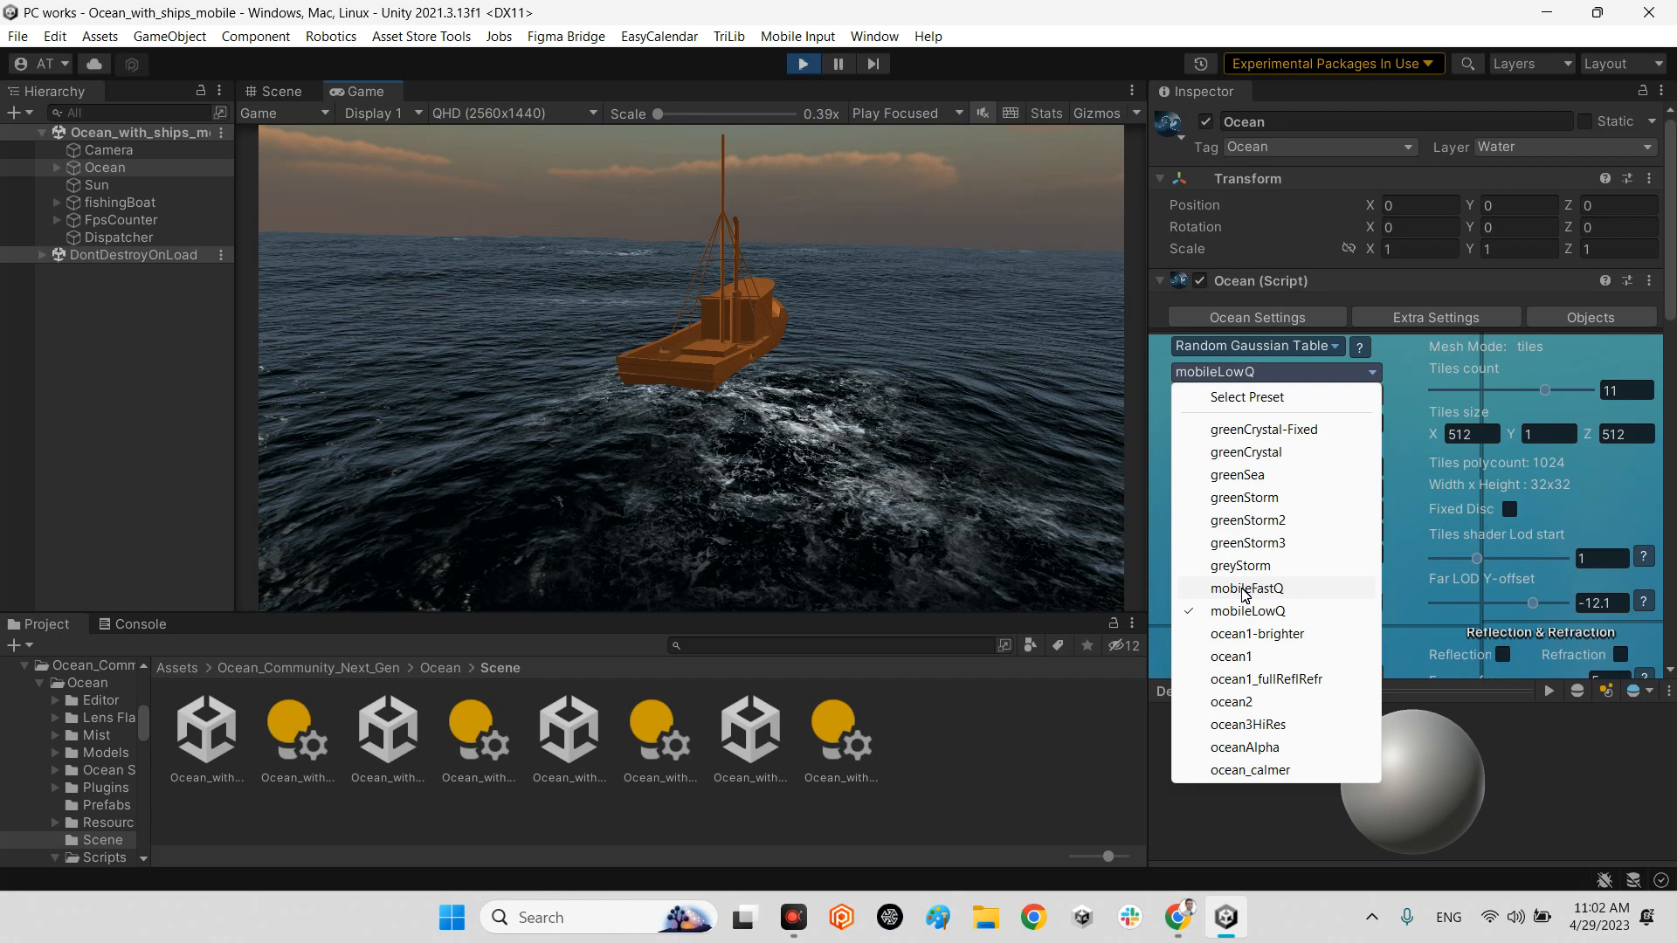
mouse_move(1373, 297)
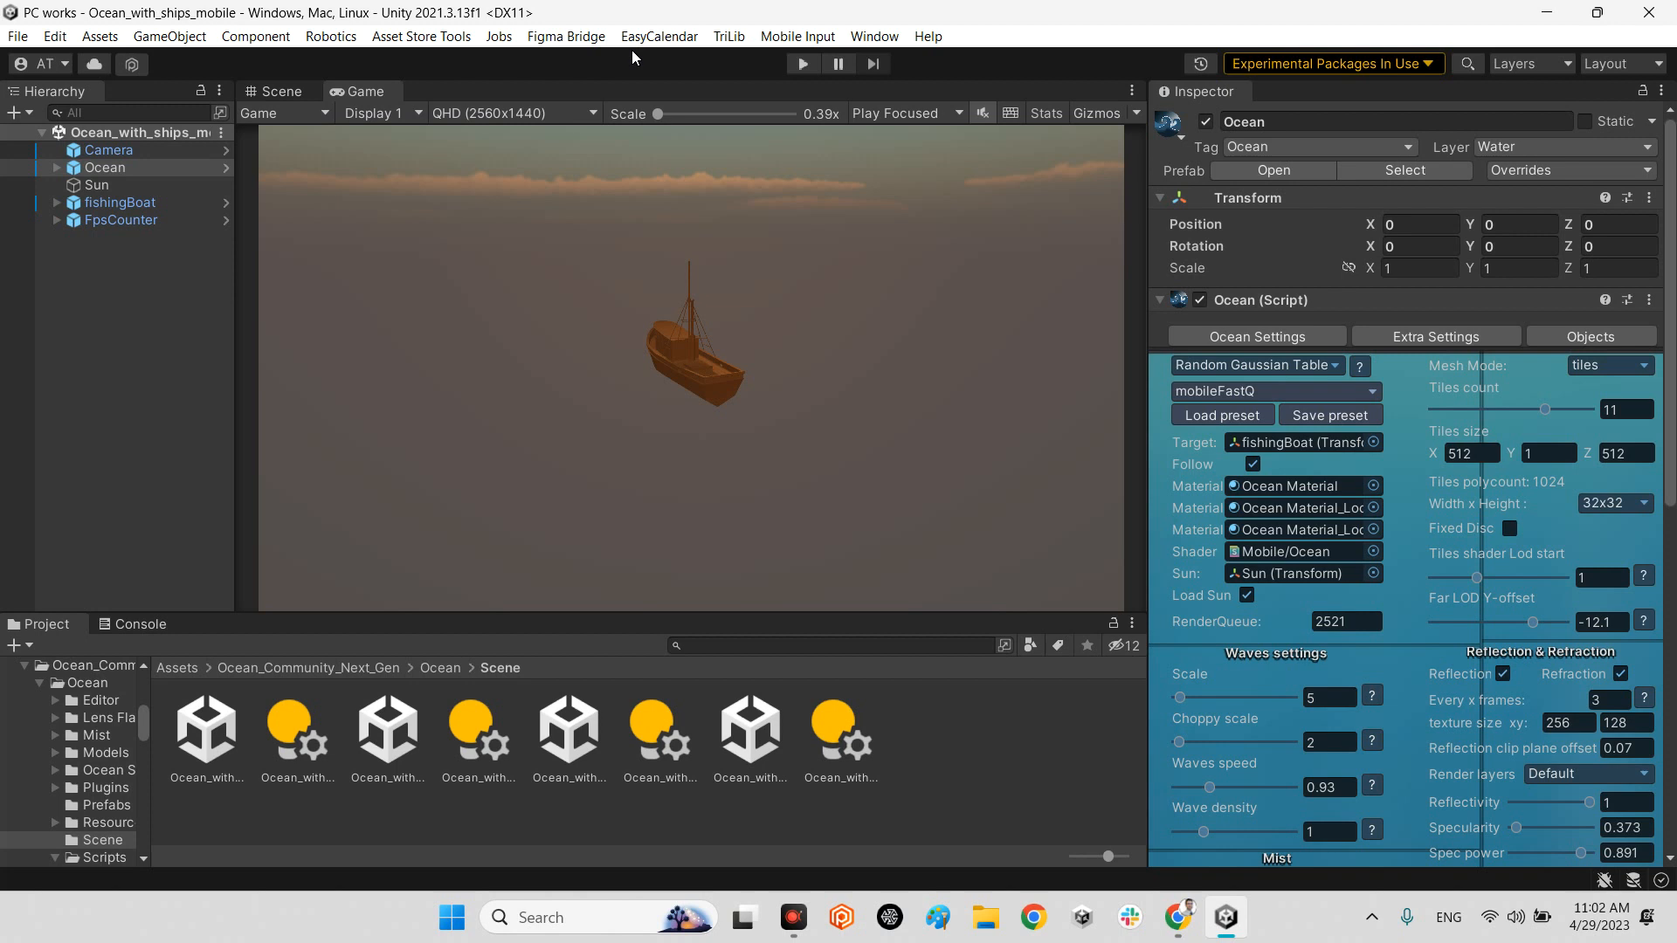
mouse_move(1592, 676)
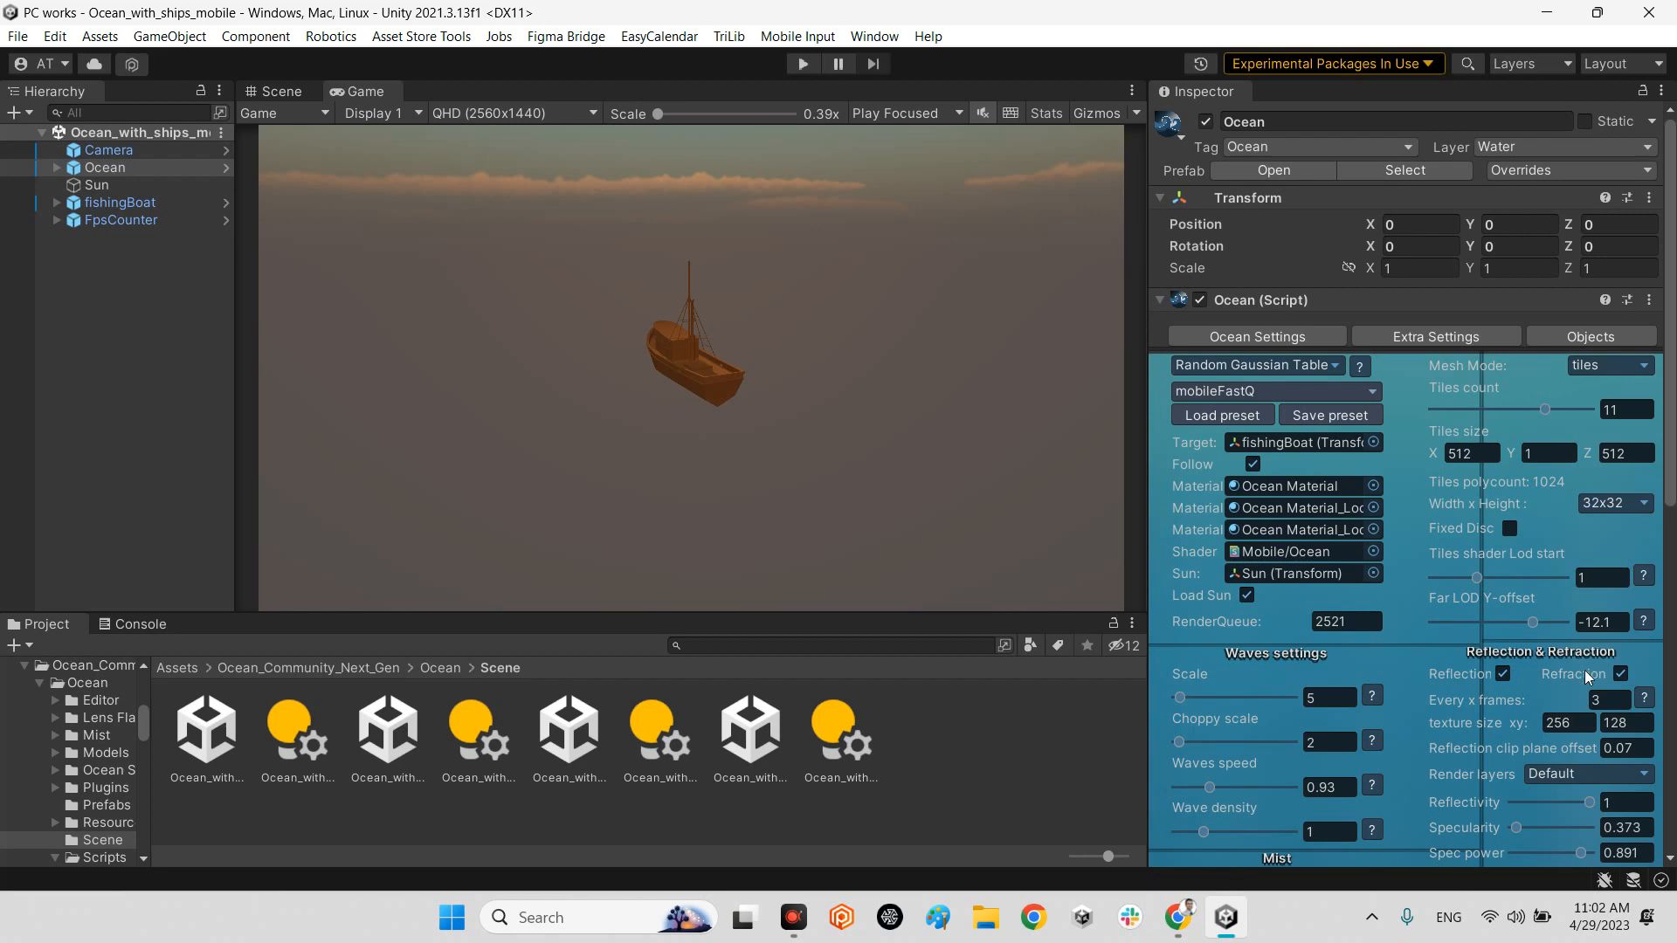